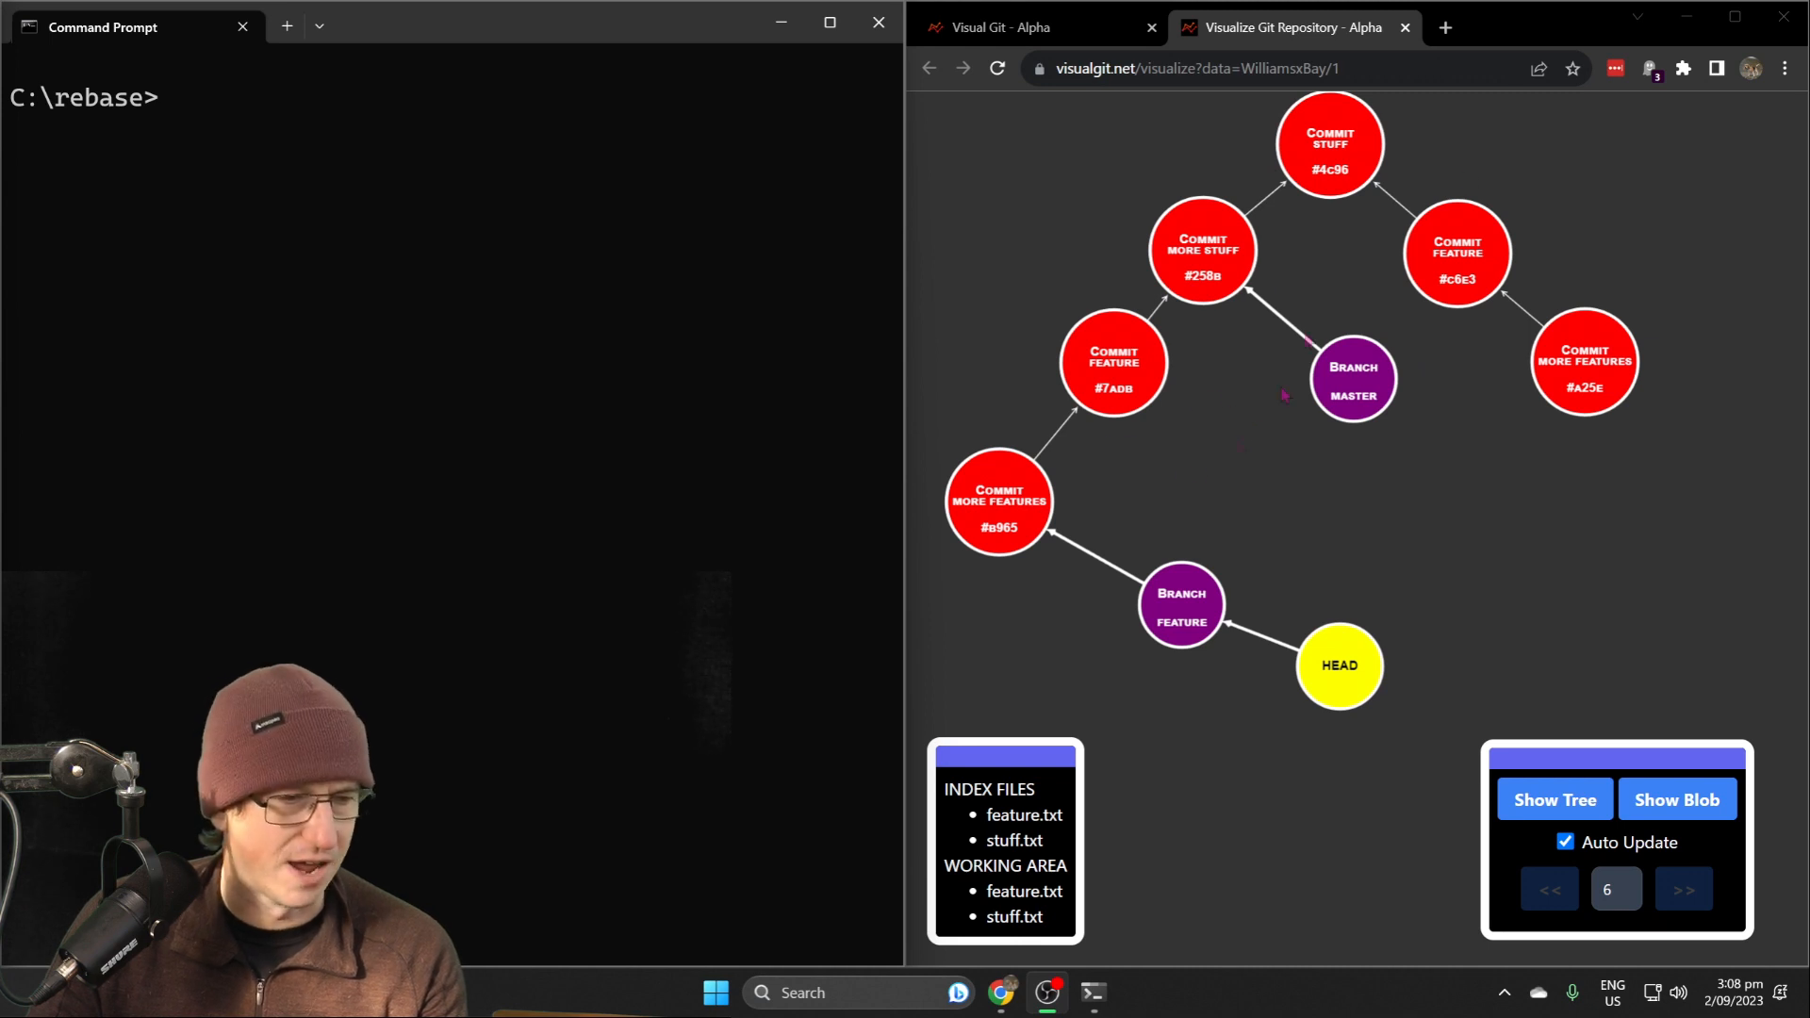
mouse_move(1406, 337)
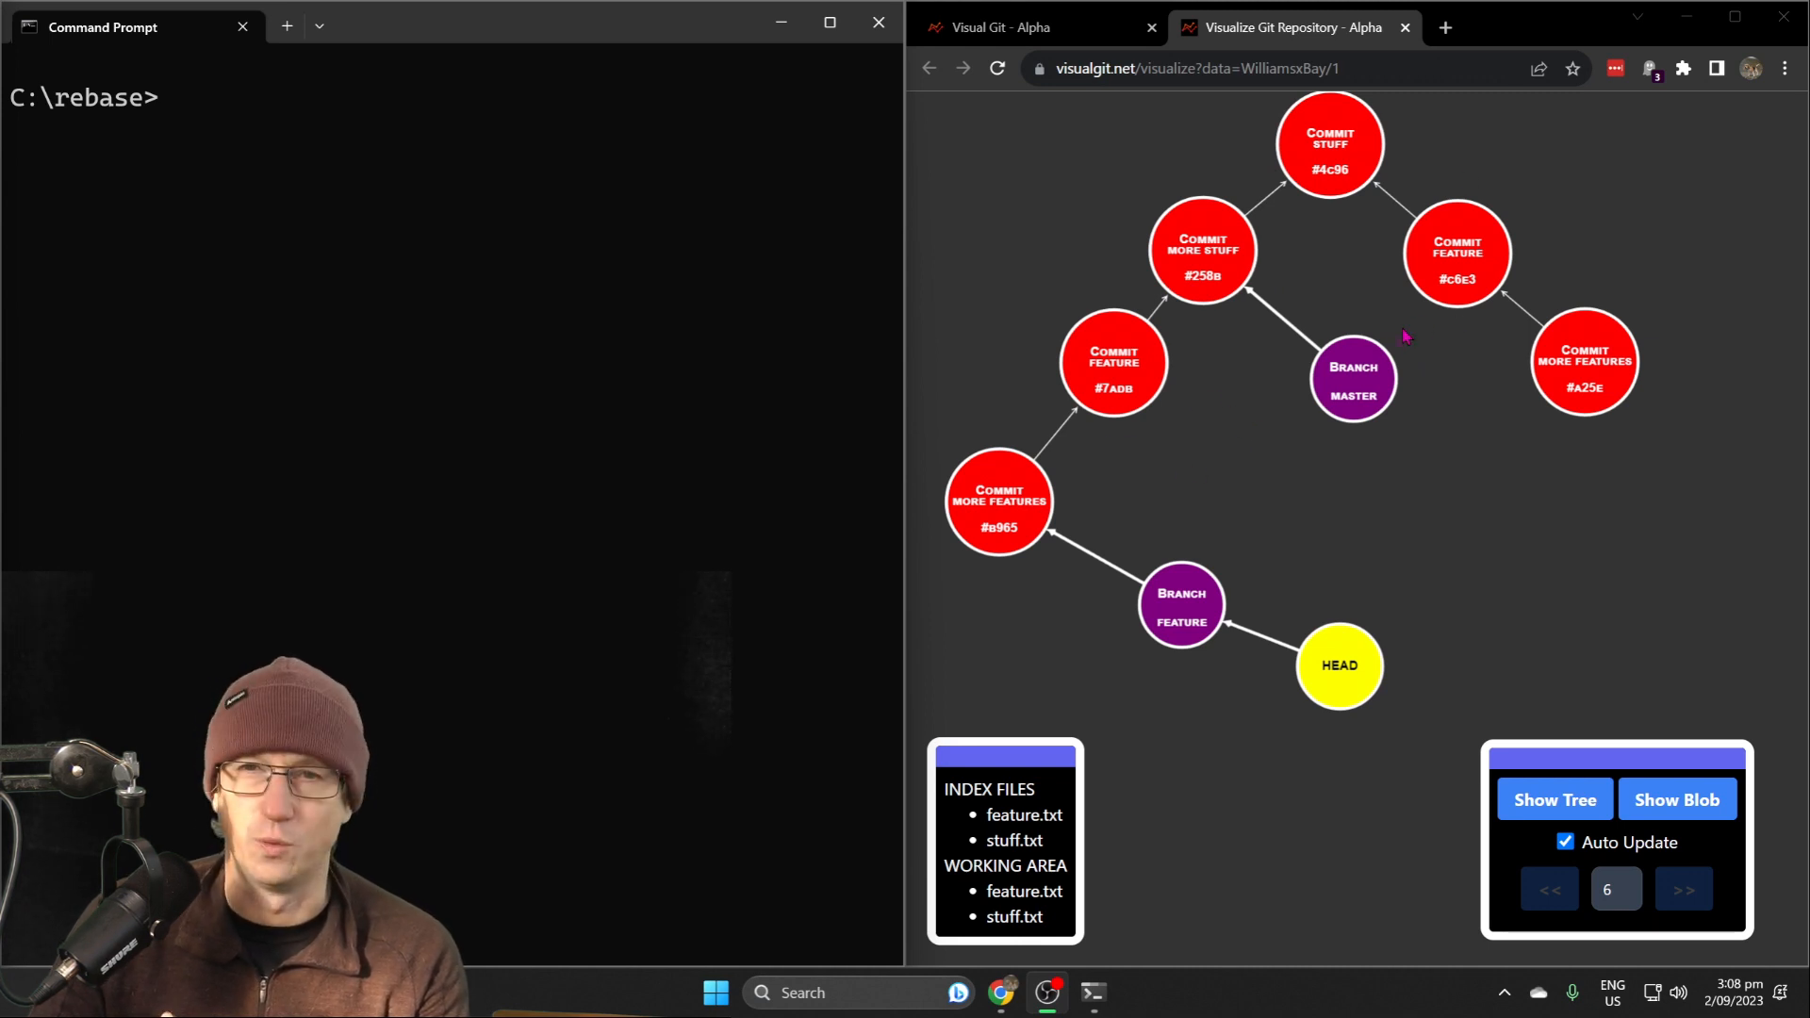
mouse_move(1360, 347)
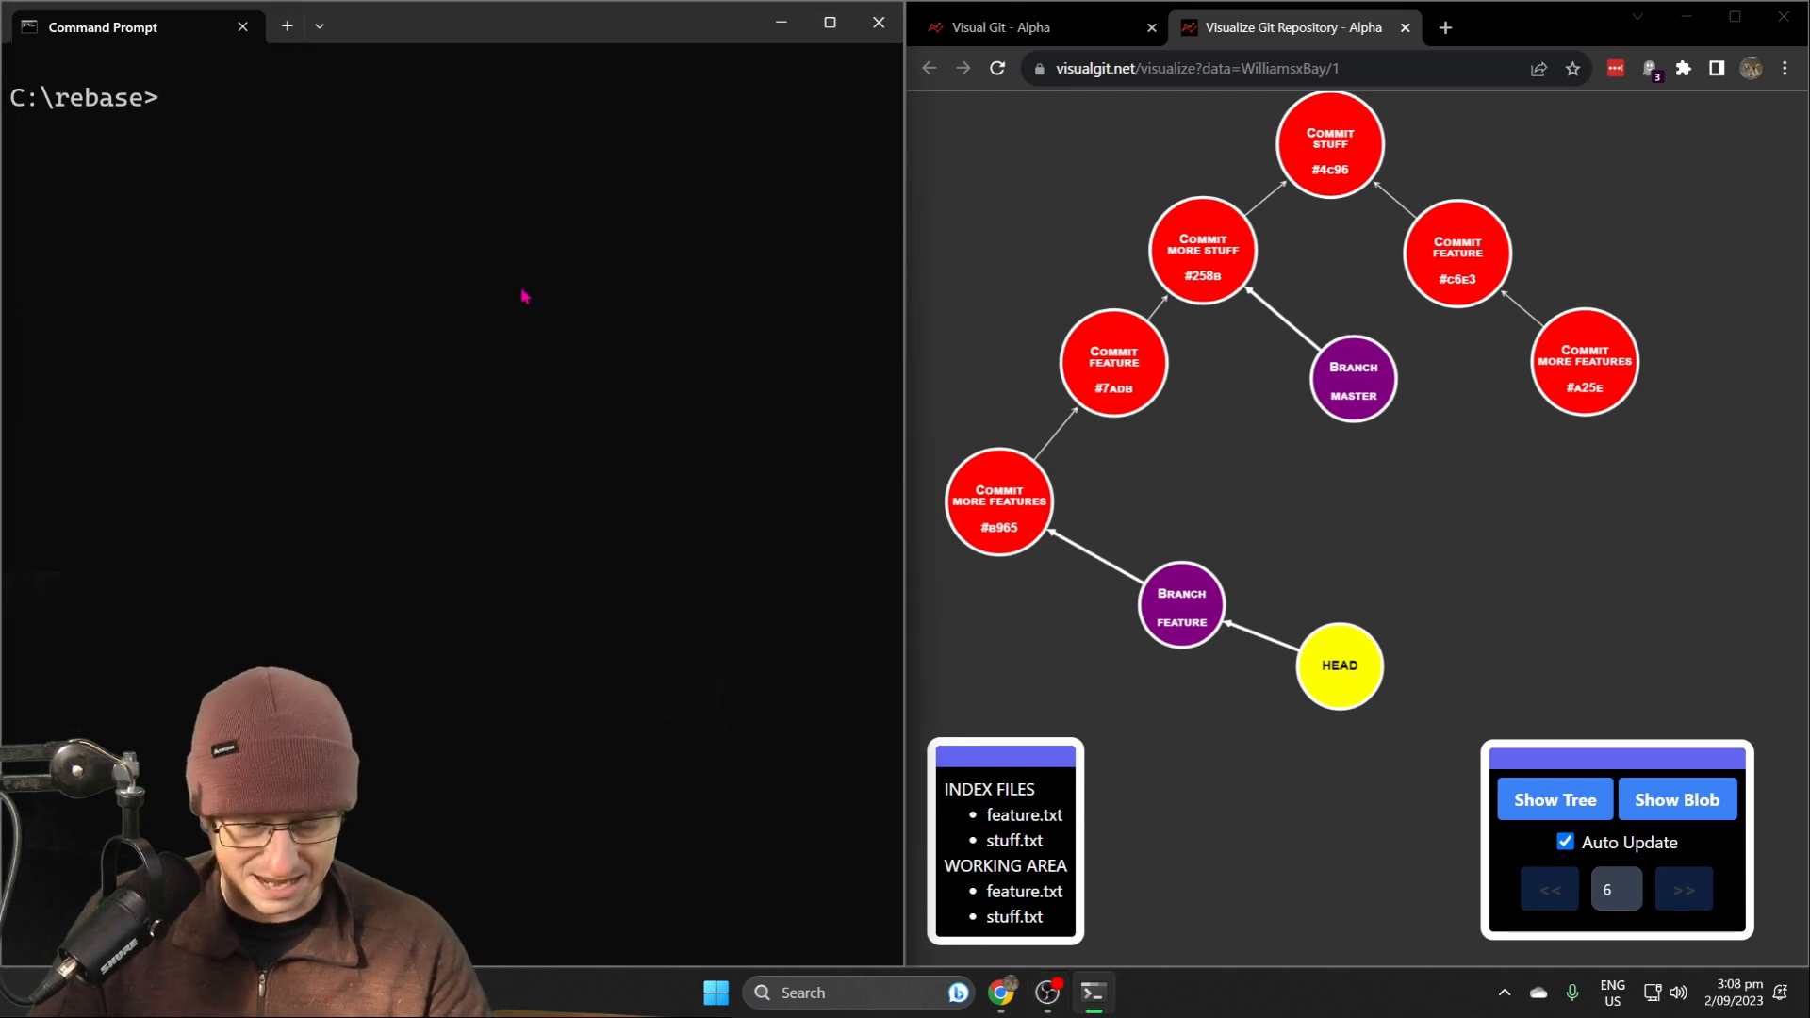
Initialise an empty Git repository in C:\rebase and start the 'visual --web' stream
type("git int")
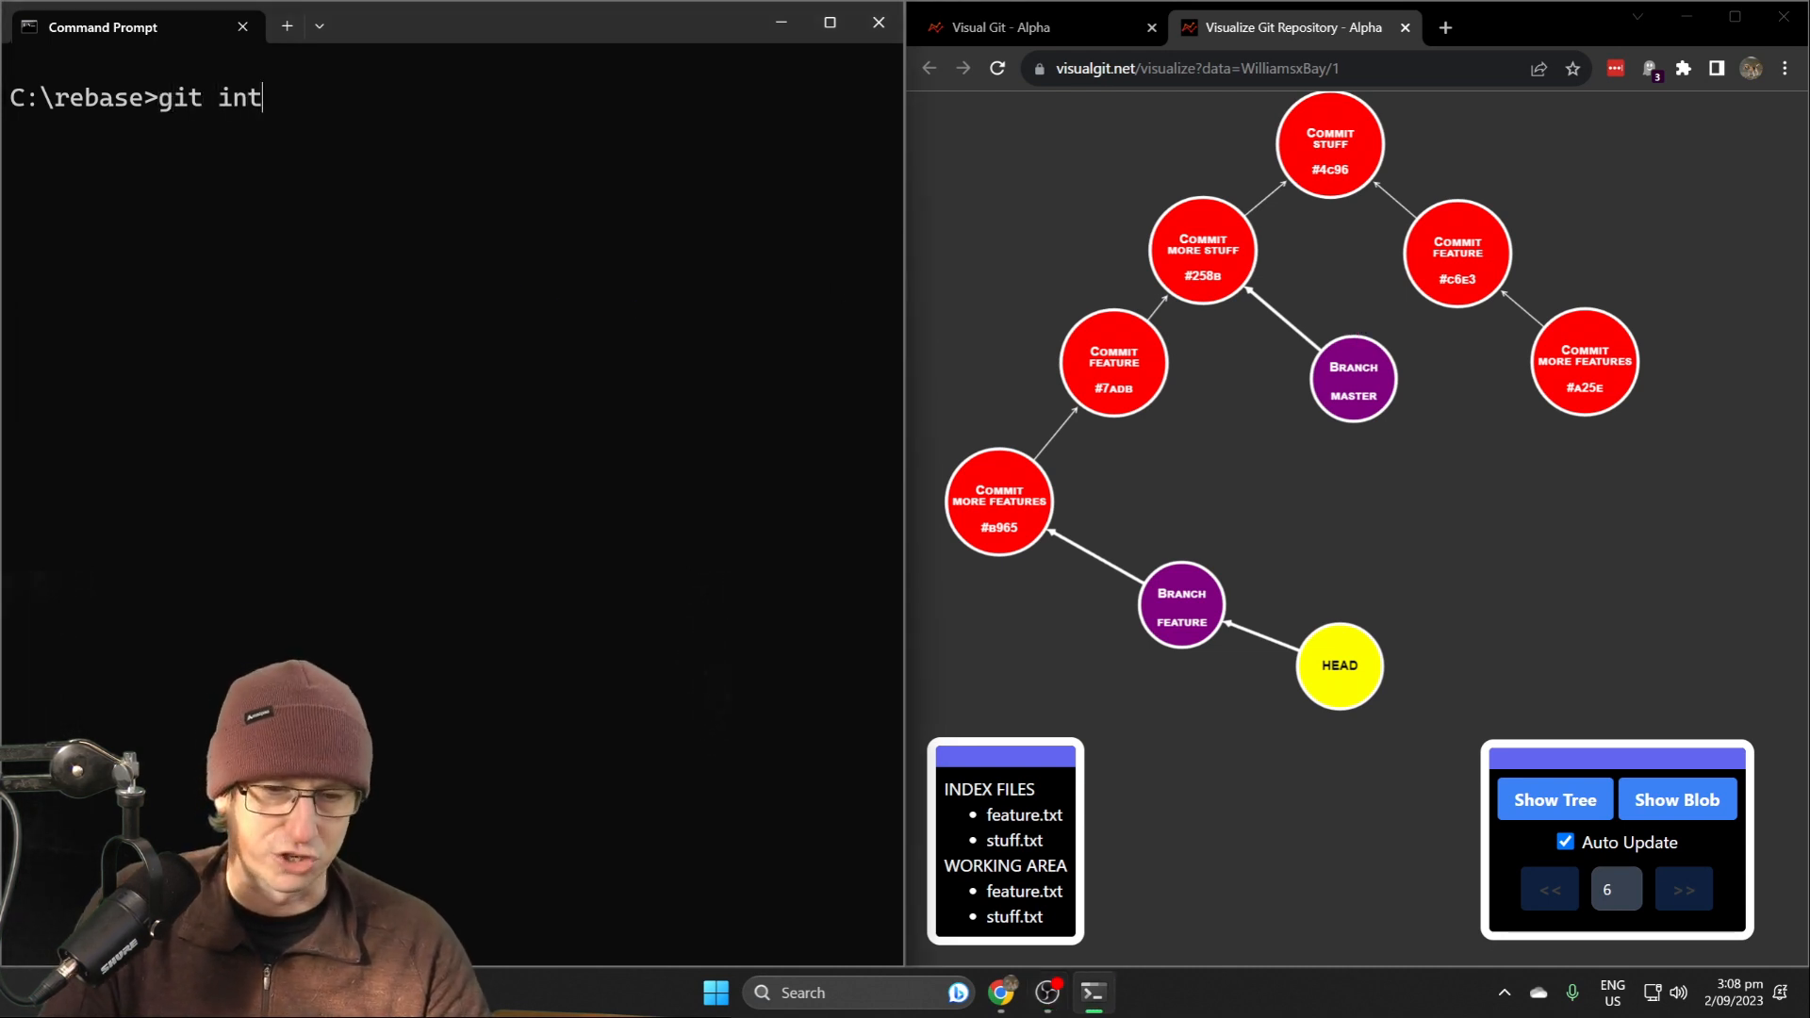
key("Return")
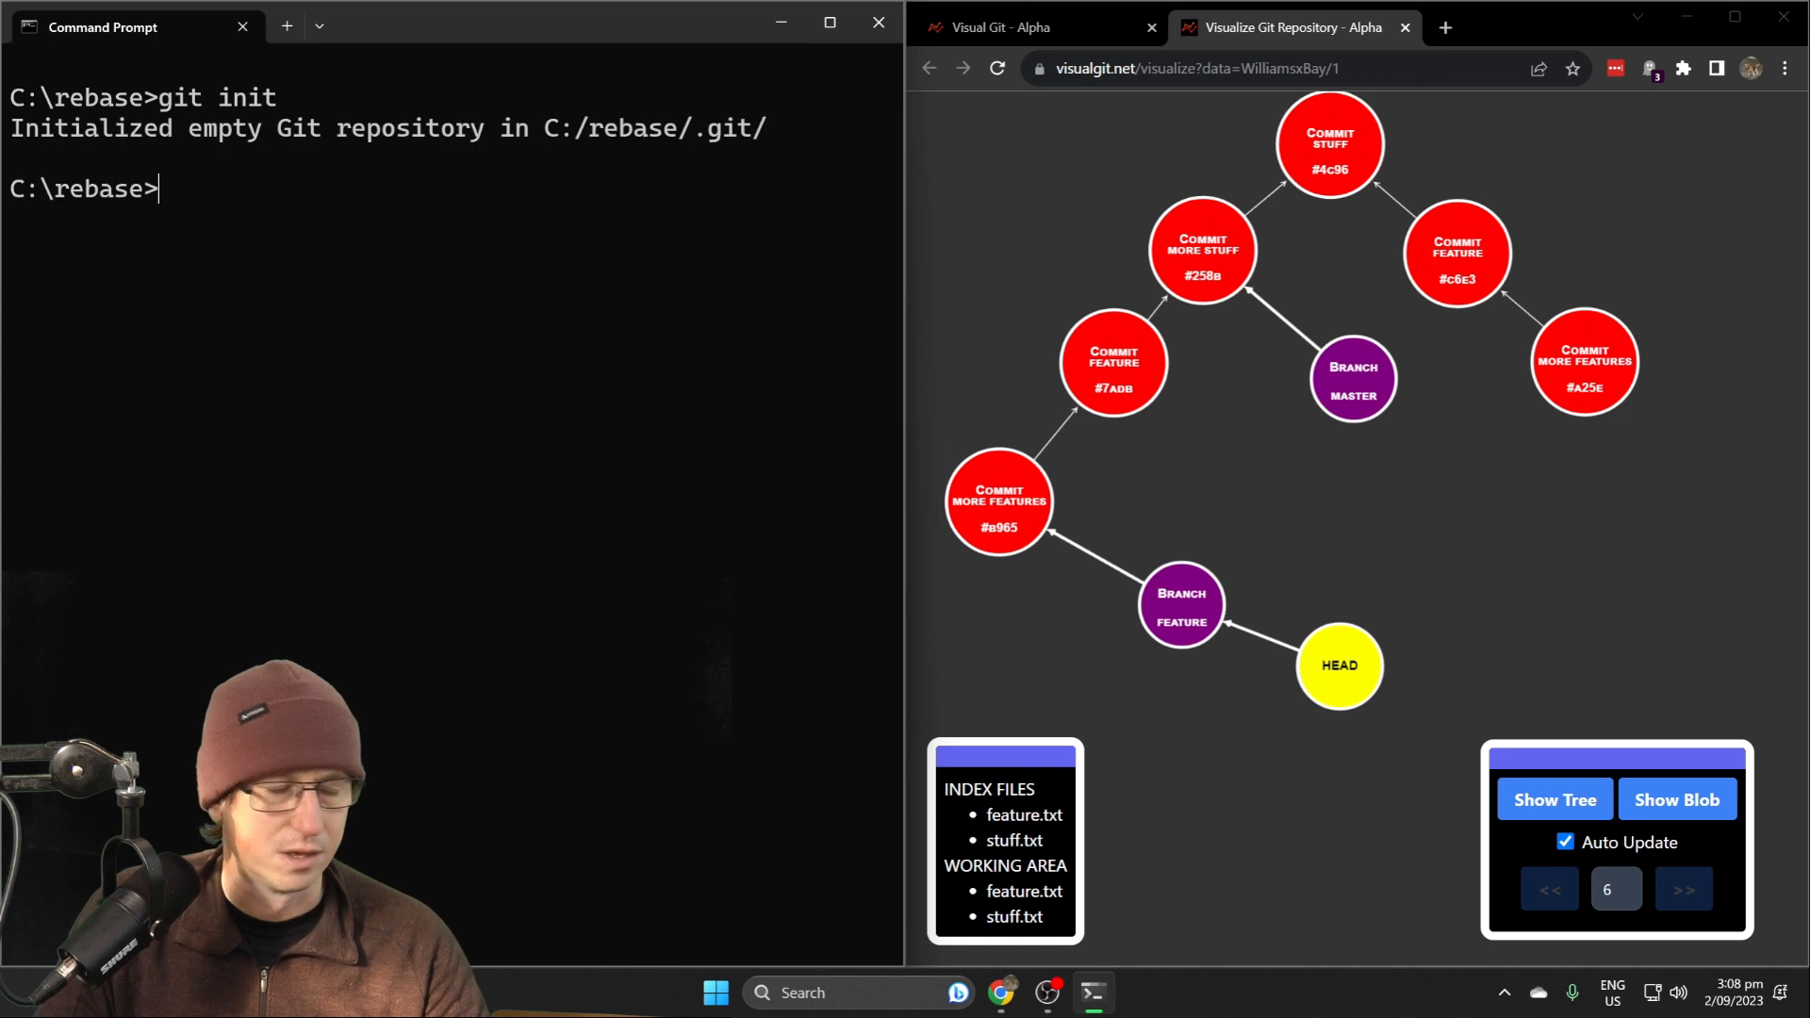
type("visuall")
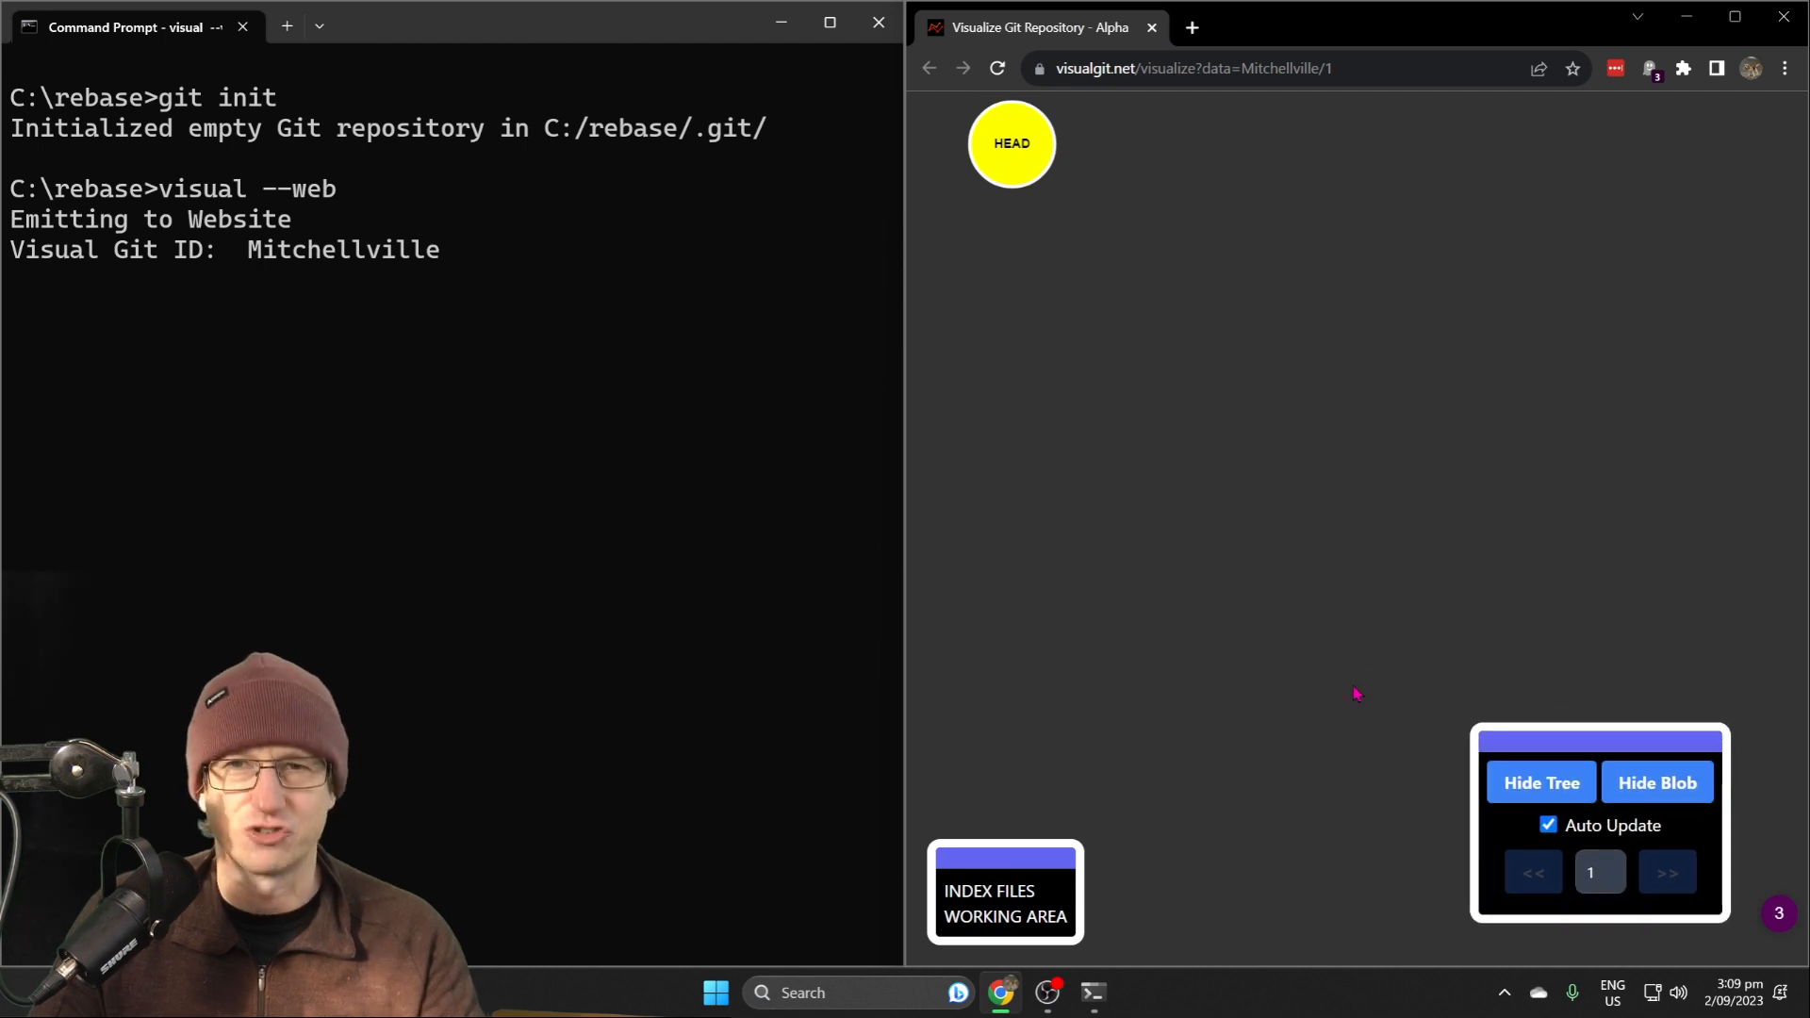
mouse_move(1412, 621)
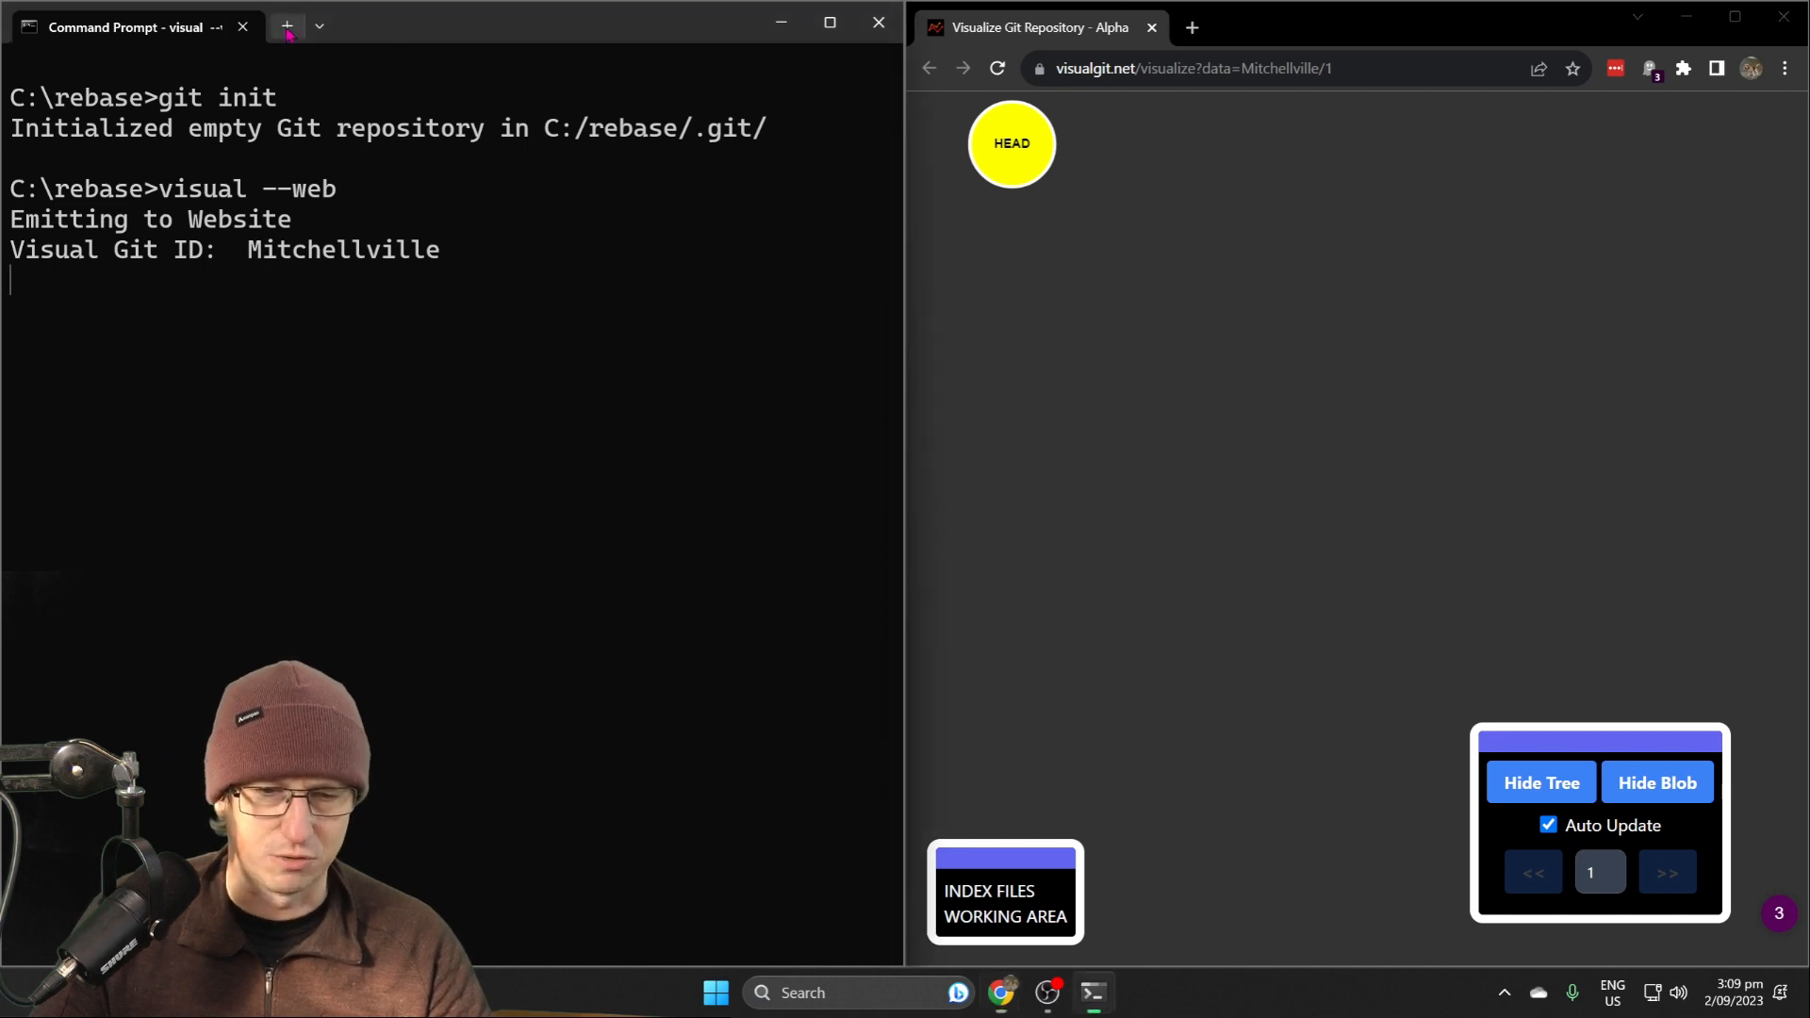
In a new PowerShell tab at \rebase, create stuff.txt and commit it as "stuff"
left_click(286, 27)
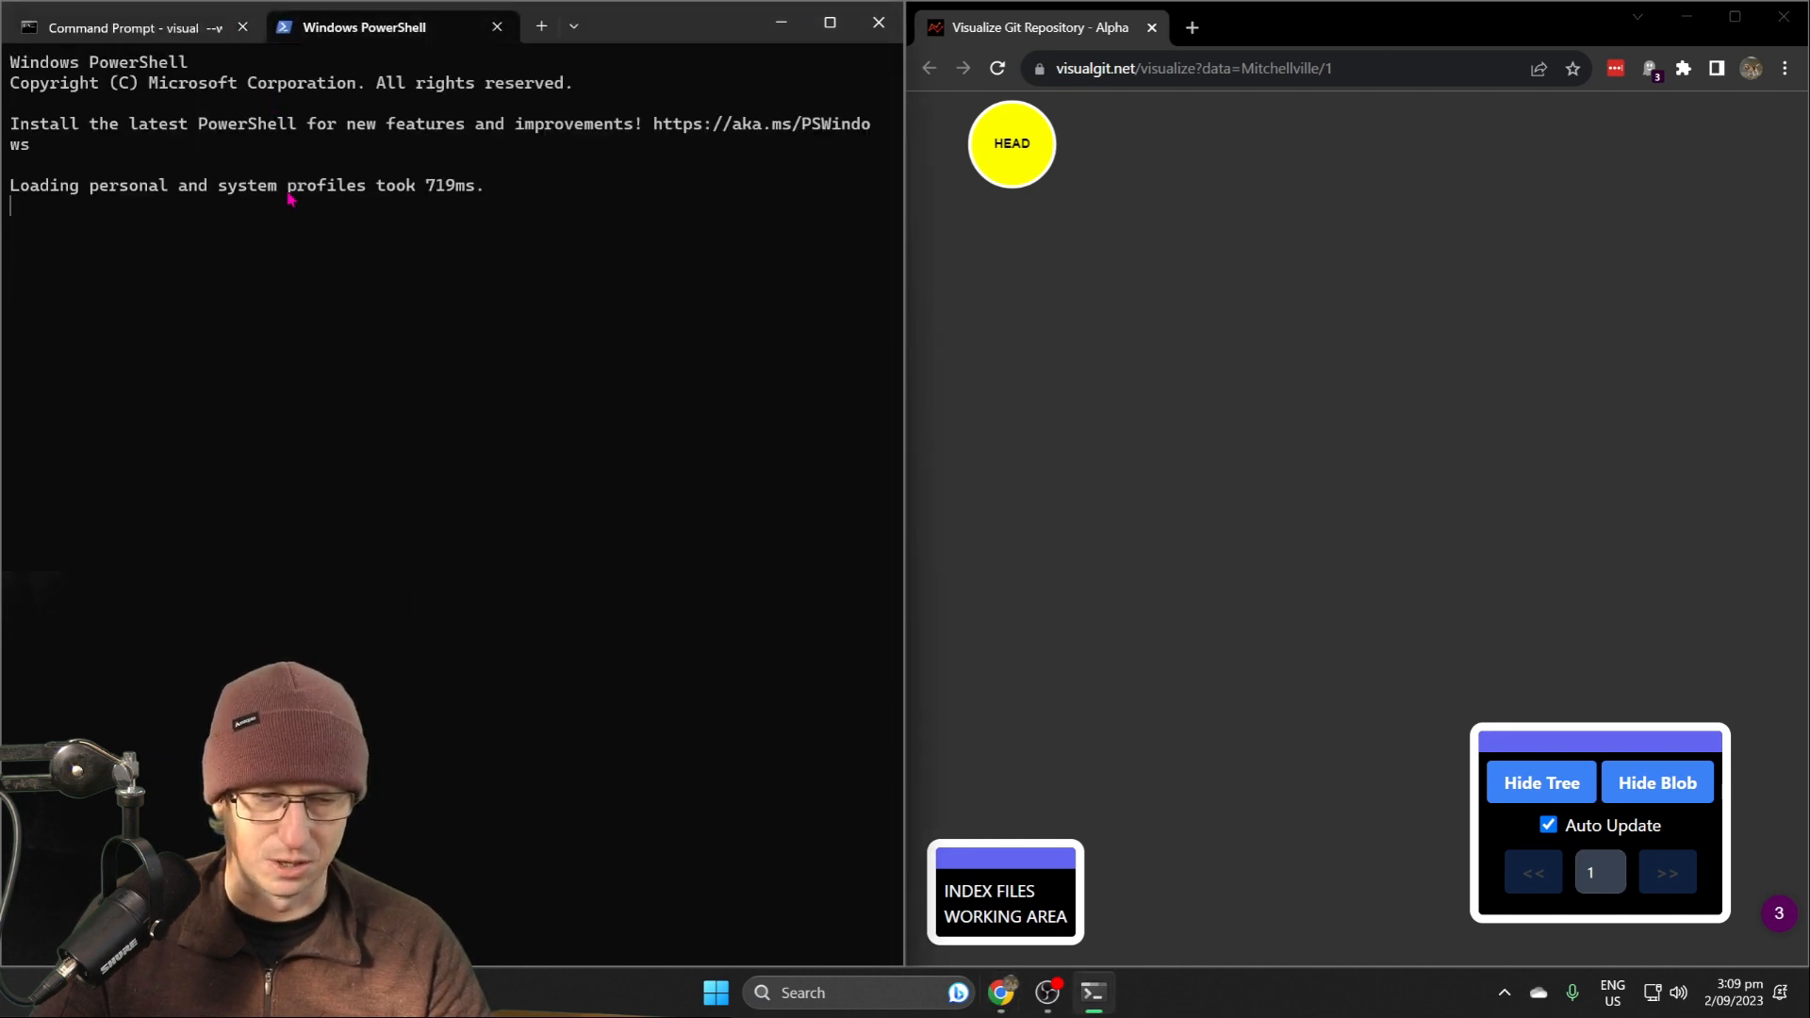
type("cd \\rebase")
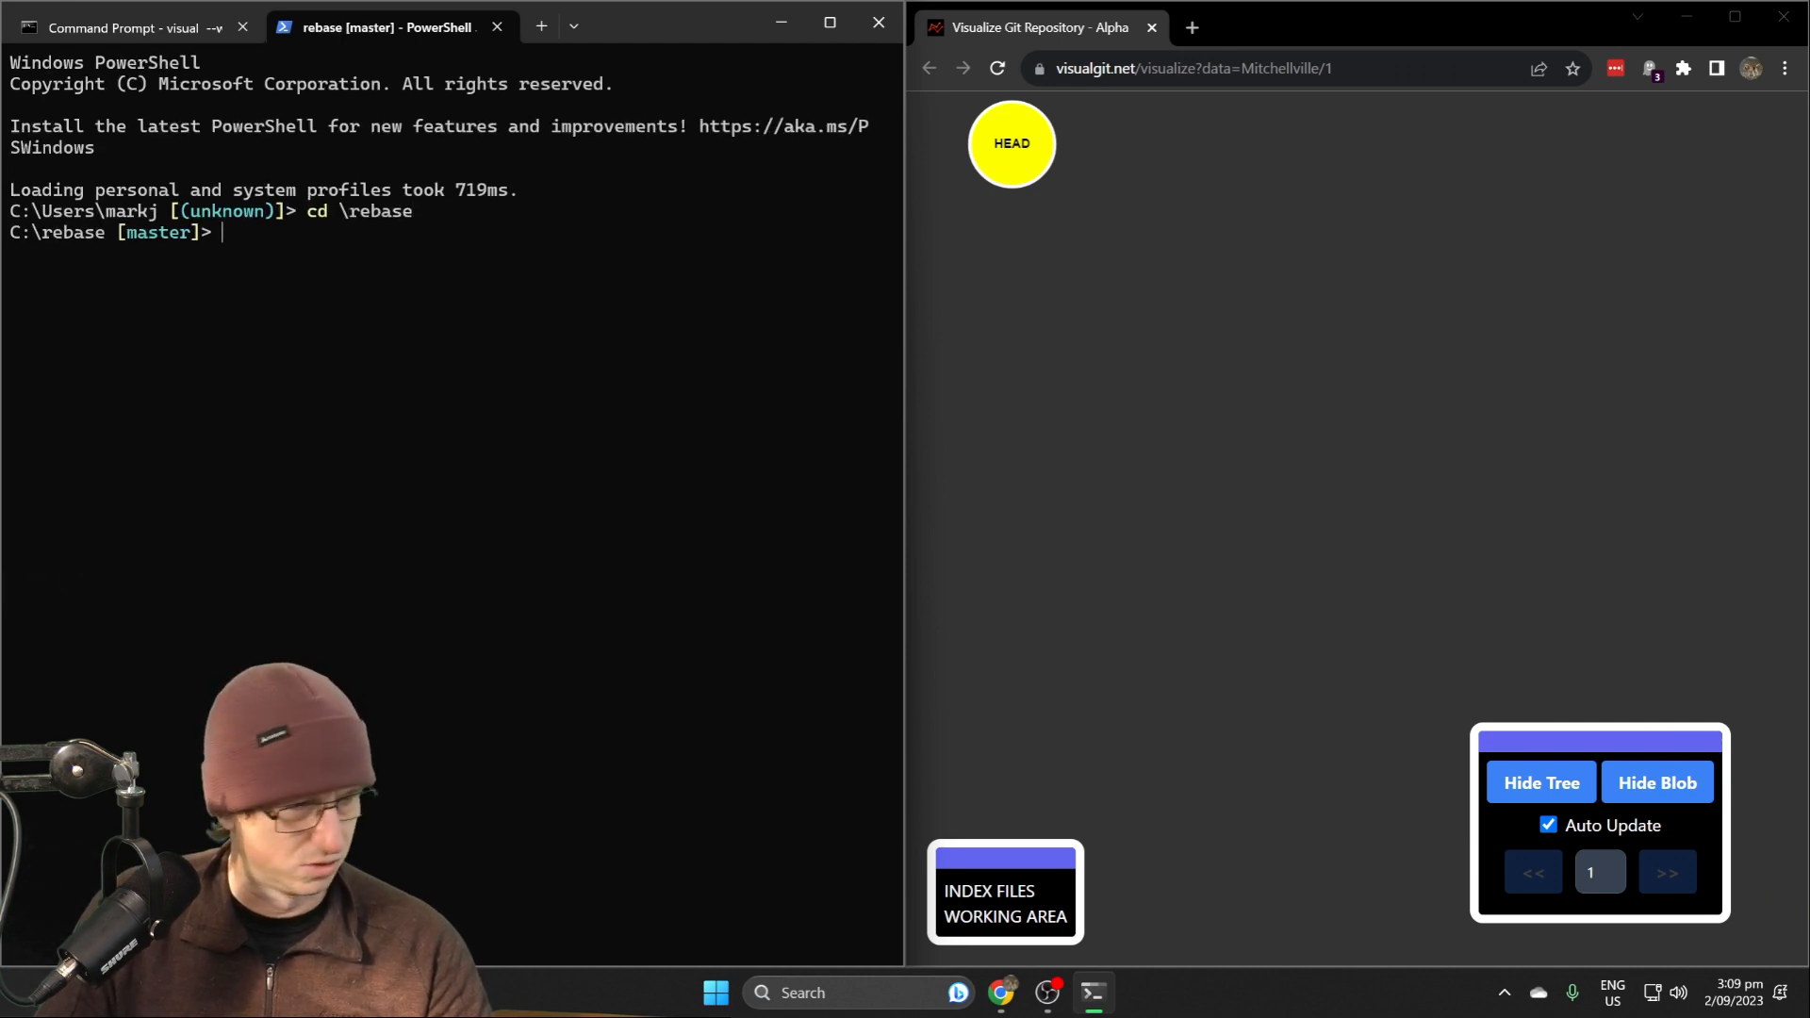
left_click(1664, 871)
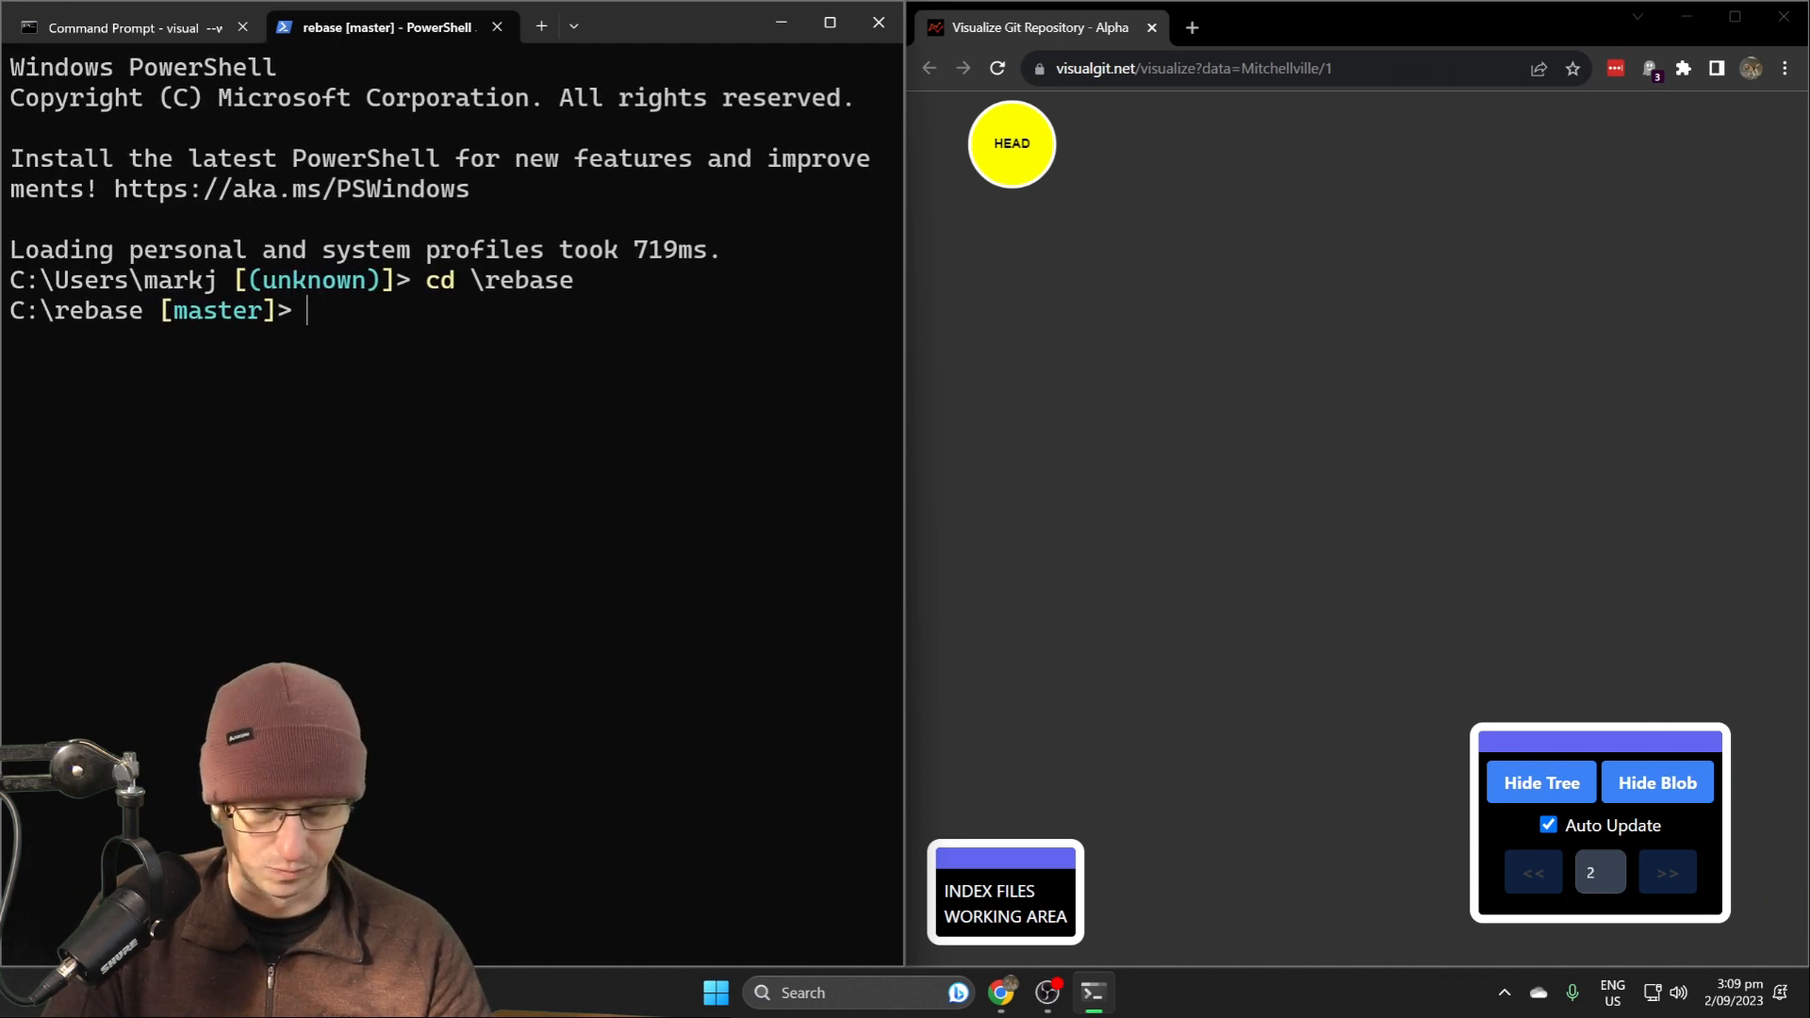
type("echo")
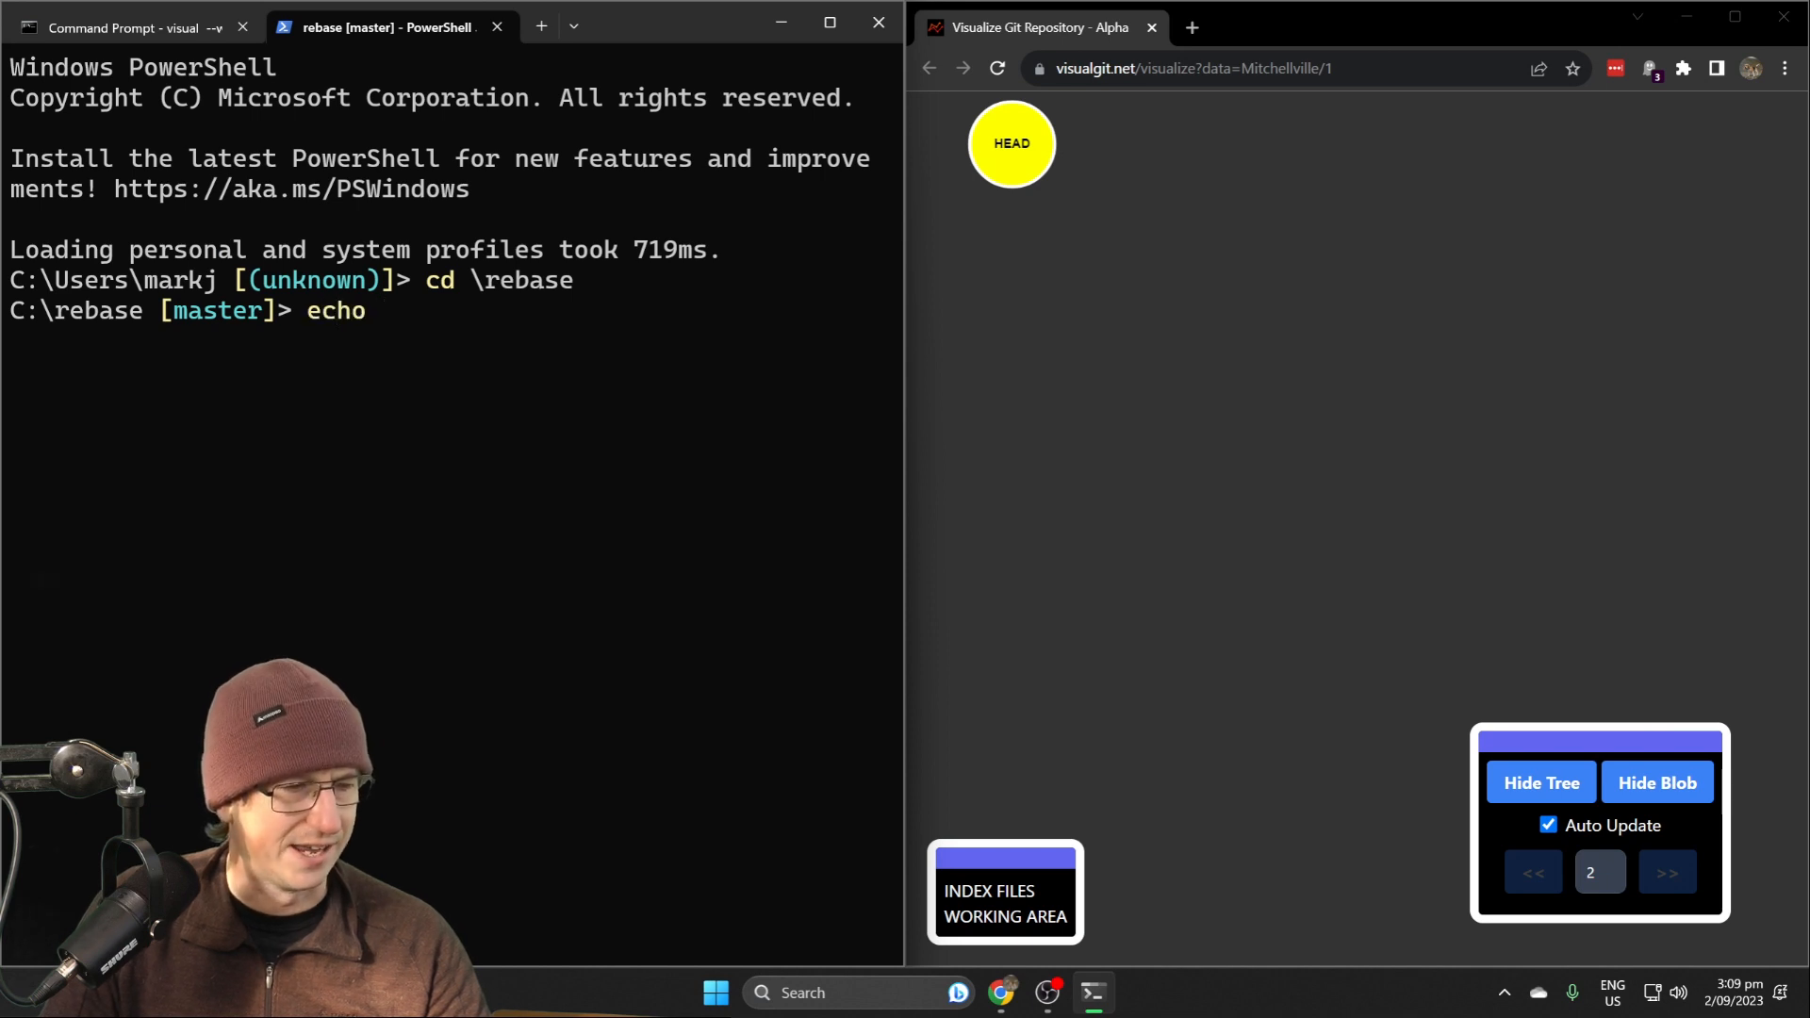
type("stuff > stuff.txt")
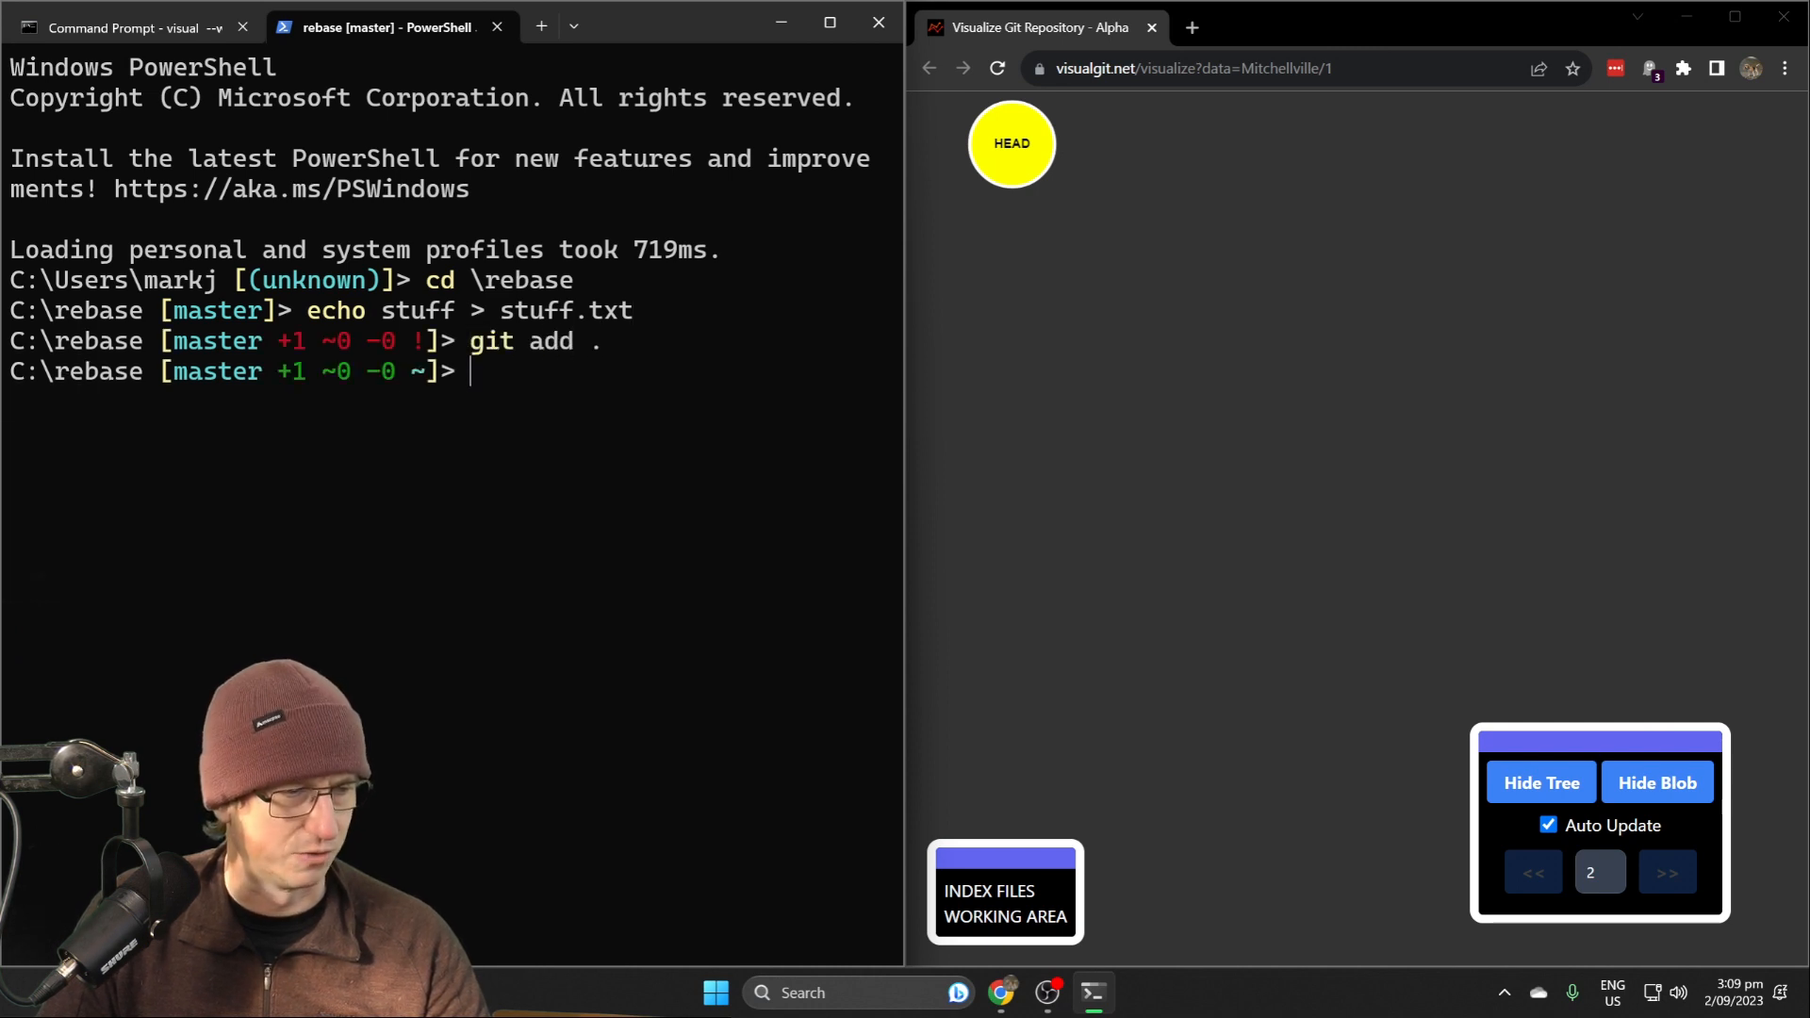
type("git commit")
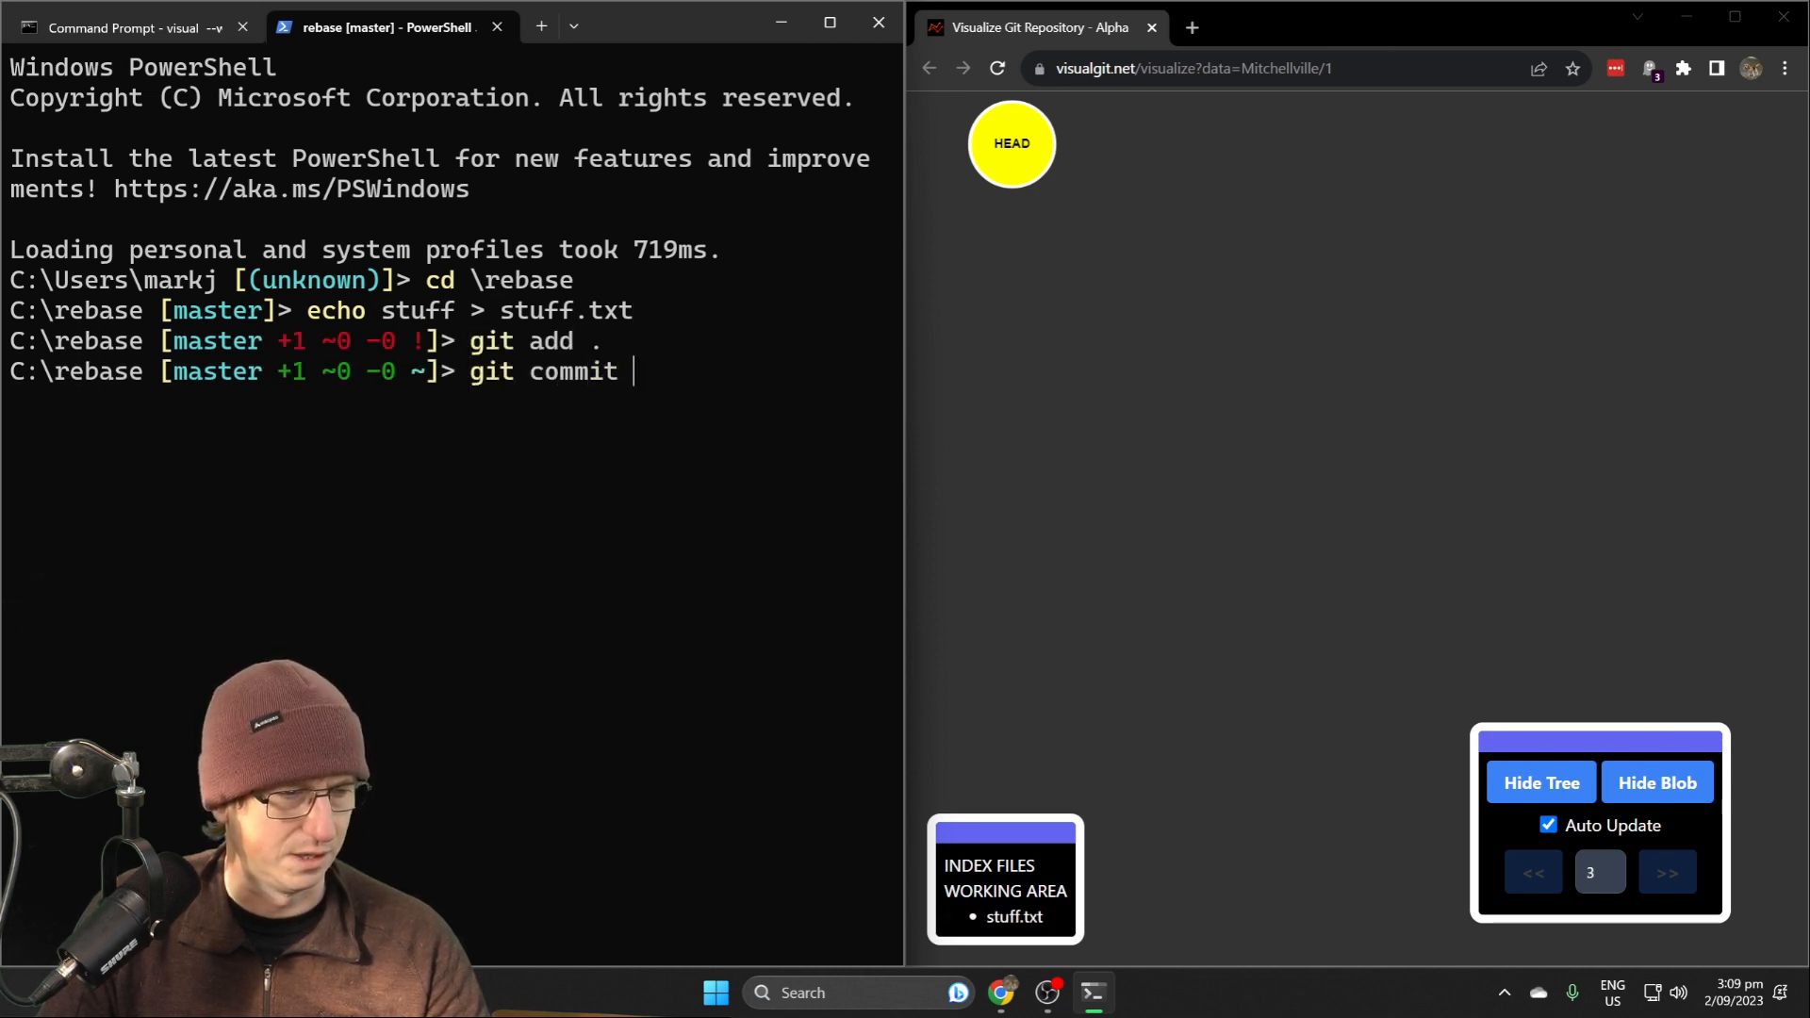
type("-m \"stuff")
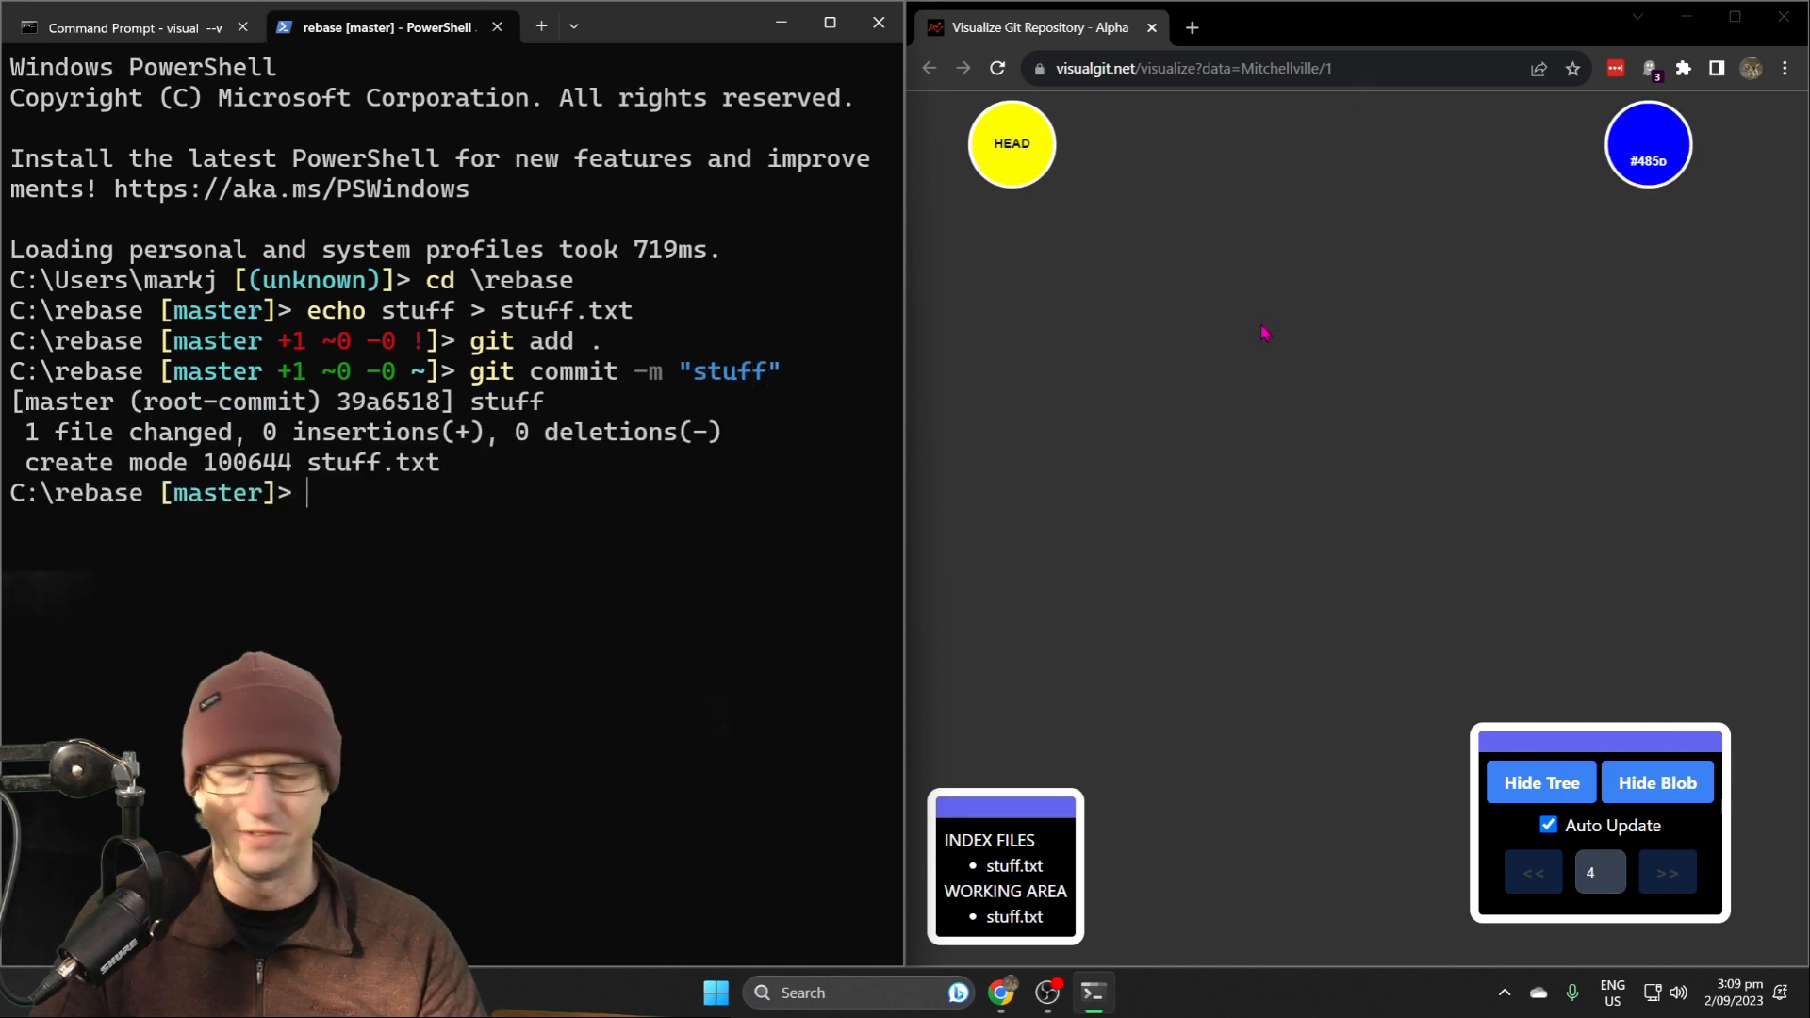
mouse_move(1159, 354)
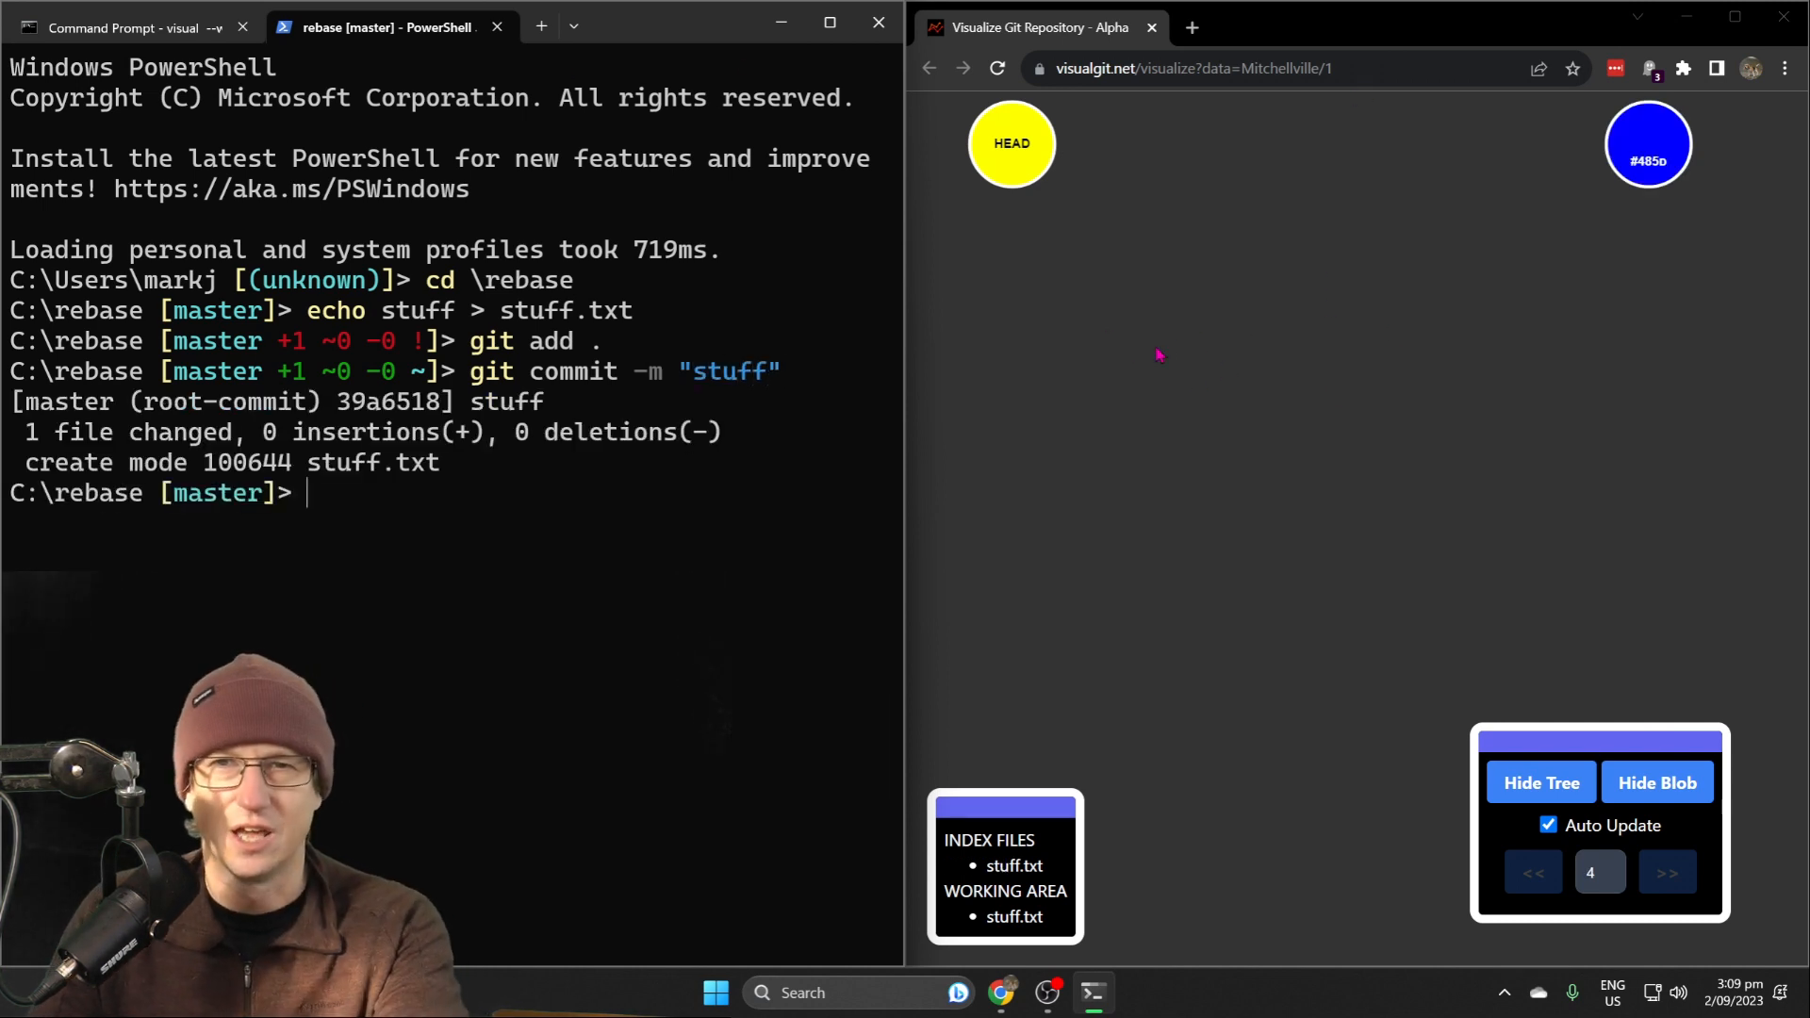
Refresh the graph with the new commit and hide its tree and blob nodes
left_click(1666, 870)
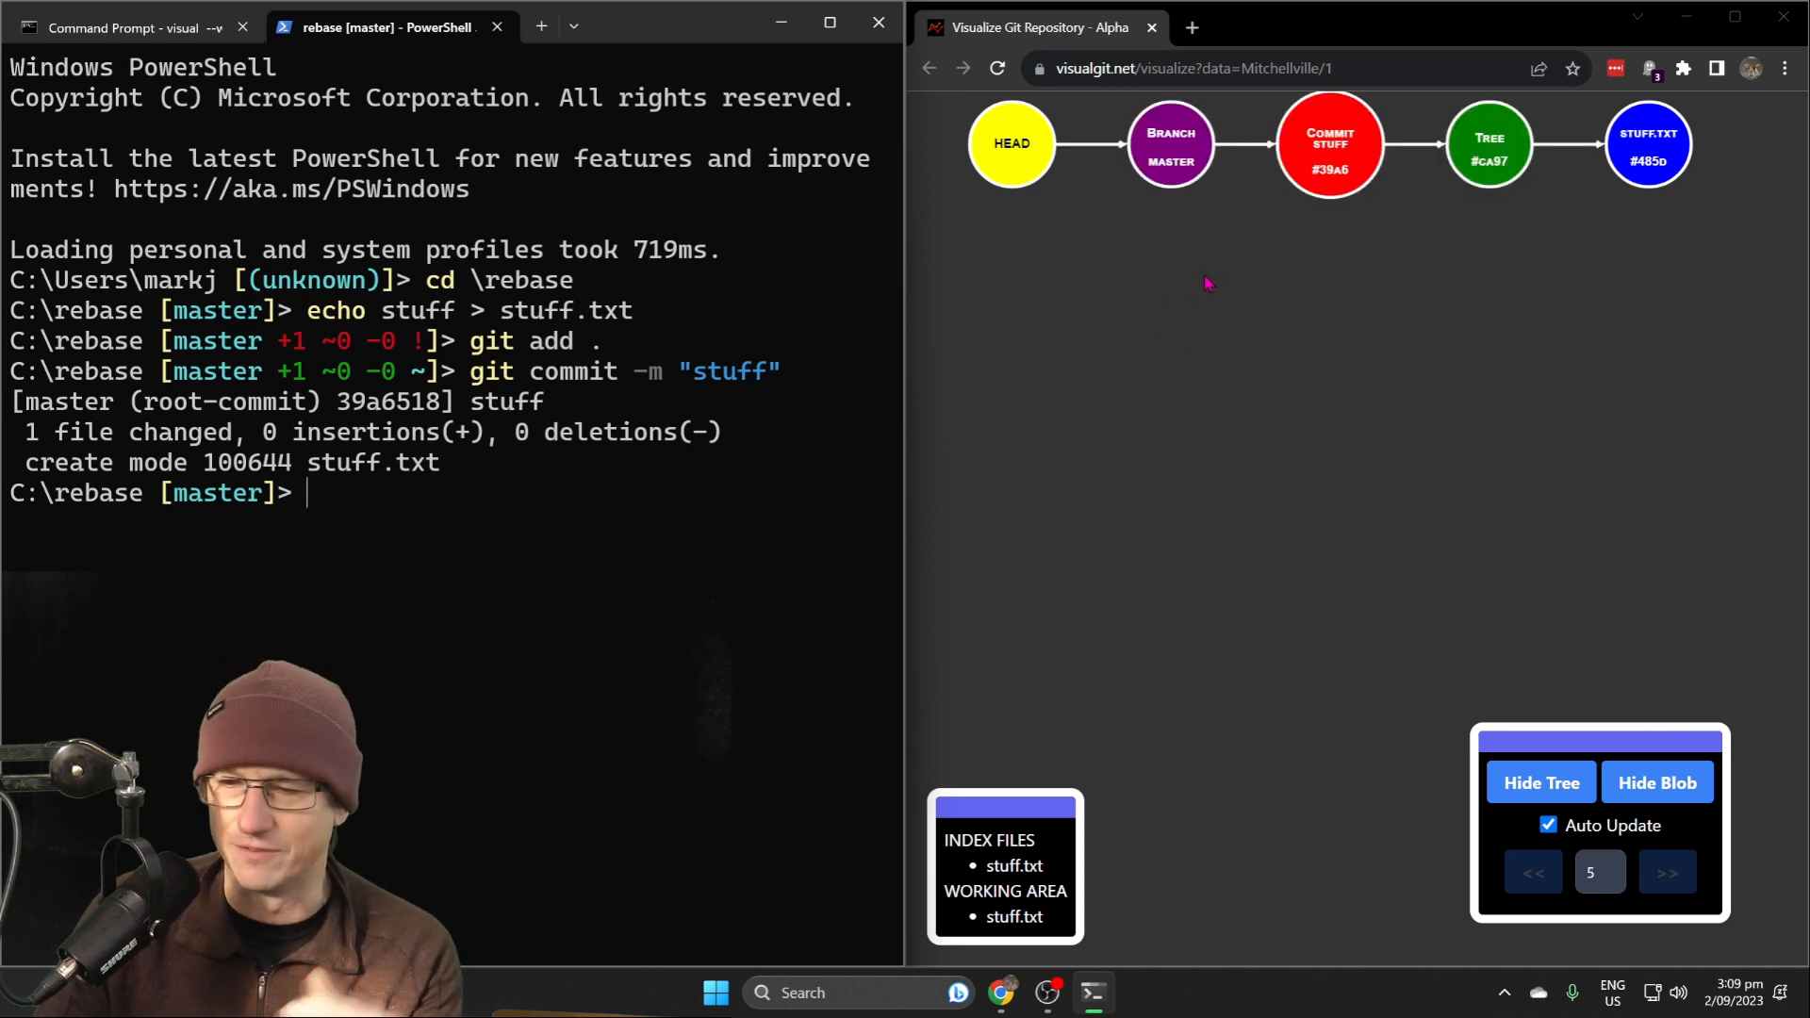
mouse_move(1469, 513)
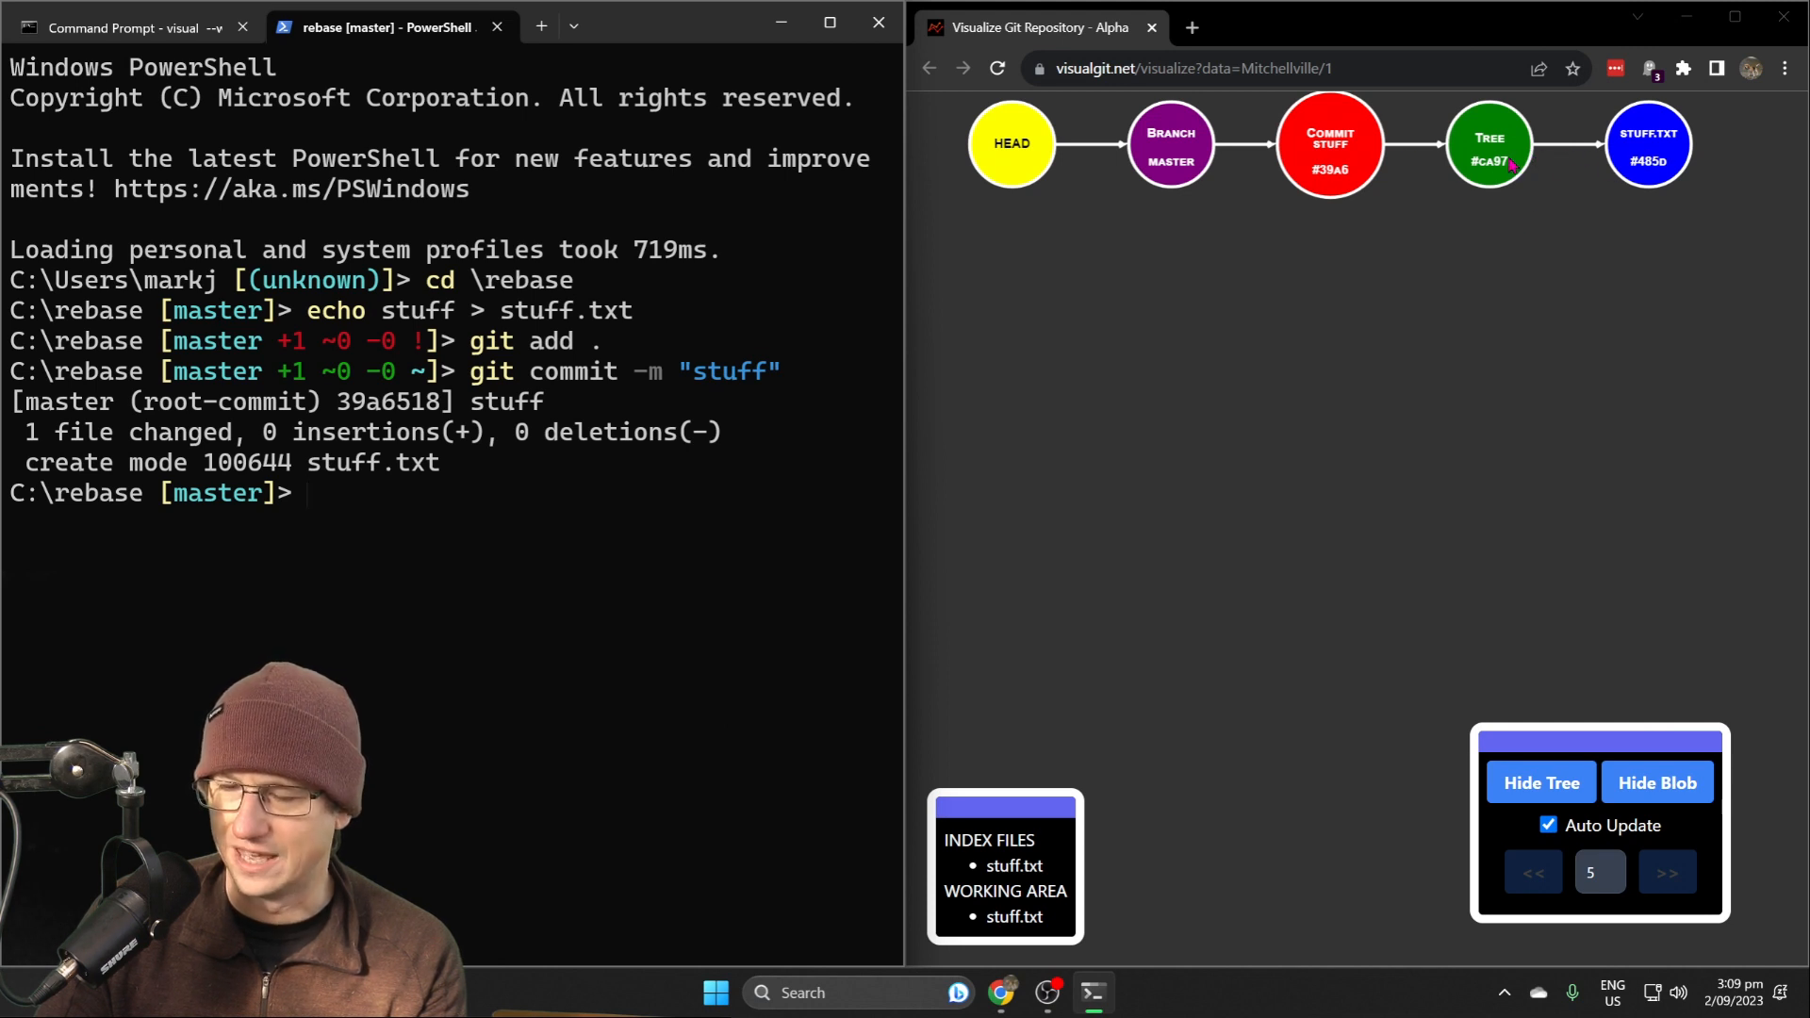
left_click(1540, 782)
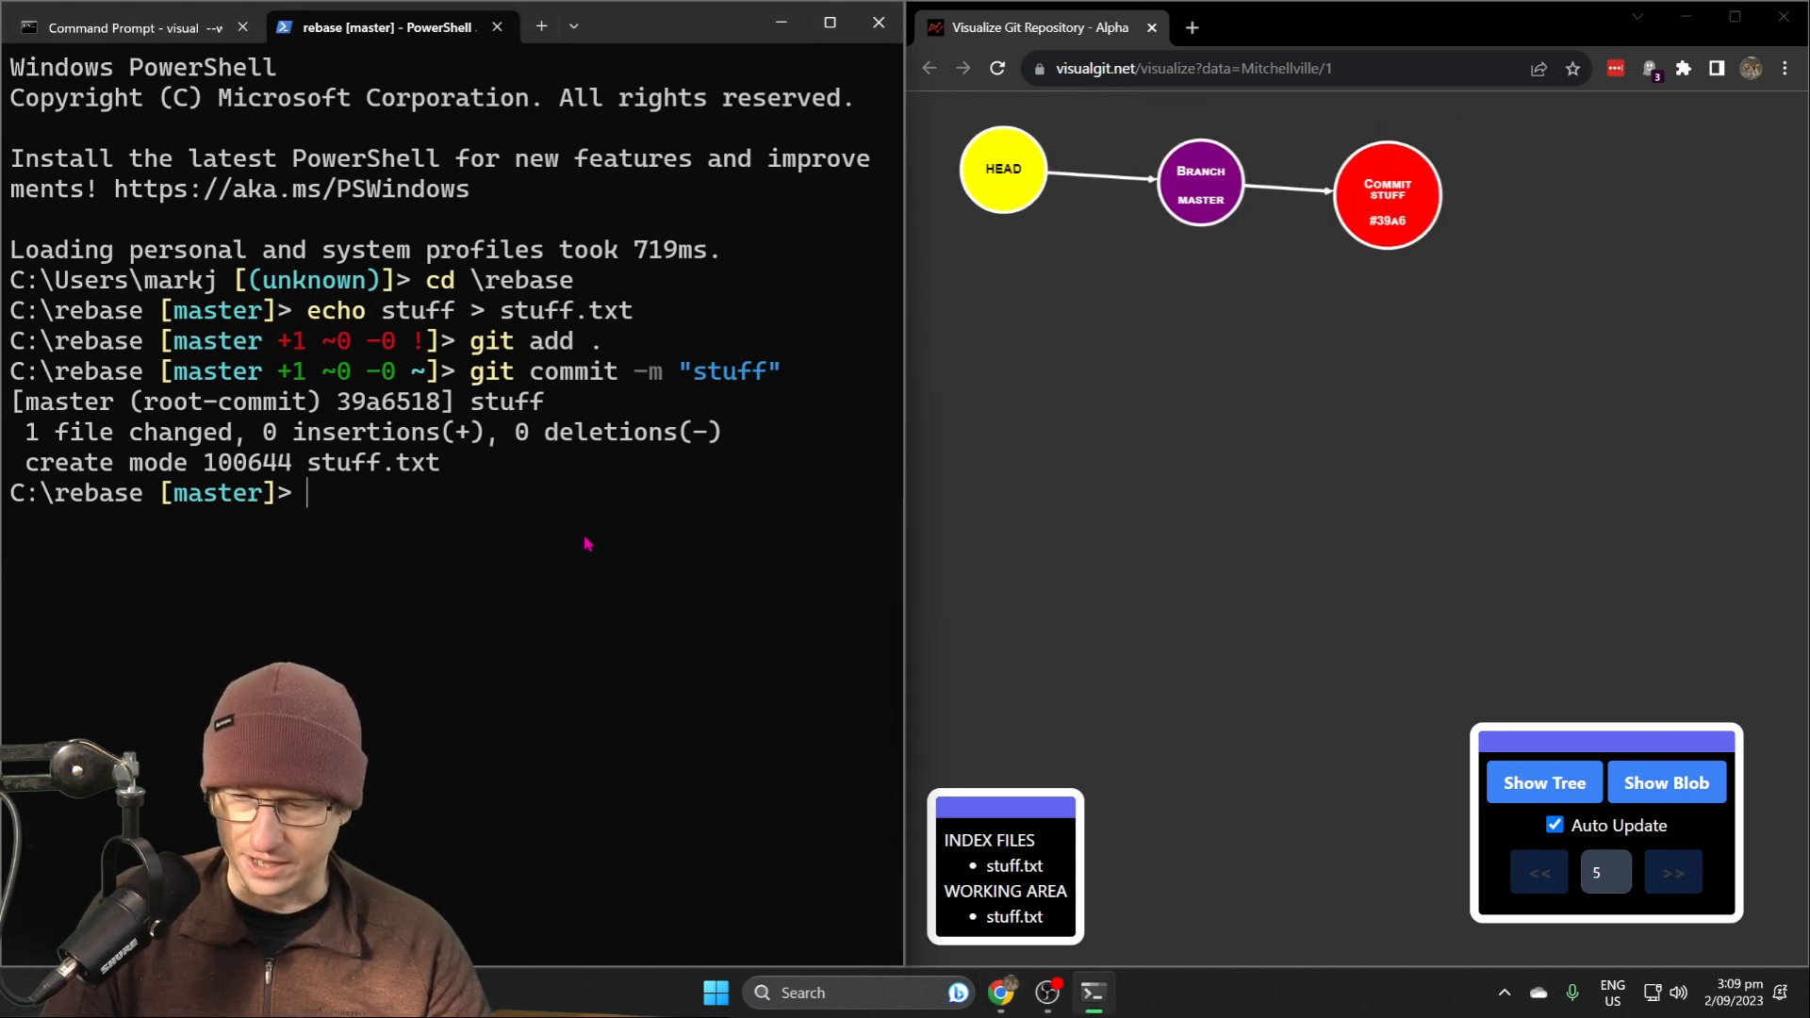
Create and switch to a new 'feature' branch with git checkout -b
type("c")
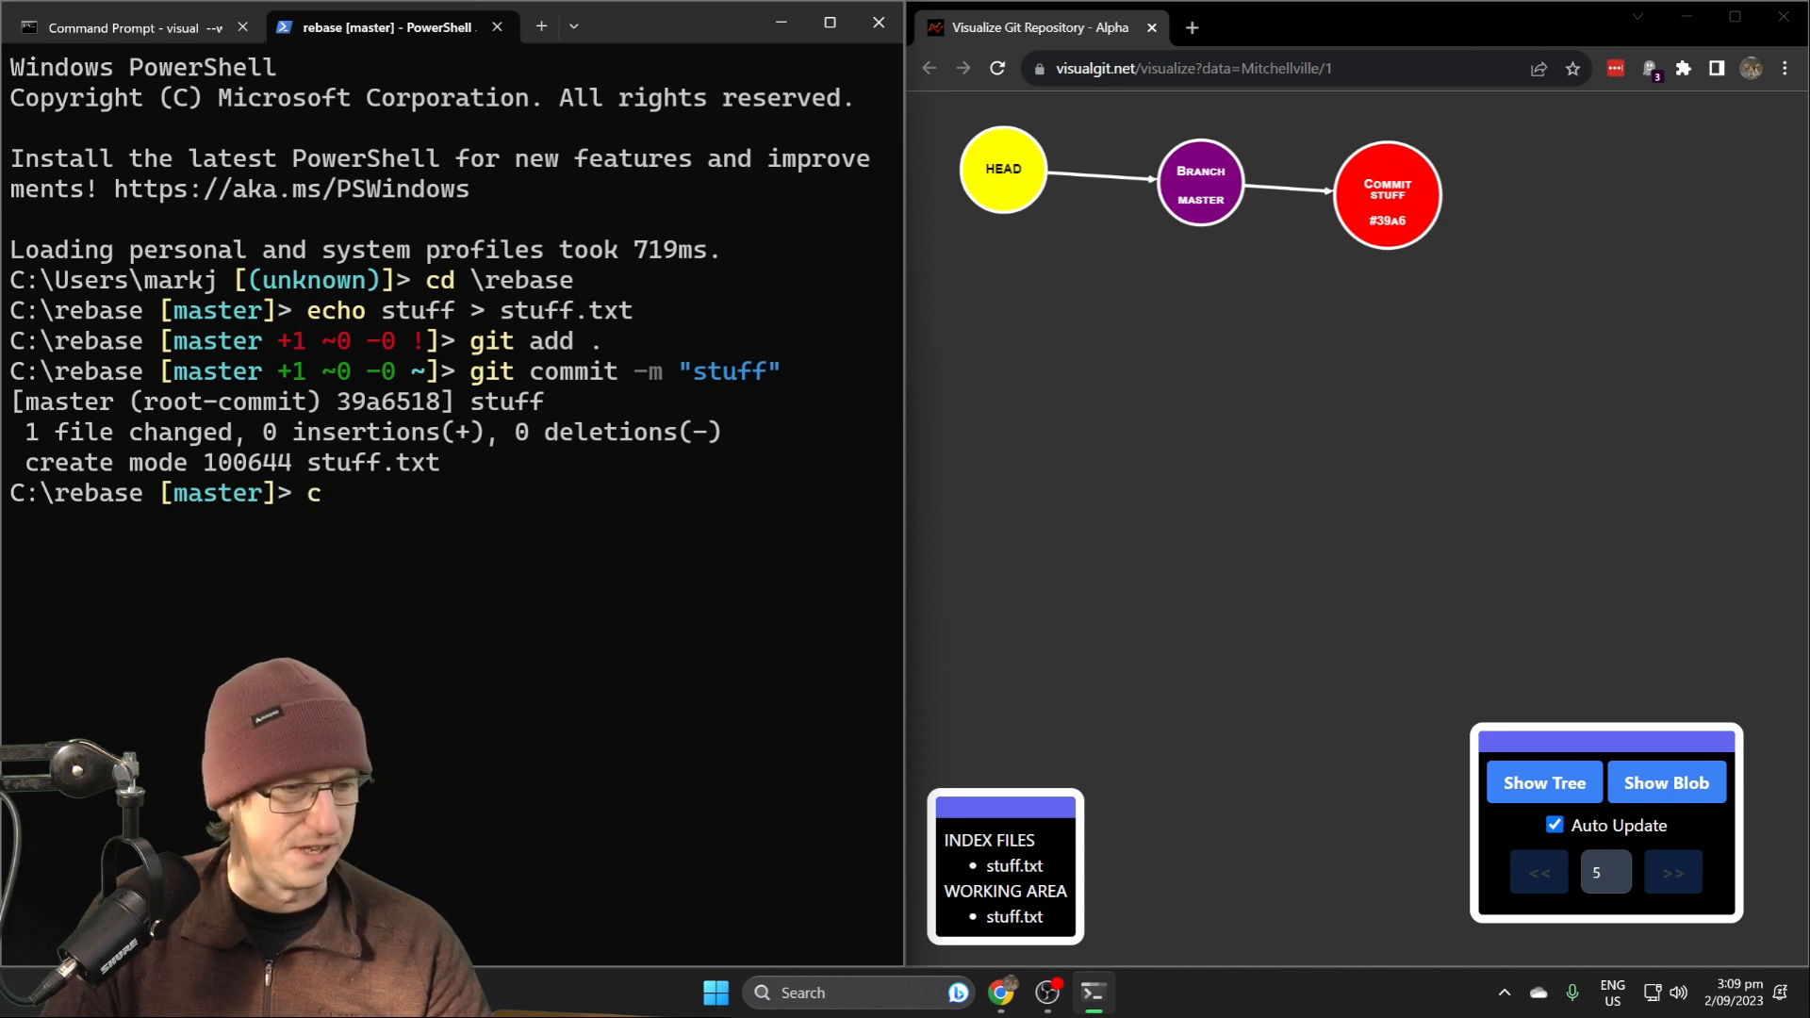
type("git")
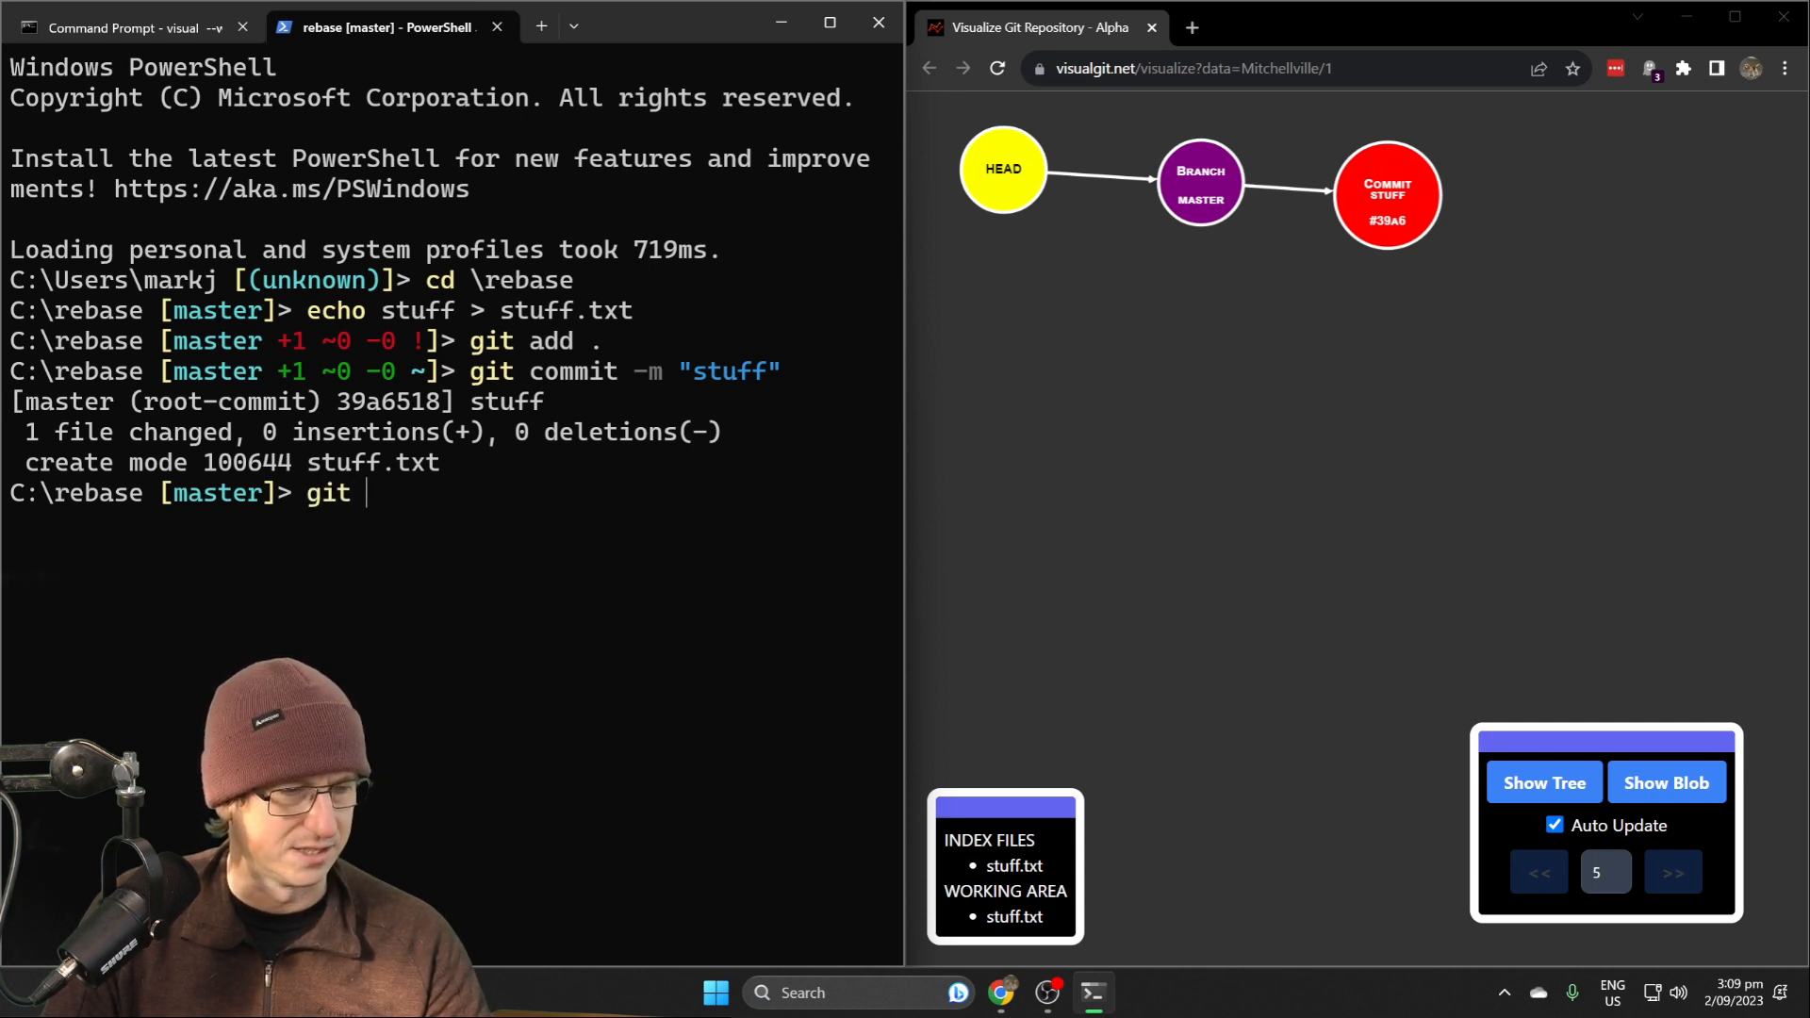
type("chekc")
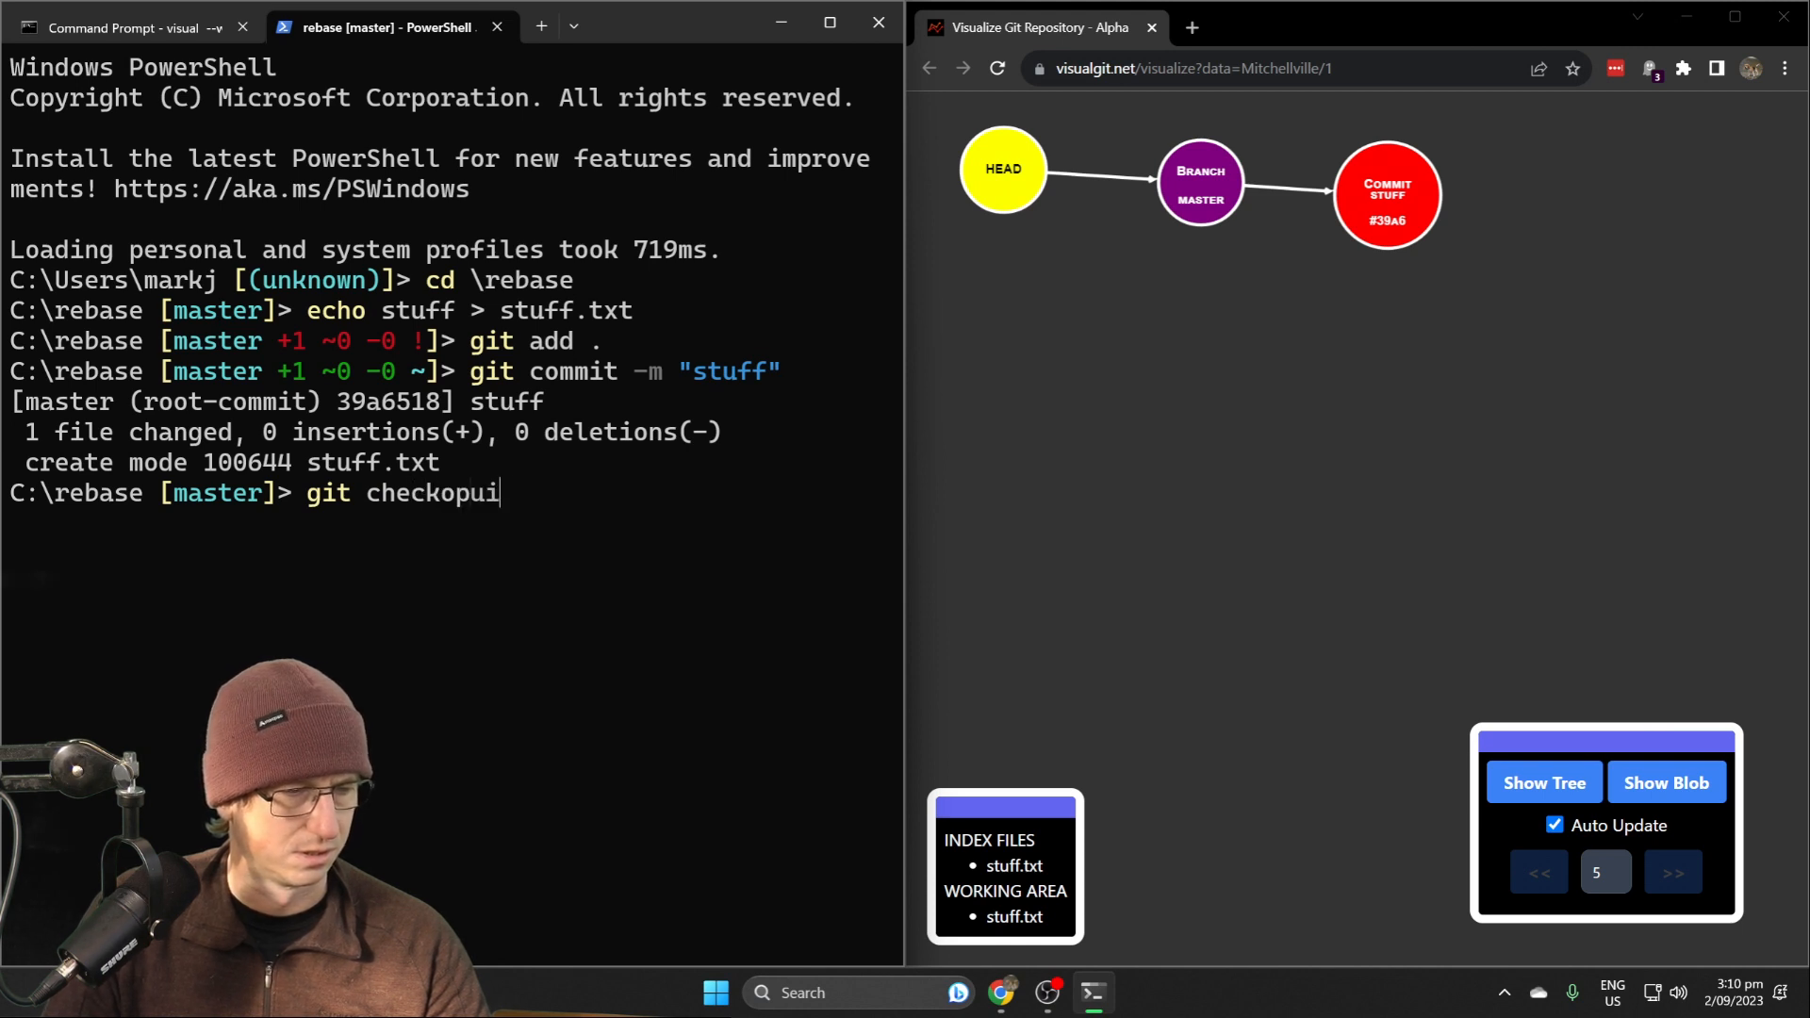
type("out -b")
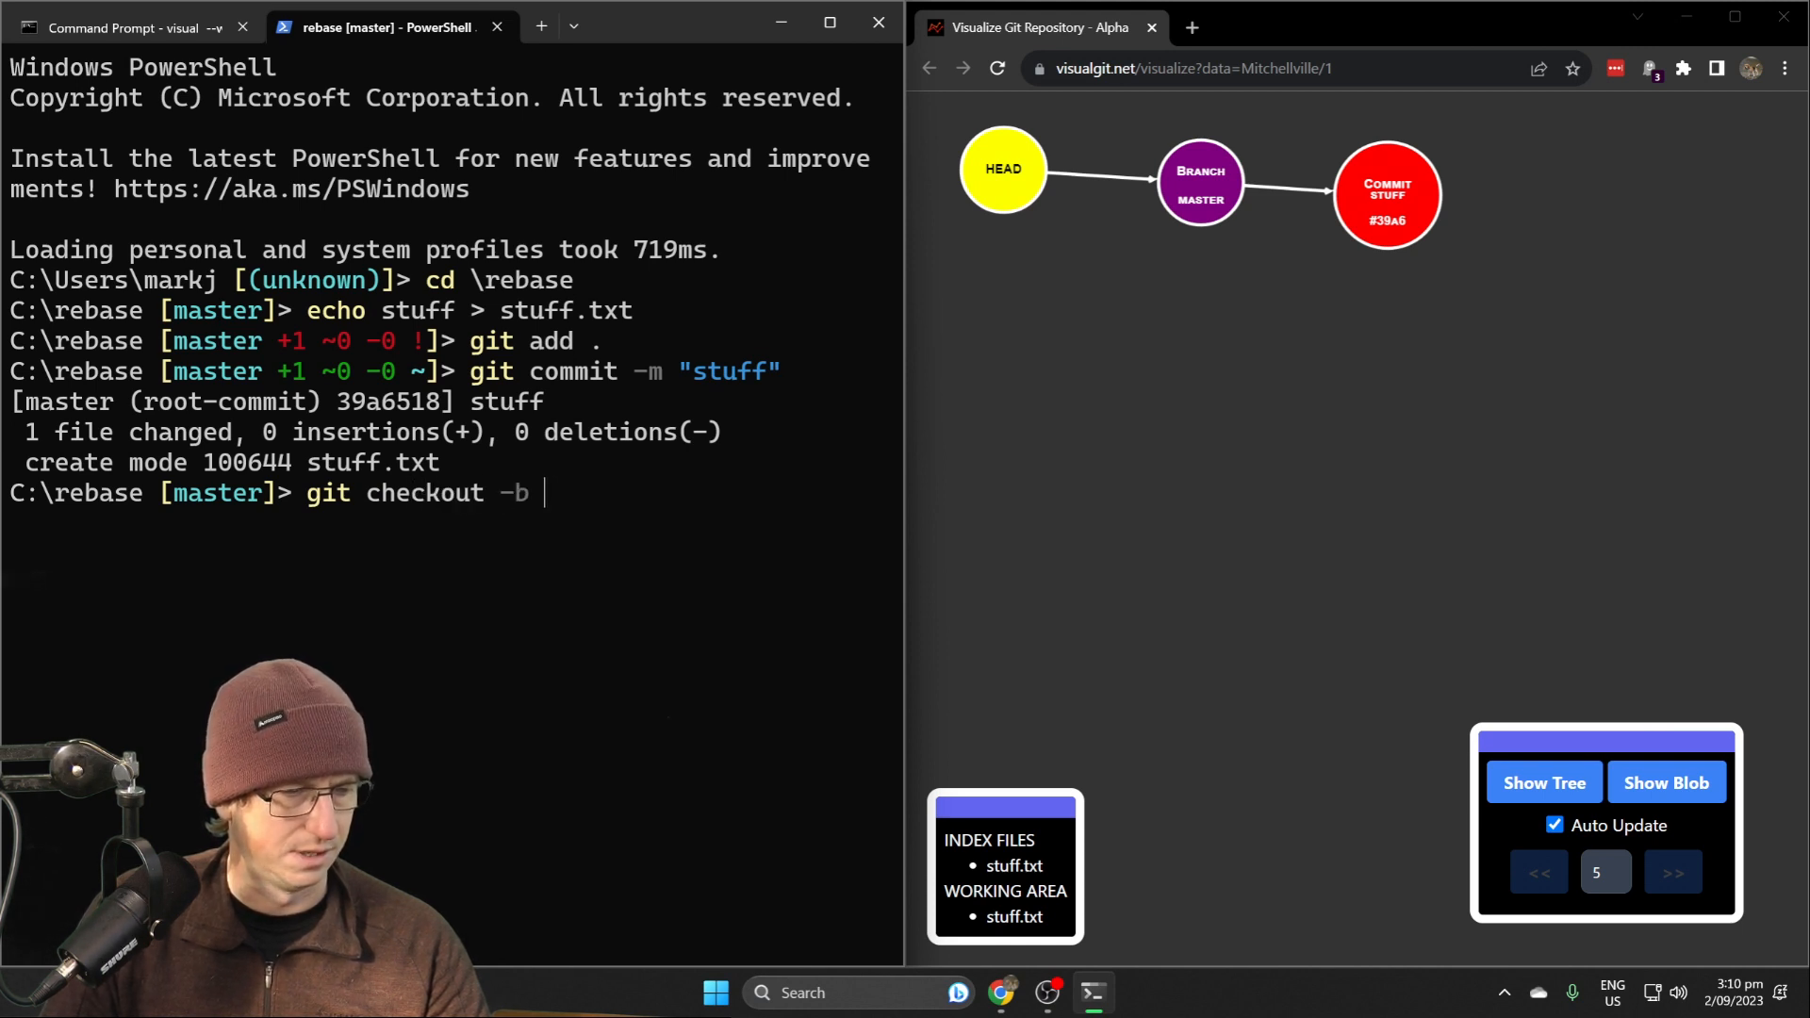
type("featur")
type("echo f")
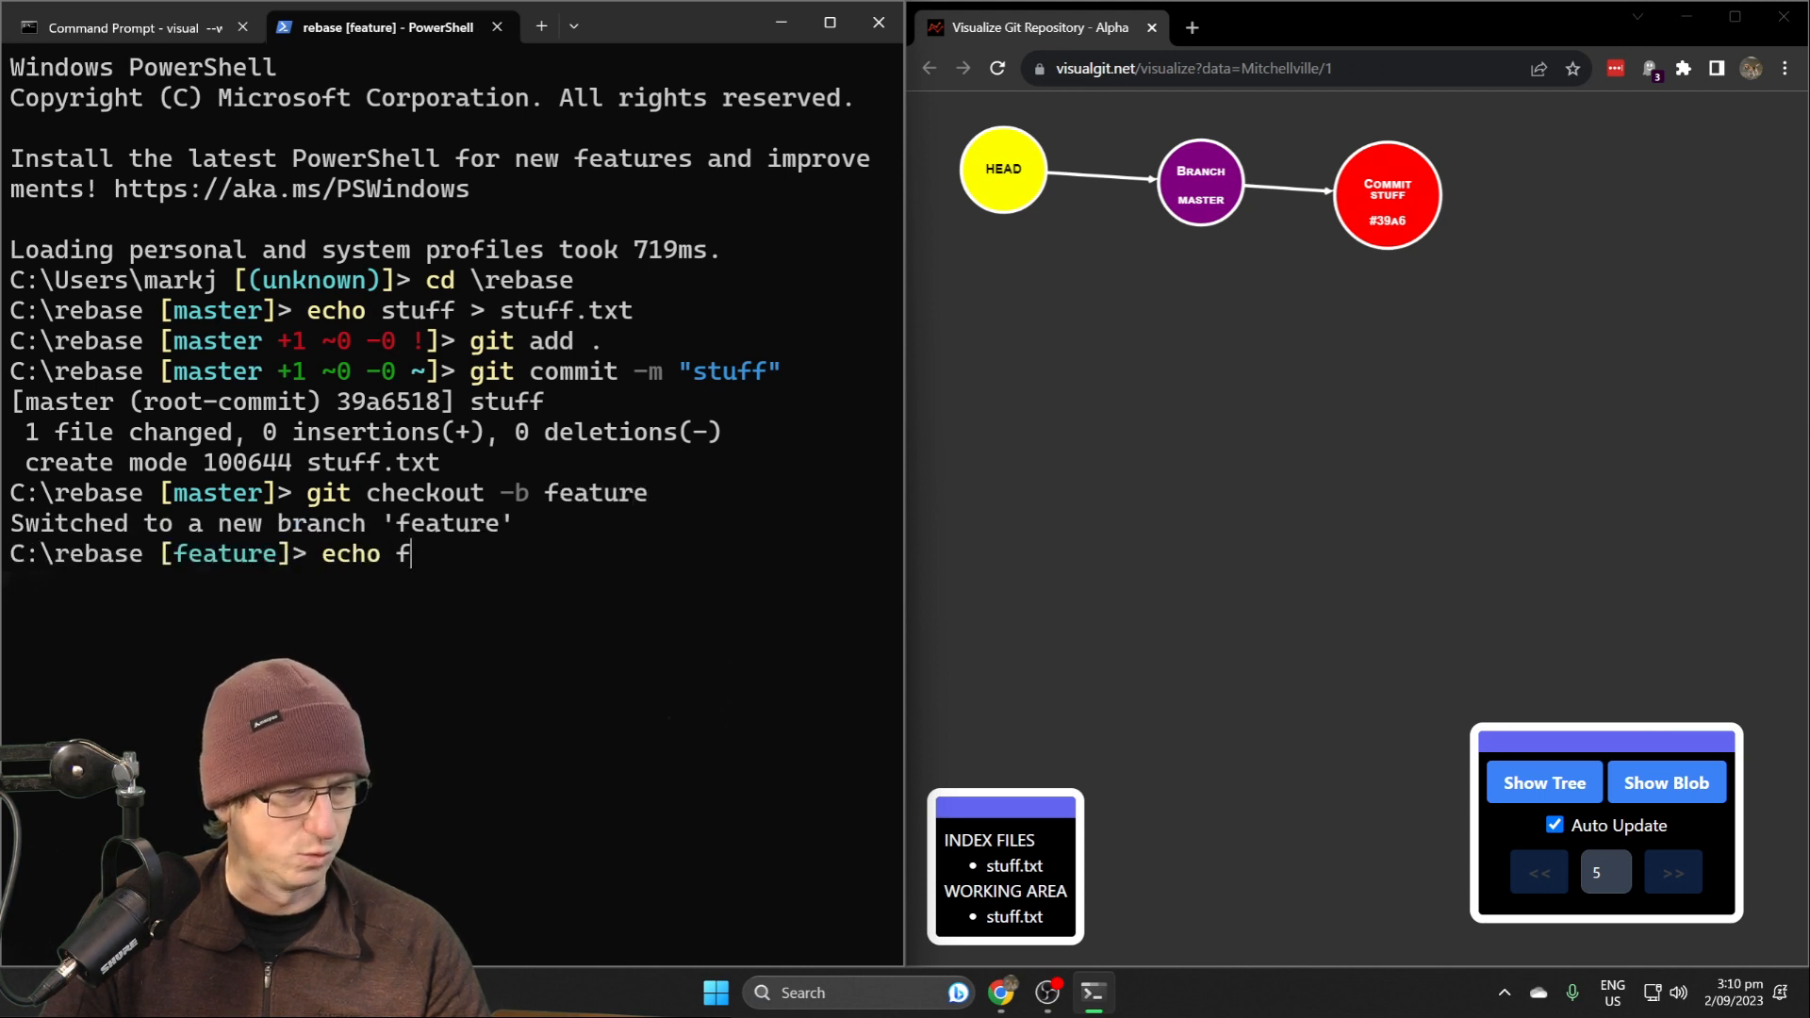
type("eature")
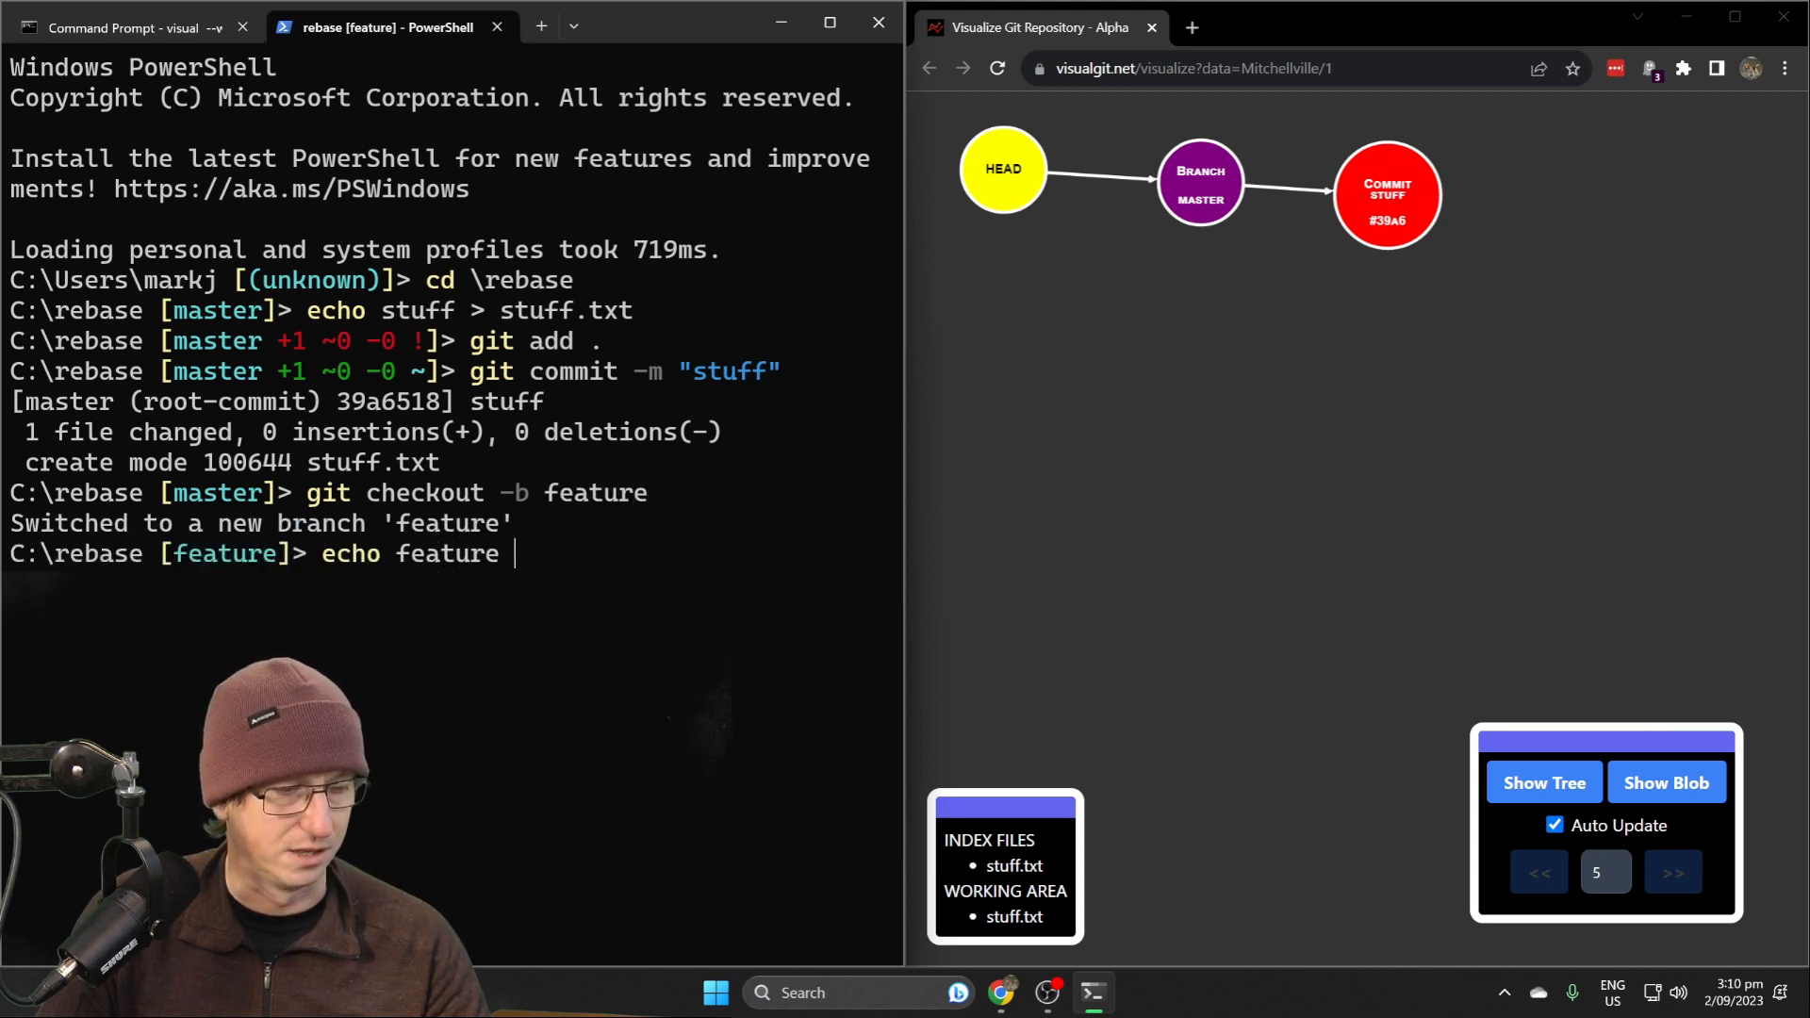
Create feature.txt, stage it and commit it as "feature"
type("> feature.txt")
type("git c")
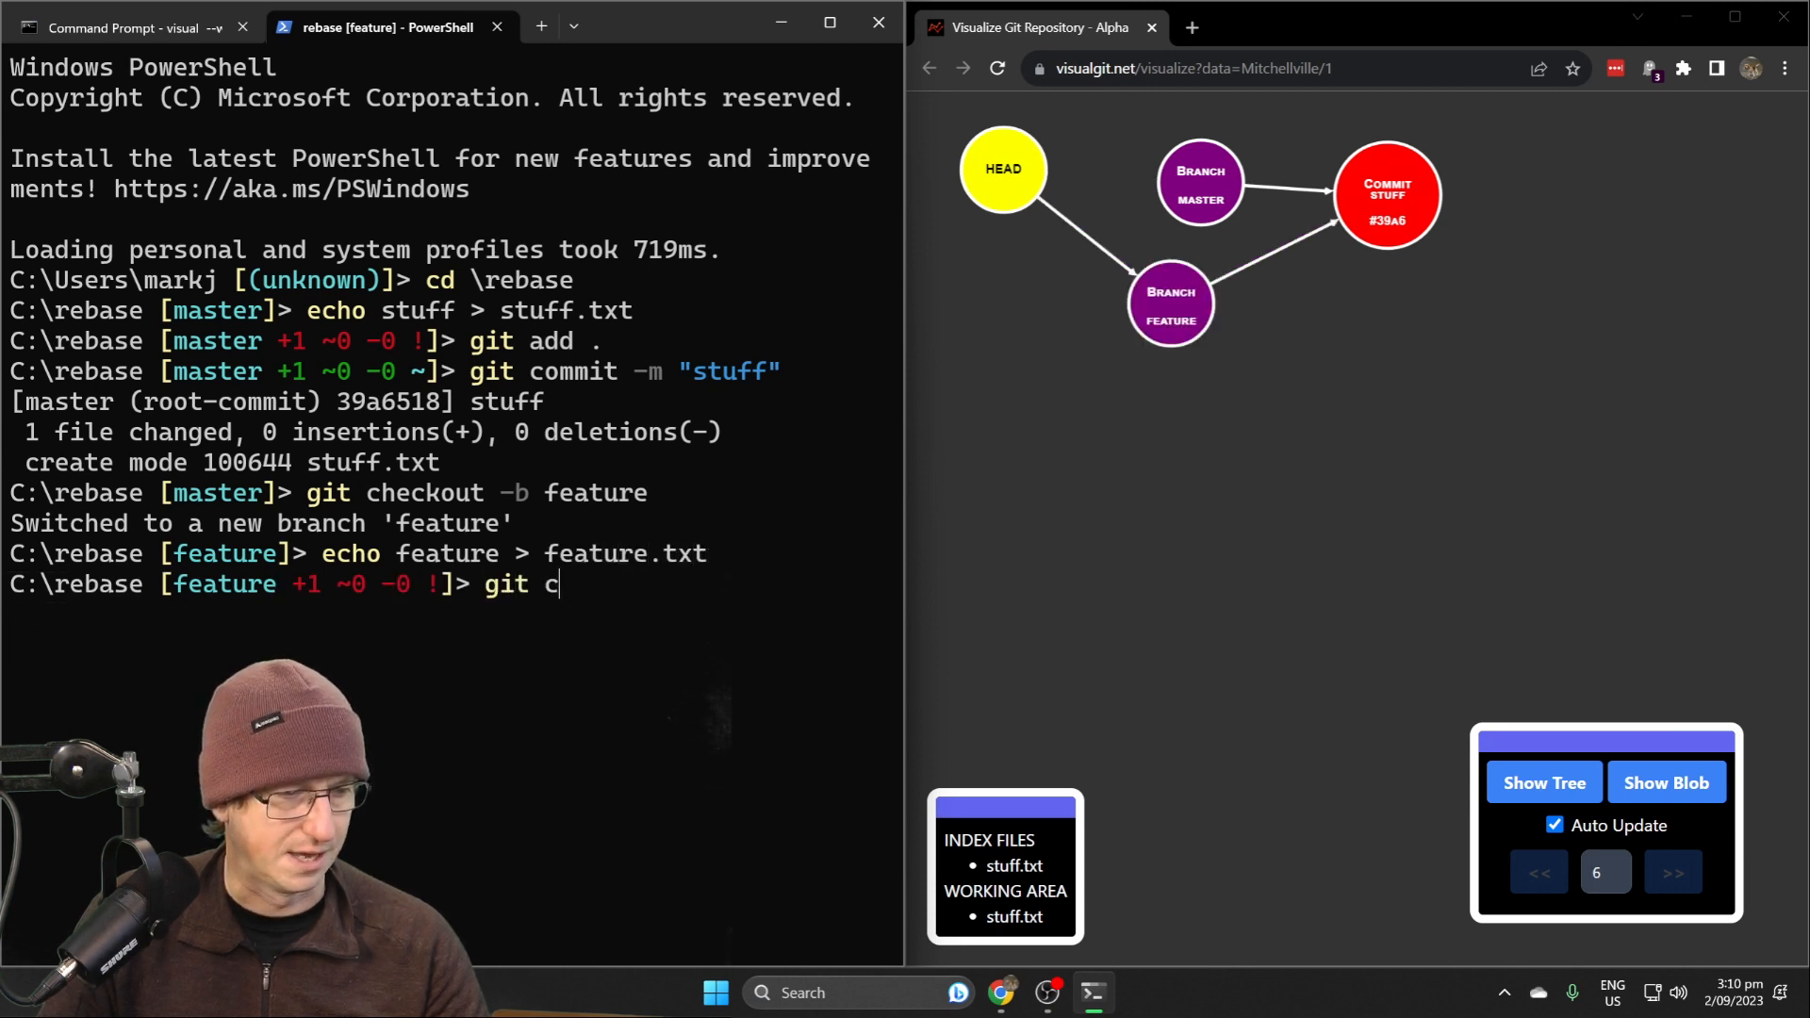
key("Return")
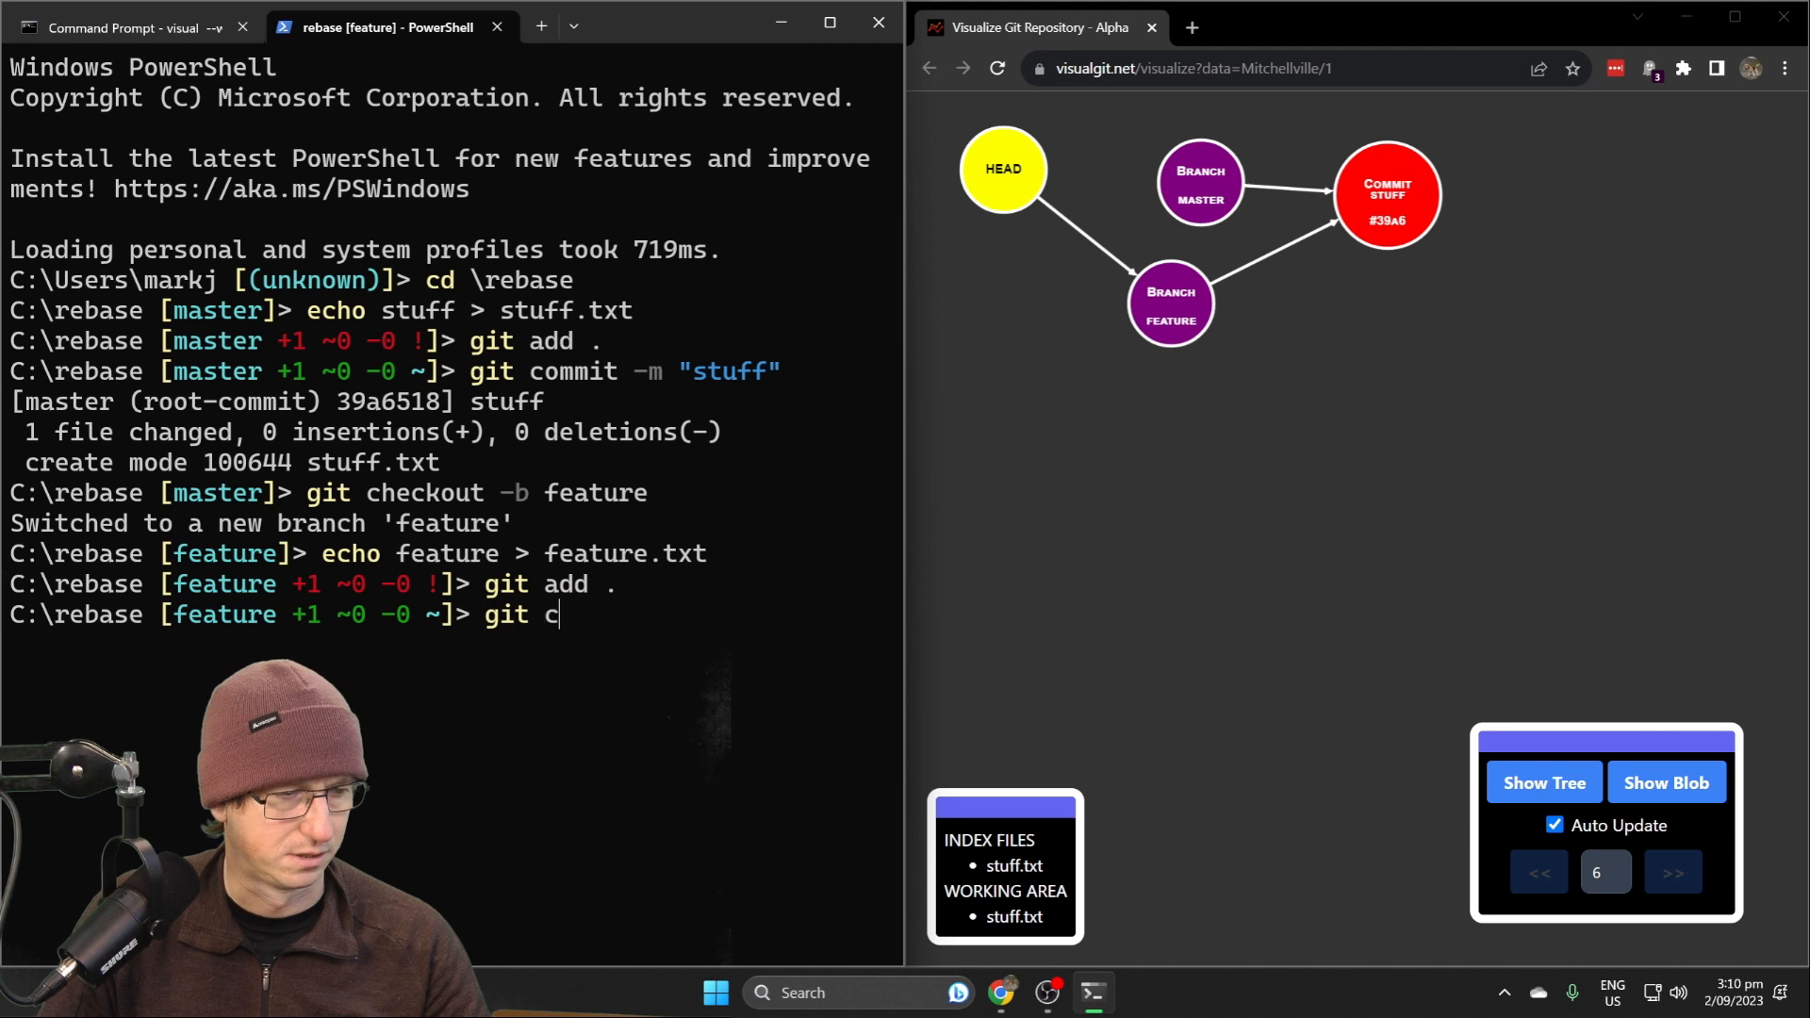
type("ommit -m \"")
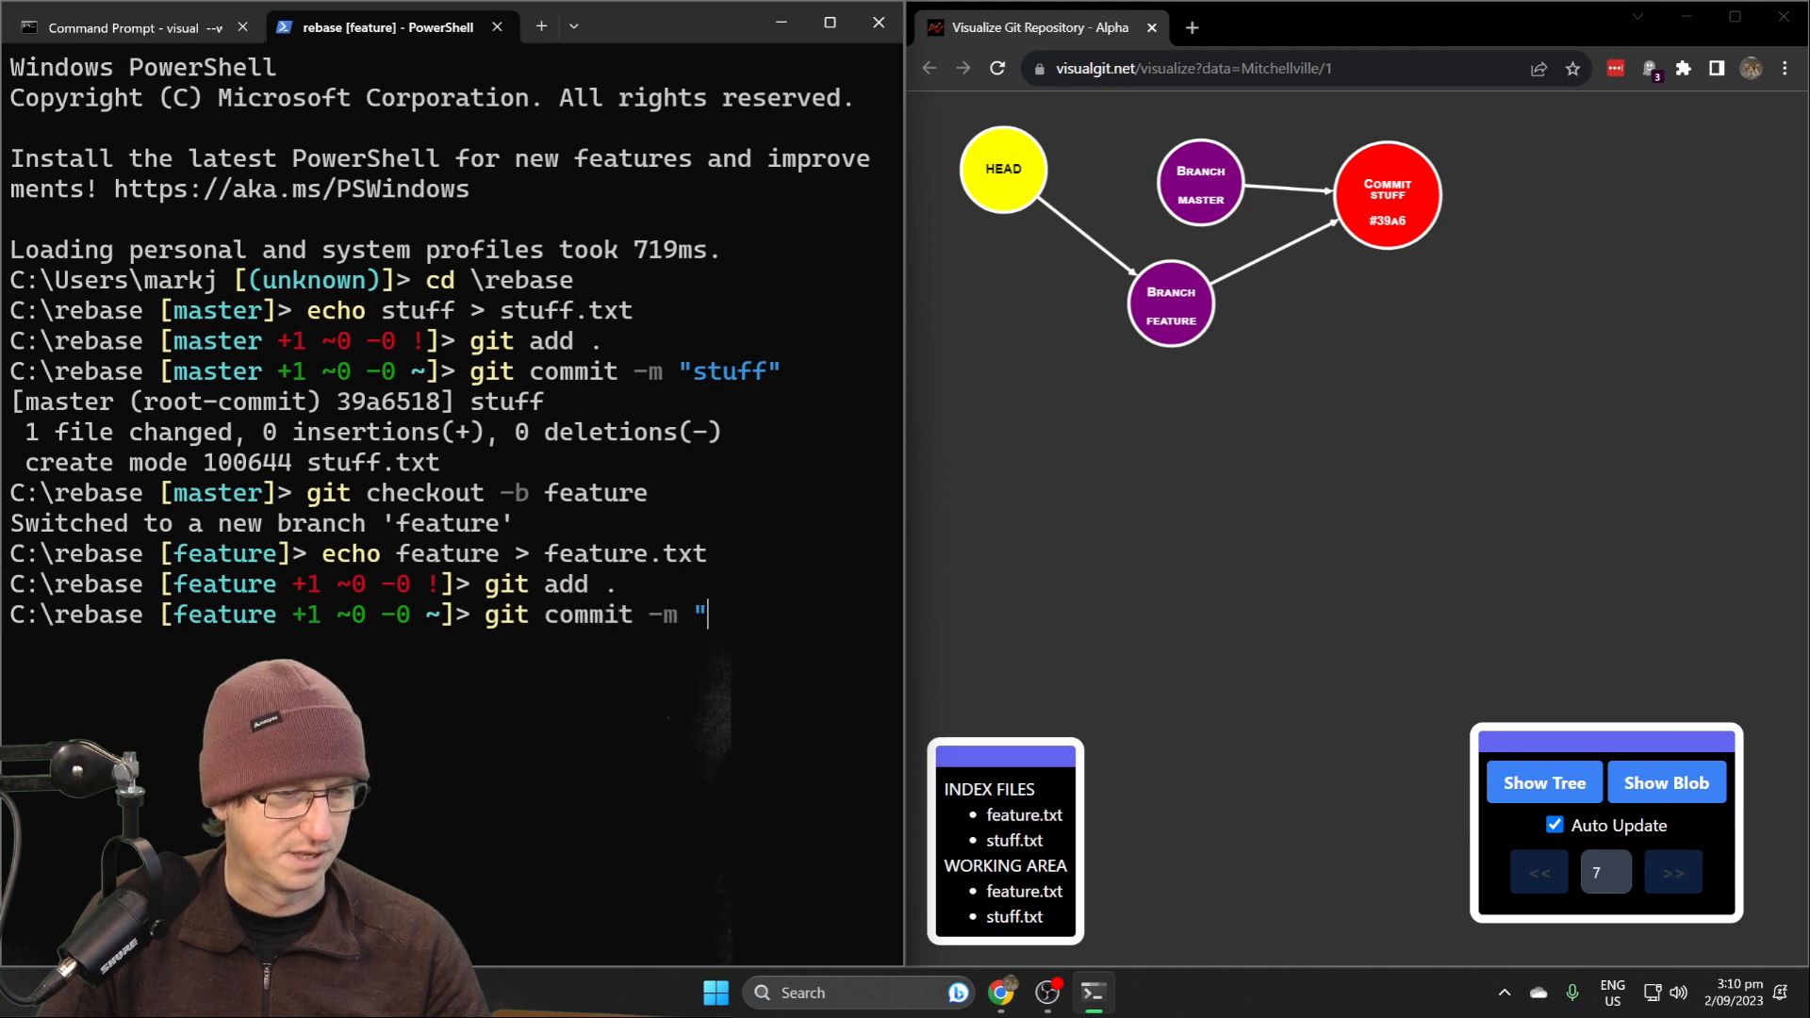
type("feature\"")
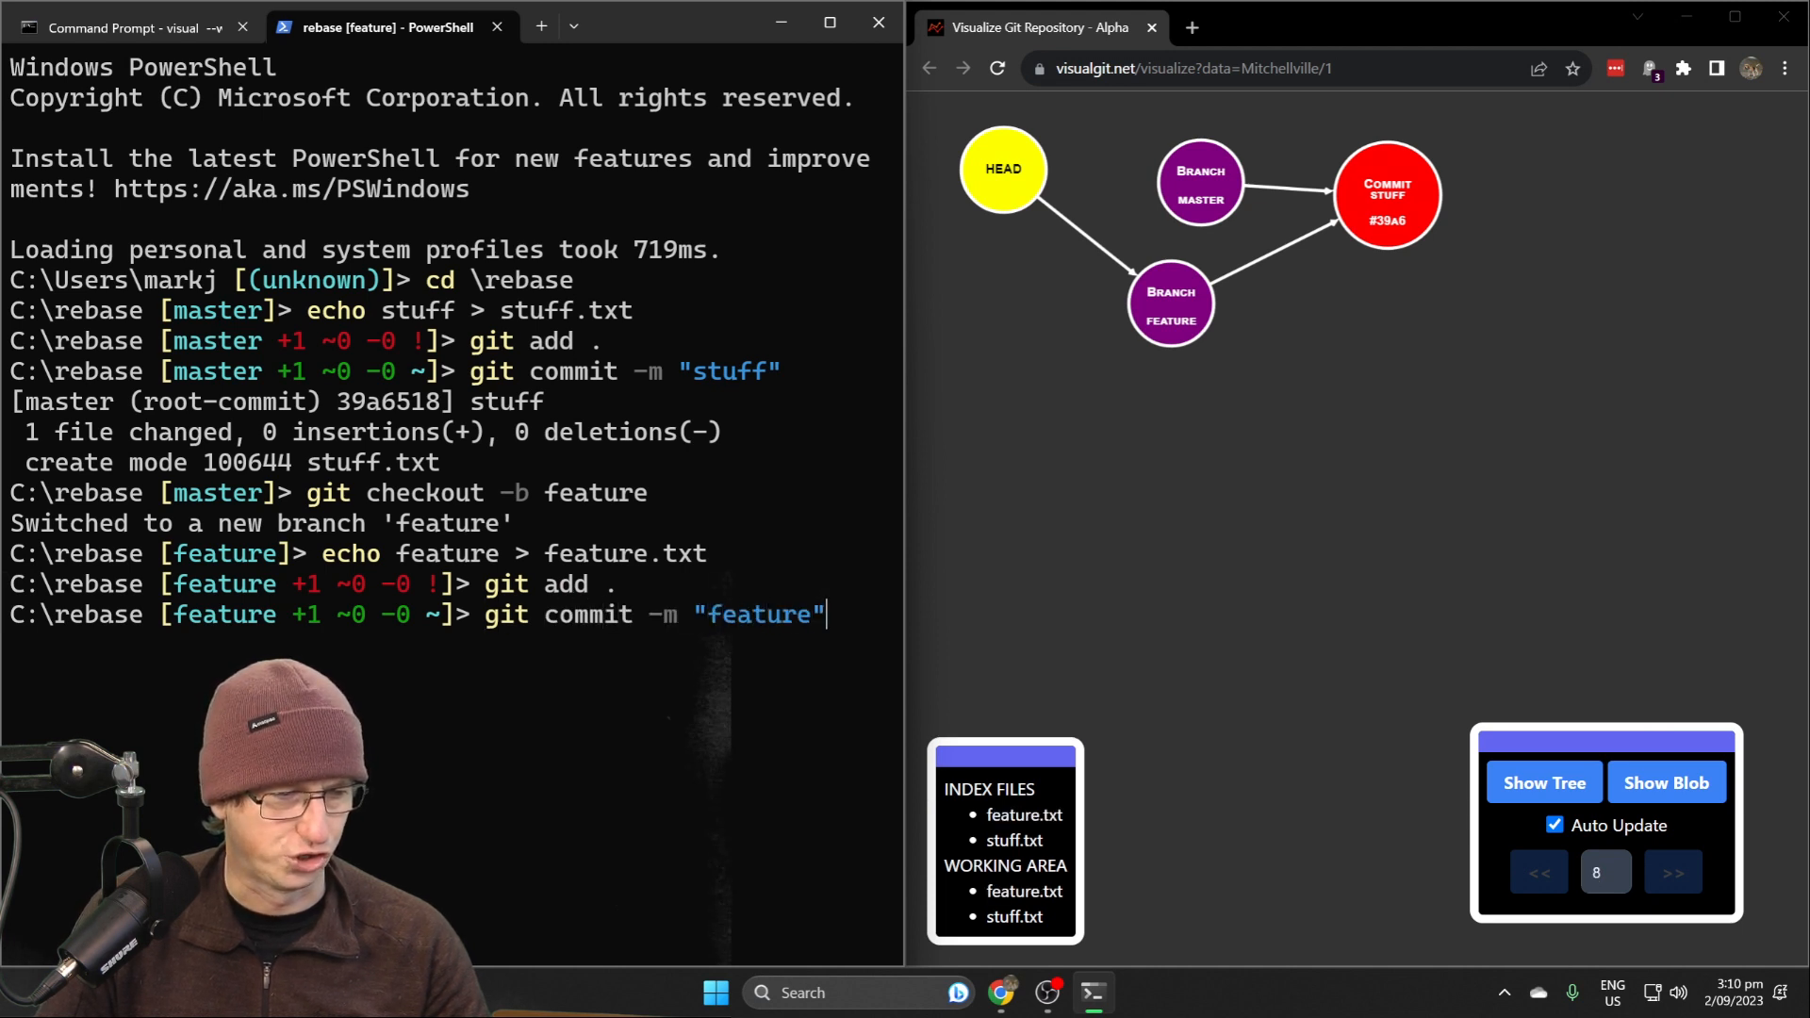
key("Return")
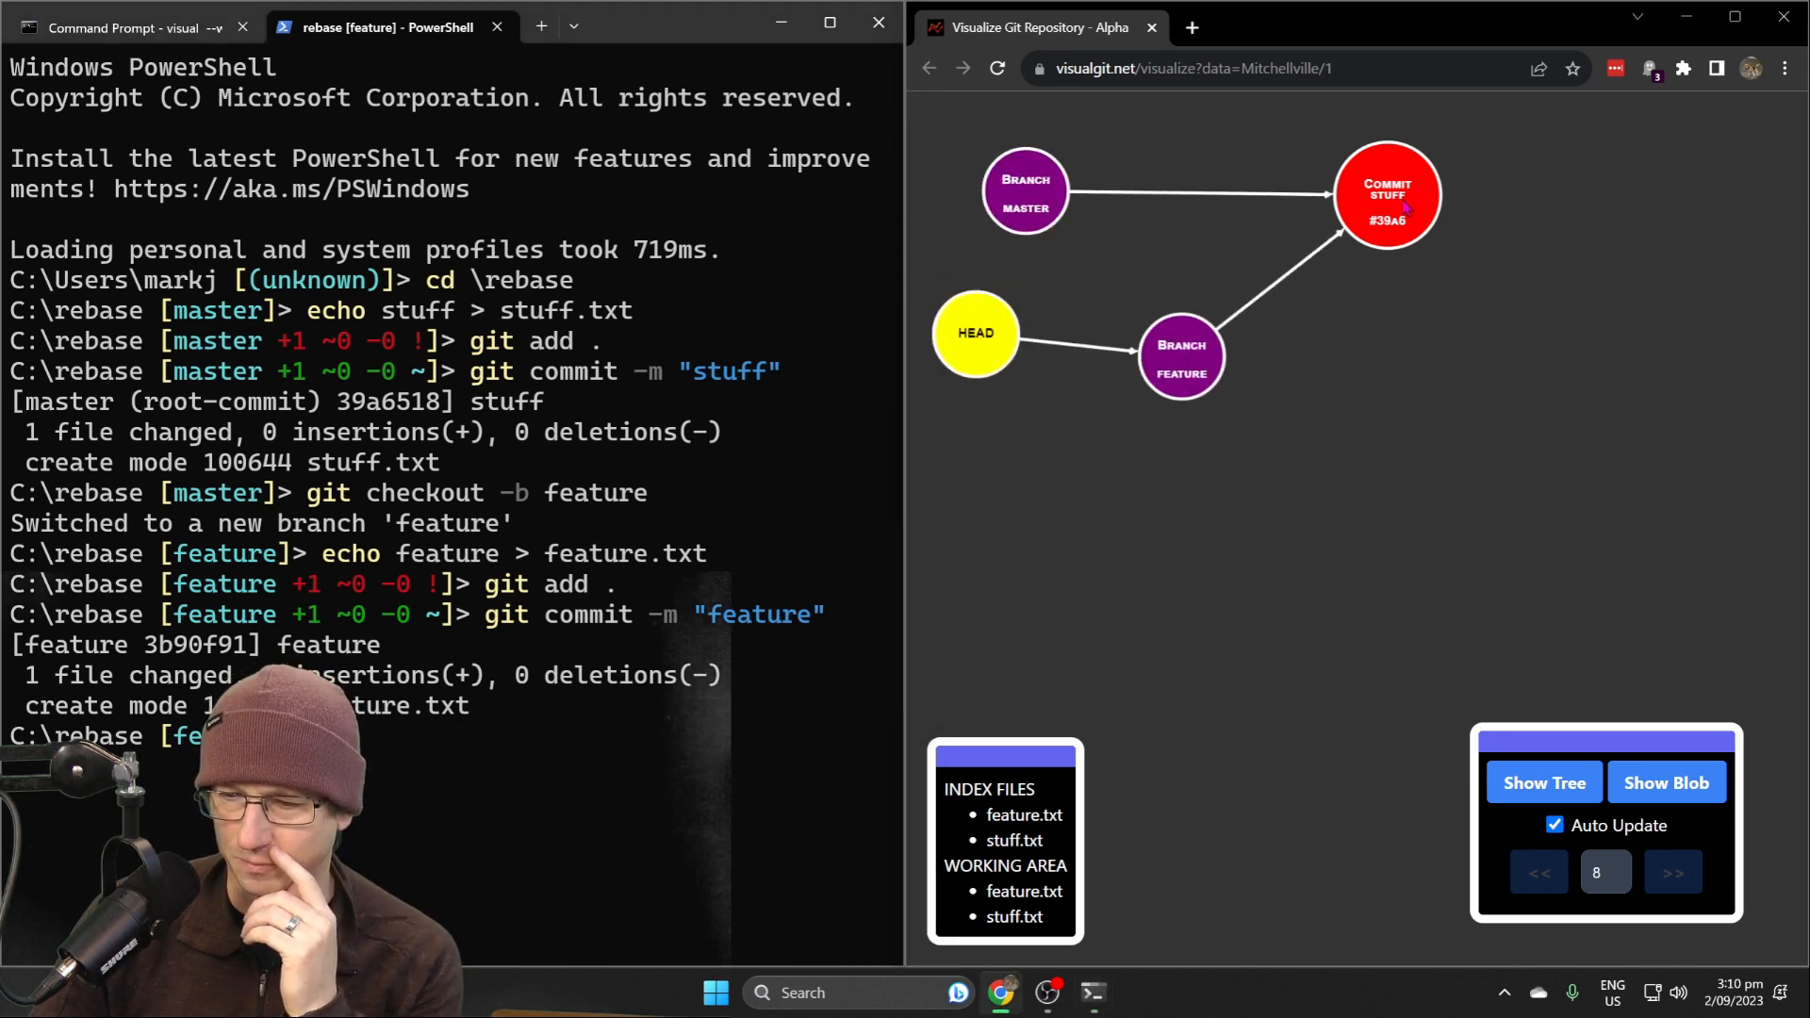
Append 'more features' to feature.txt and commit it with -am "more features"
left_click(1672, 871)
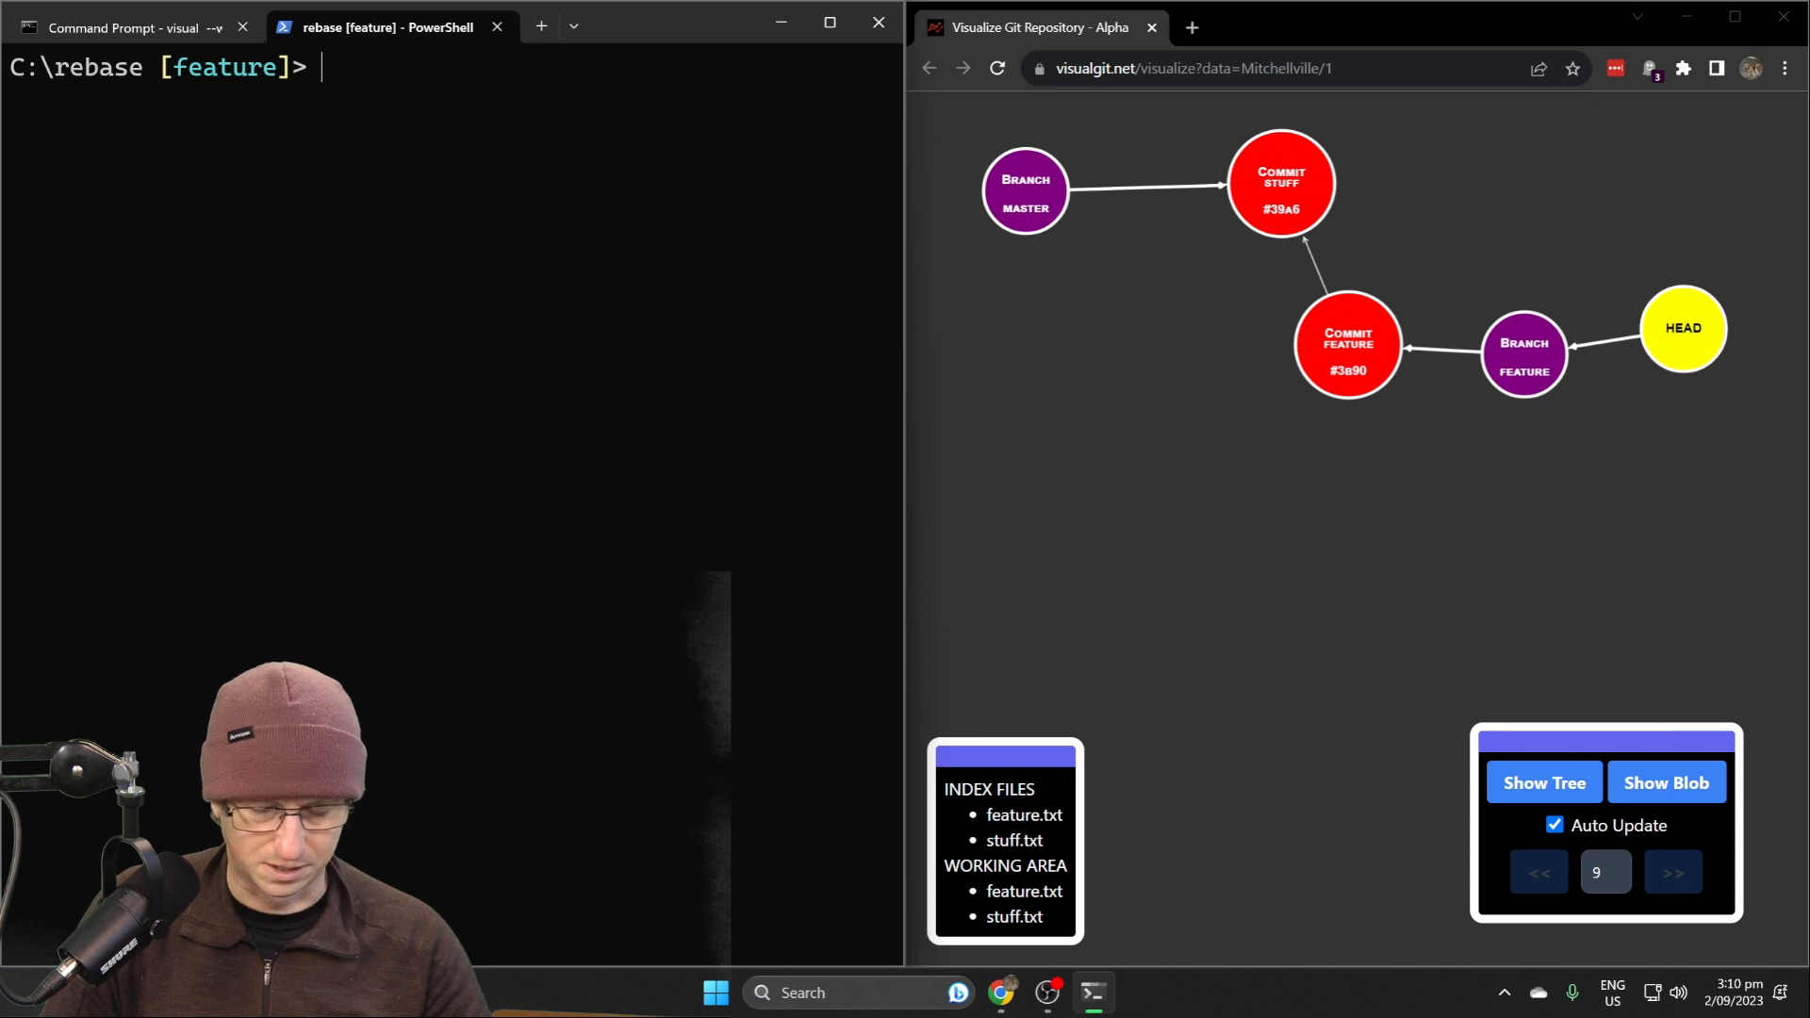
type("echo more feaurt")
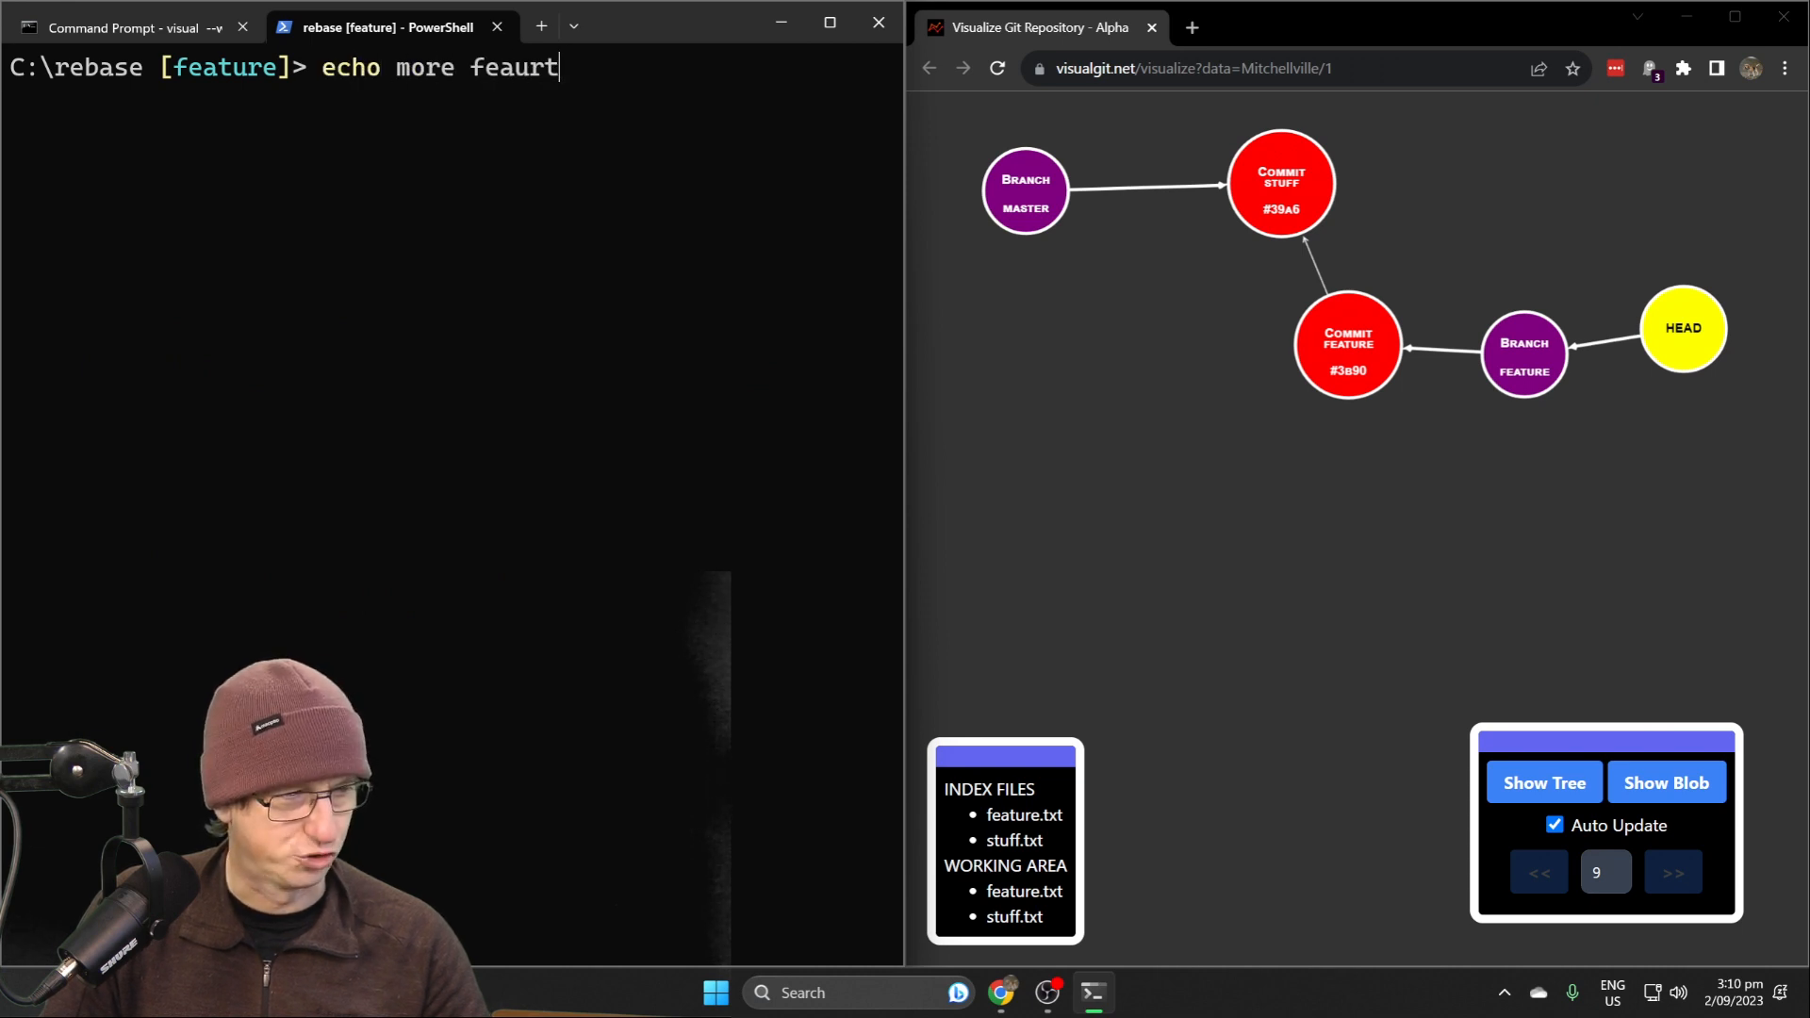
key("Backspace")
type("git co")
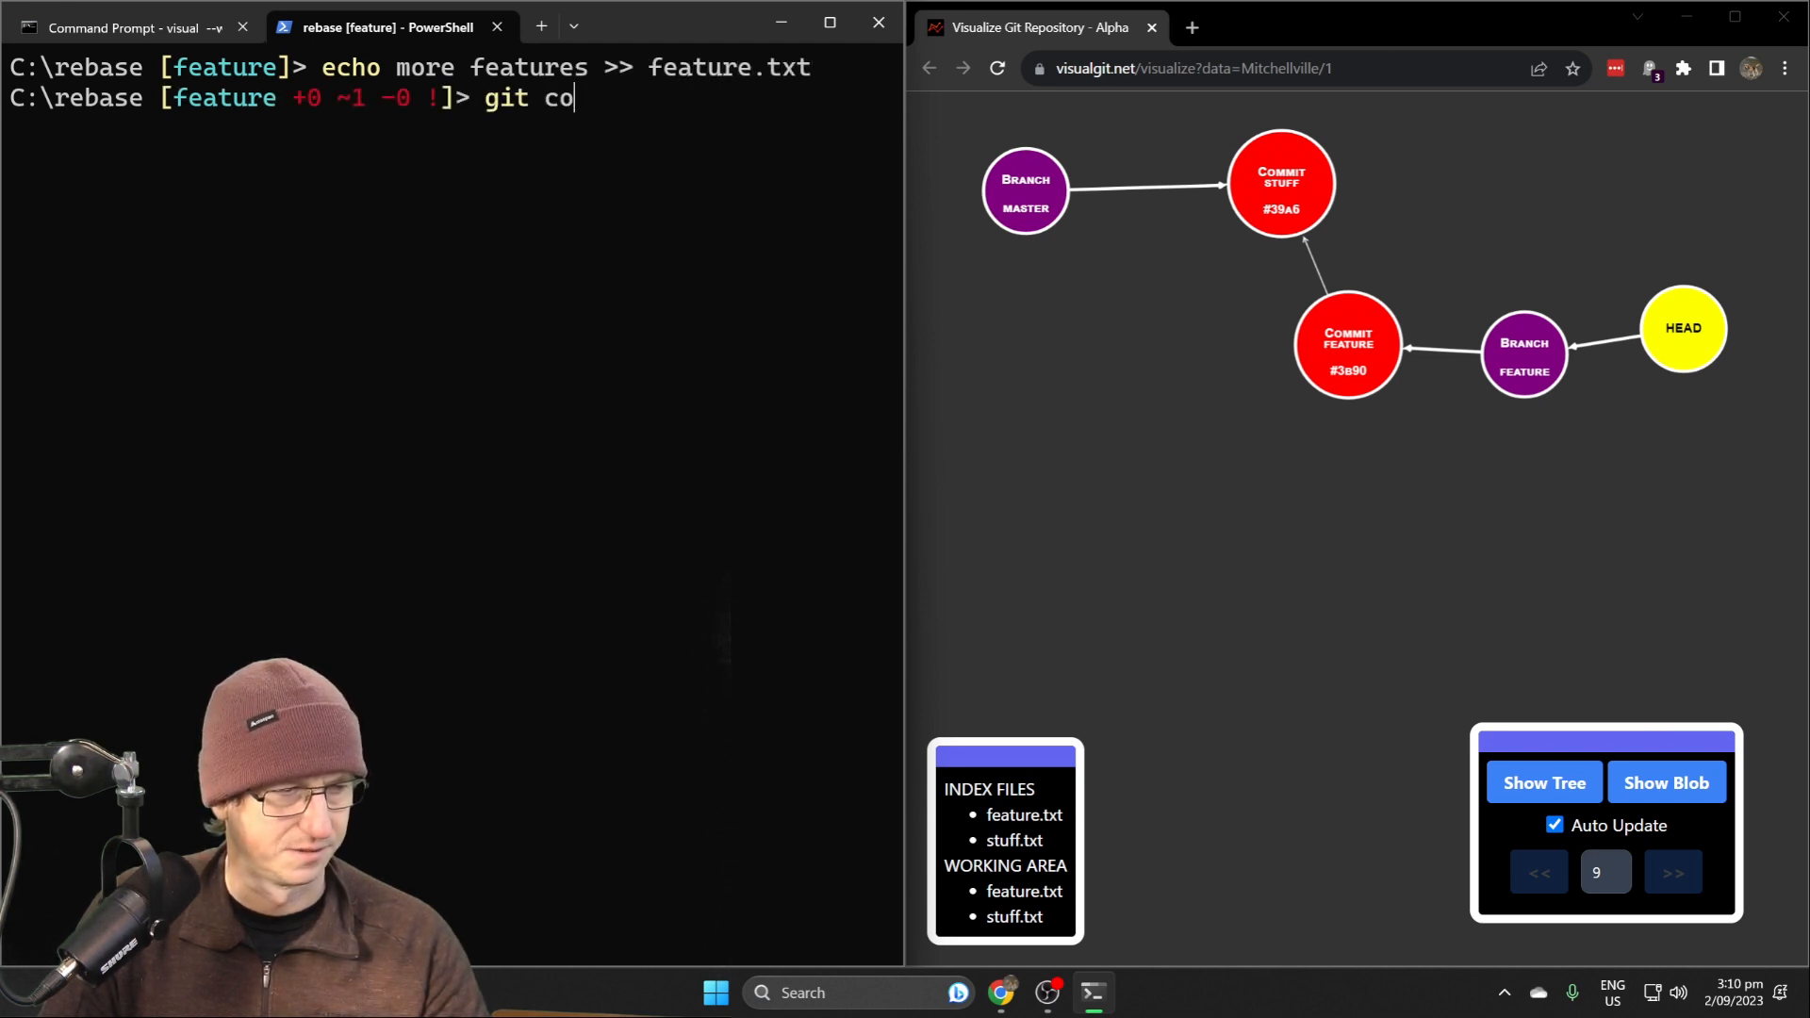
type("mmit -")
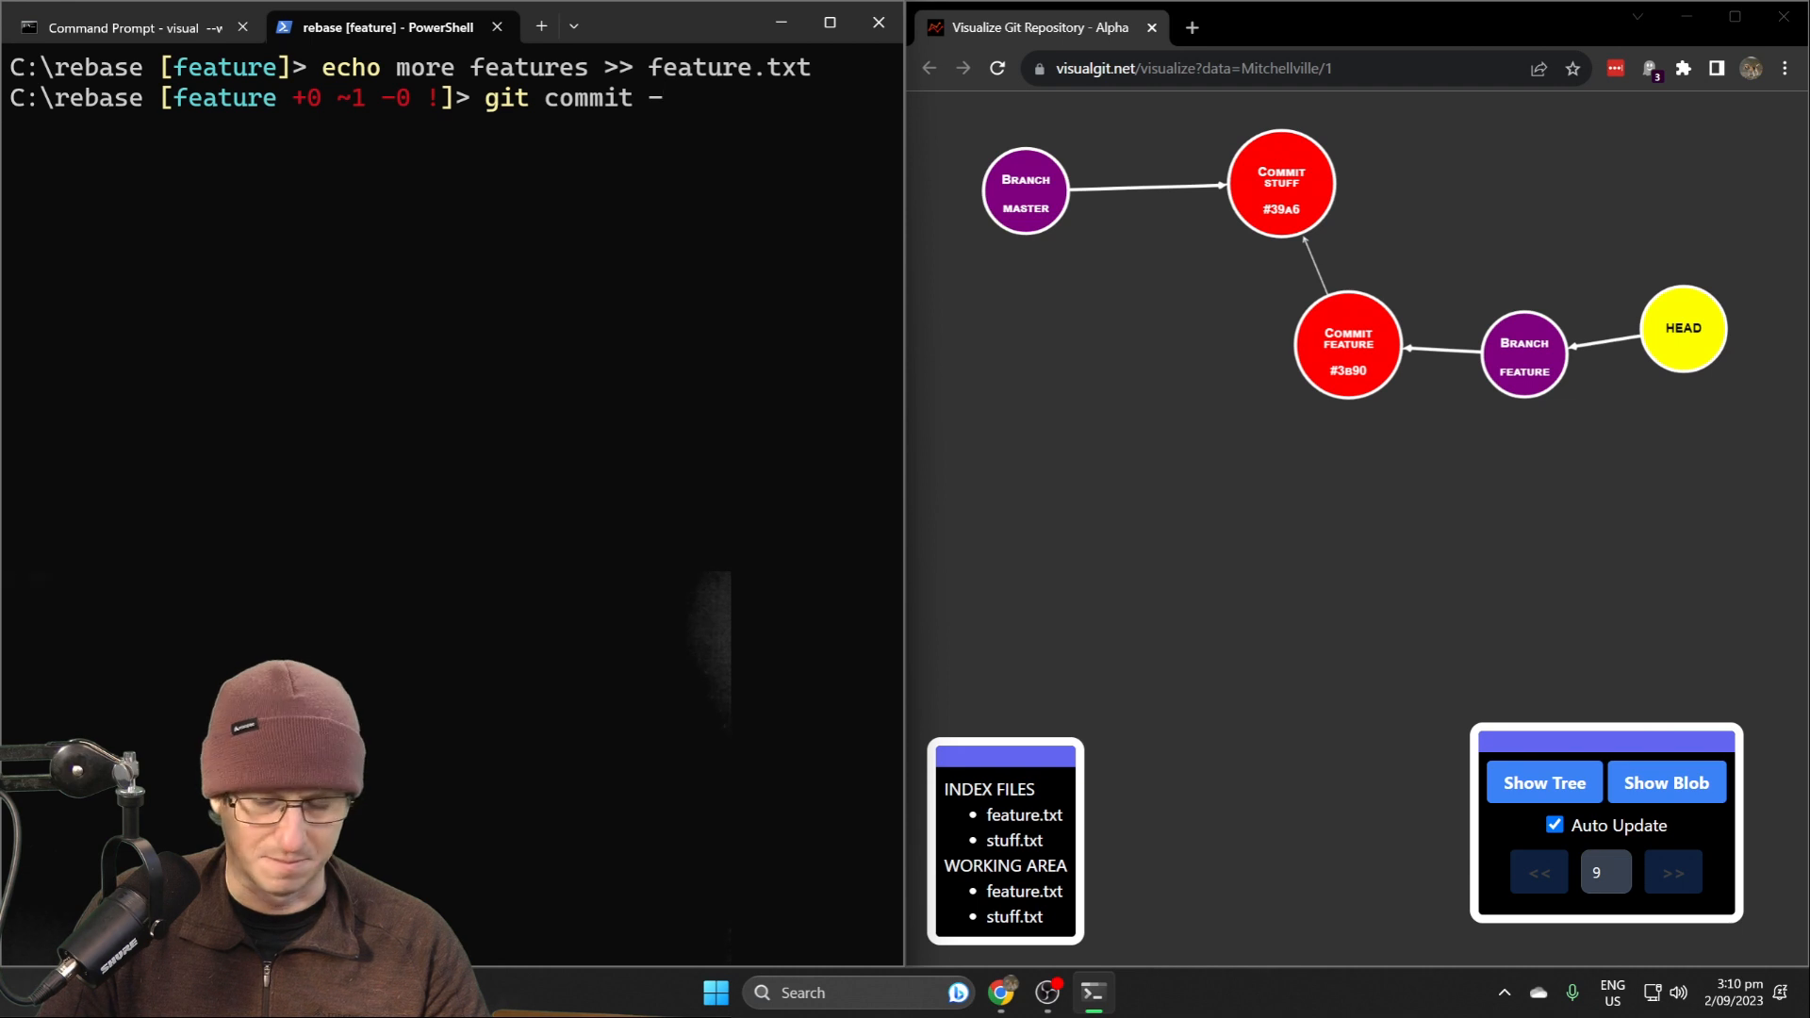
type("am")
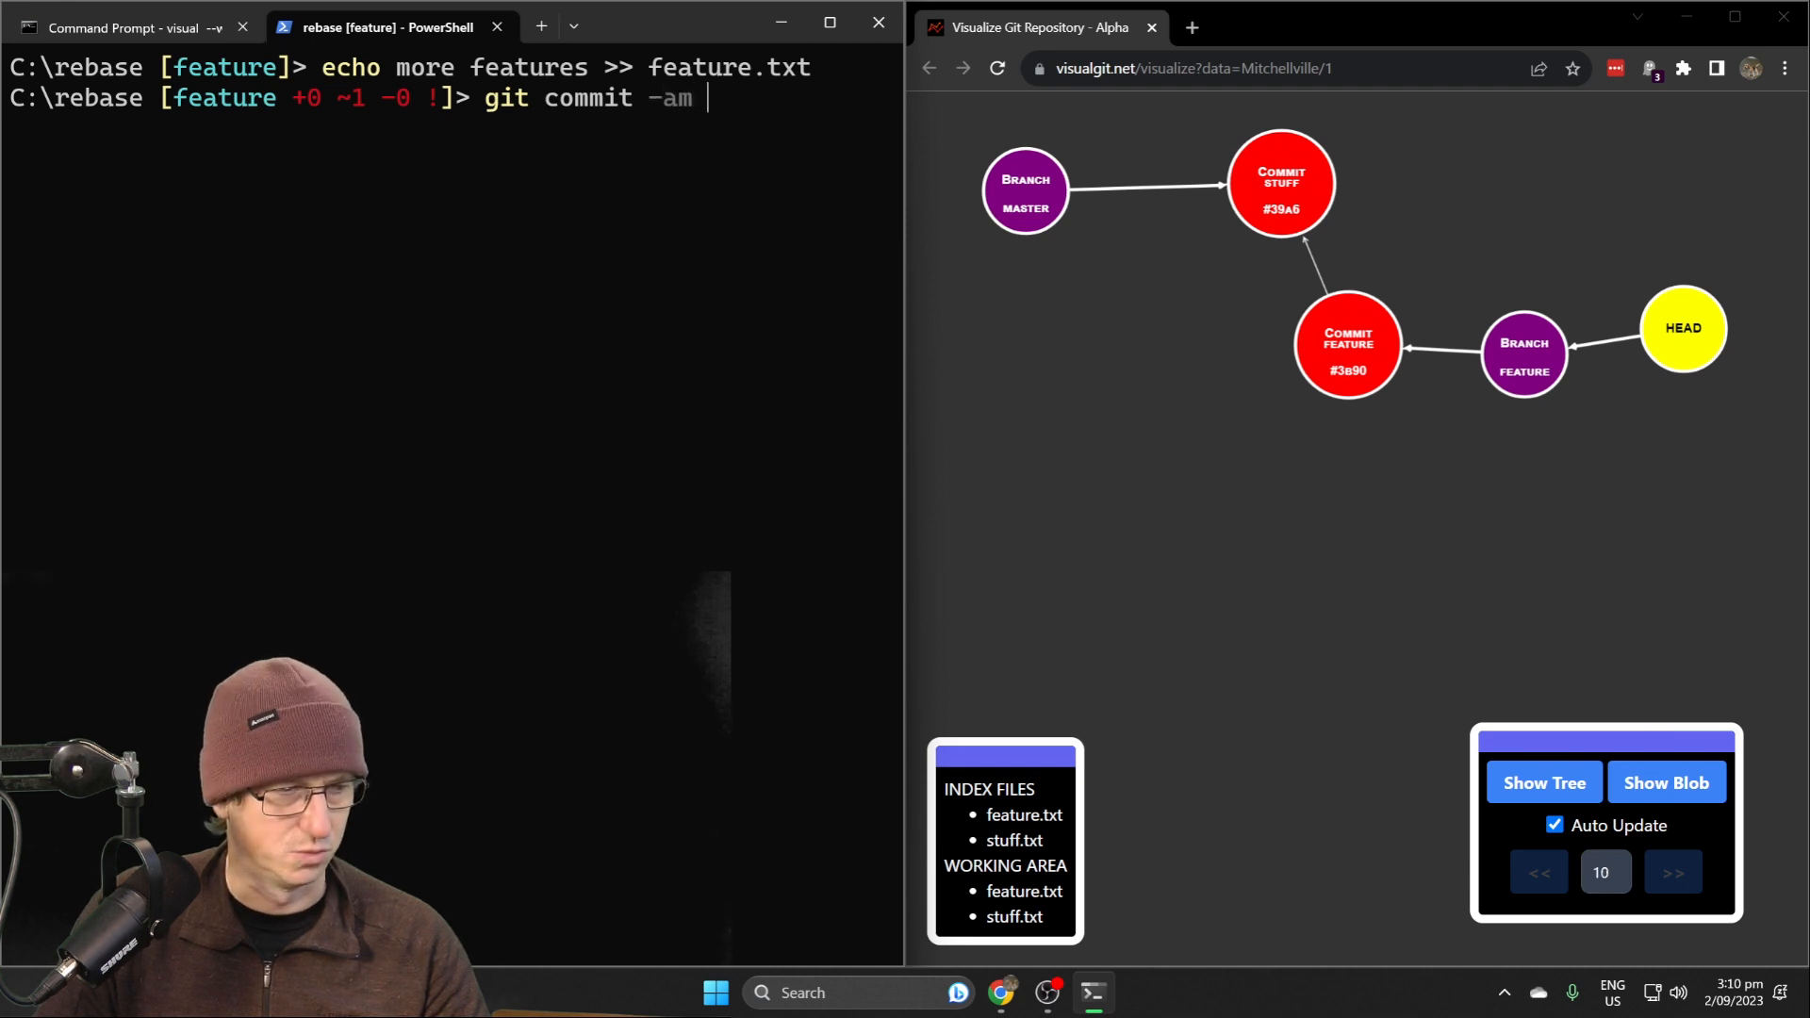
type("\"more features")
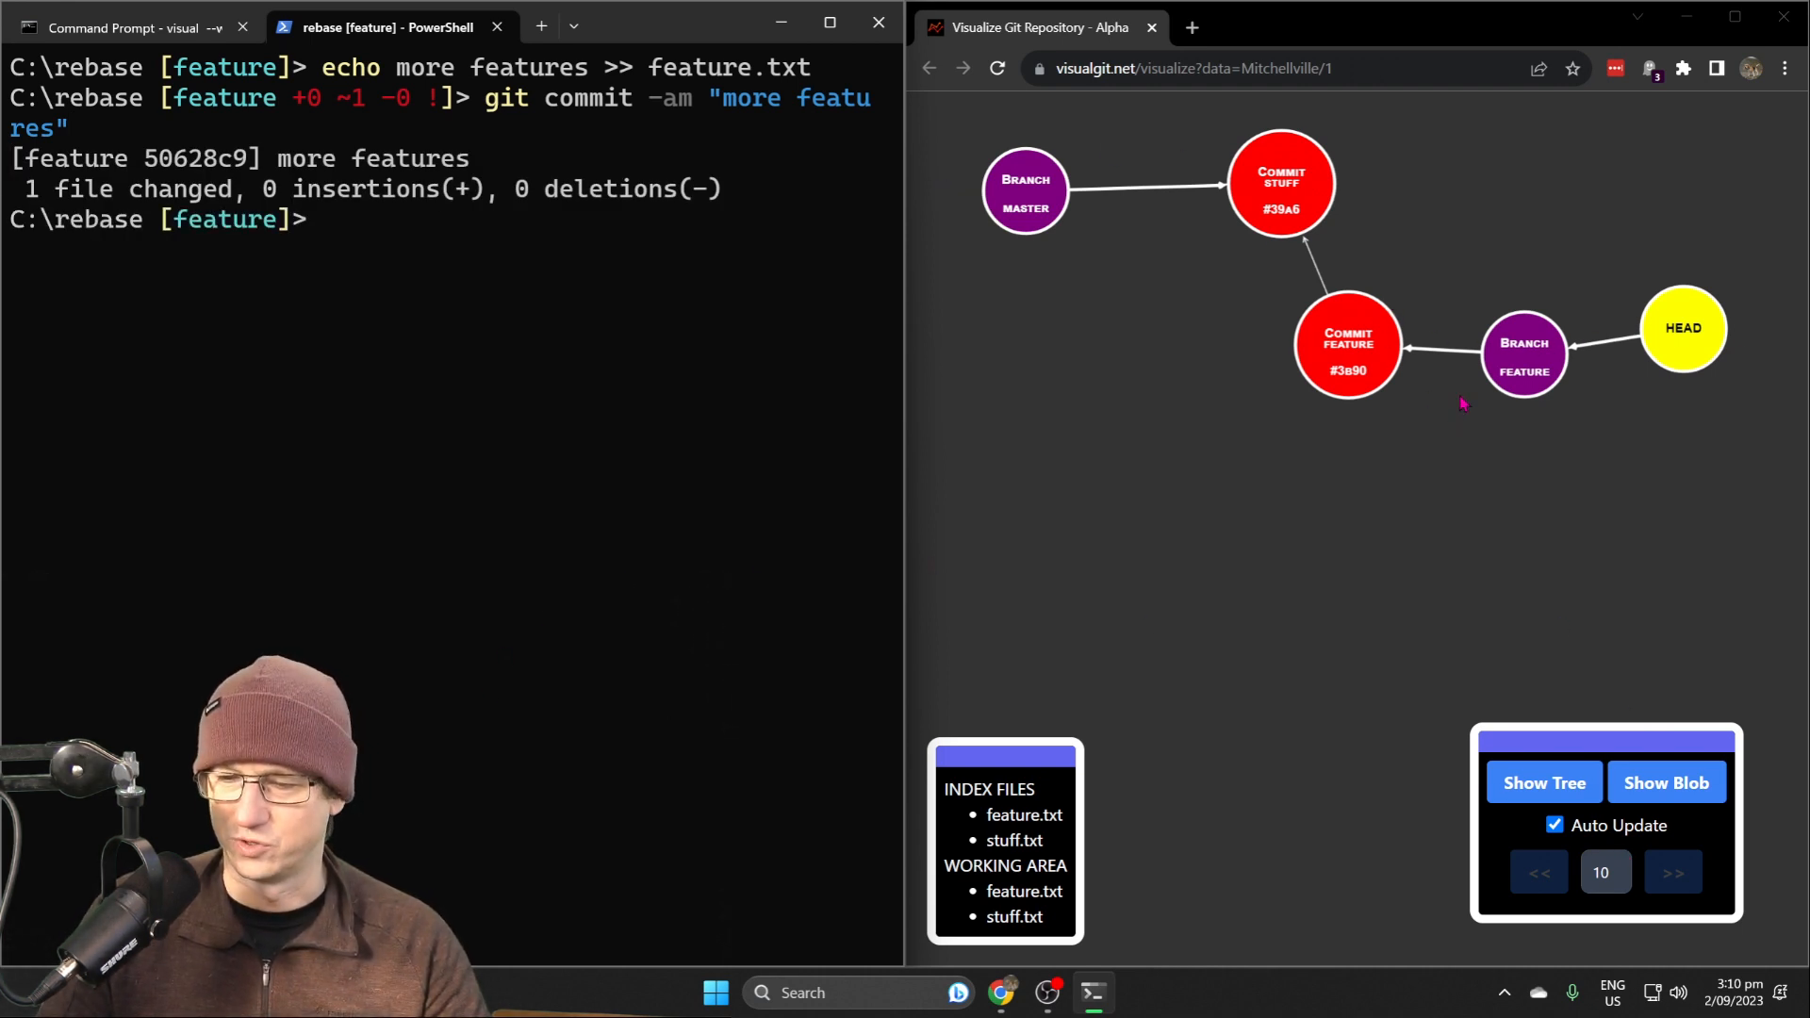
left_click(1672, 873)
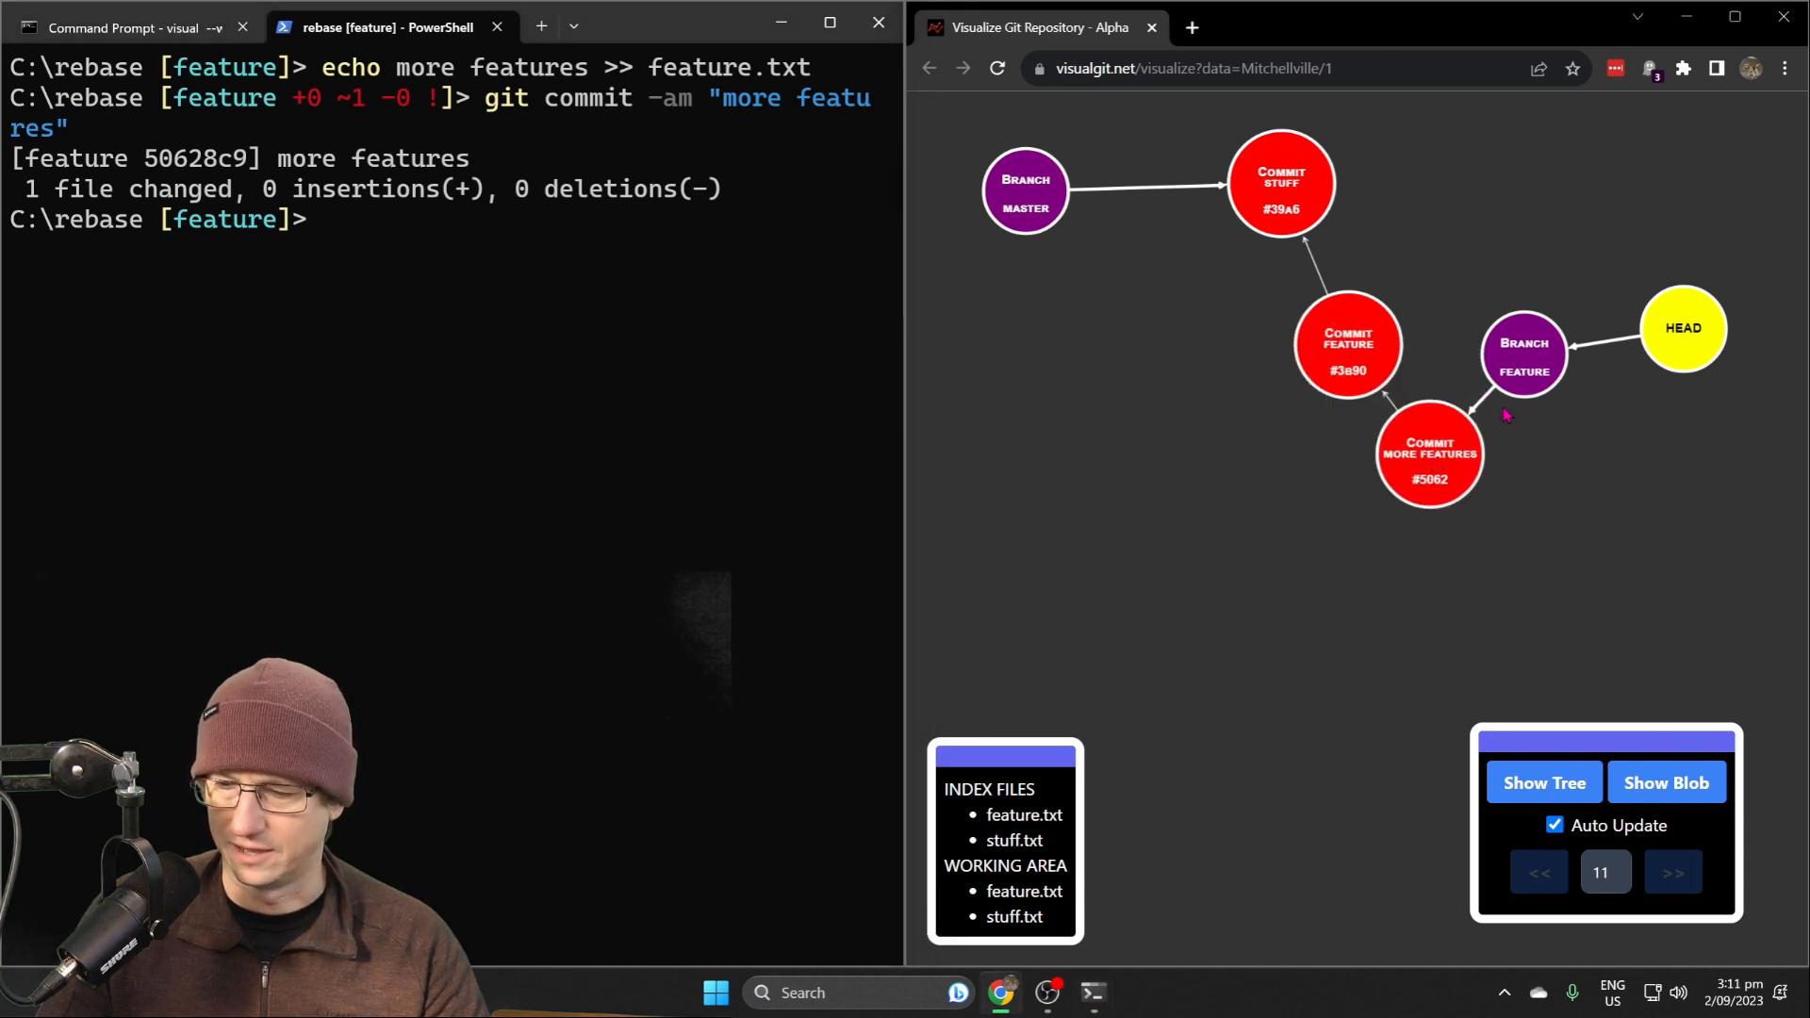
mouse_move(1556, 428)
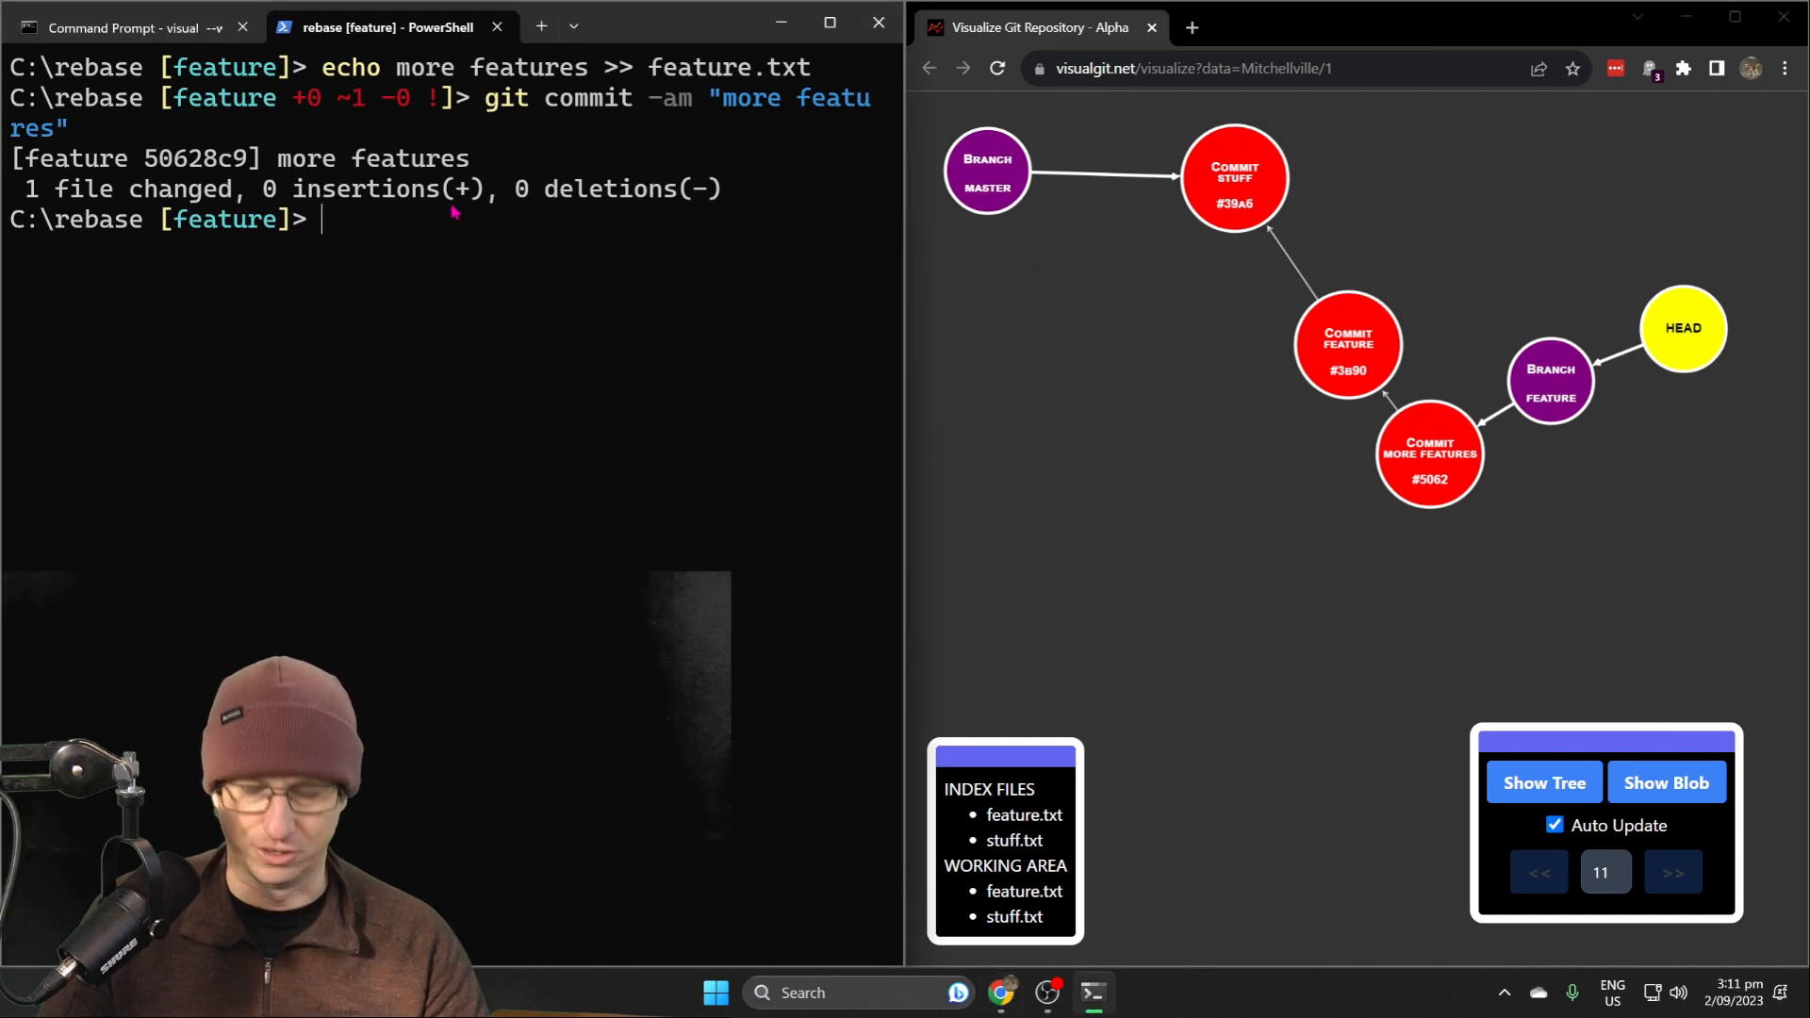
Check out master, append 'more stuff' to stuff.txt and leave the attempted commit pending
type("git checkout master")
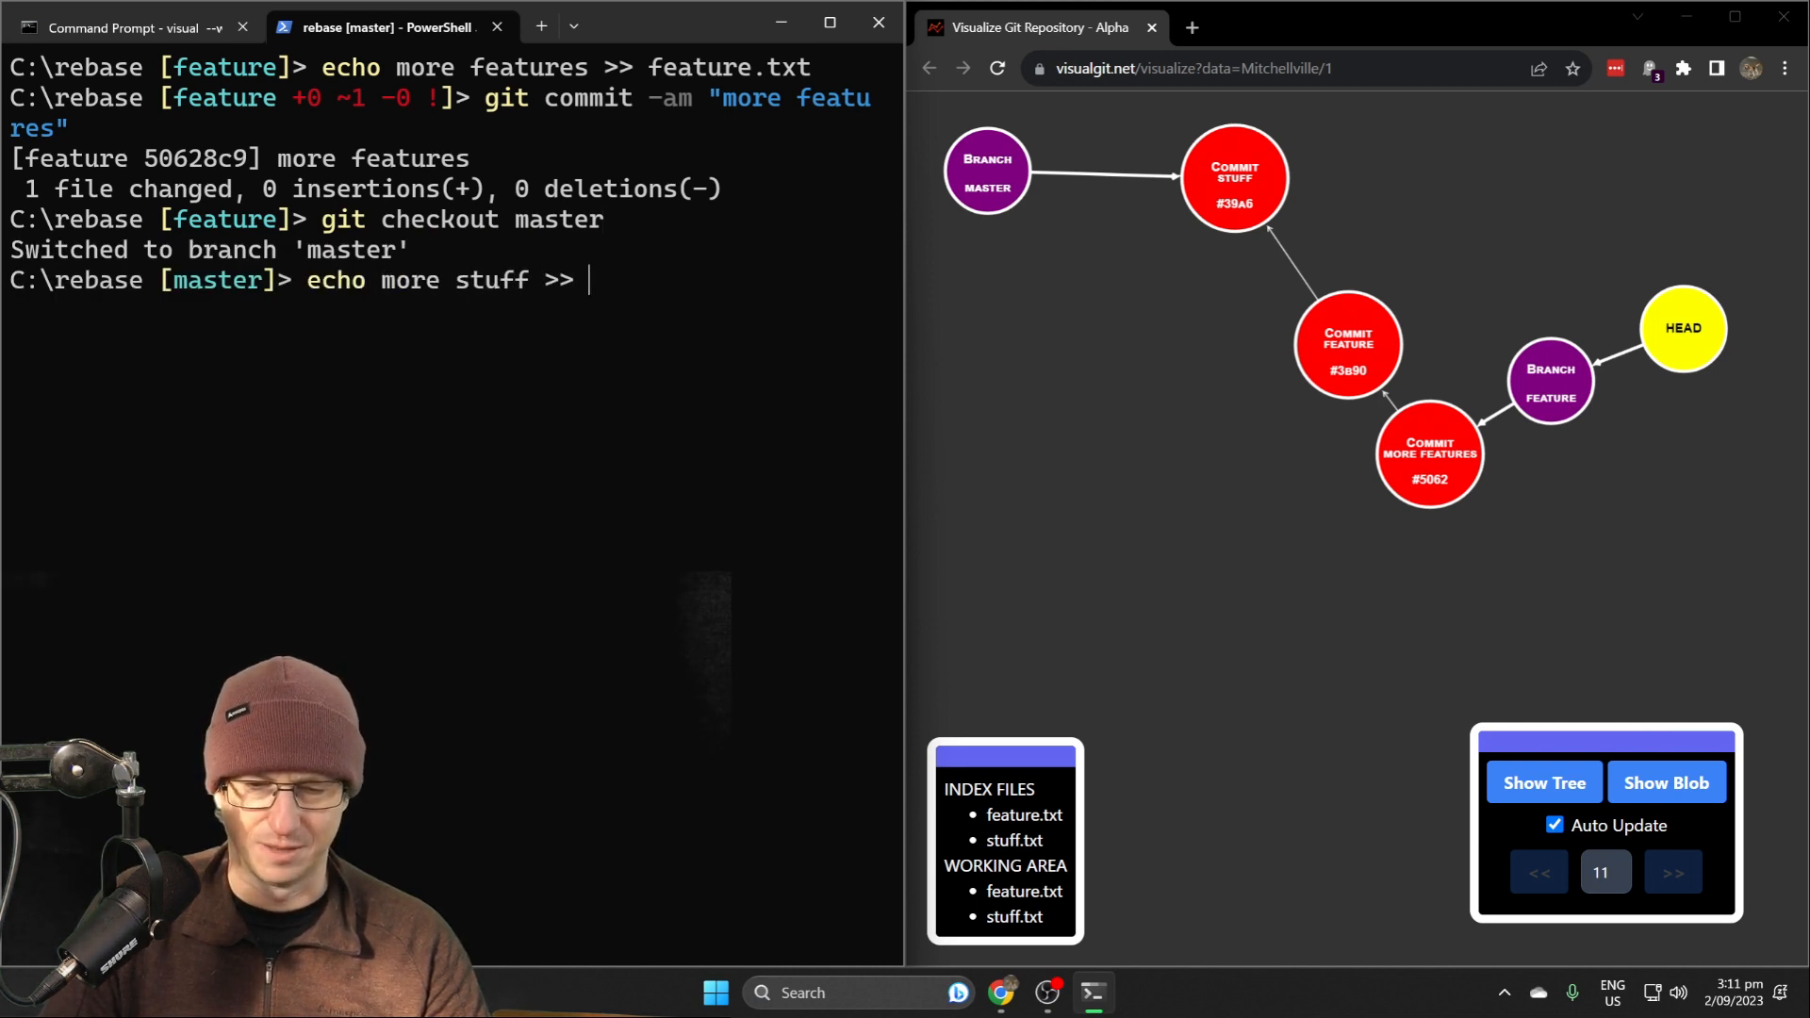
type("stuff.txt")
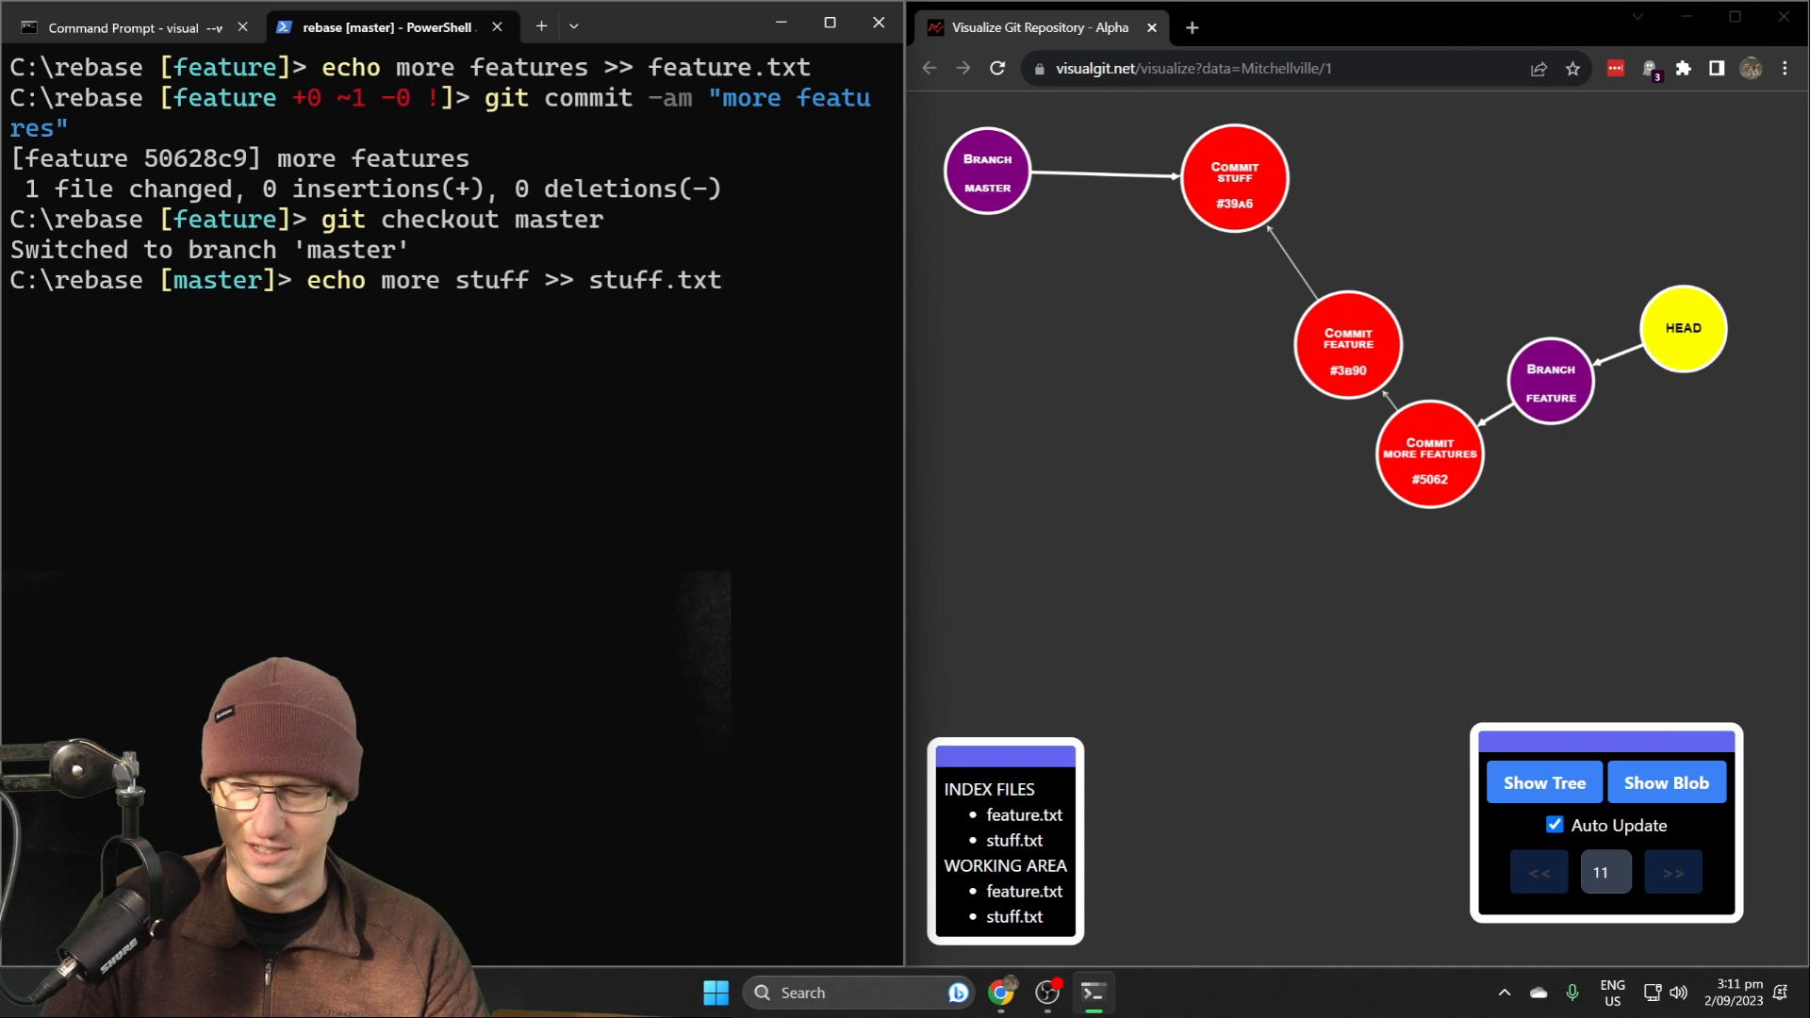
type("git co")
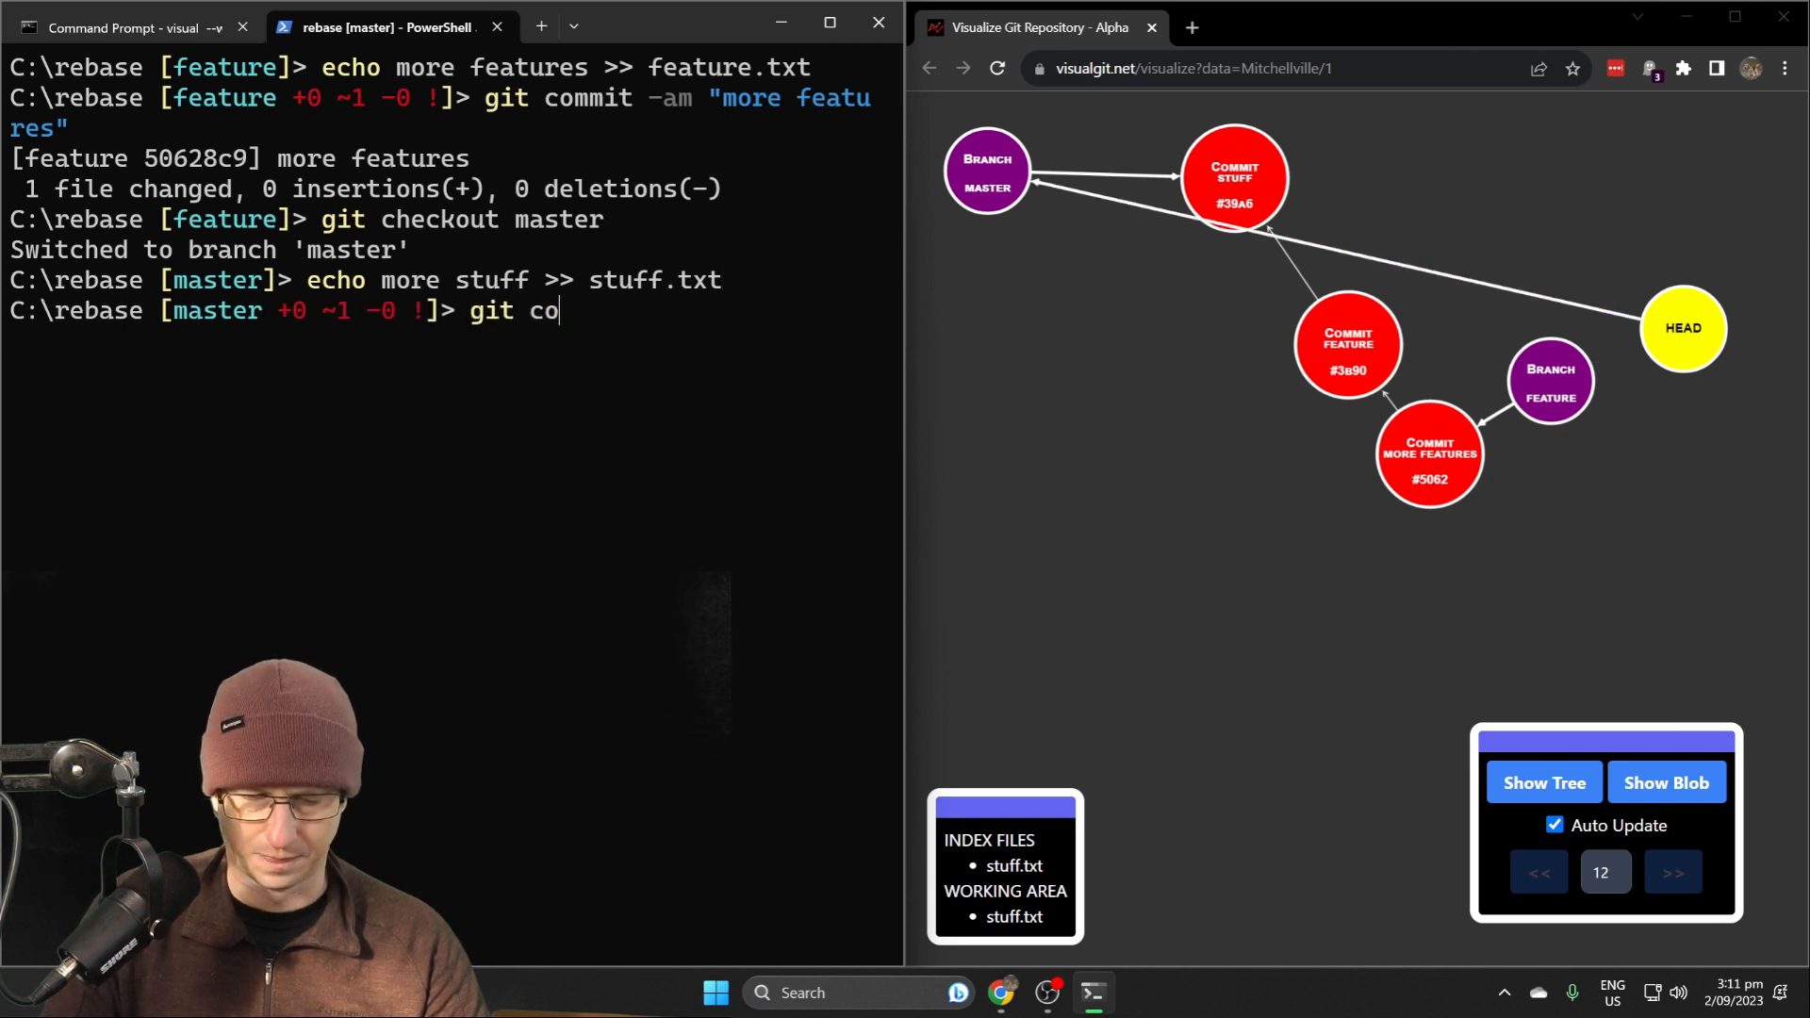
type("mmit -am \"")
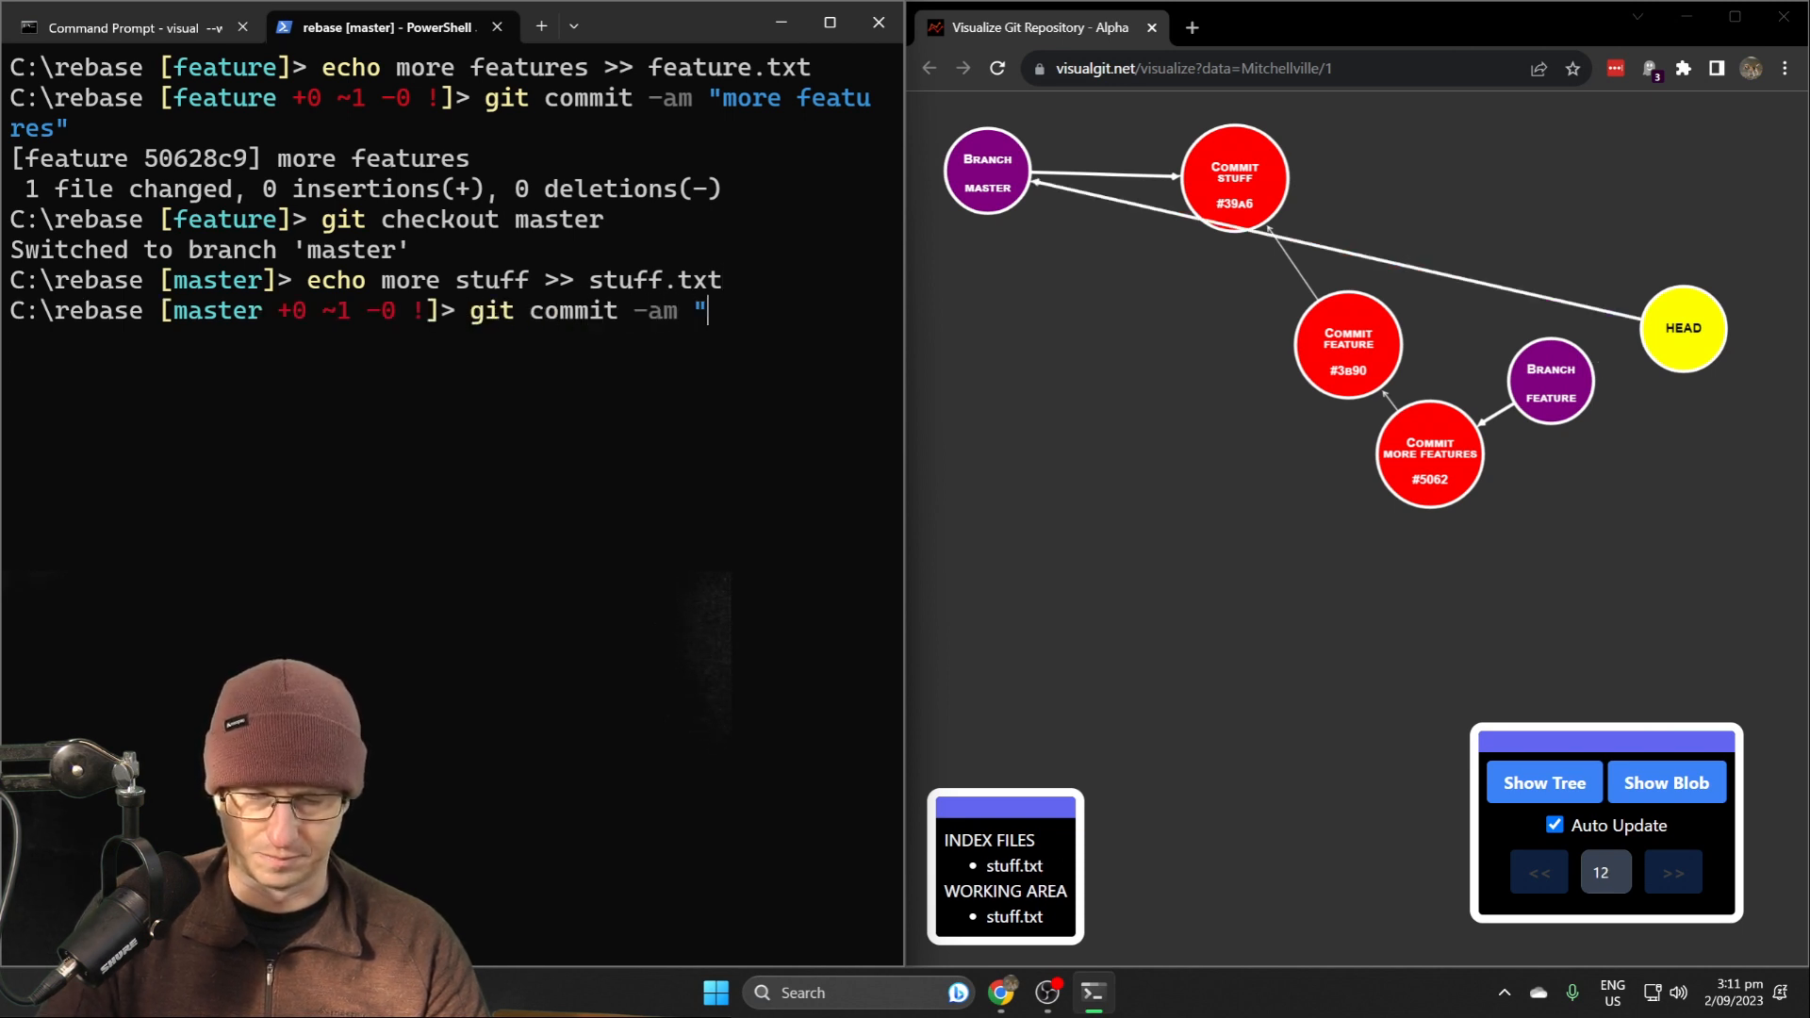
type("more stuff\":")
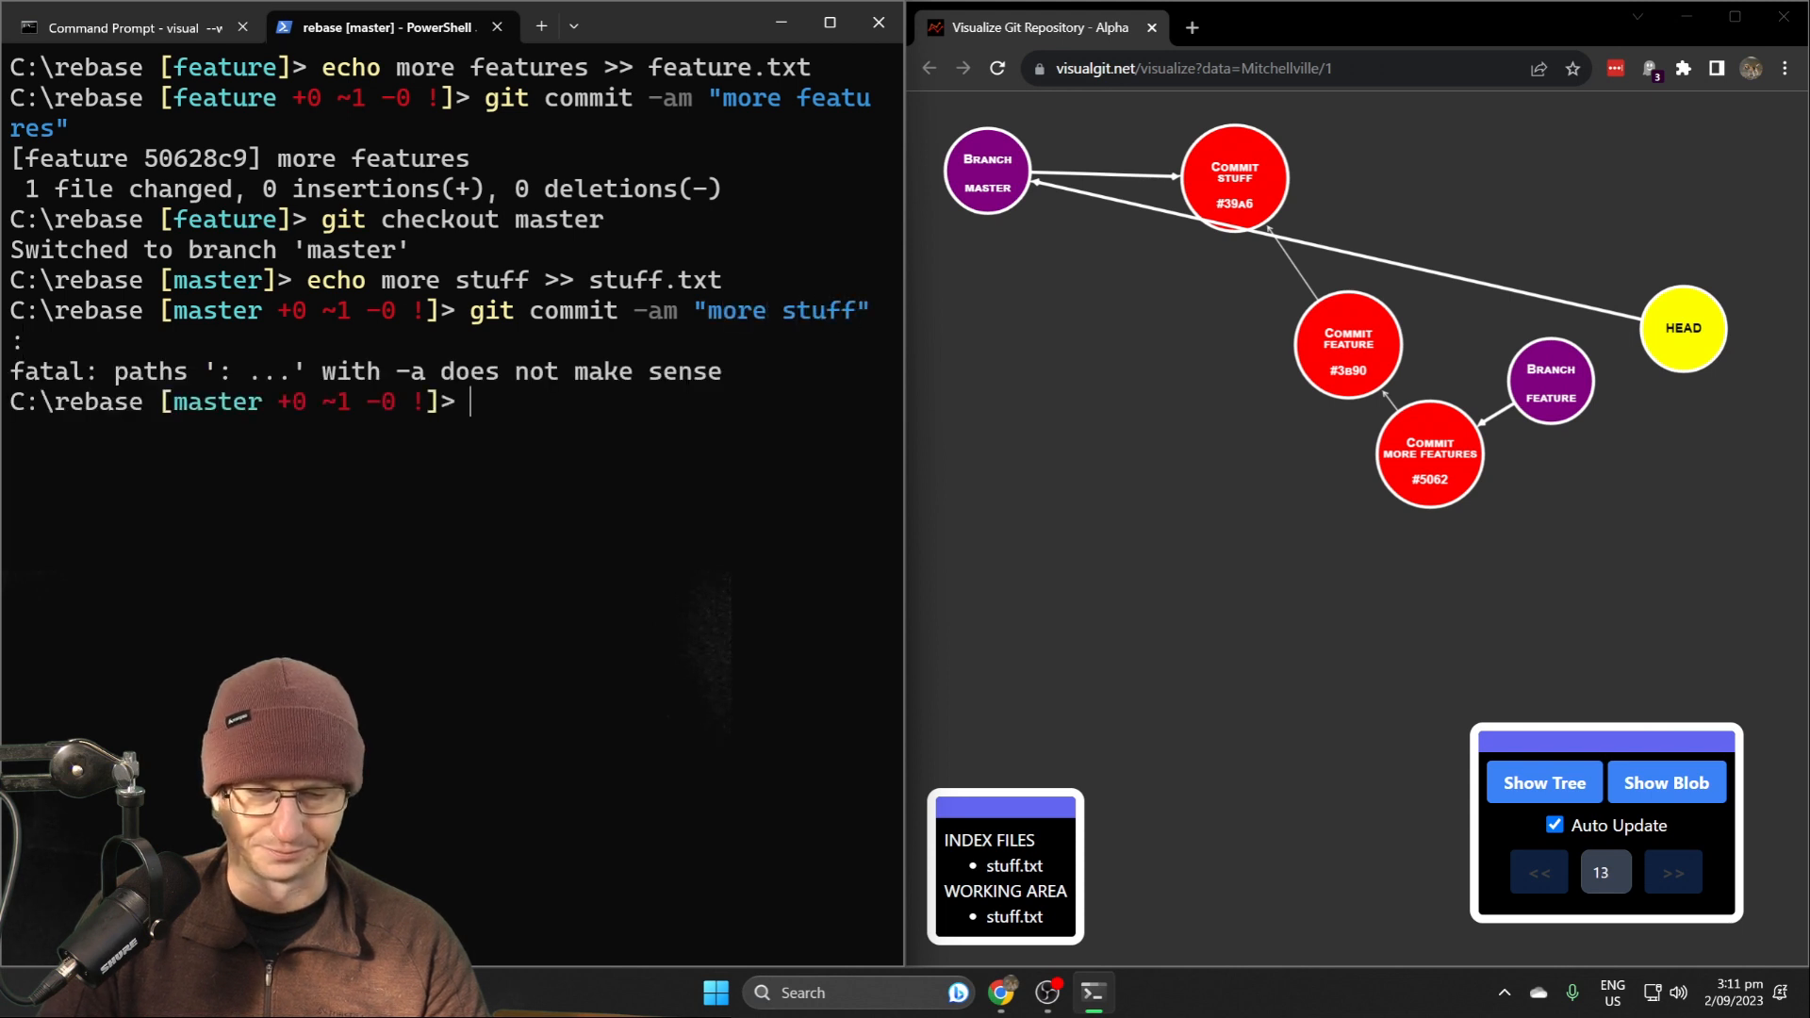
key("Return")
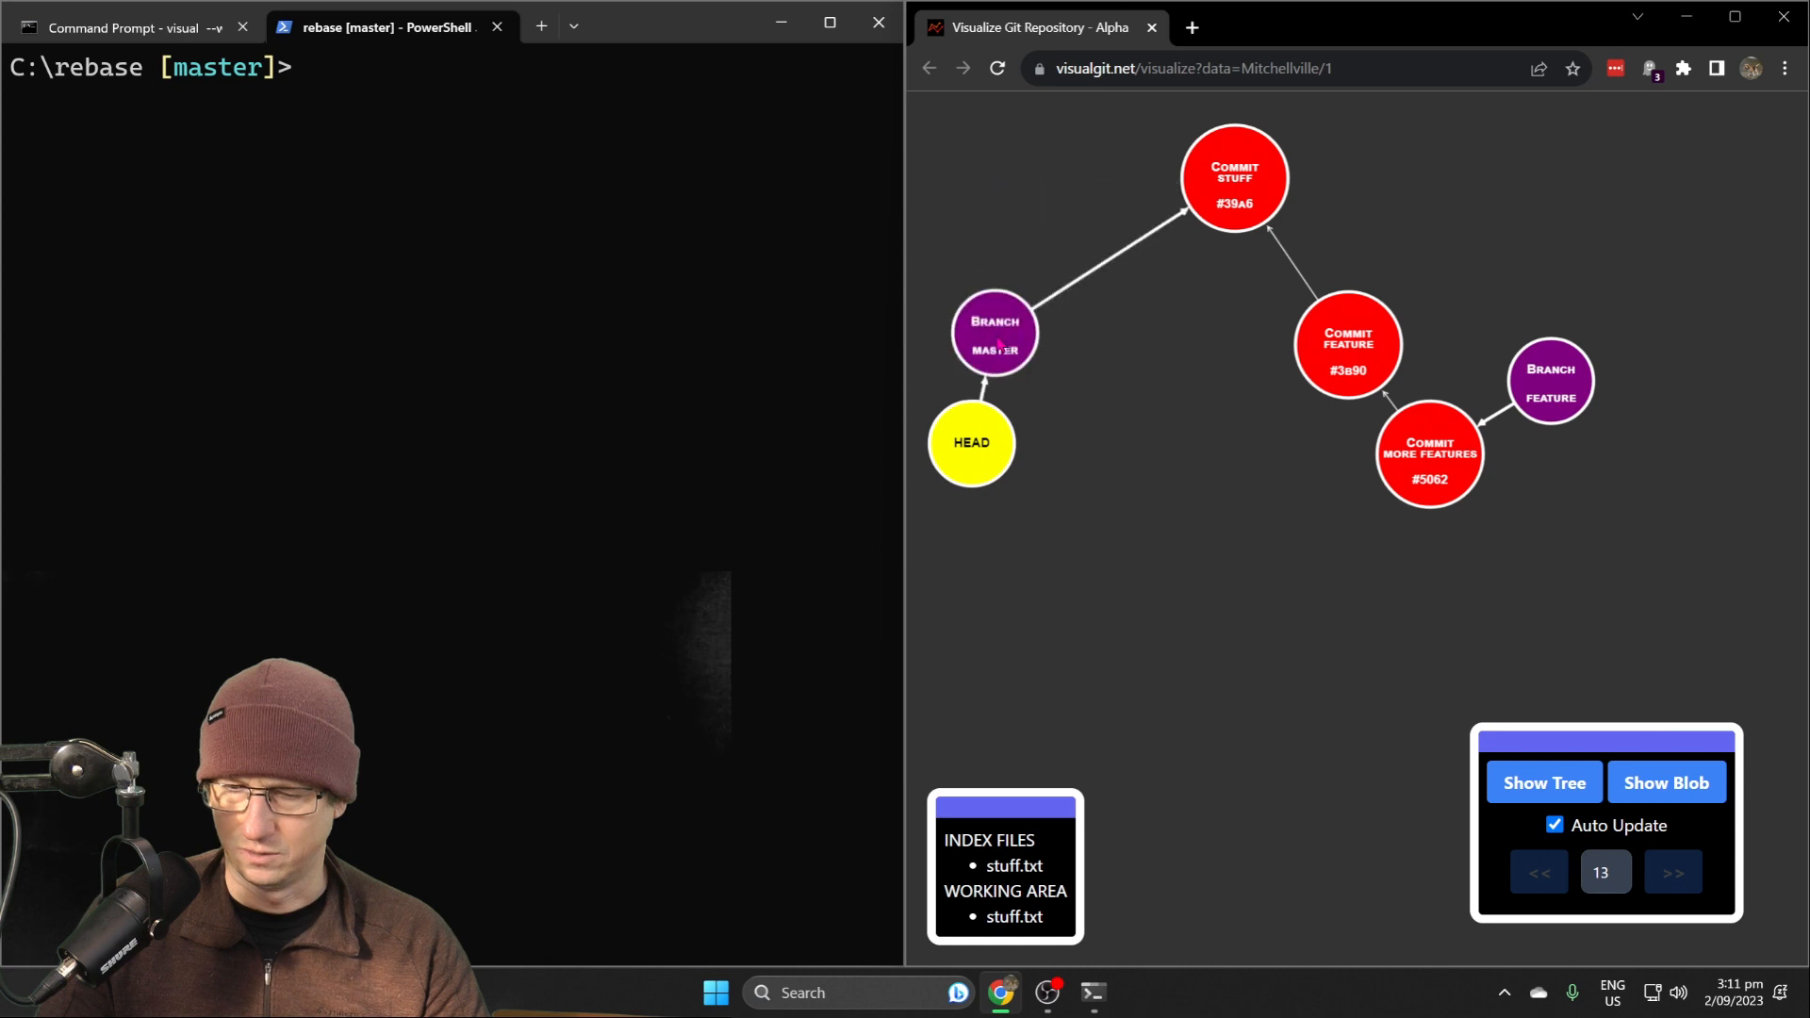
Commit the stuff.txt change on master as "more stuff"
left_click(1672, 871)
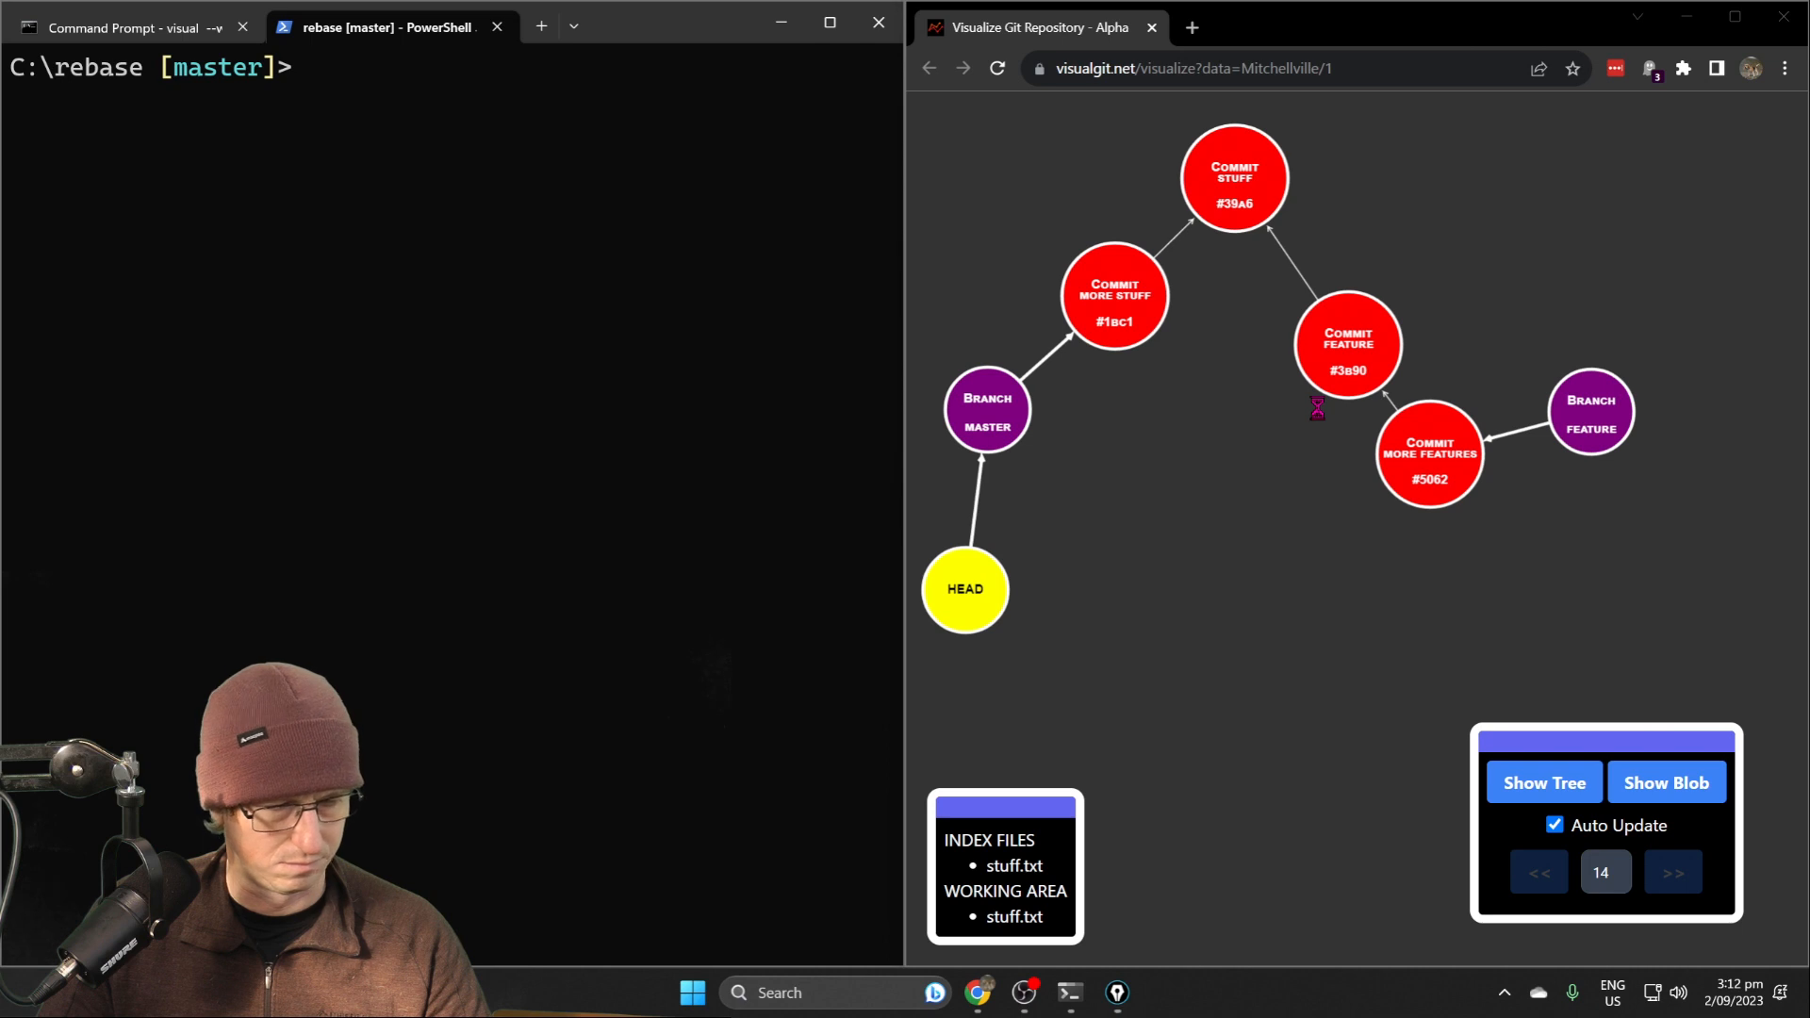
mouse_move(1304, 418)
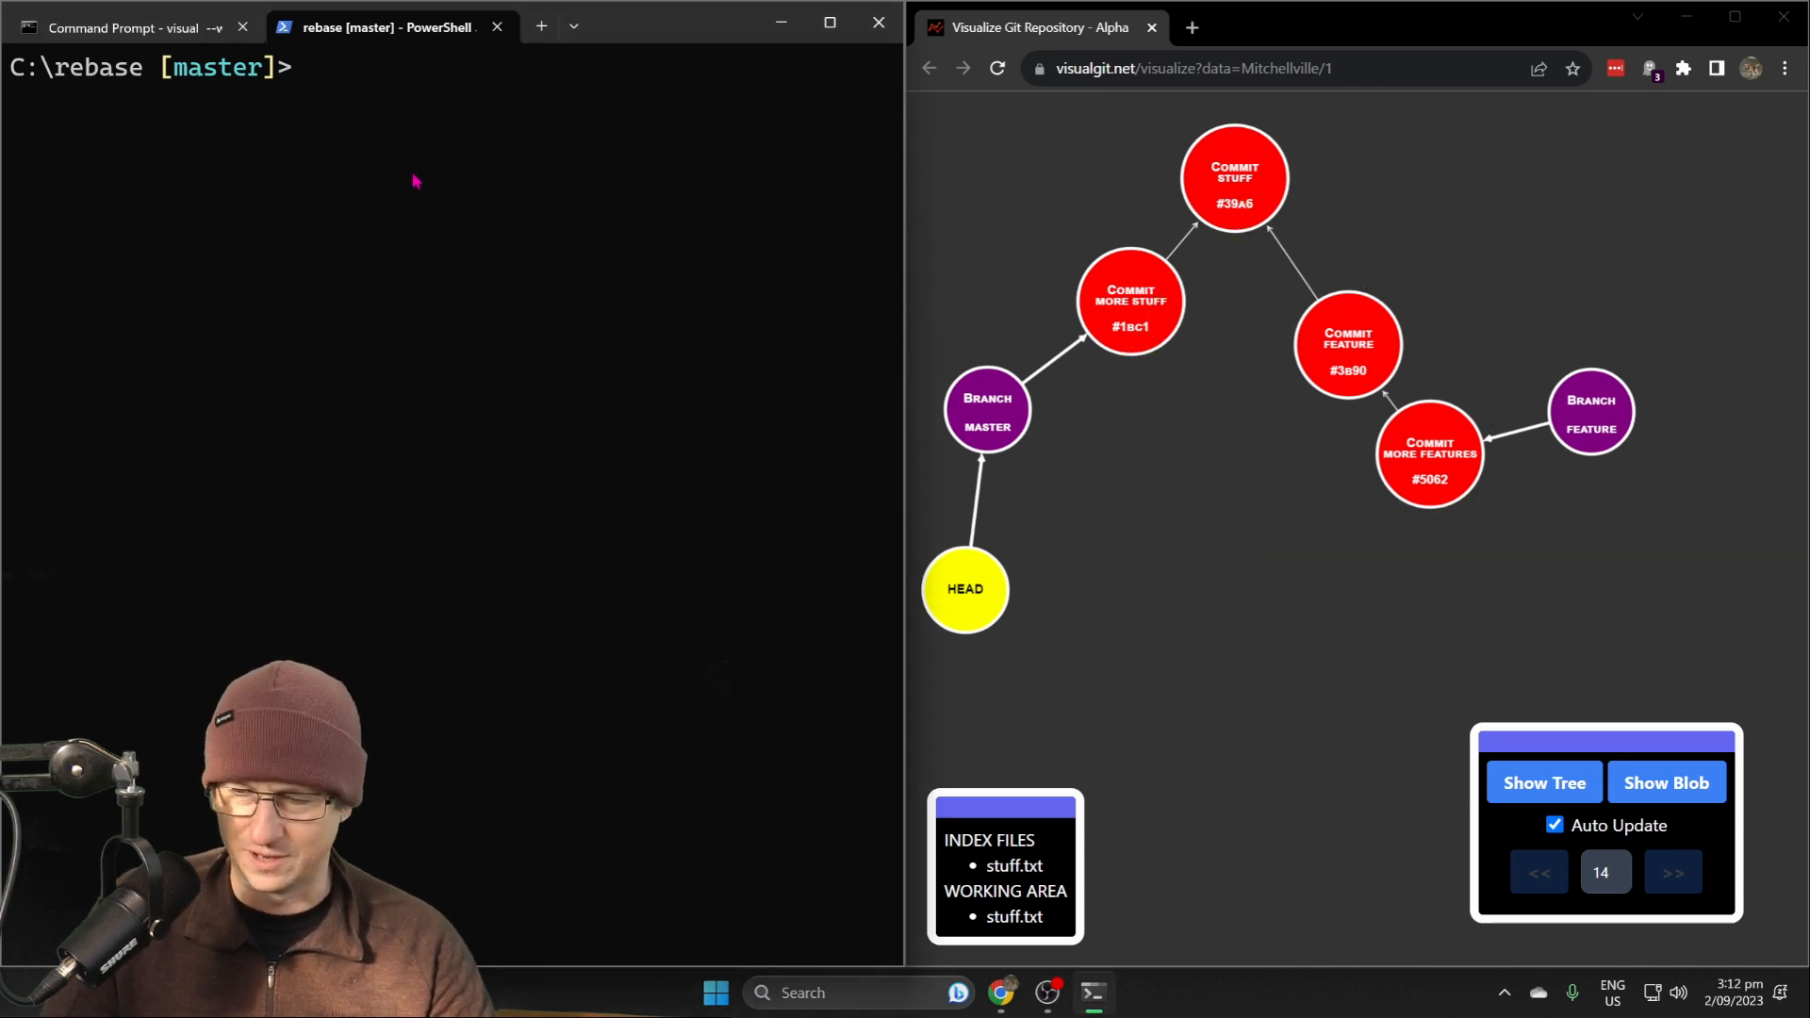
Check out feature and run git rebase master so its commits follow "more stuff"
type("git")
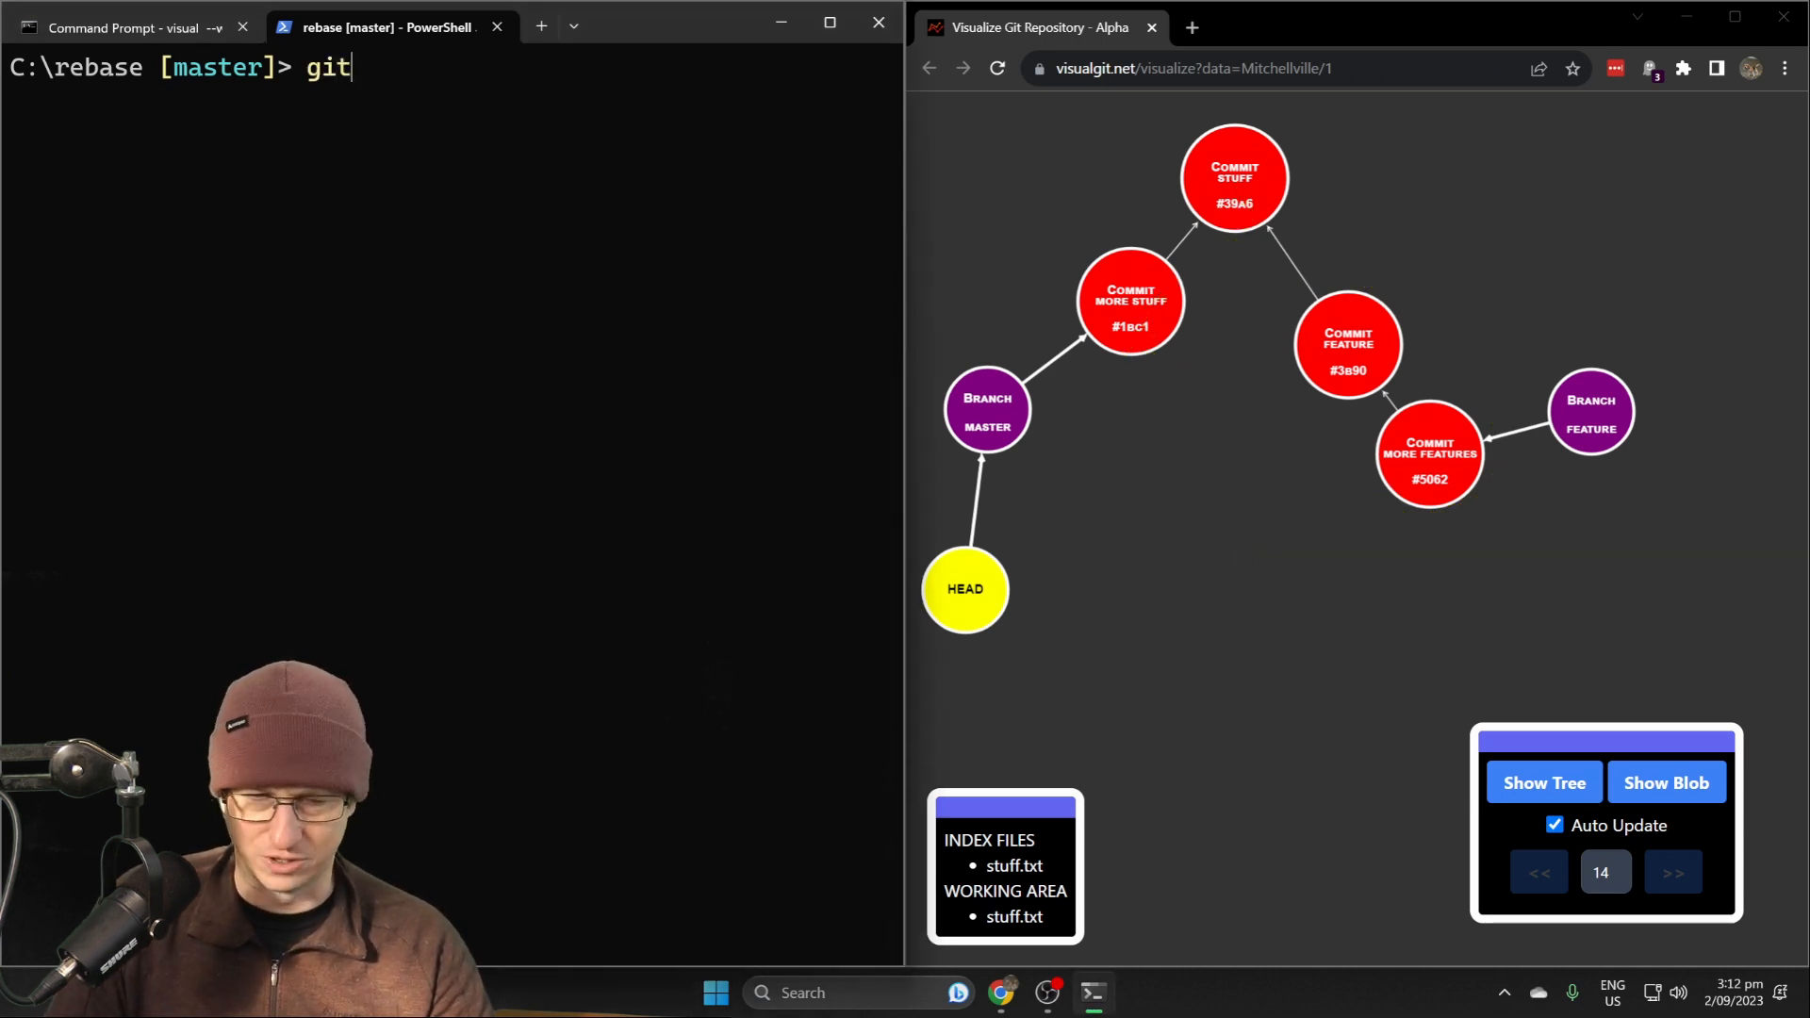
type("checkout feature")
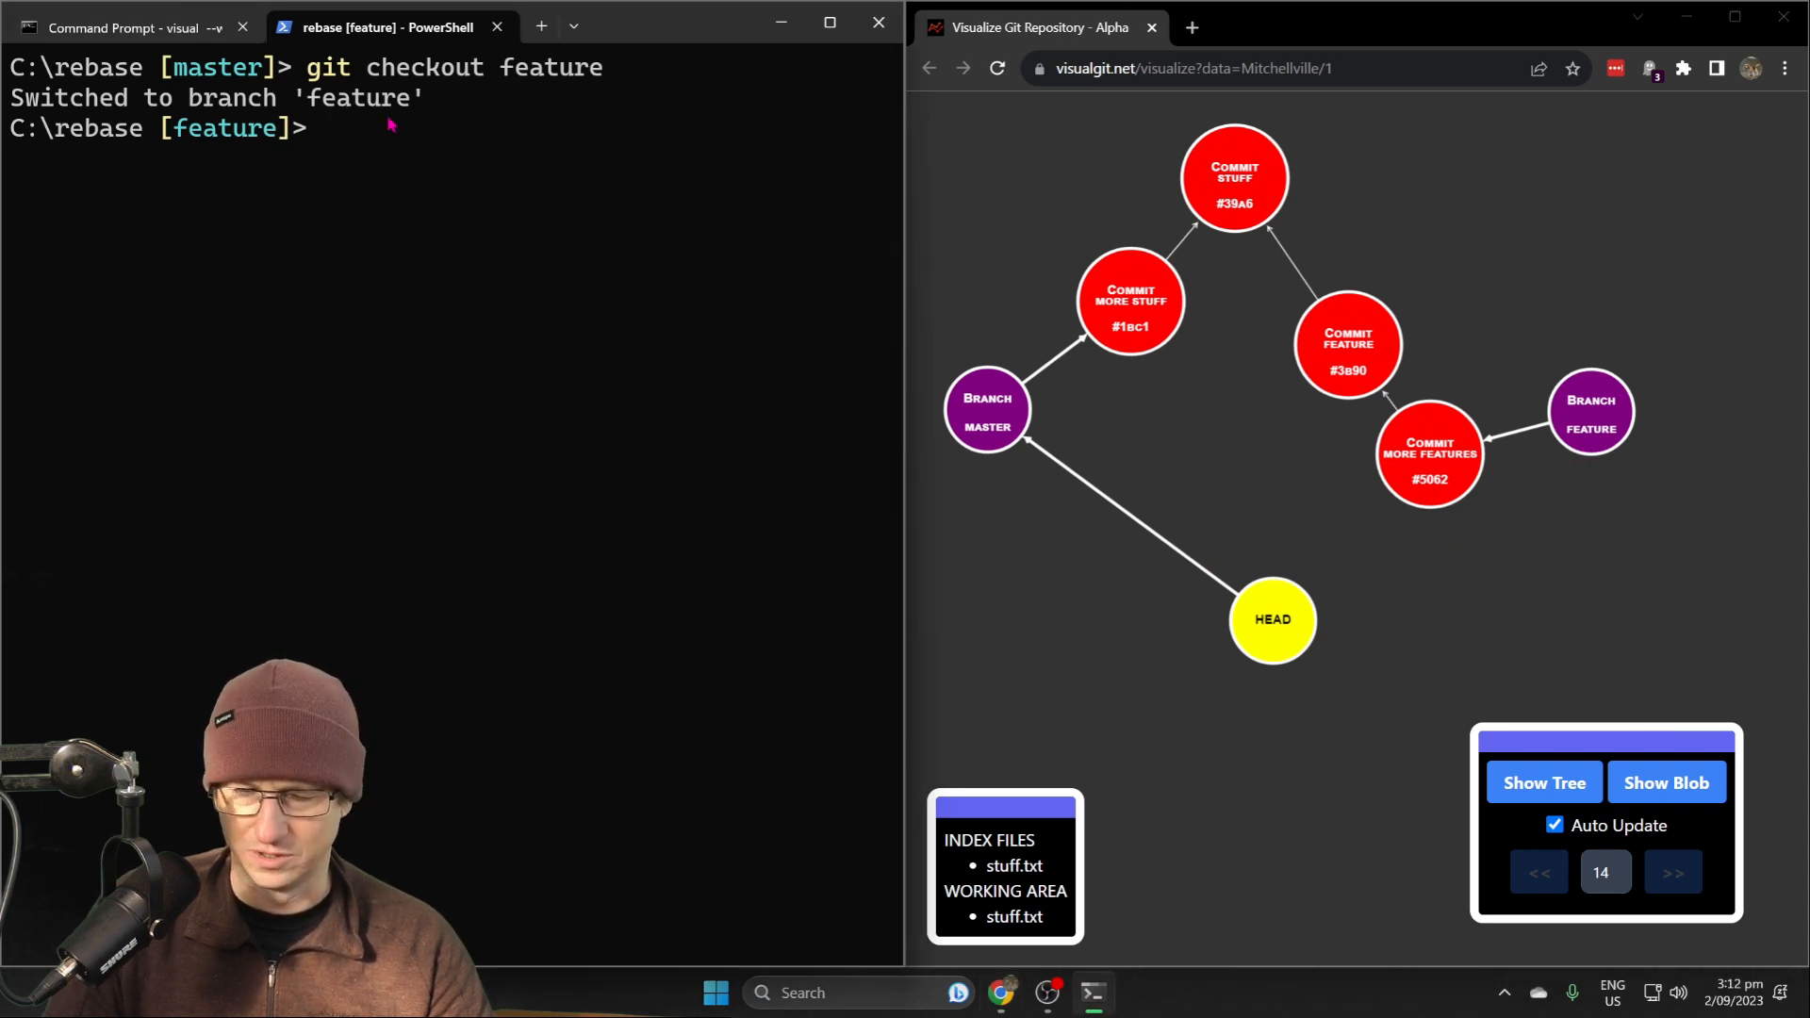
type("git")
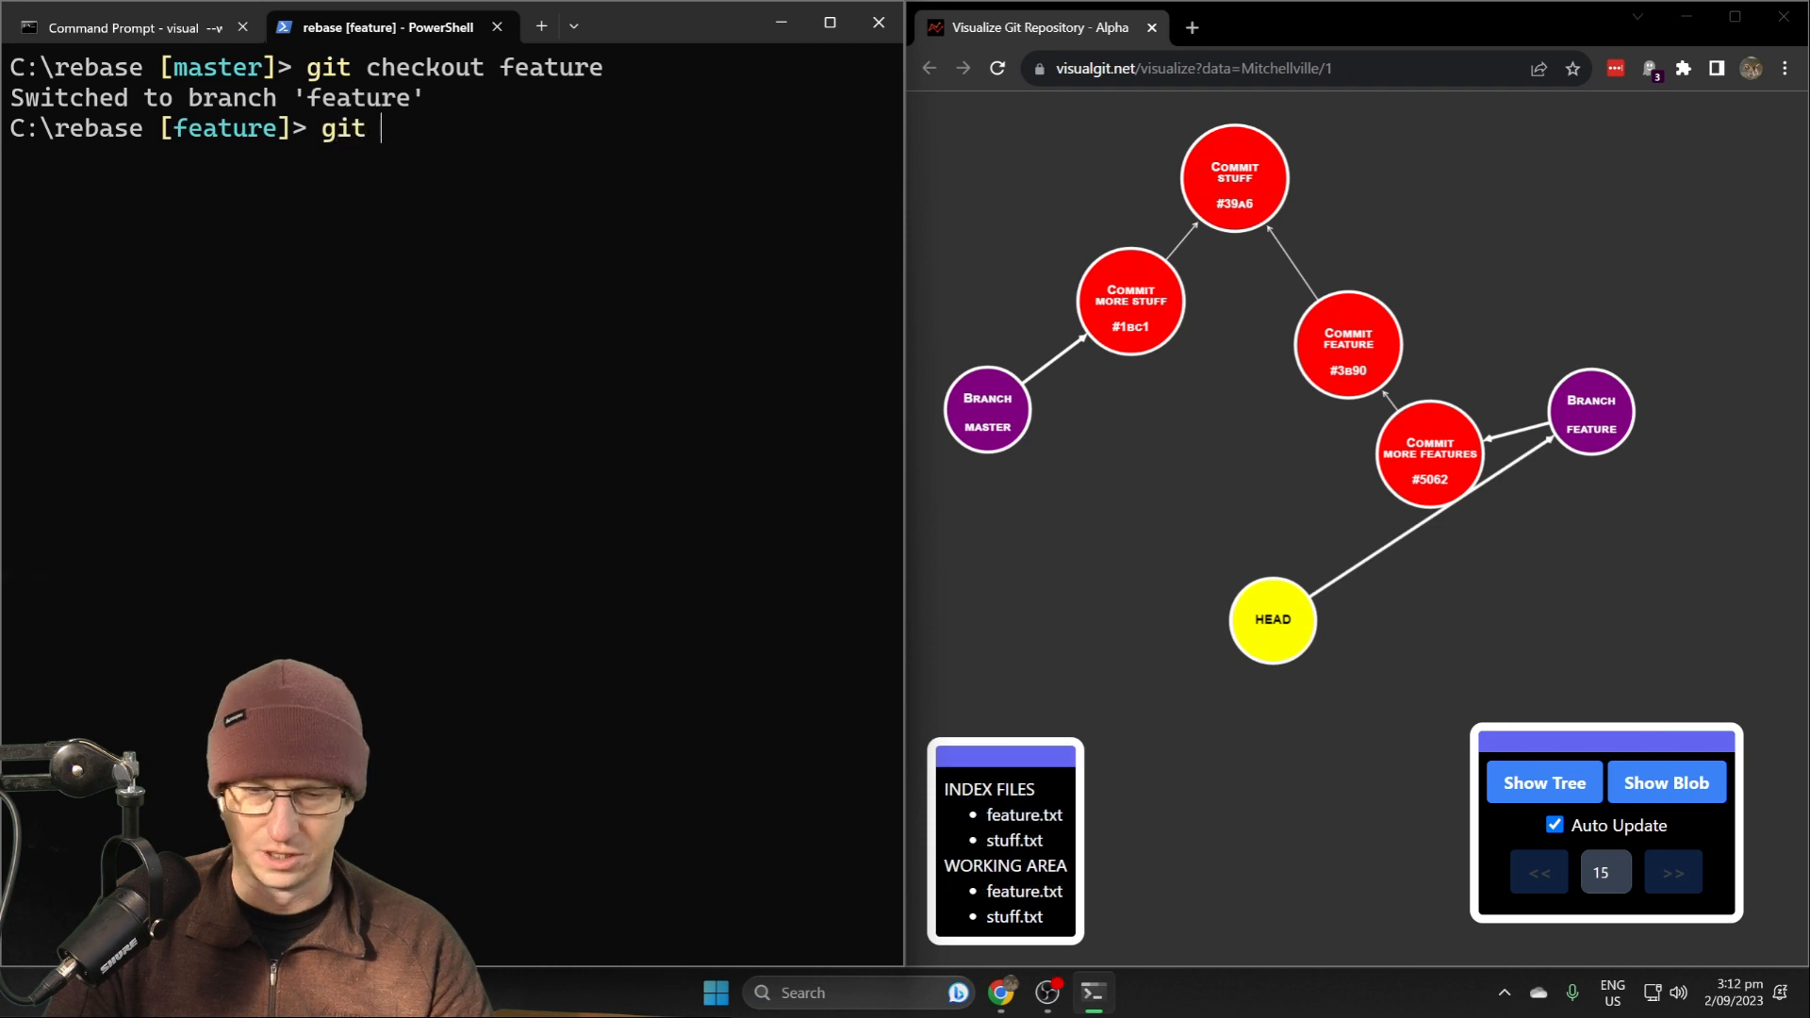
type("rebase master")
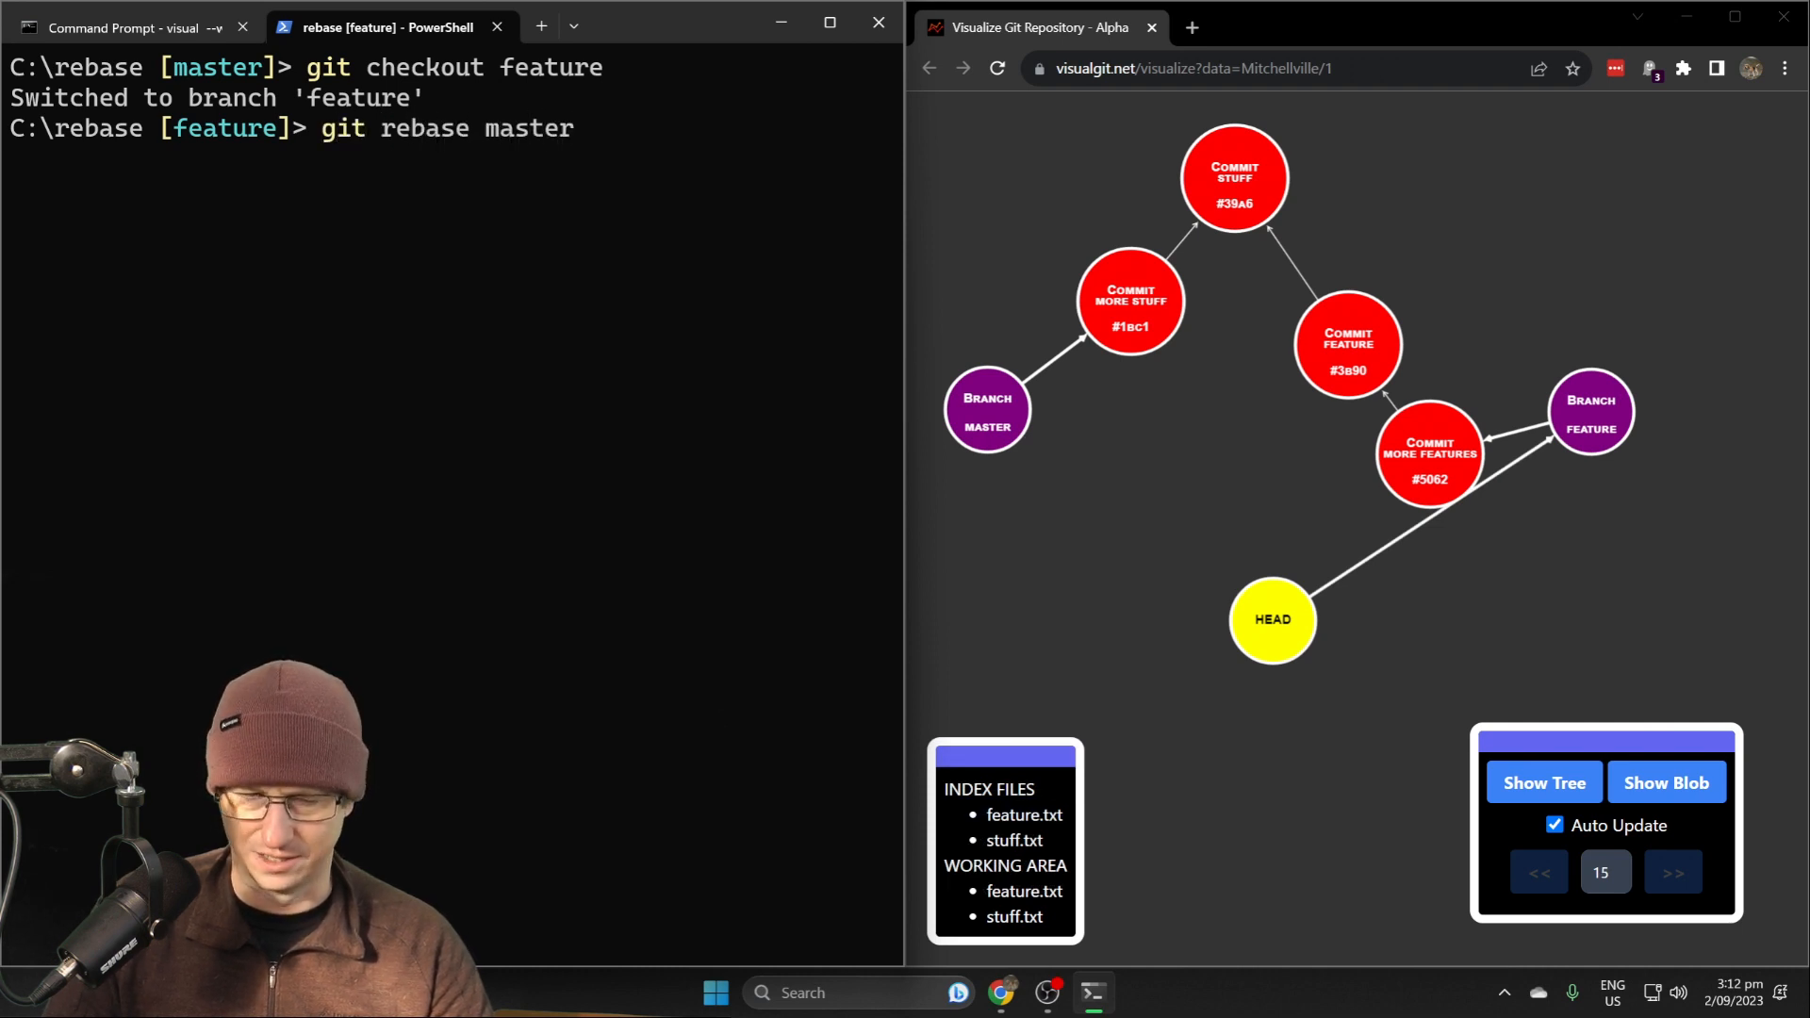
key("Return")
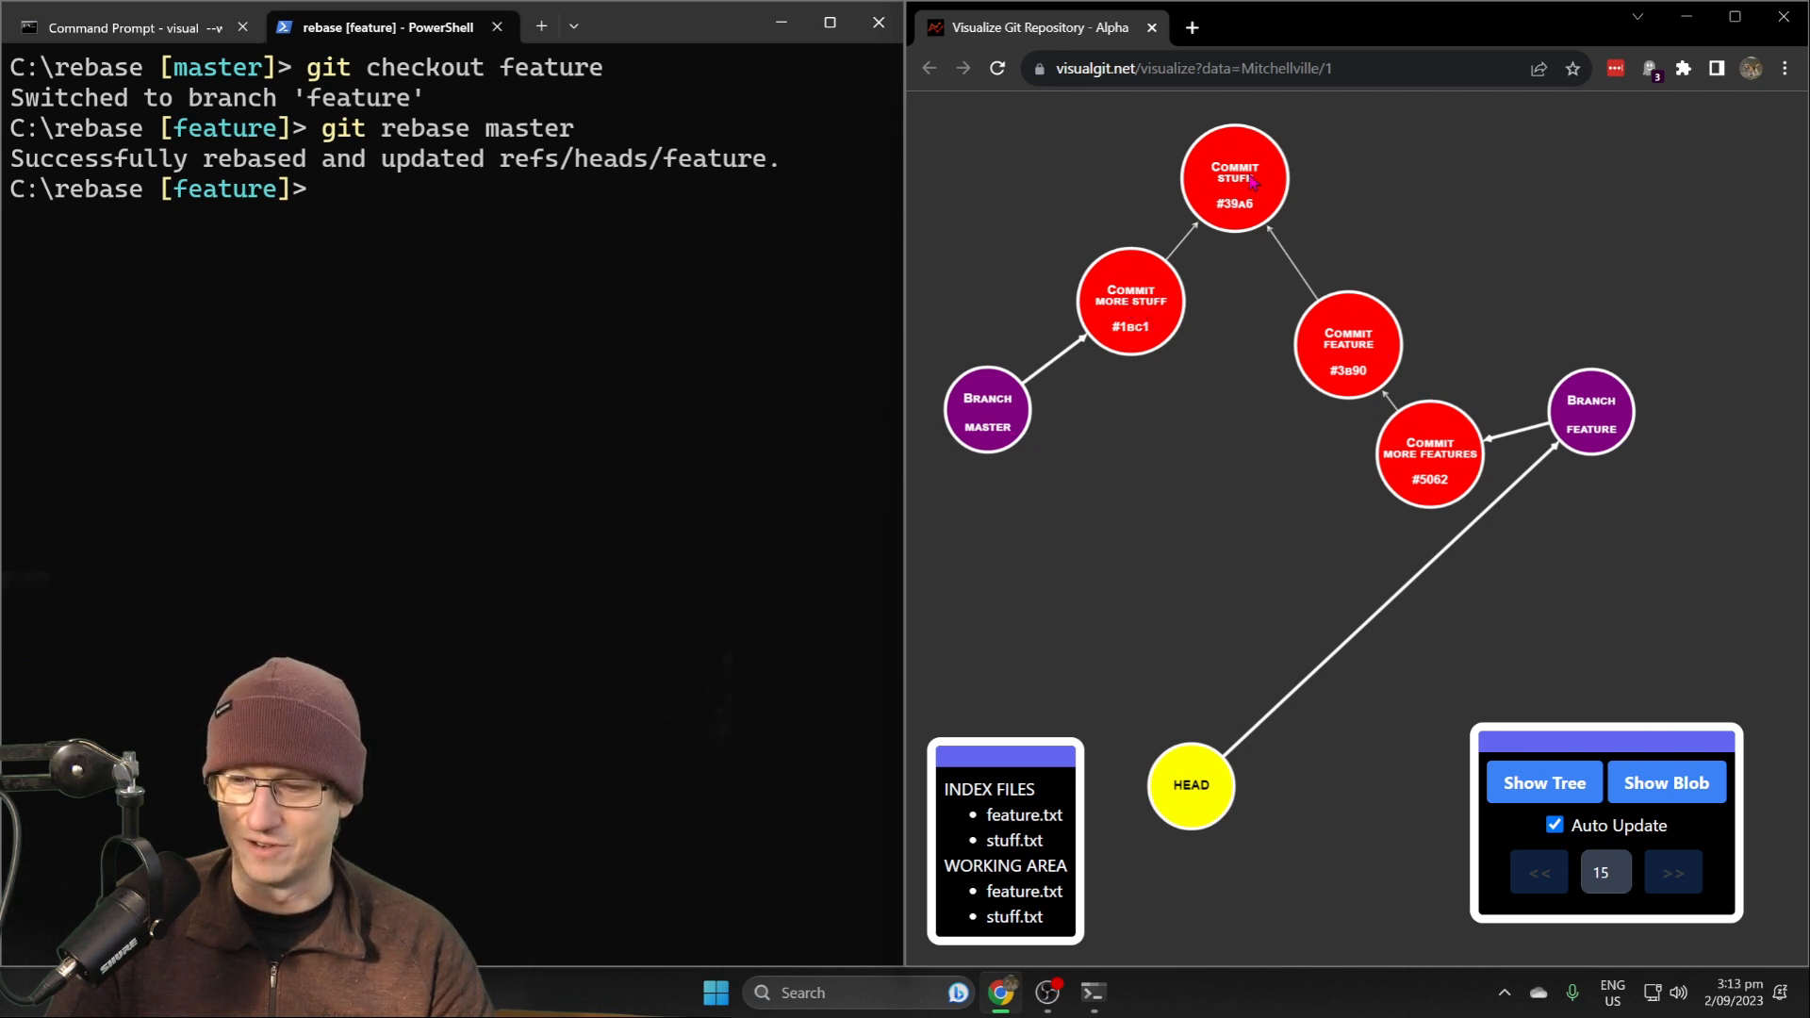
left_click(1672, 871)
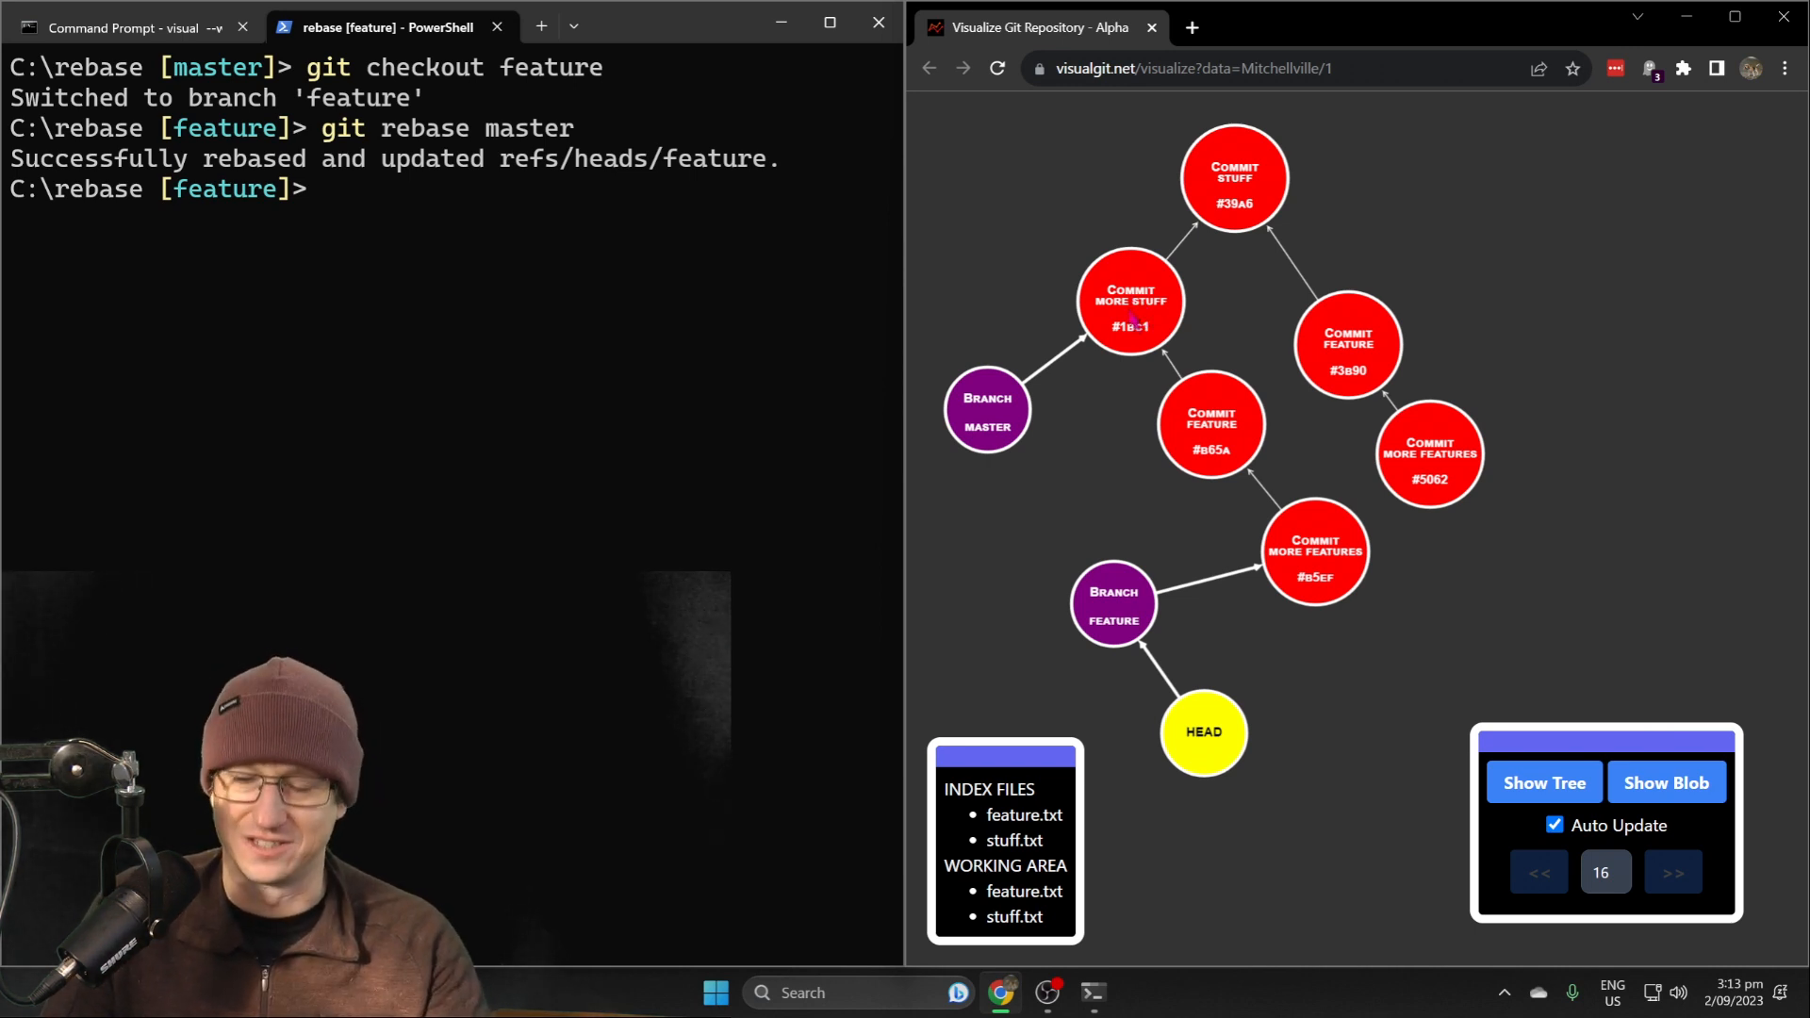
Show git log --oneline --graph as one straight line, then close the stray Azure shell tab
type("git log --one")
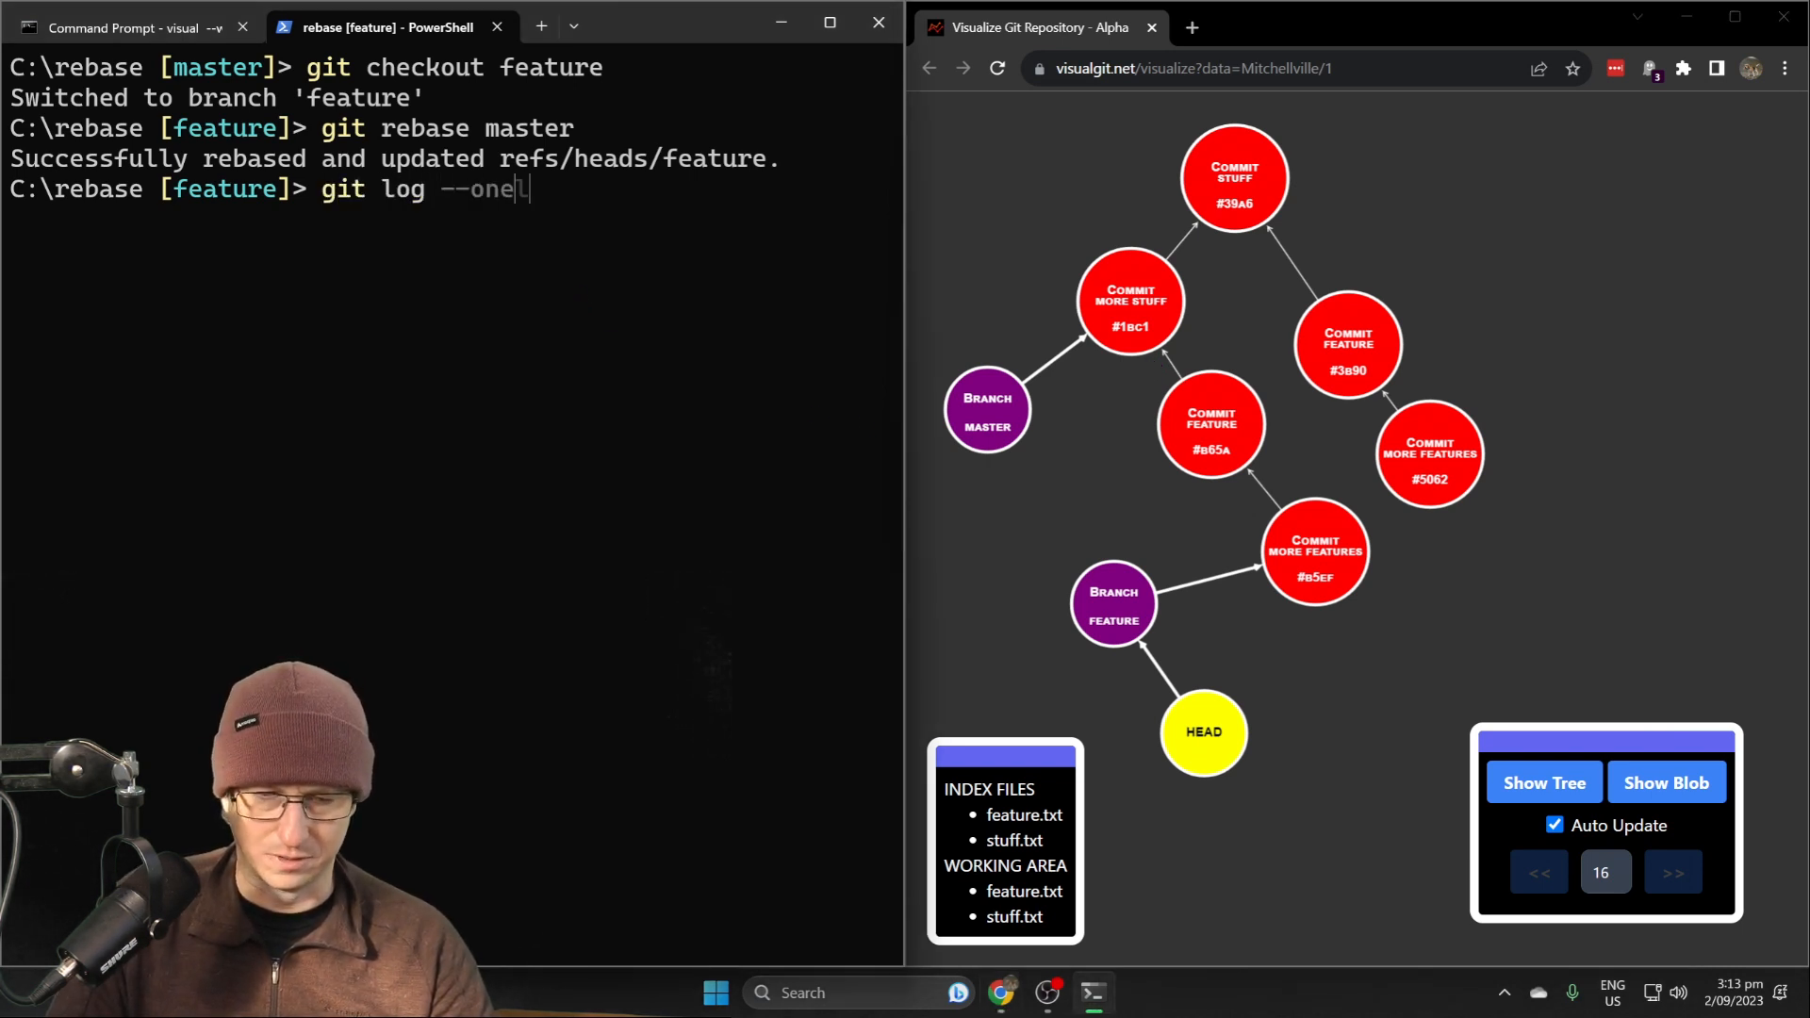
type("line --")
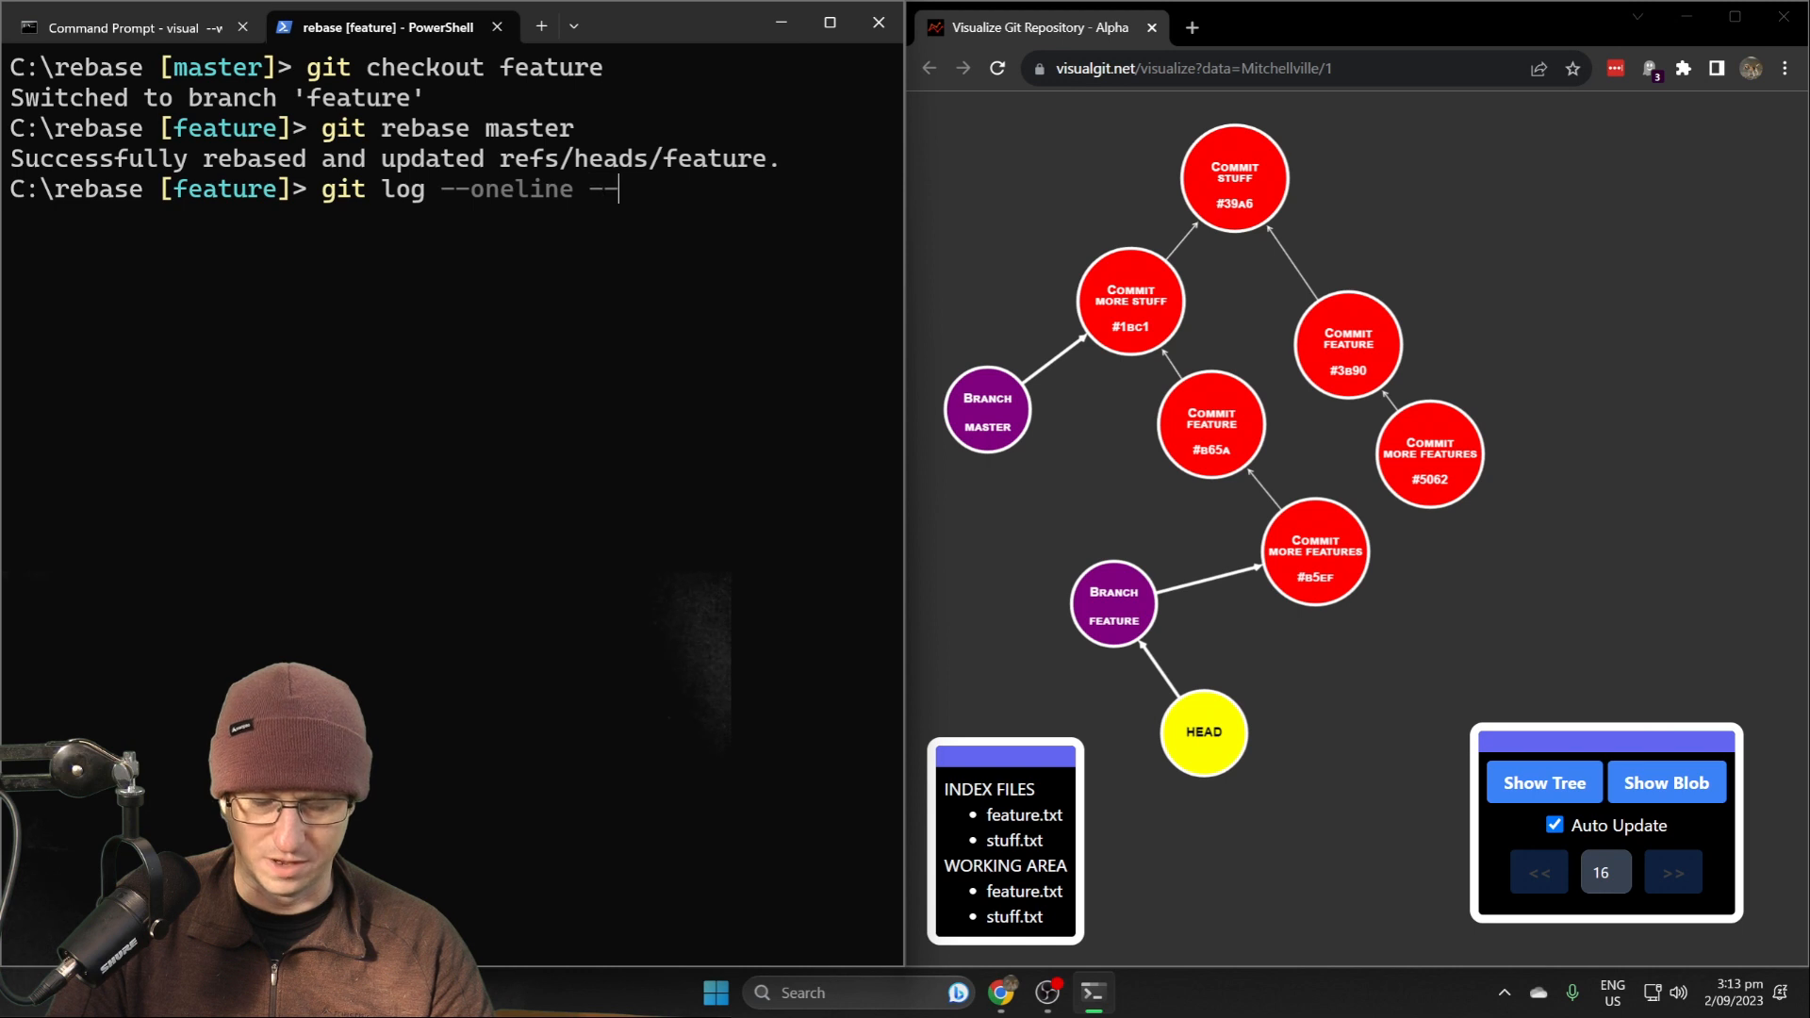
type("grap")
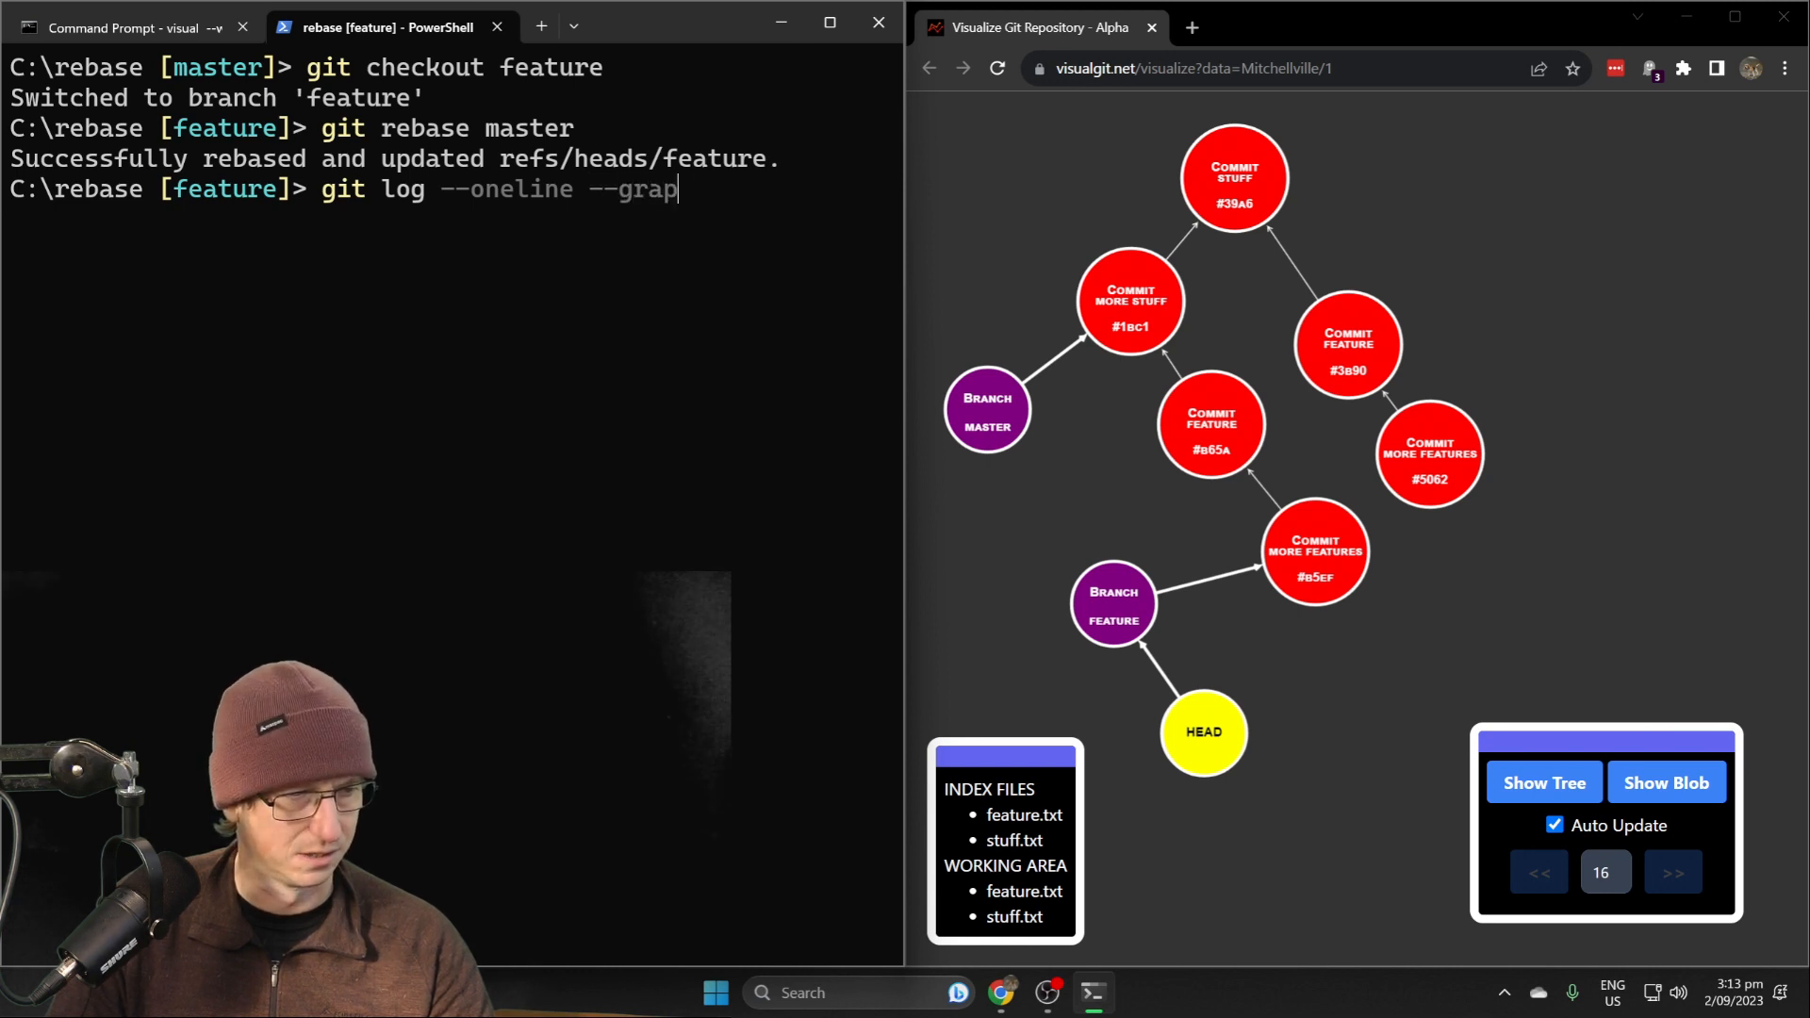
key("Return")
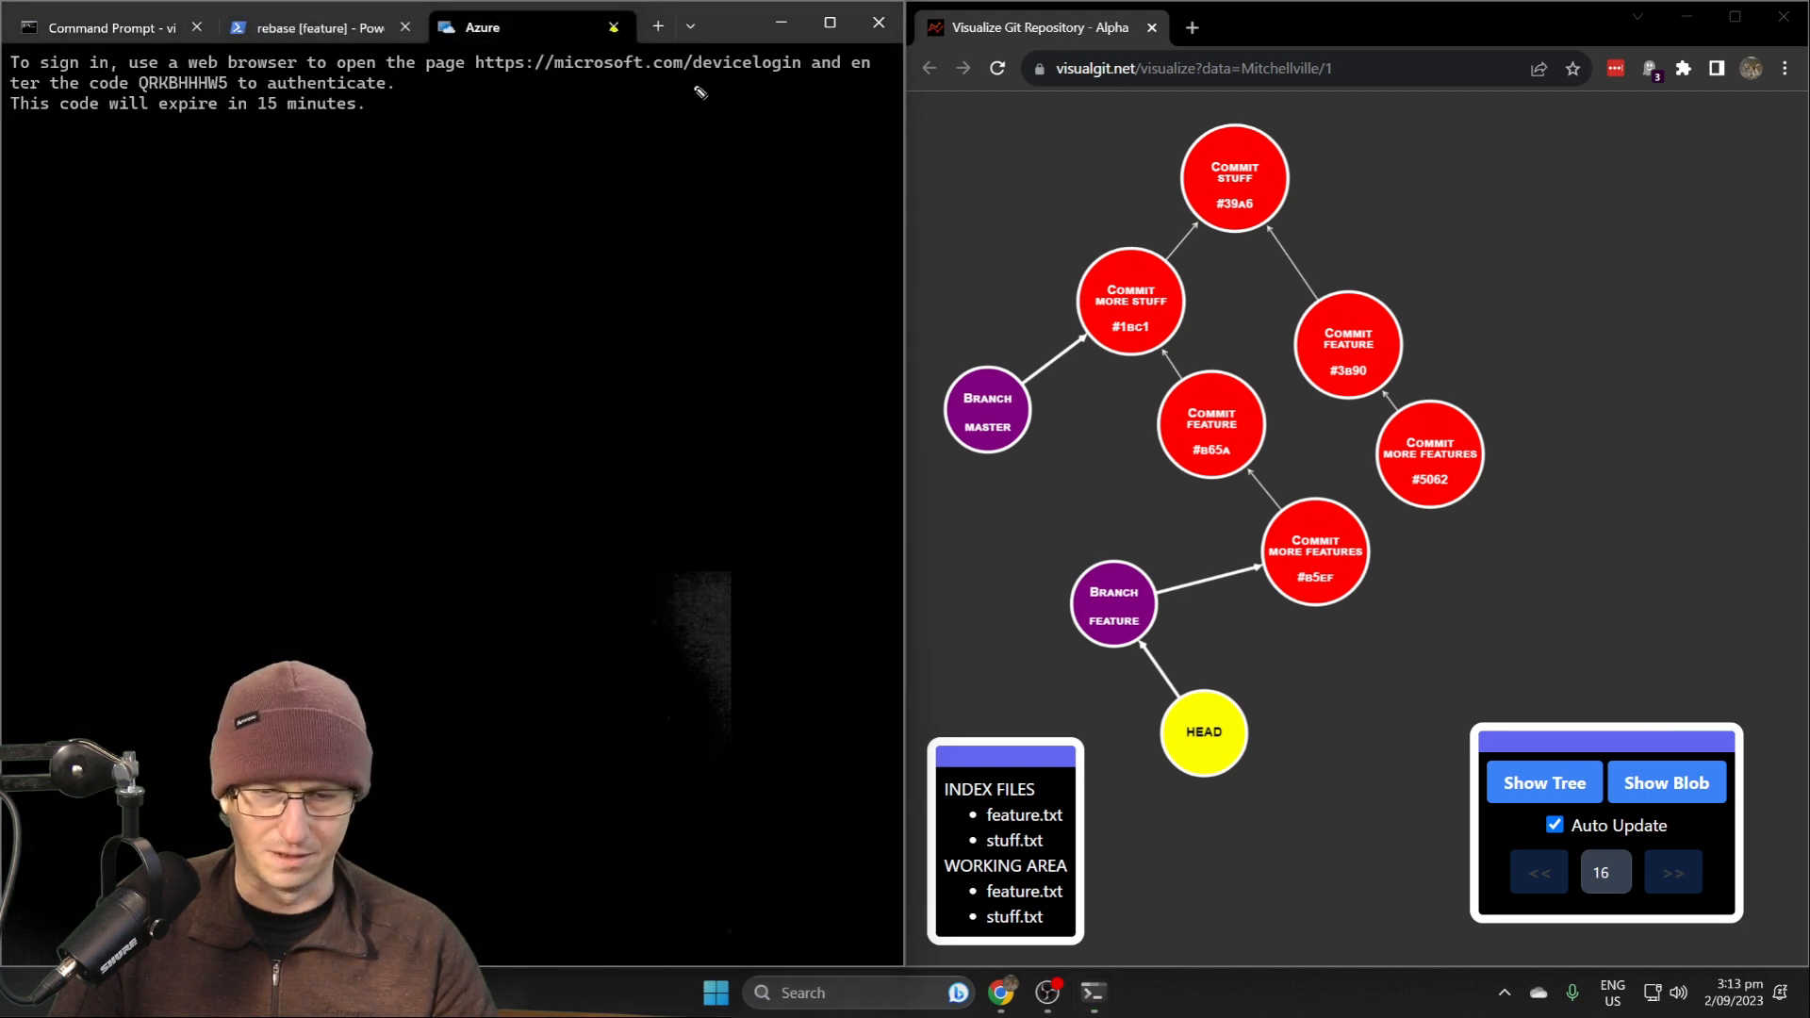
mouse_move(820, 203)
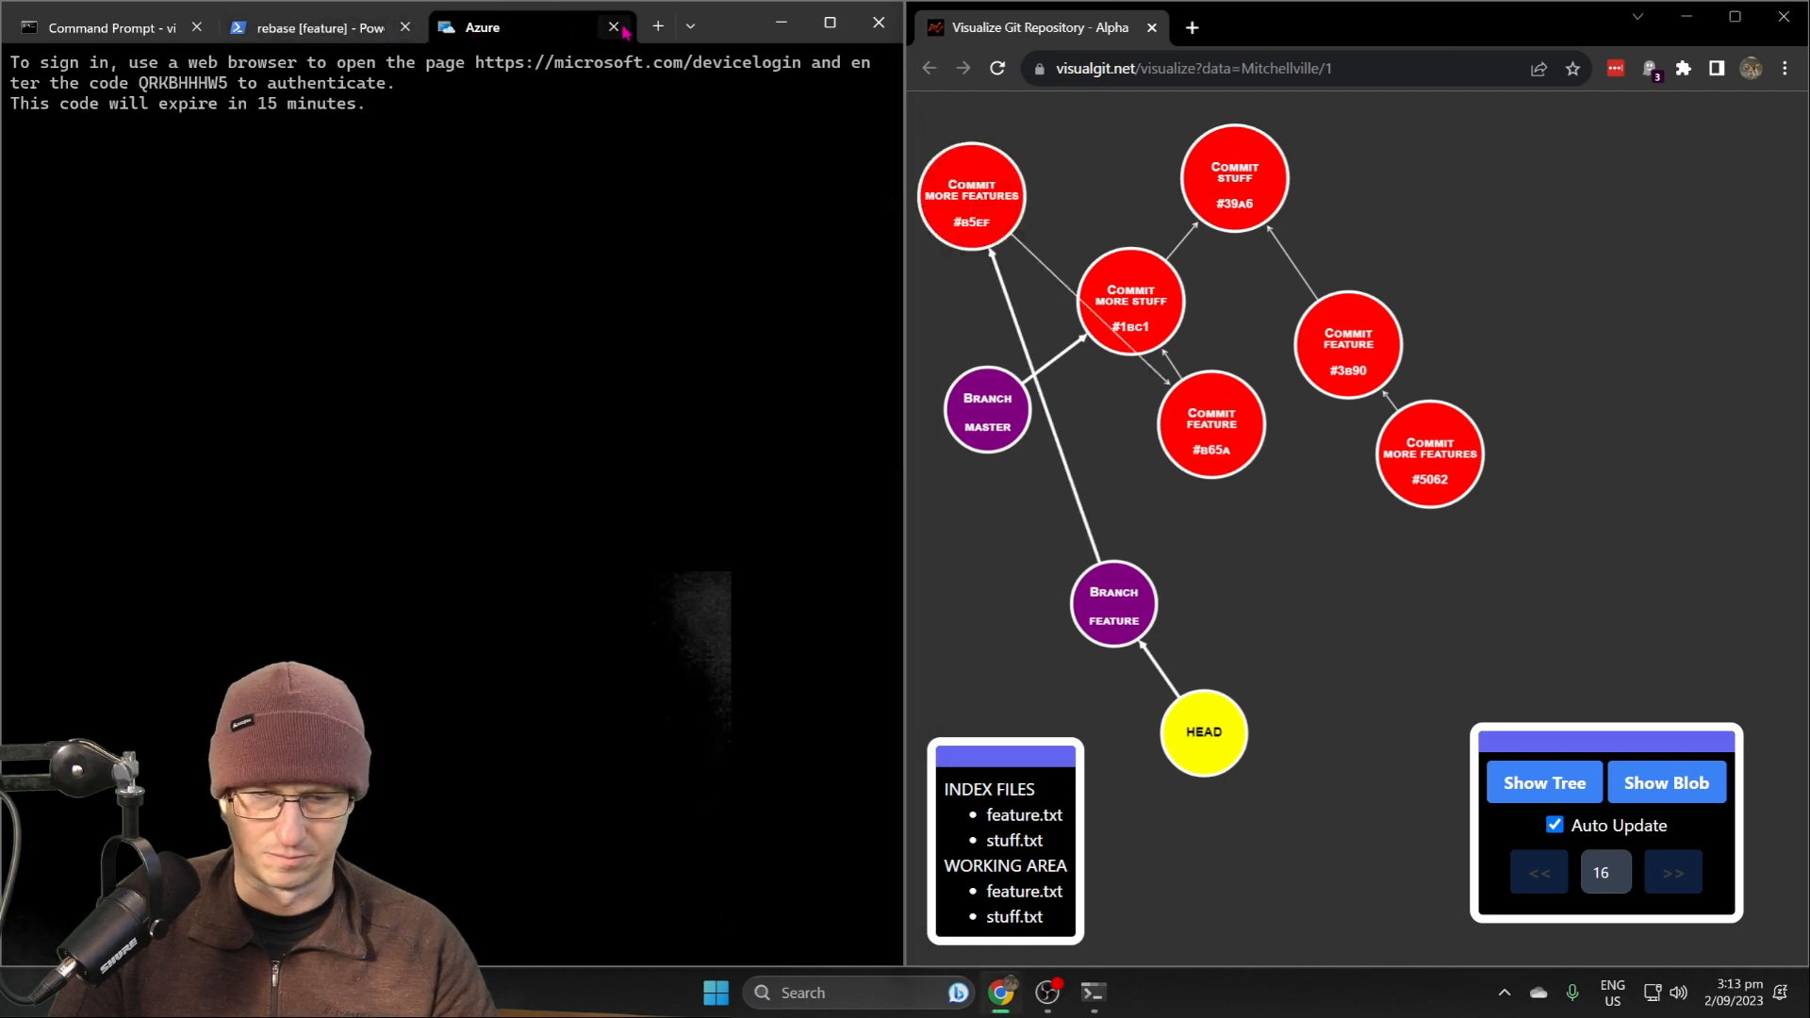
left_click(317, 26)
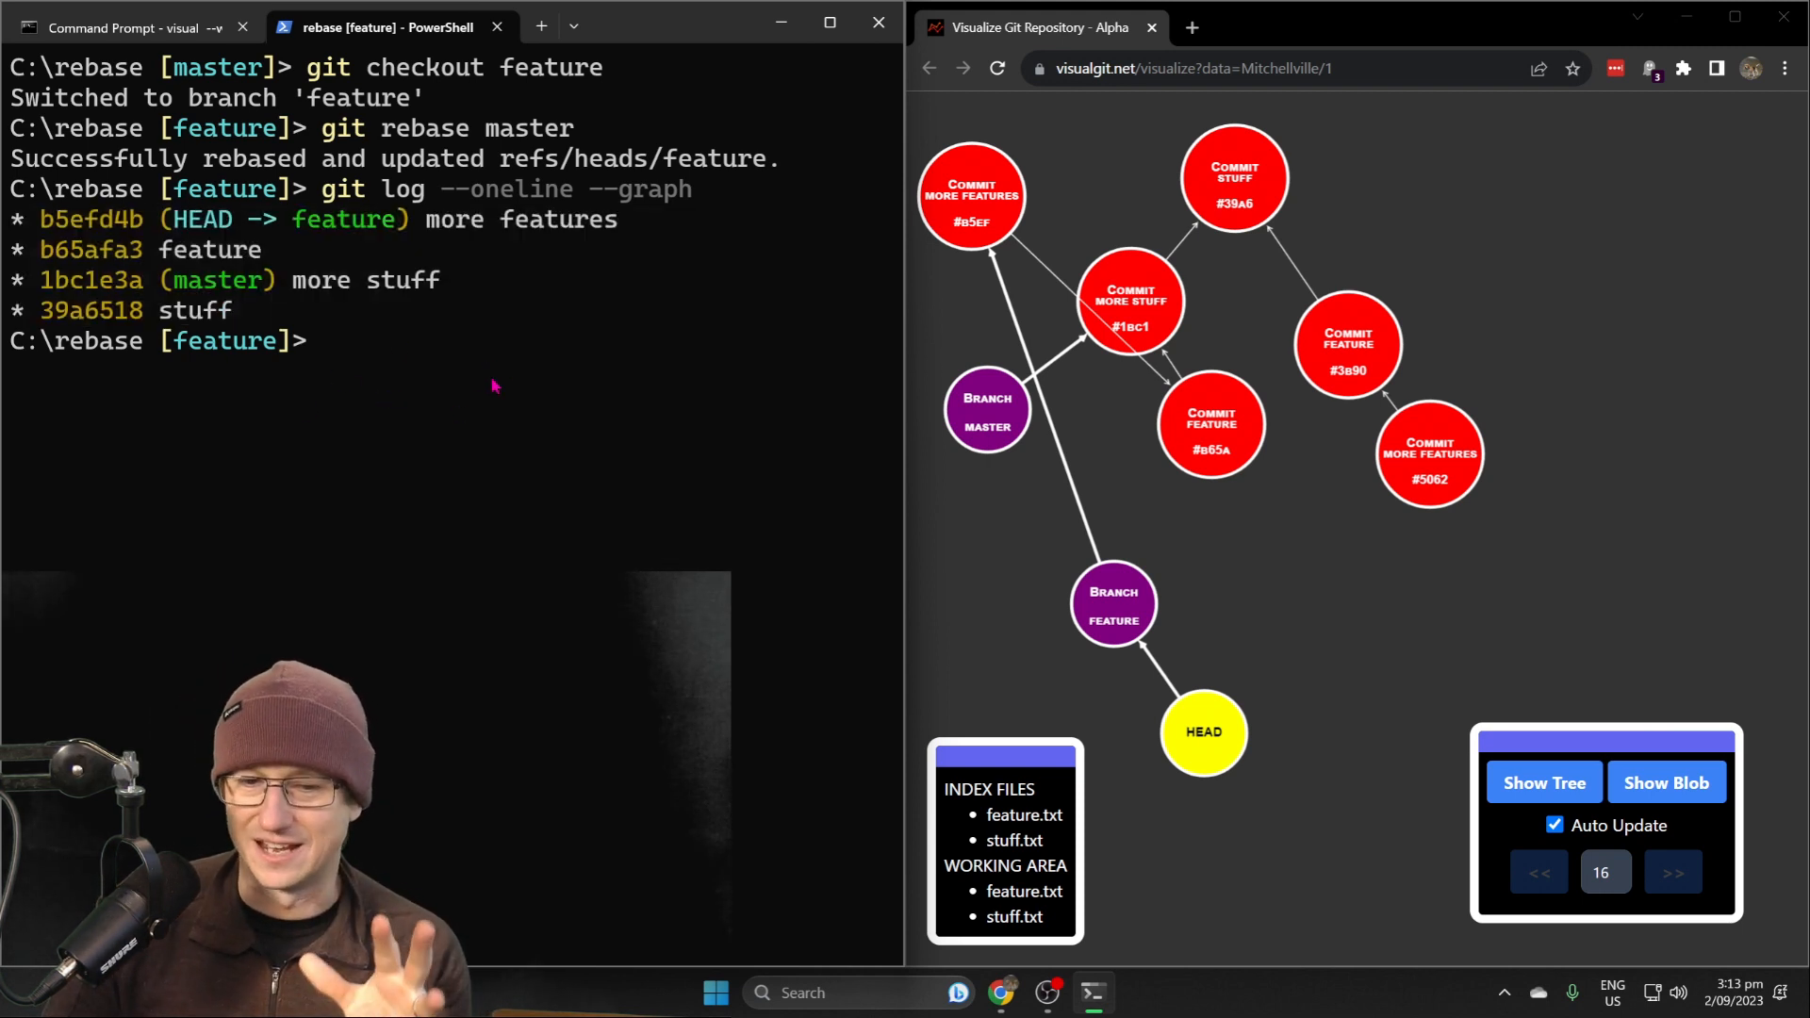
mouse_move(483, 341)
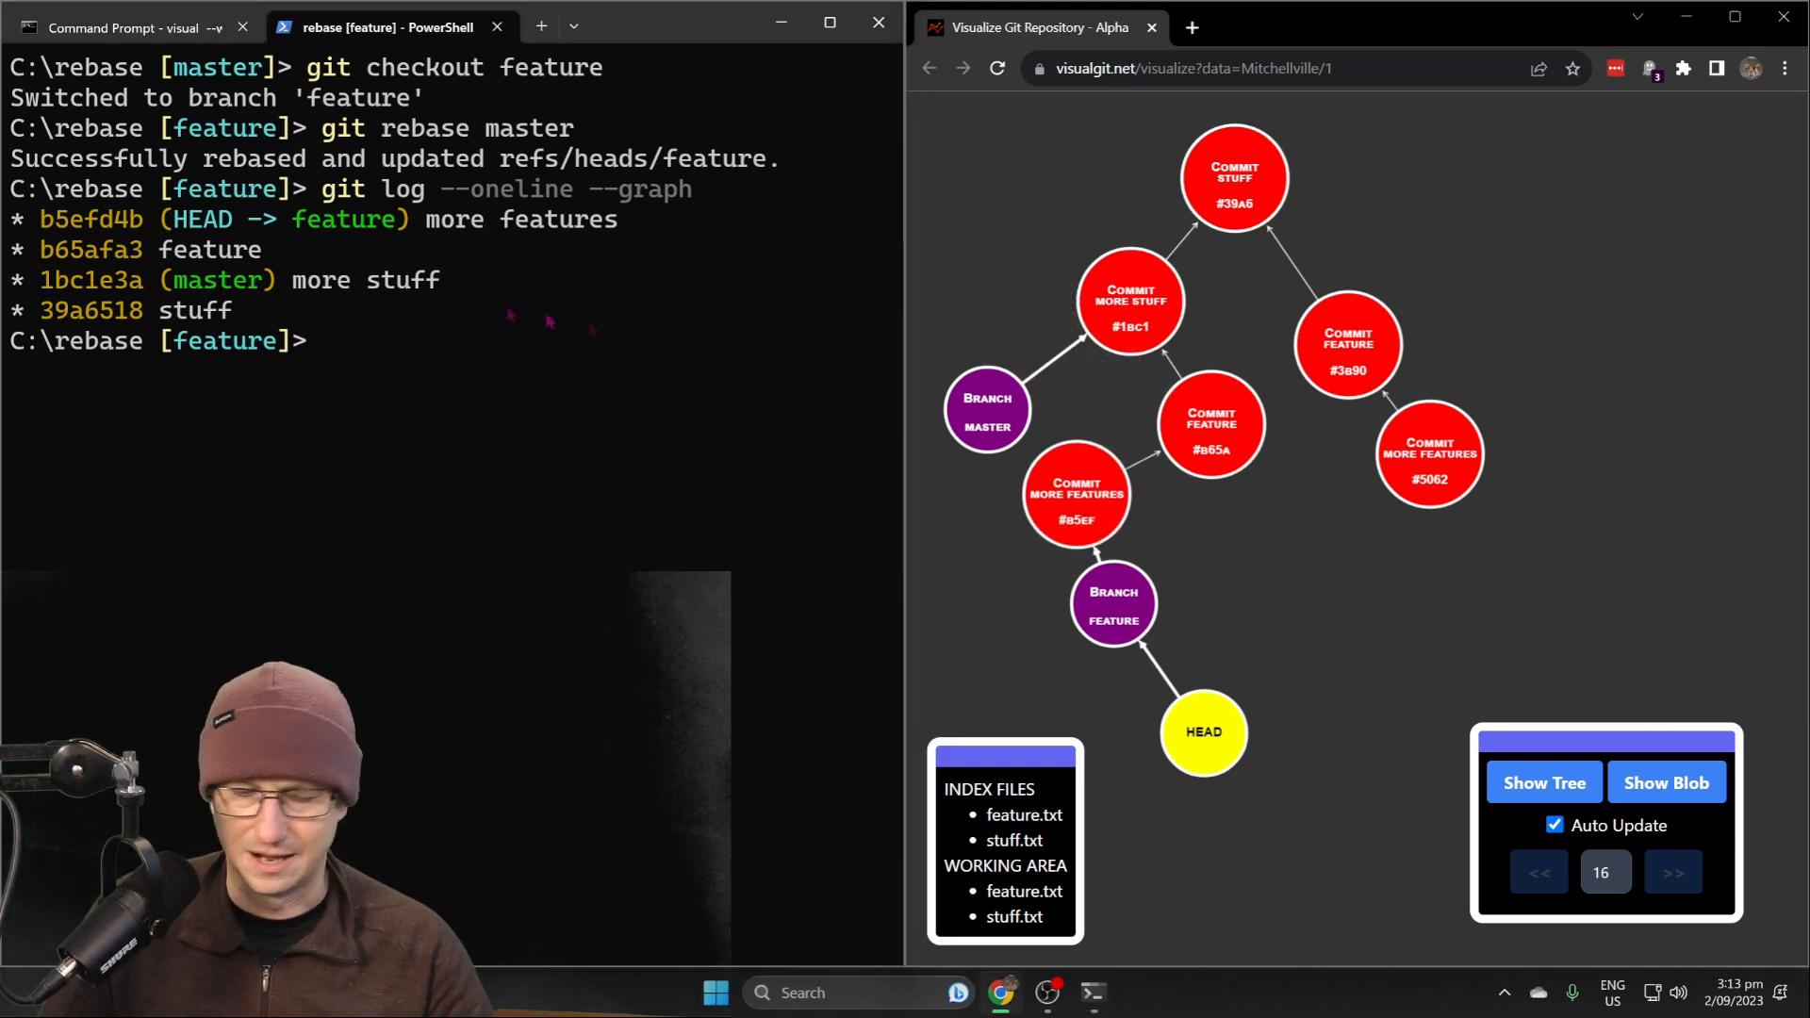
Change to C:\merge and run visual --web so the visualiser waits for a repository there
type("cd \\")
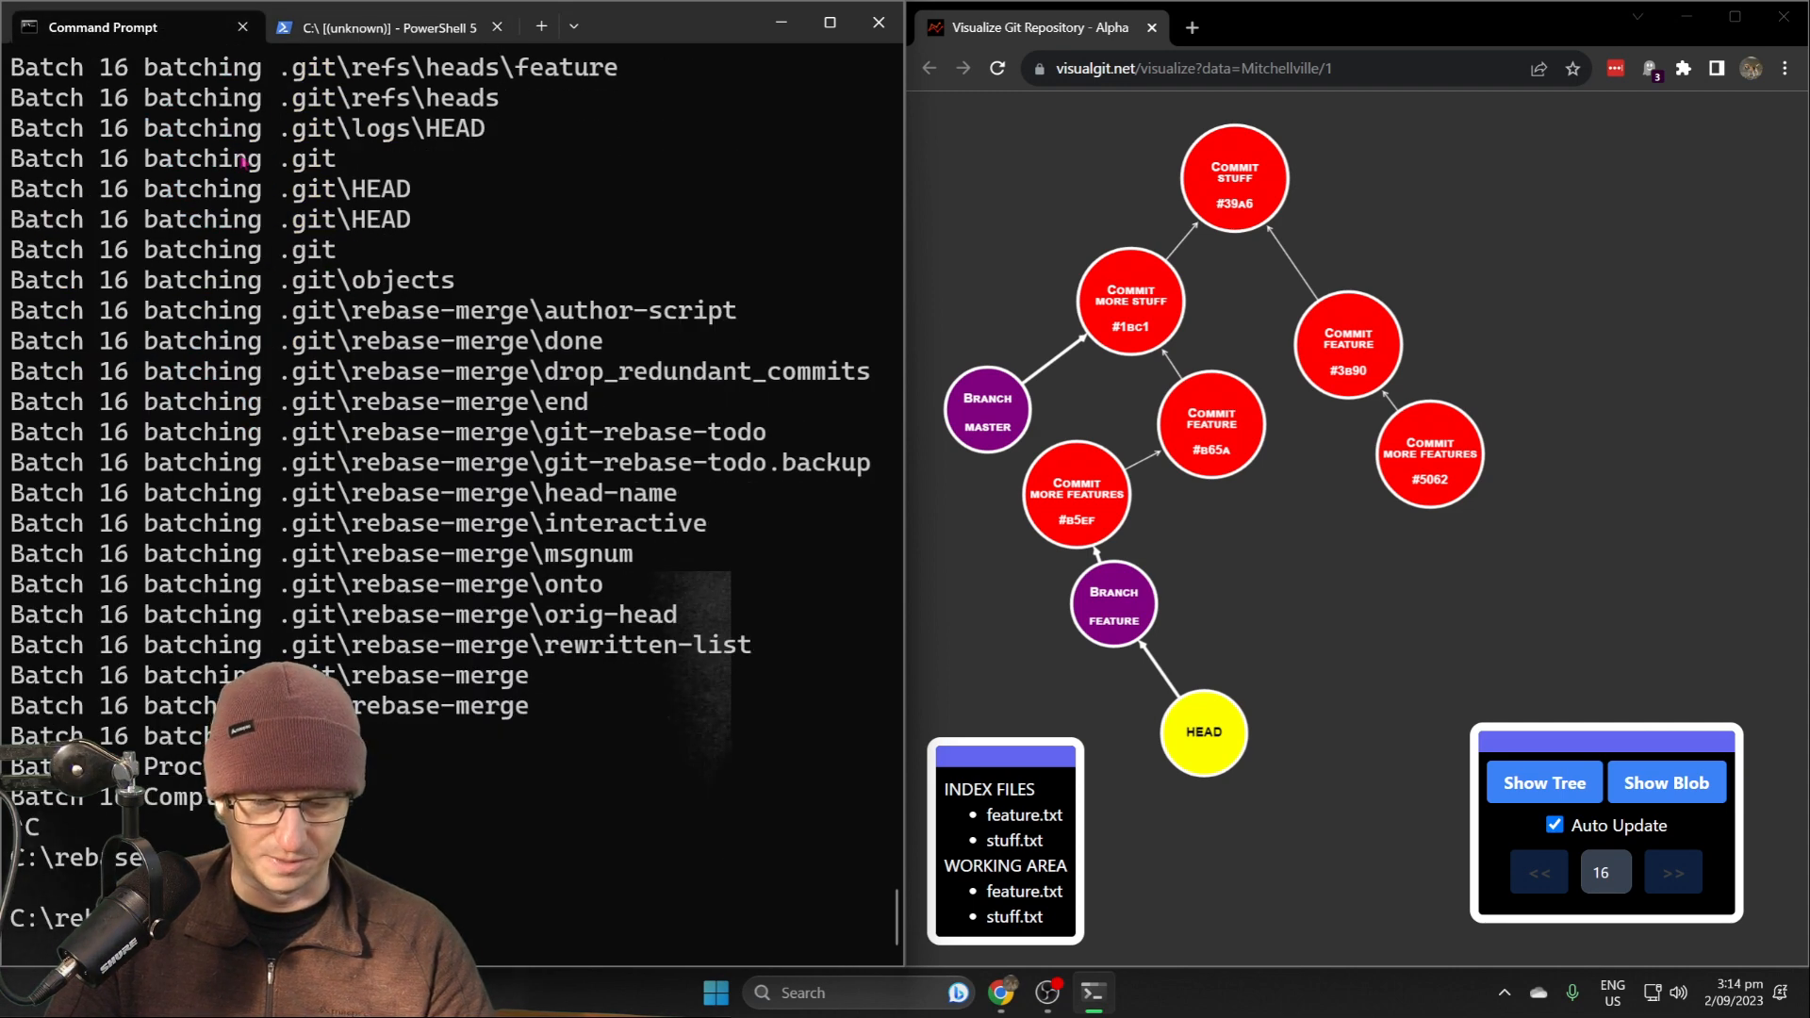
scroll("down", 3)
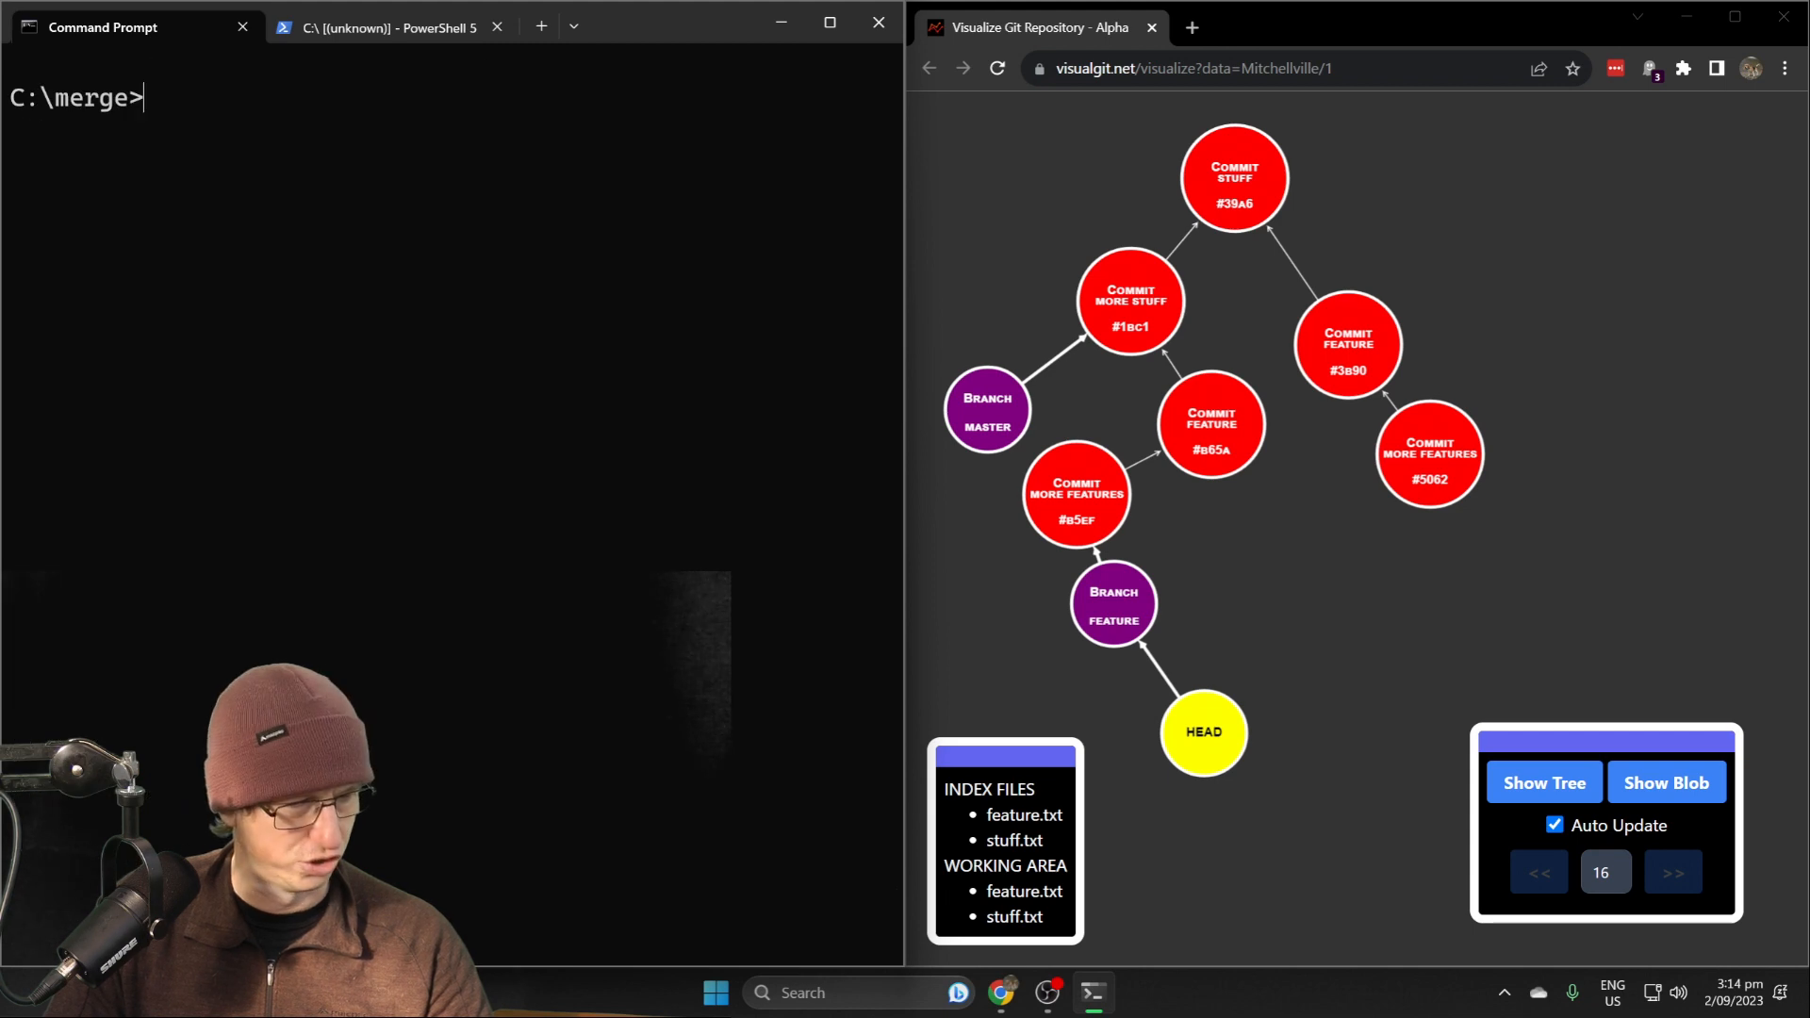
type("visual")
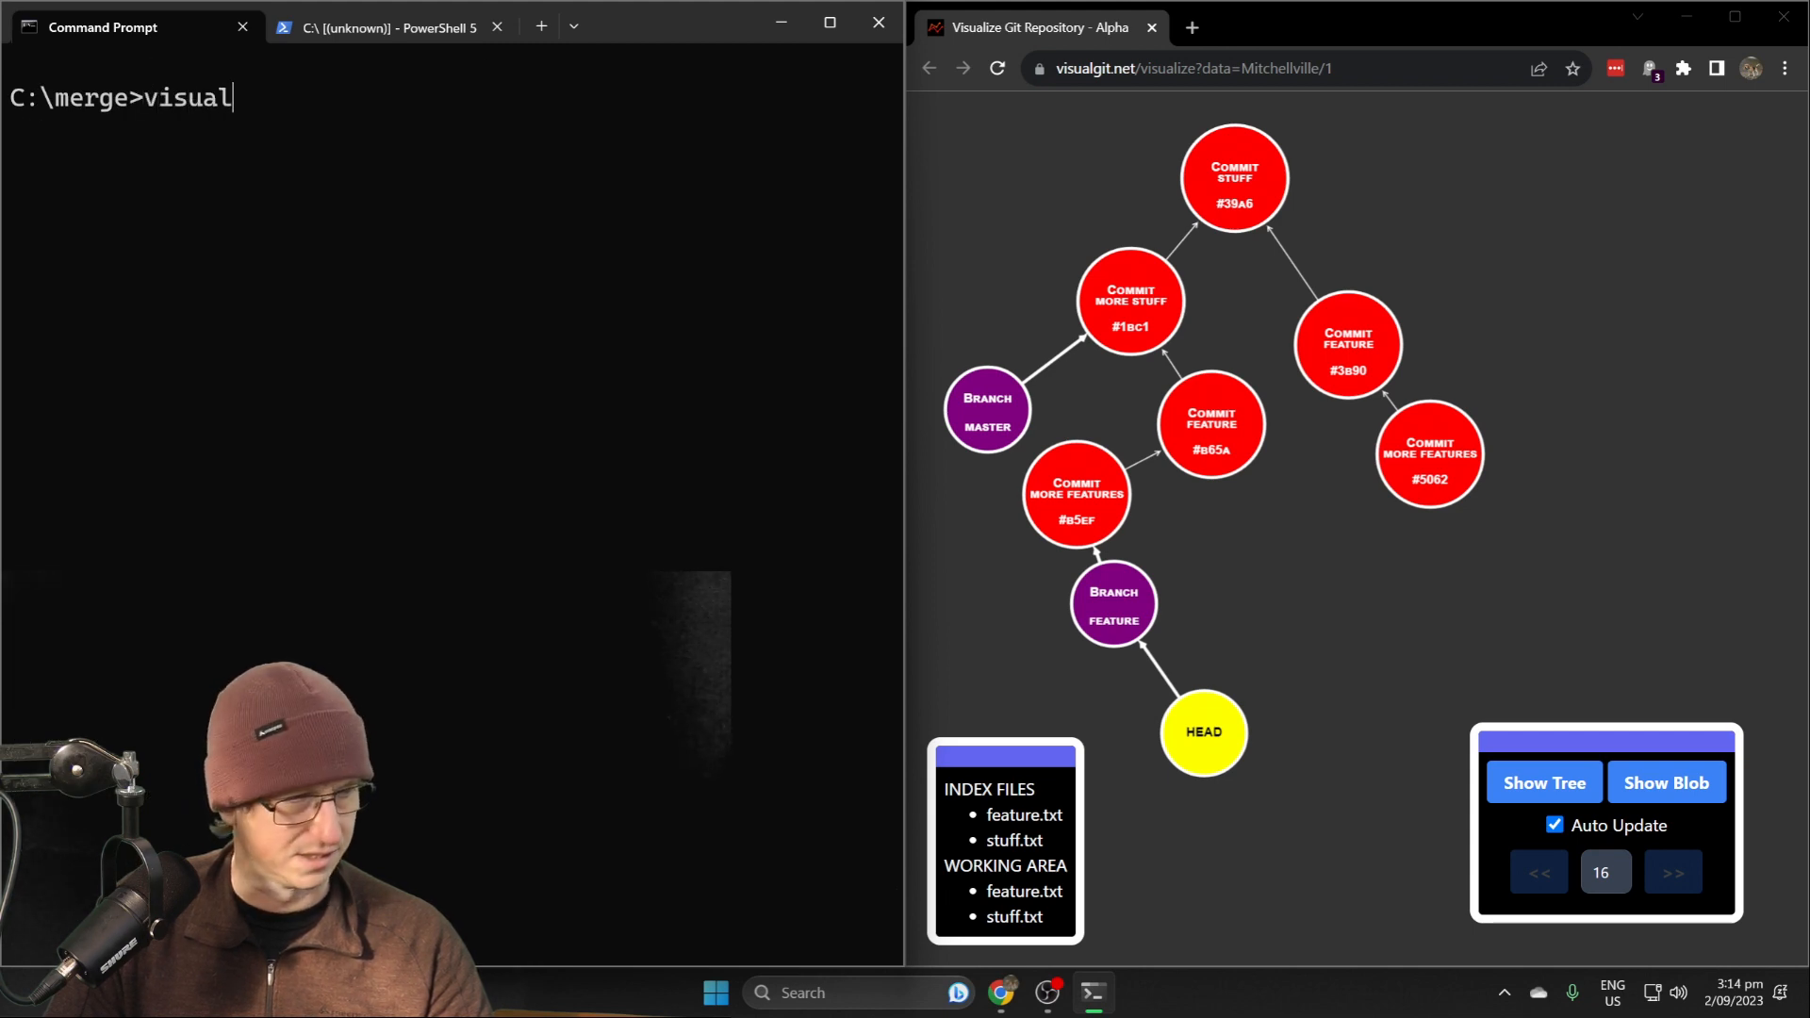
key("Return")
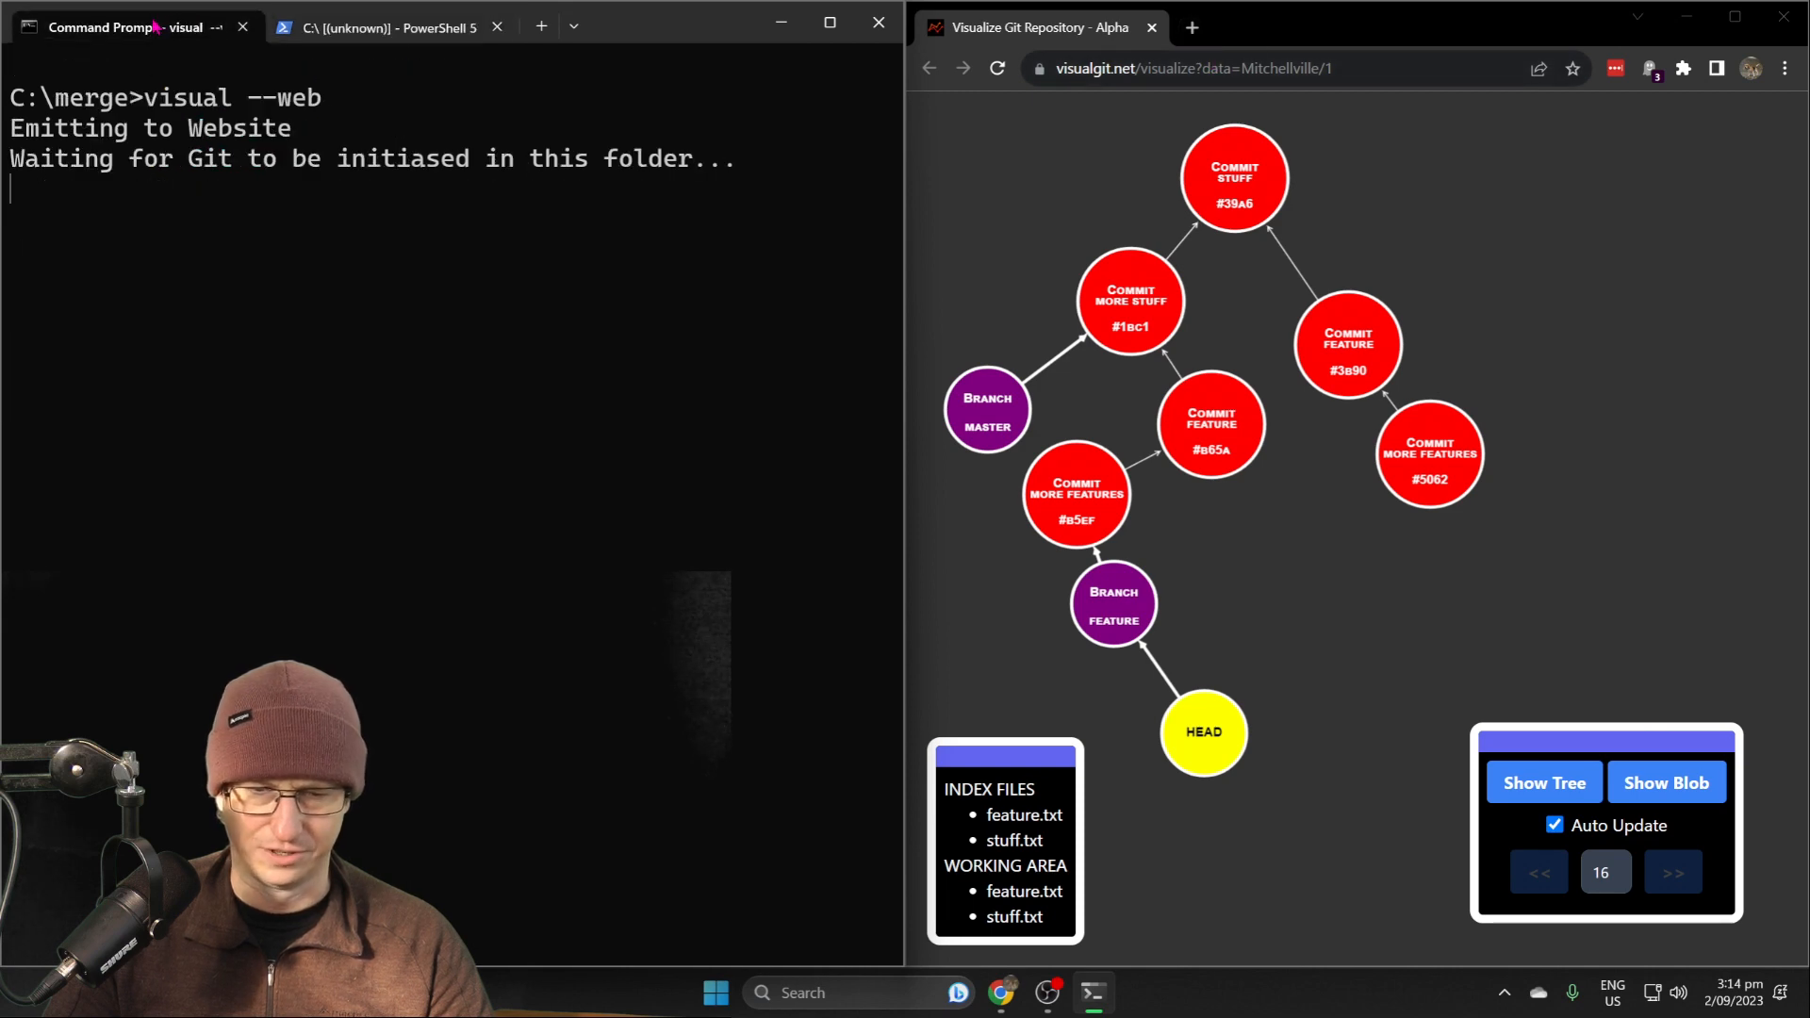
Initialize a repo in the merge folder, create stuff.txt and begin committing it as "stuff"
left_click(387, 27)
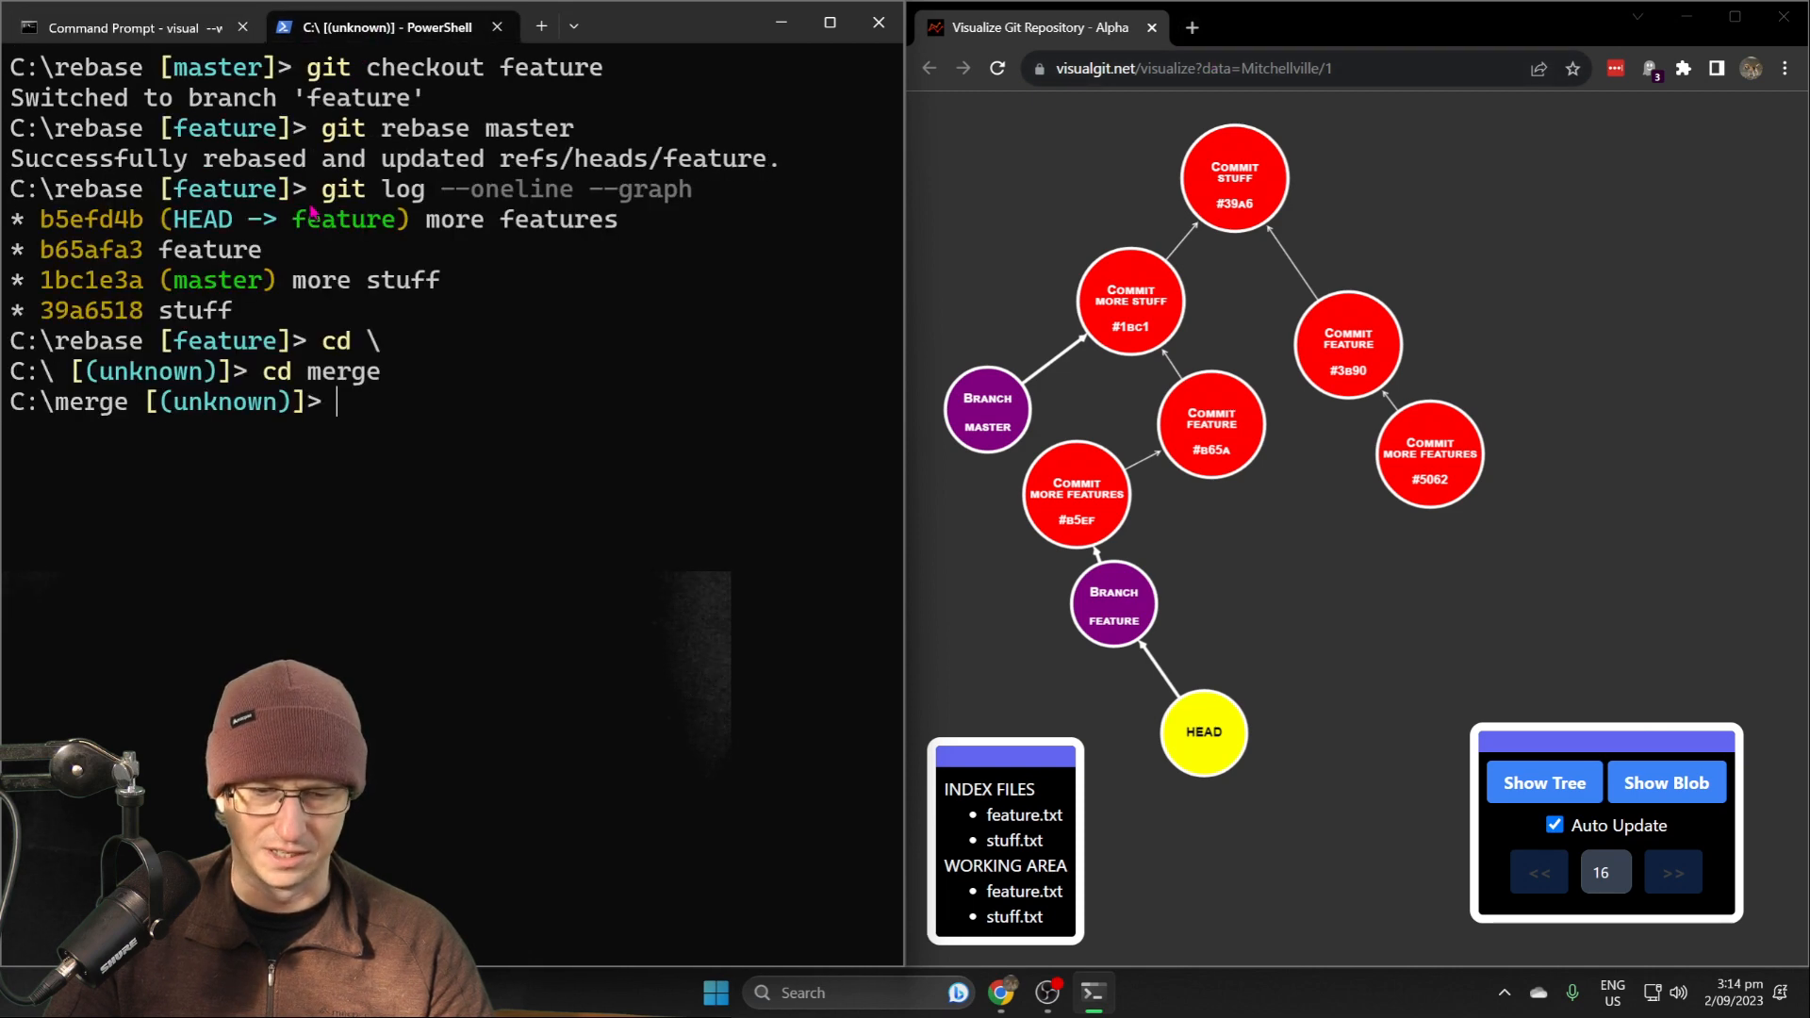
type("git init")
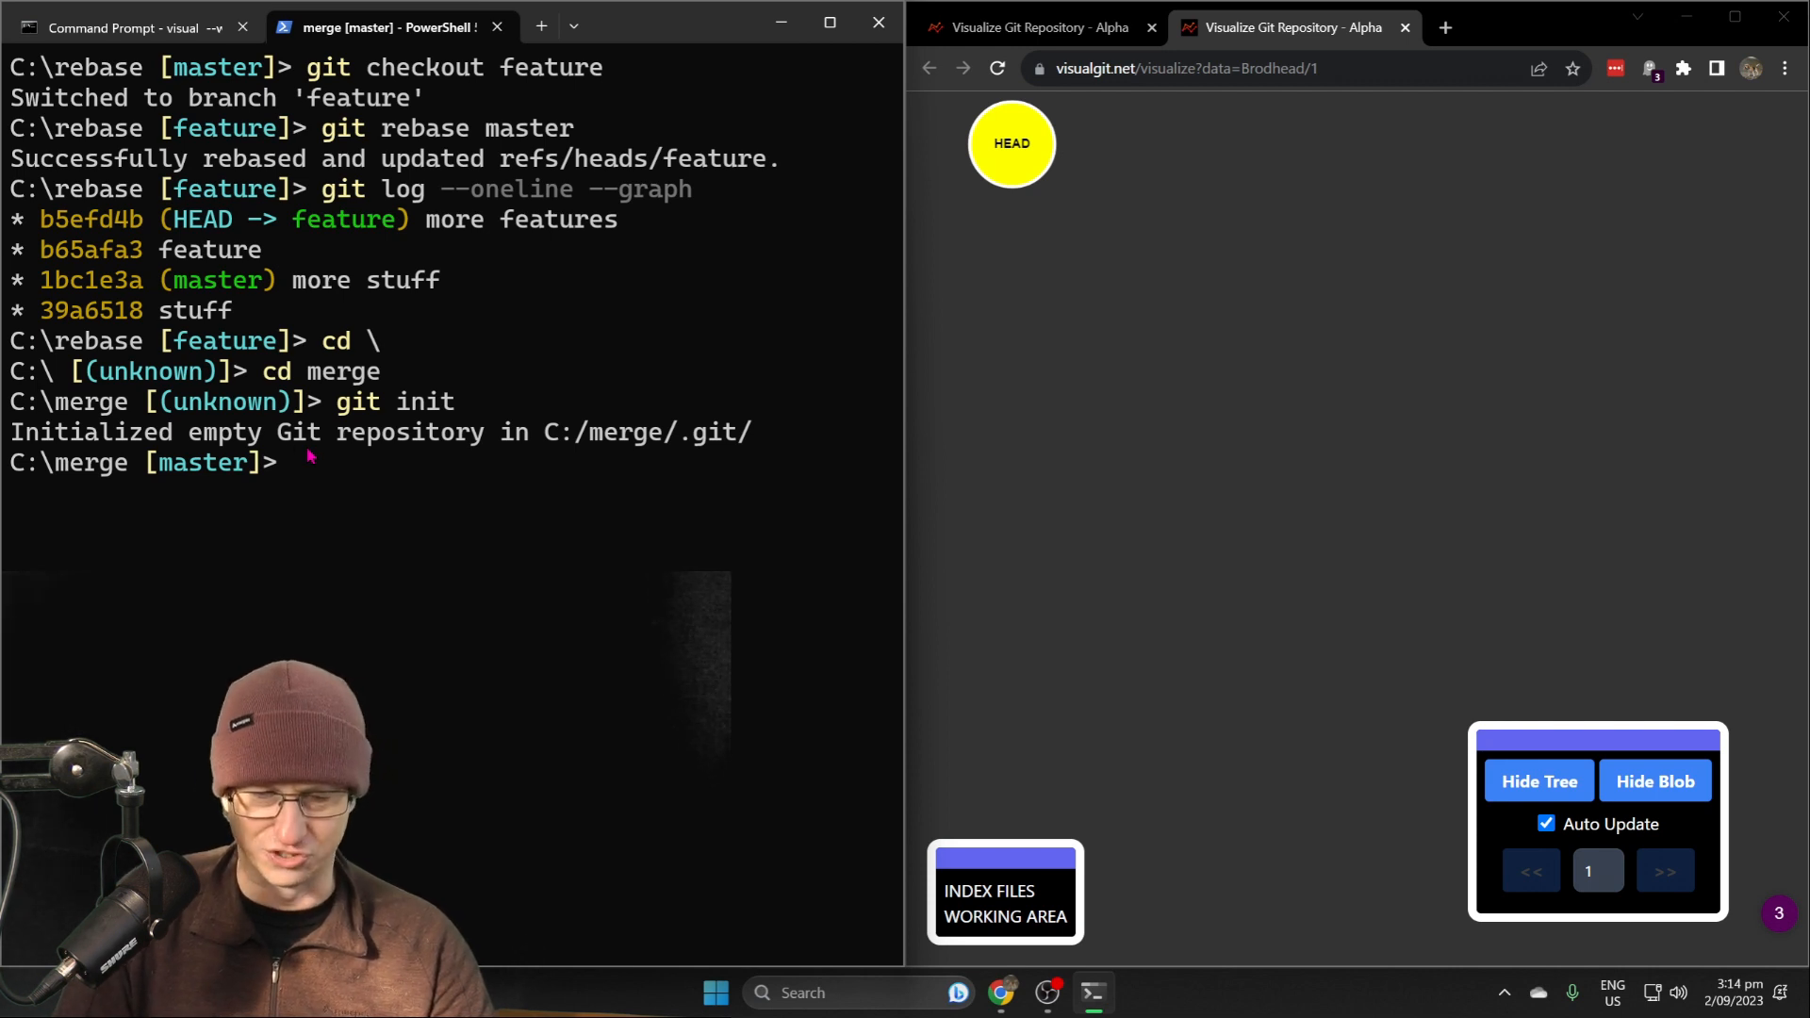
type("echo")
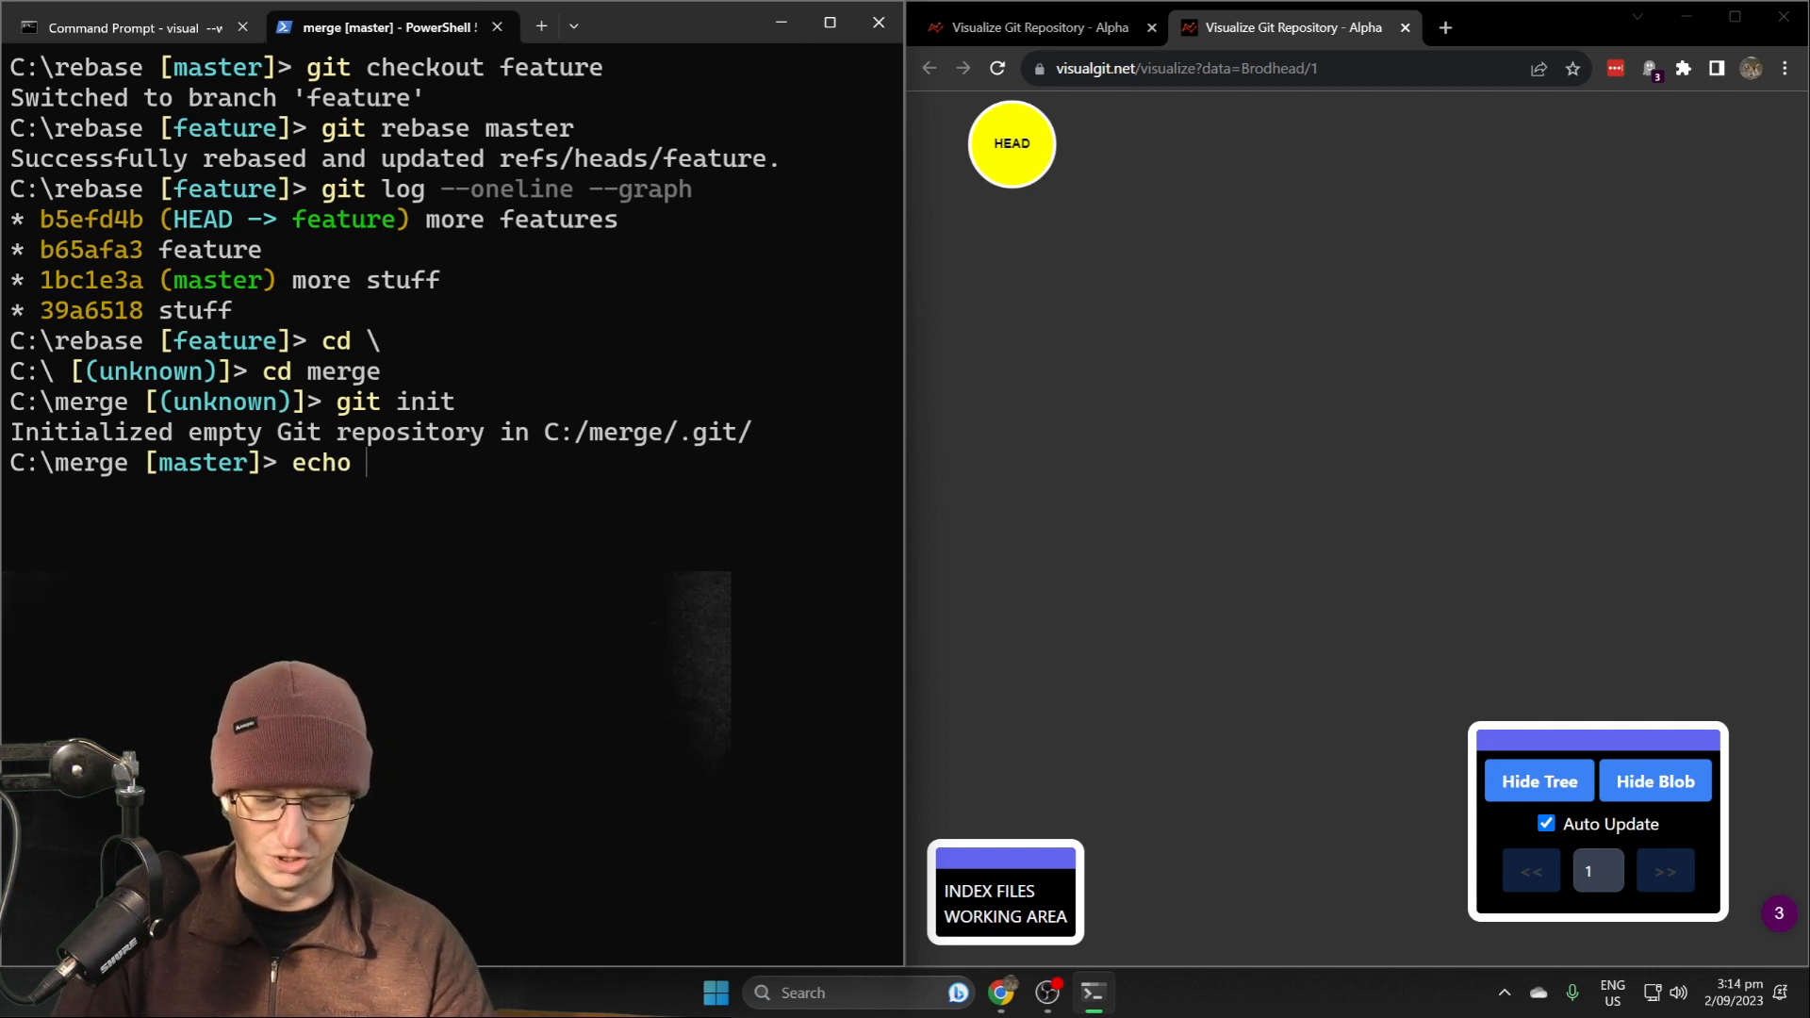
type("stuff >")
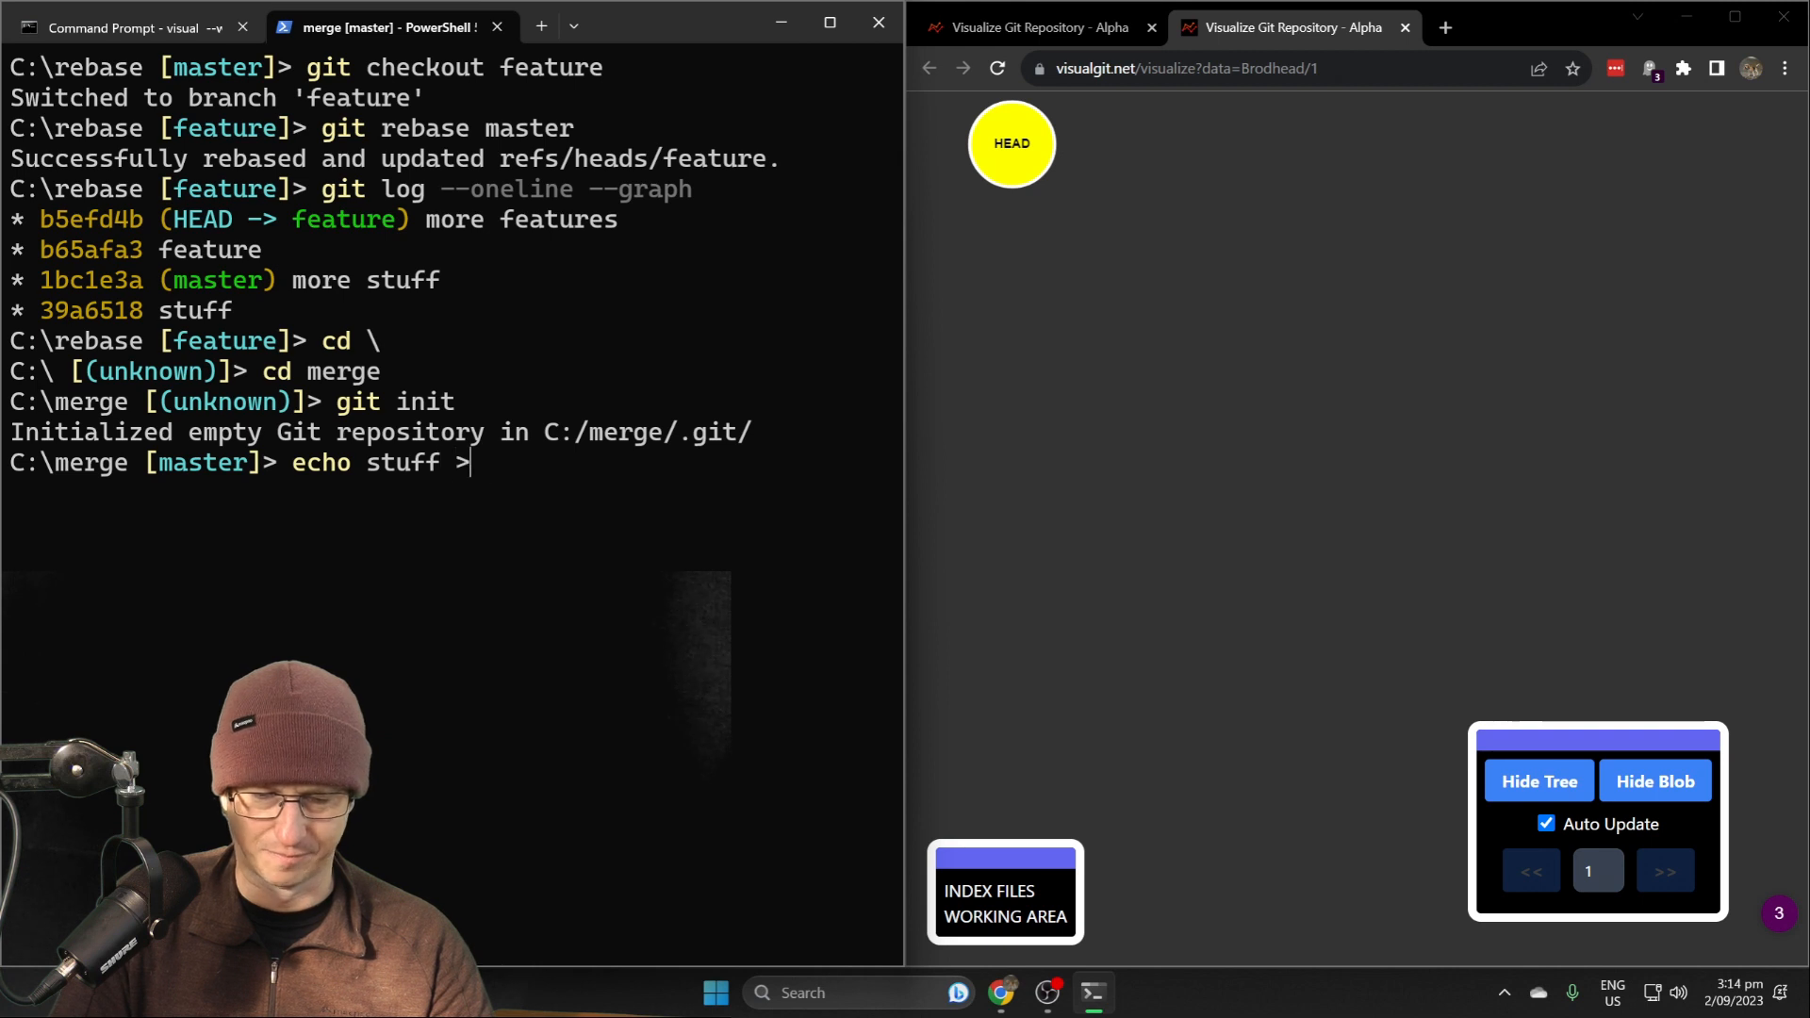
type("stuff.txt")
type("git commit -m")
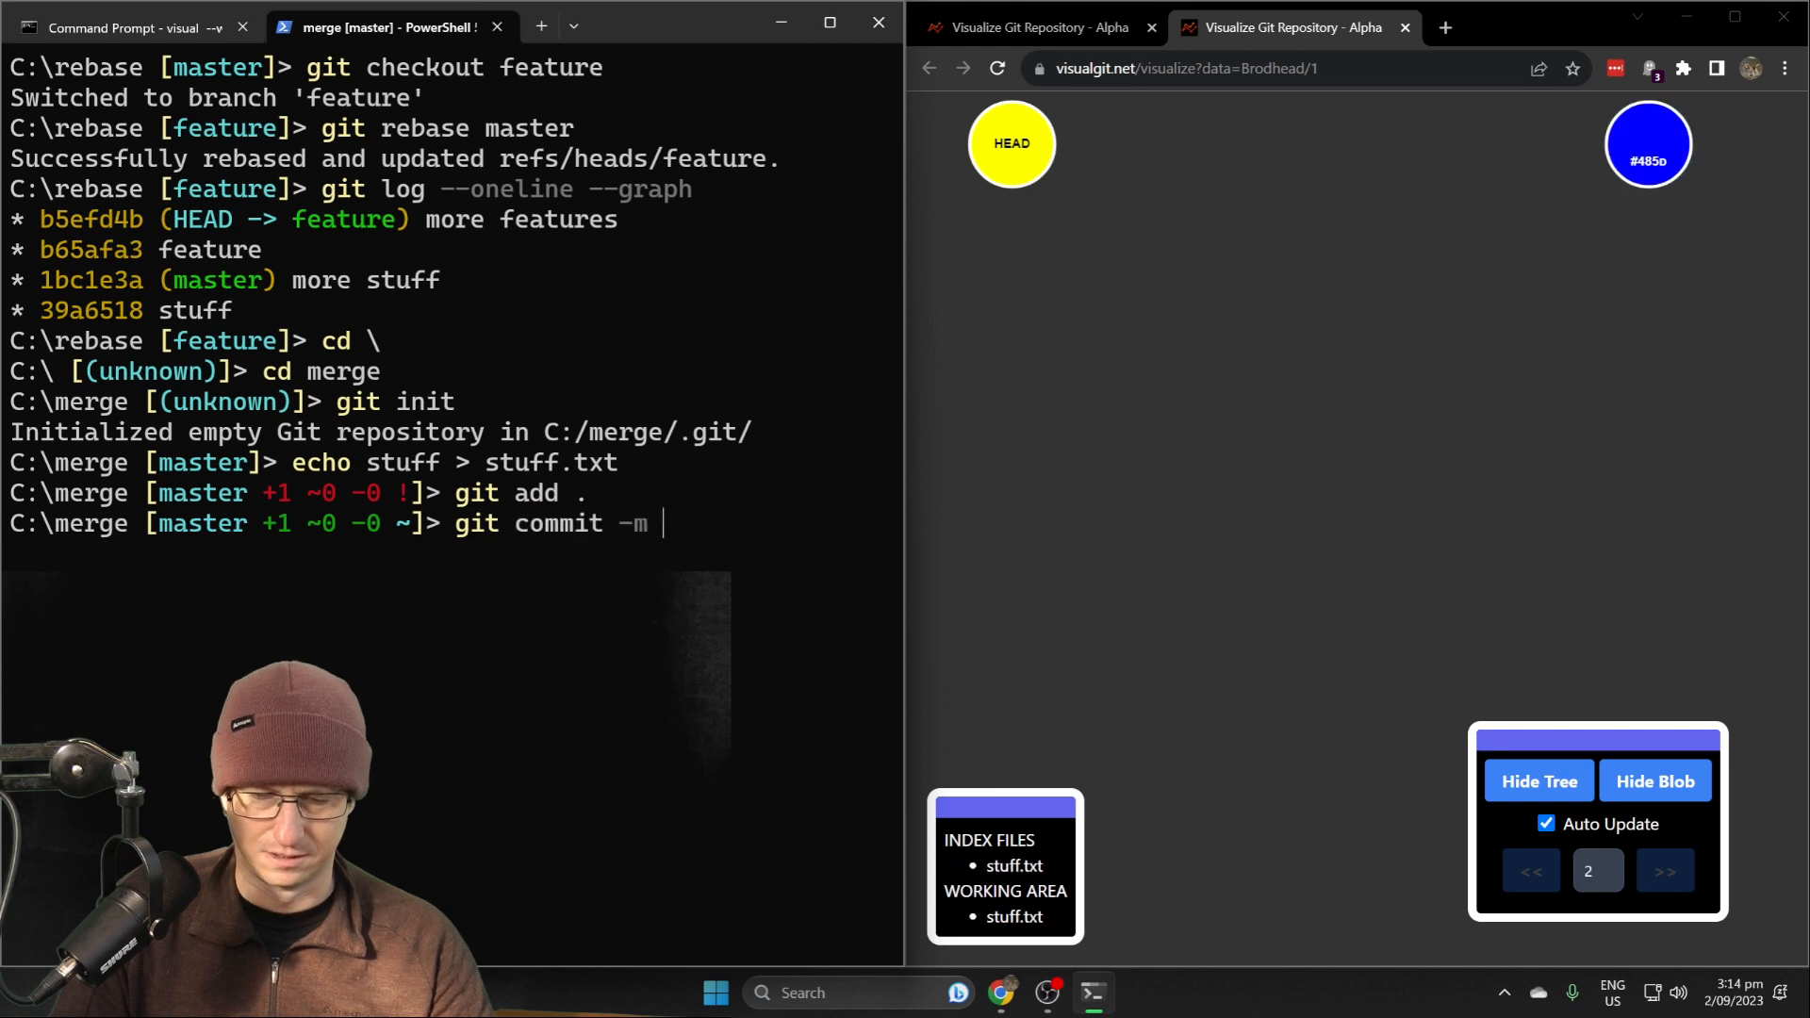
type("\"stuf")
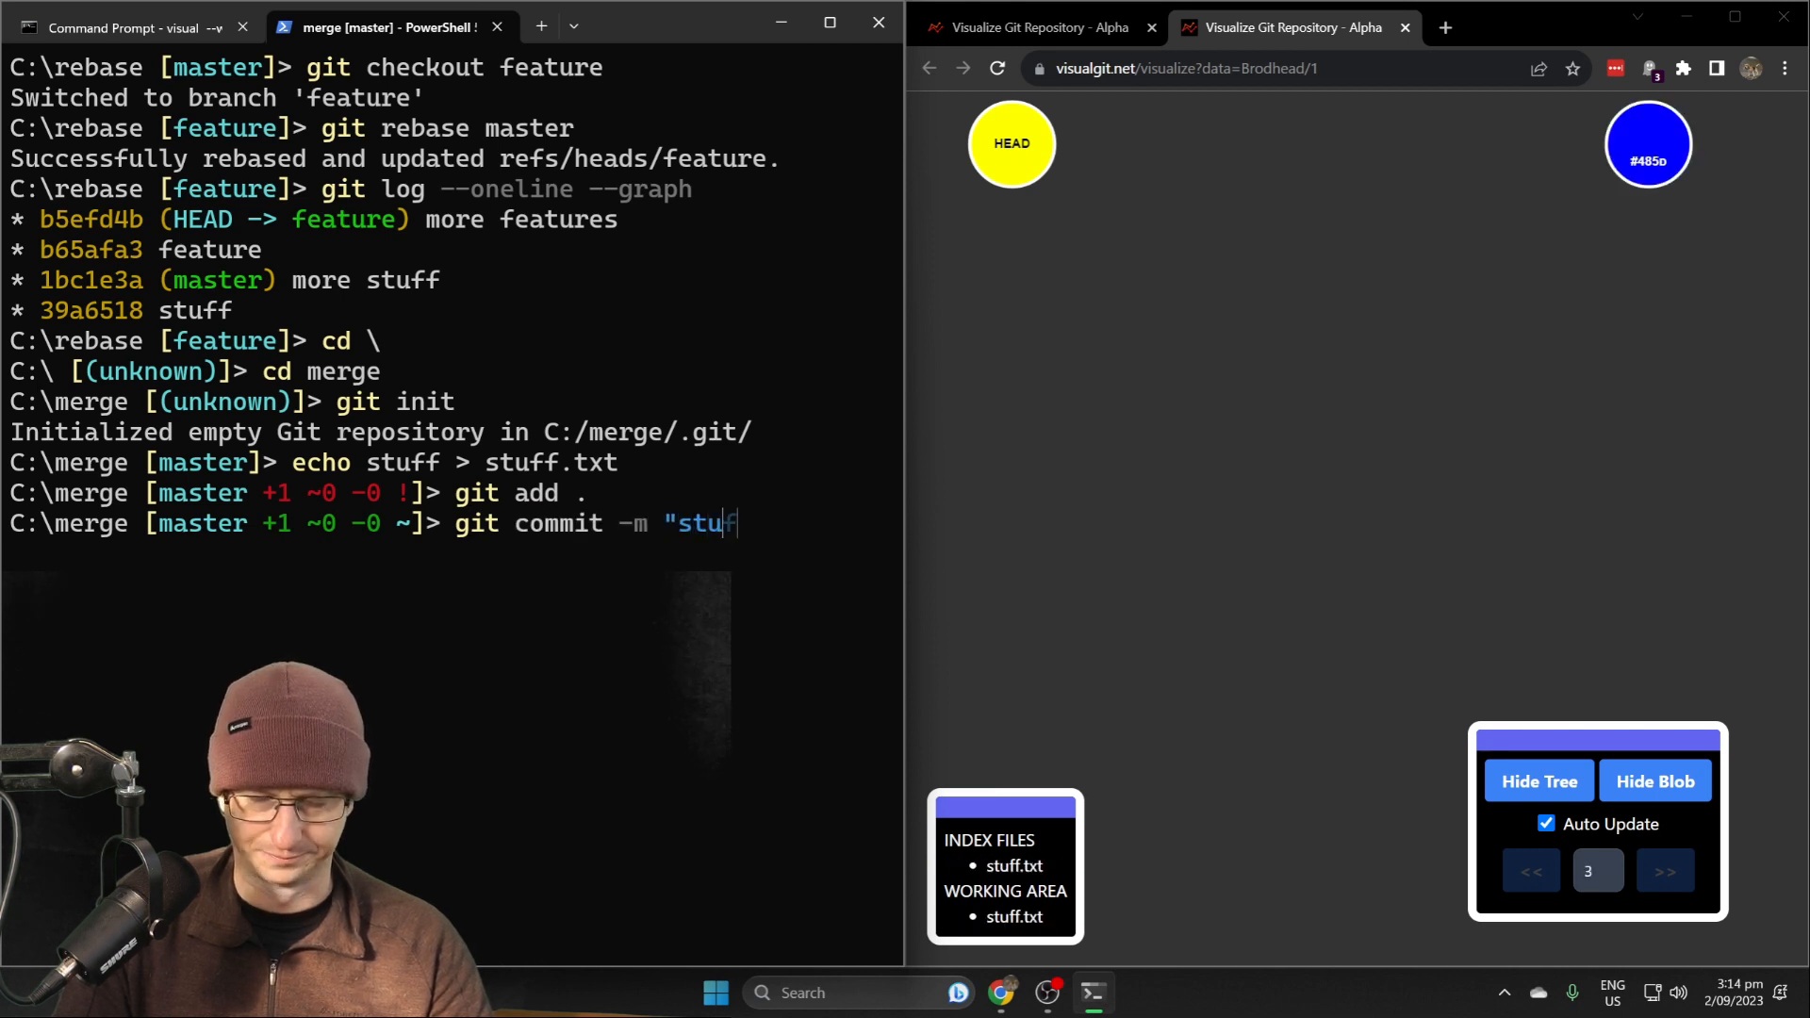
Commit stuff.txt, create the feature branch and commit a new feature.txt as "feature"
key("Return")
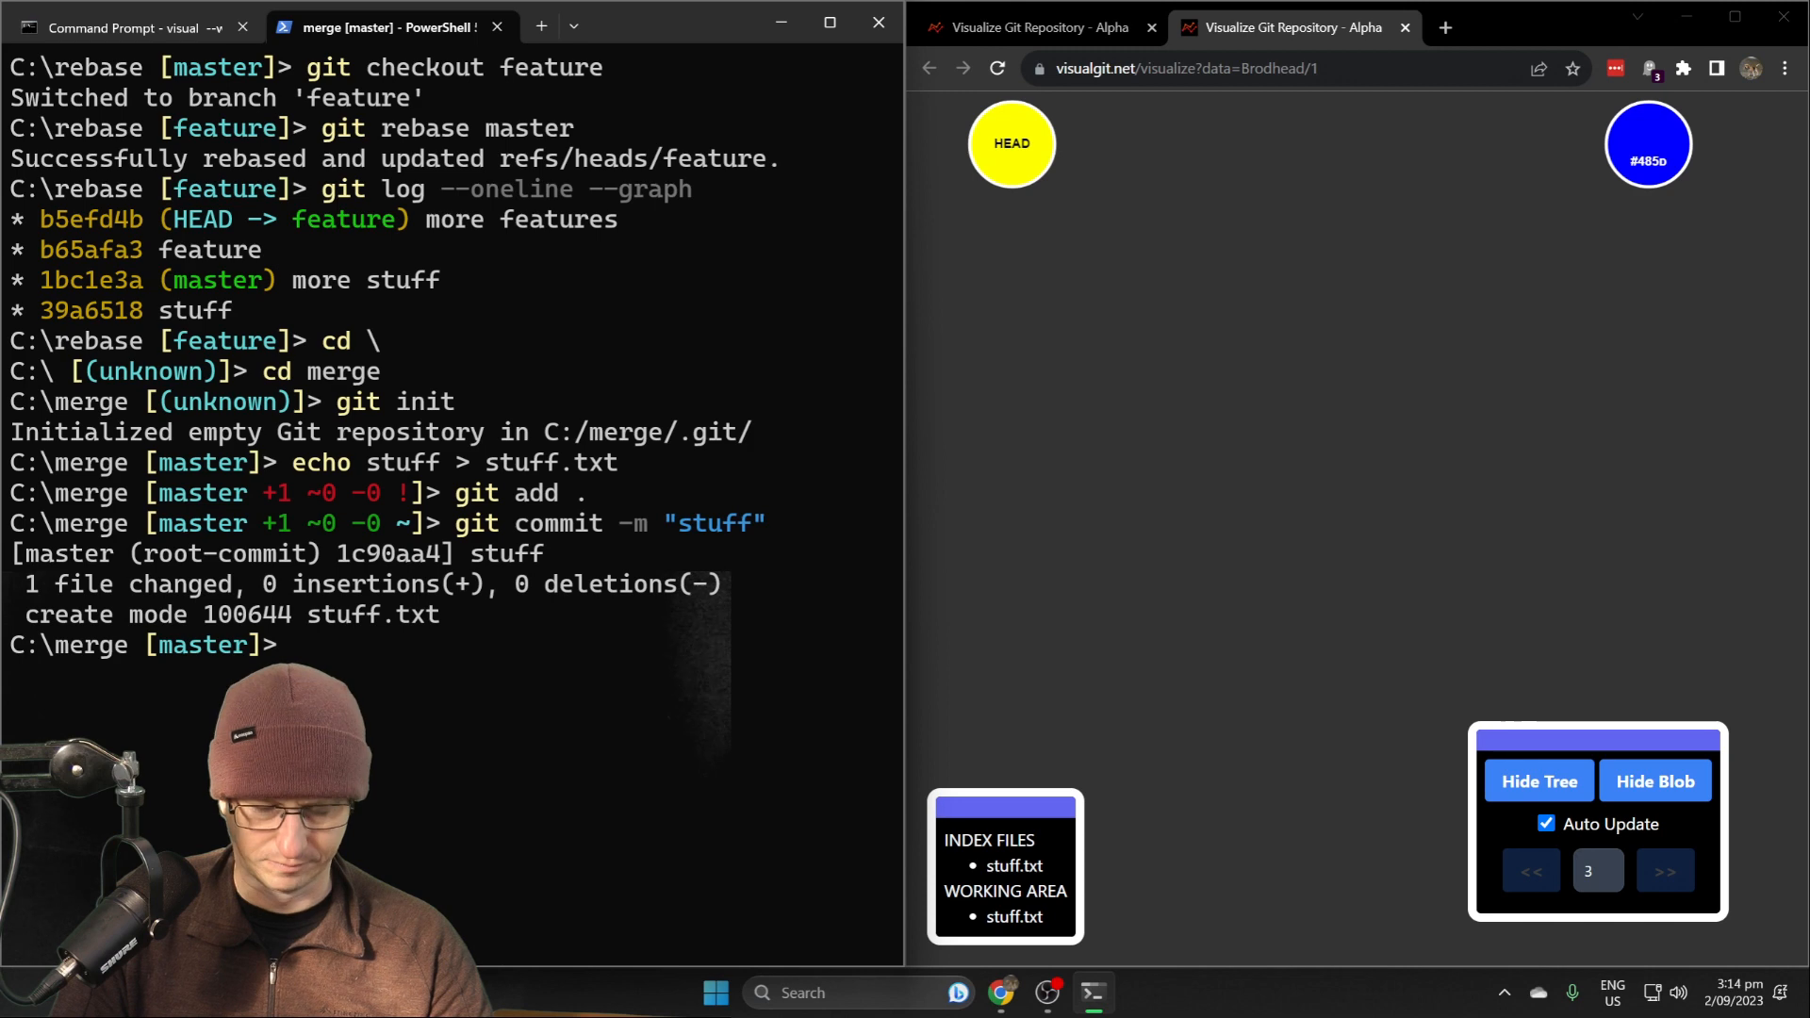
type("cl")
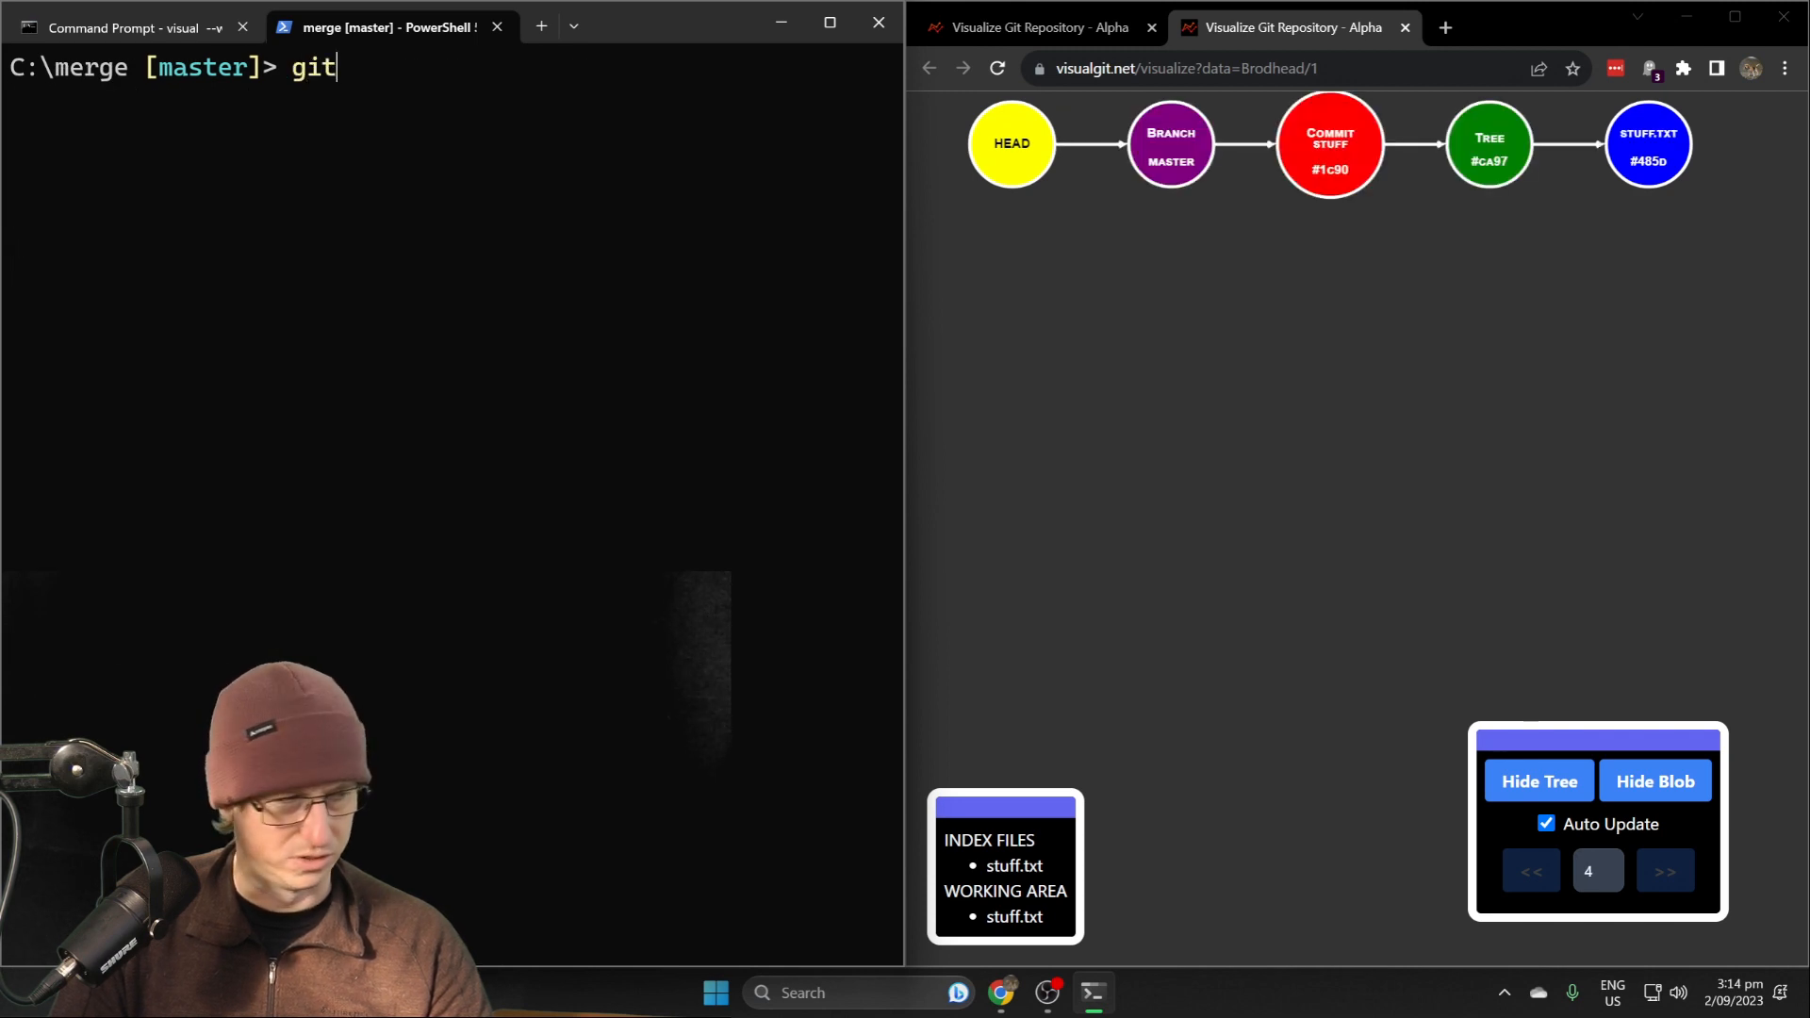
type("c")
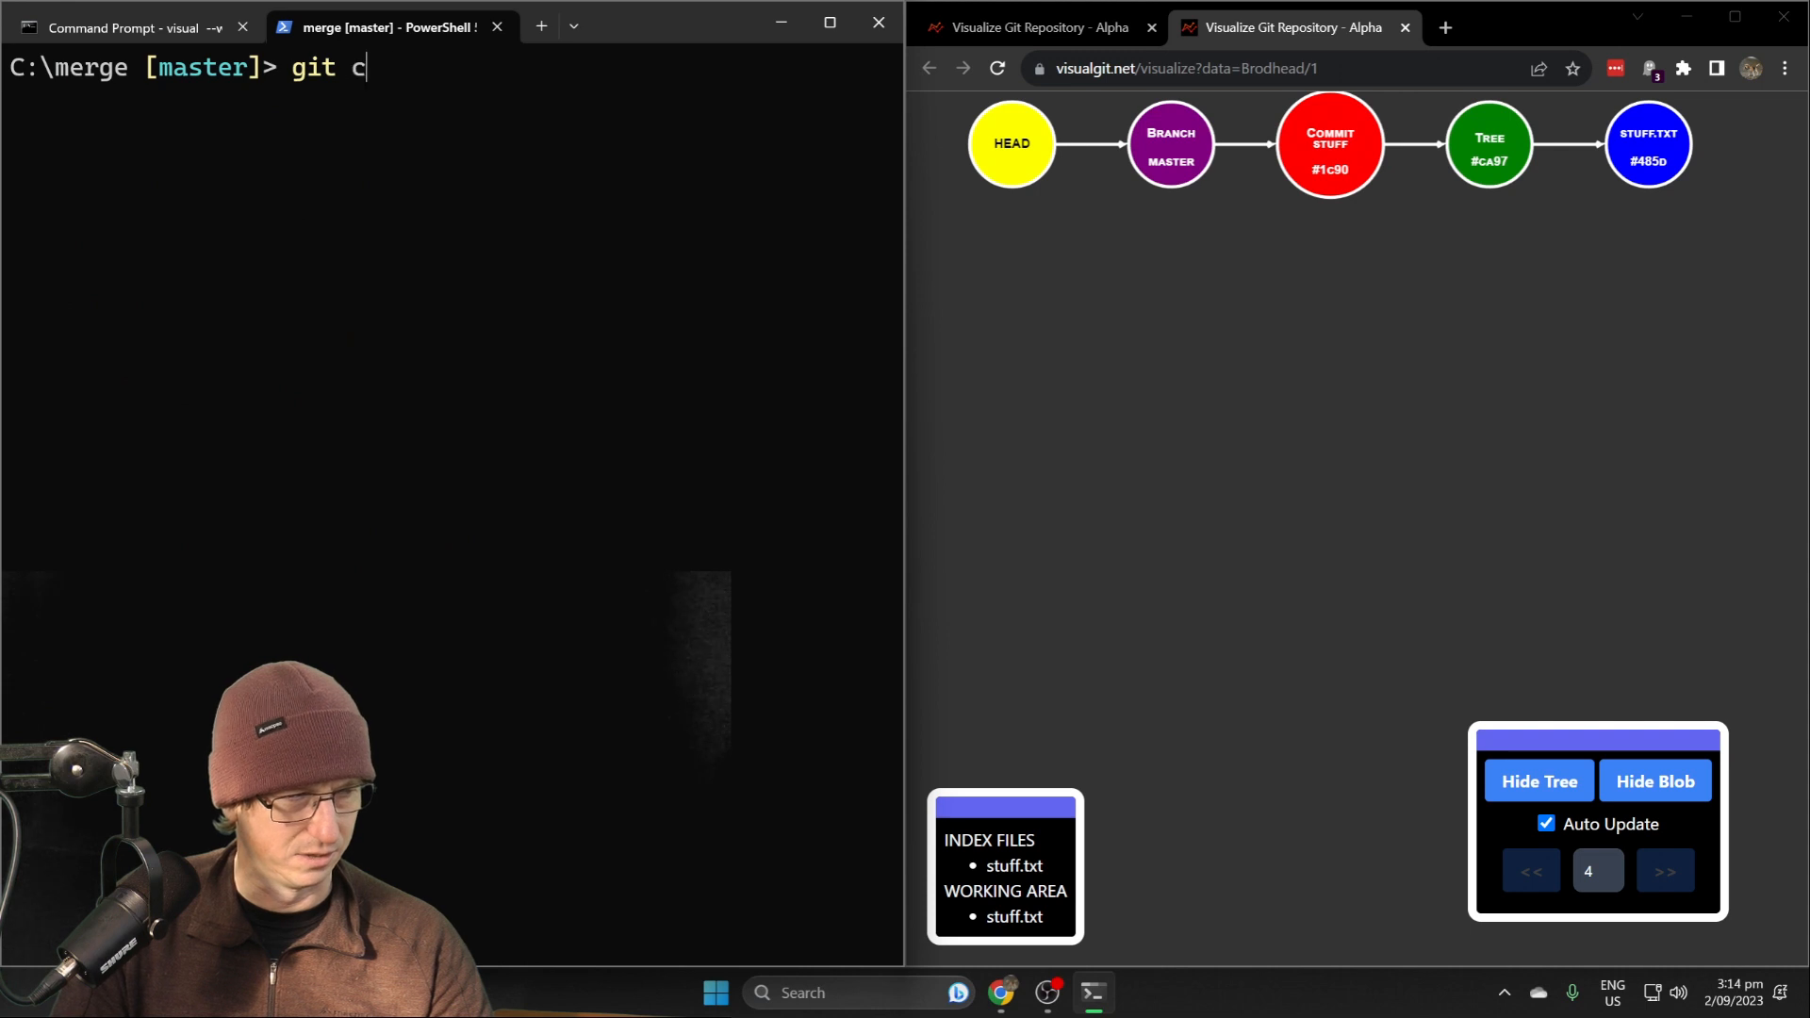
type("heckout -b feature")
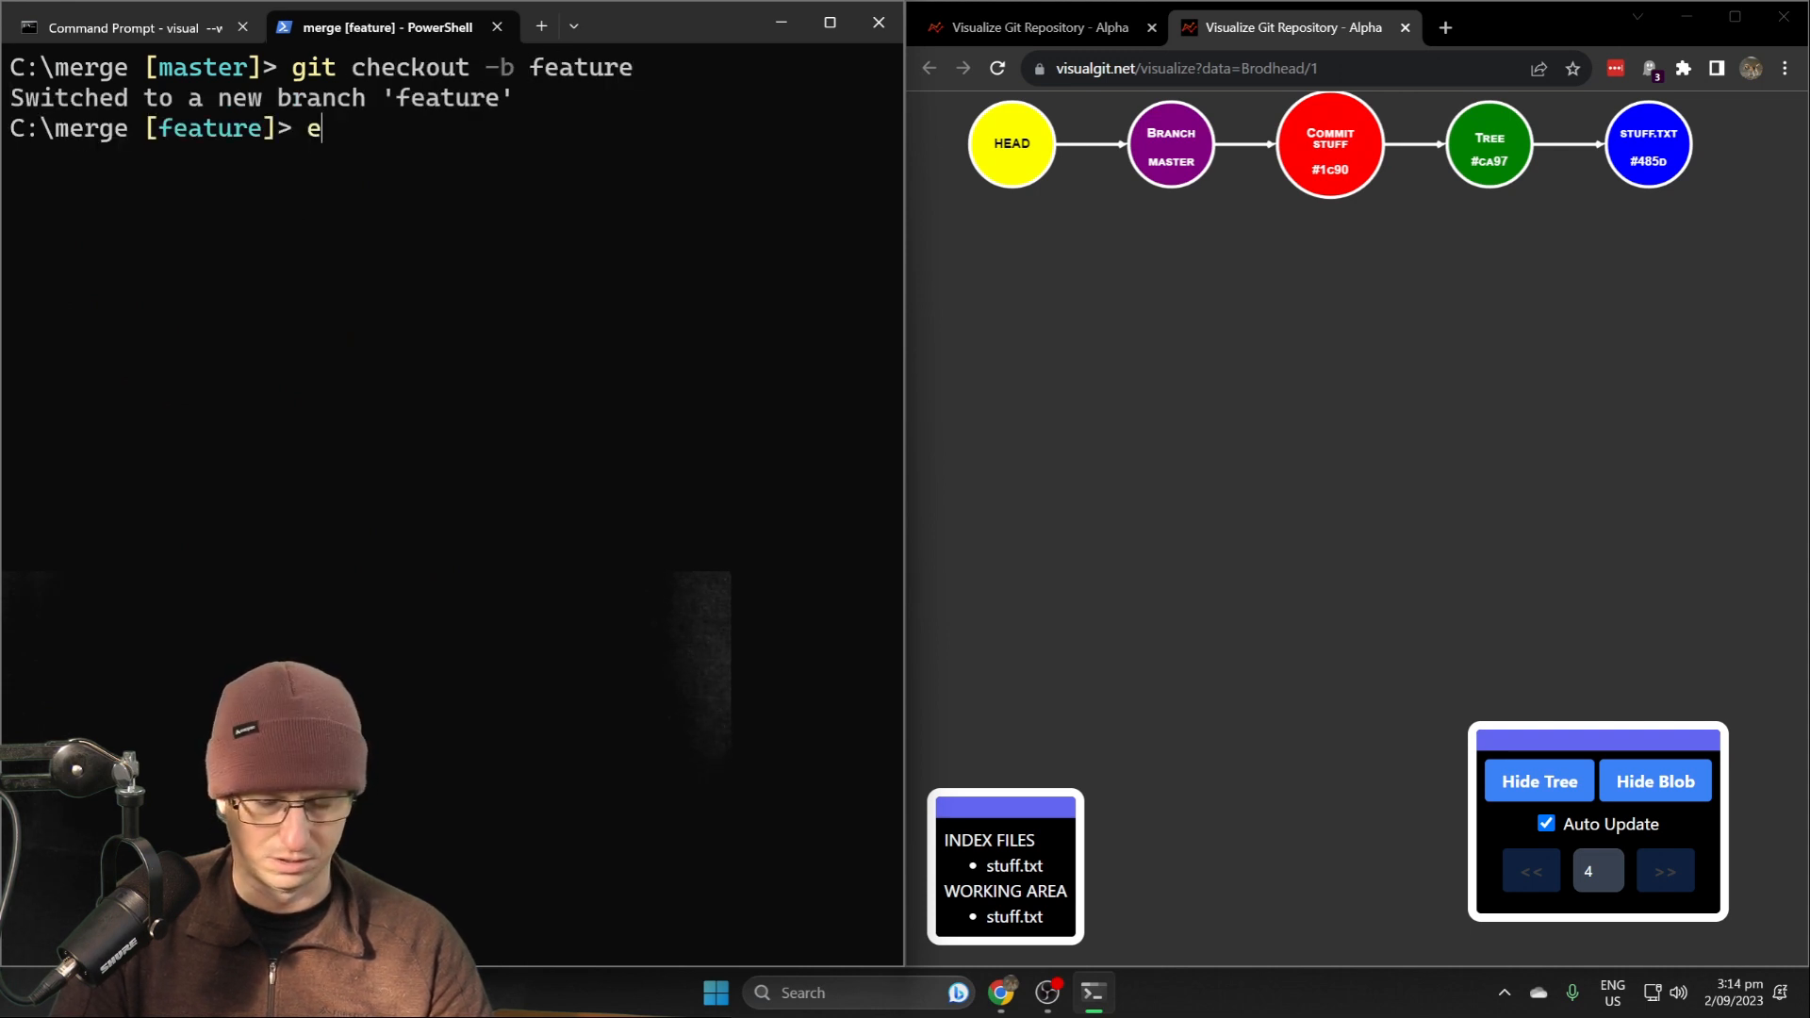
type("cho feature > feature.txt")
type("git")
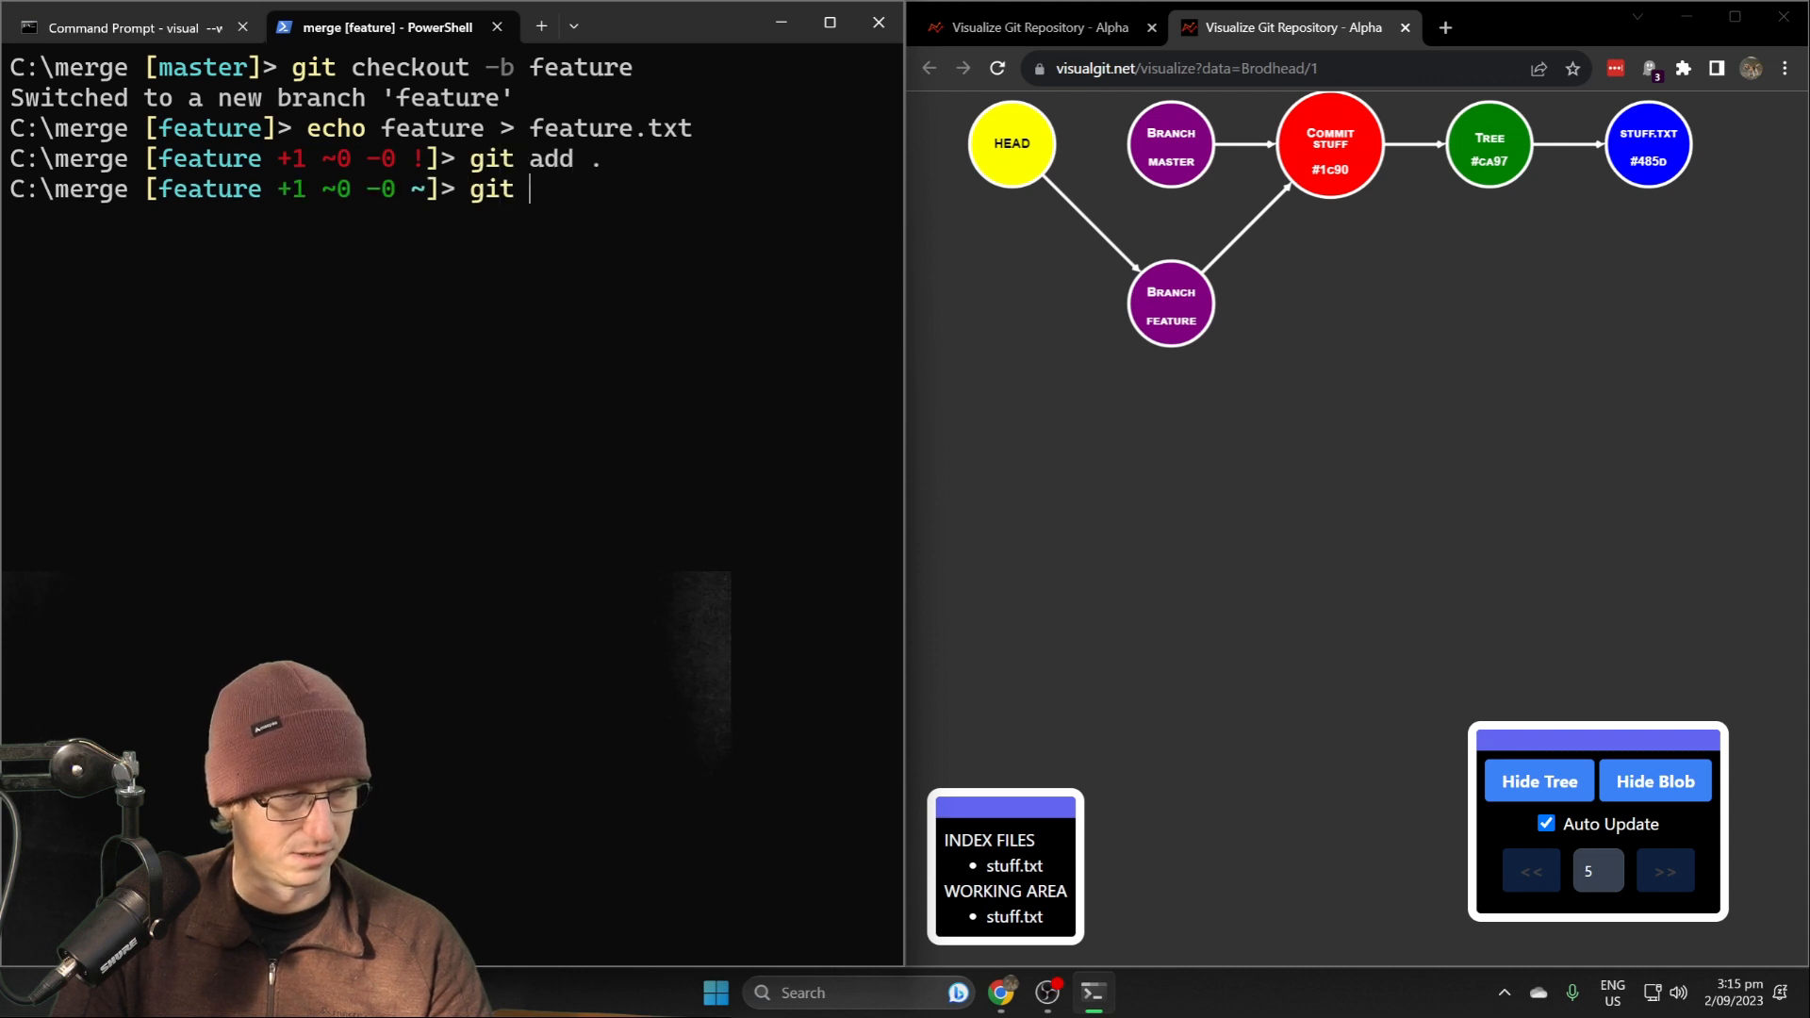
type("commit -m \"feature")
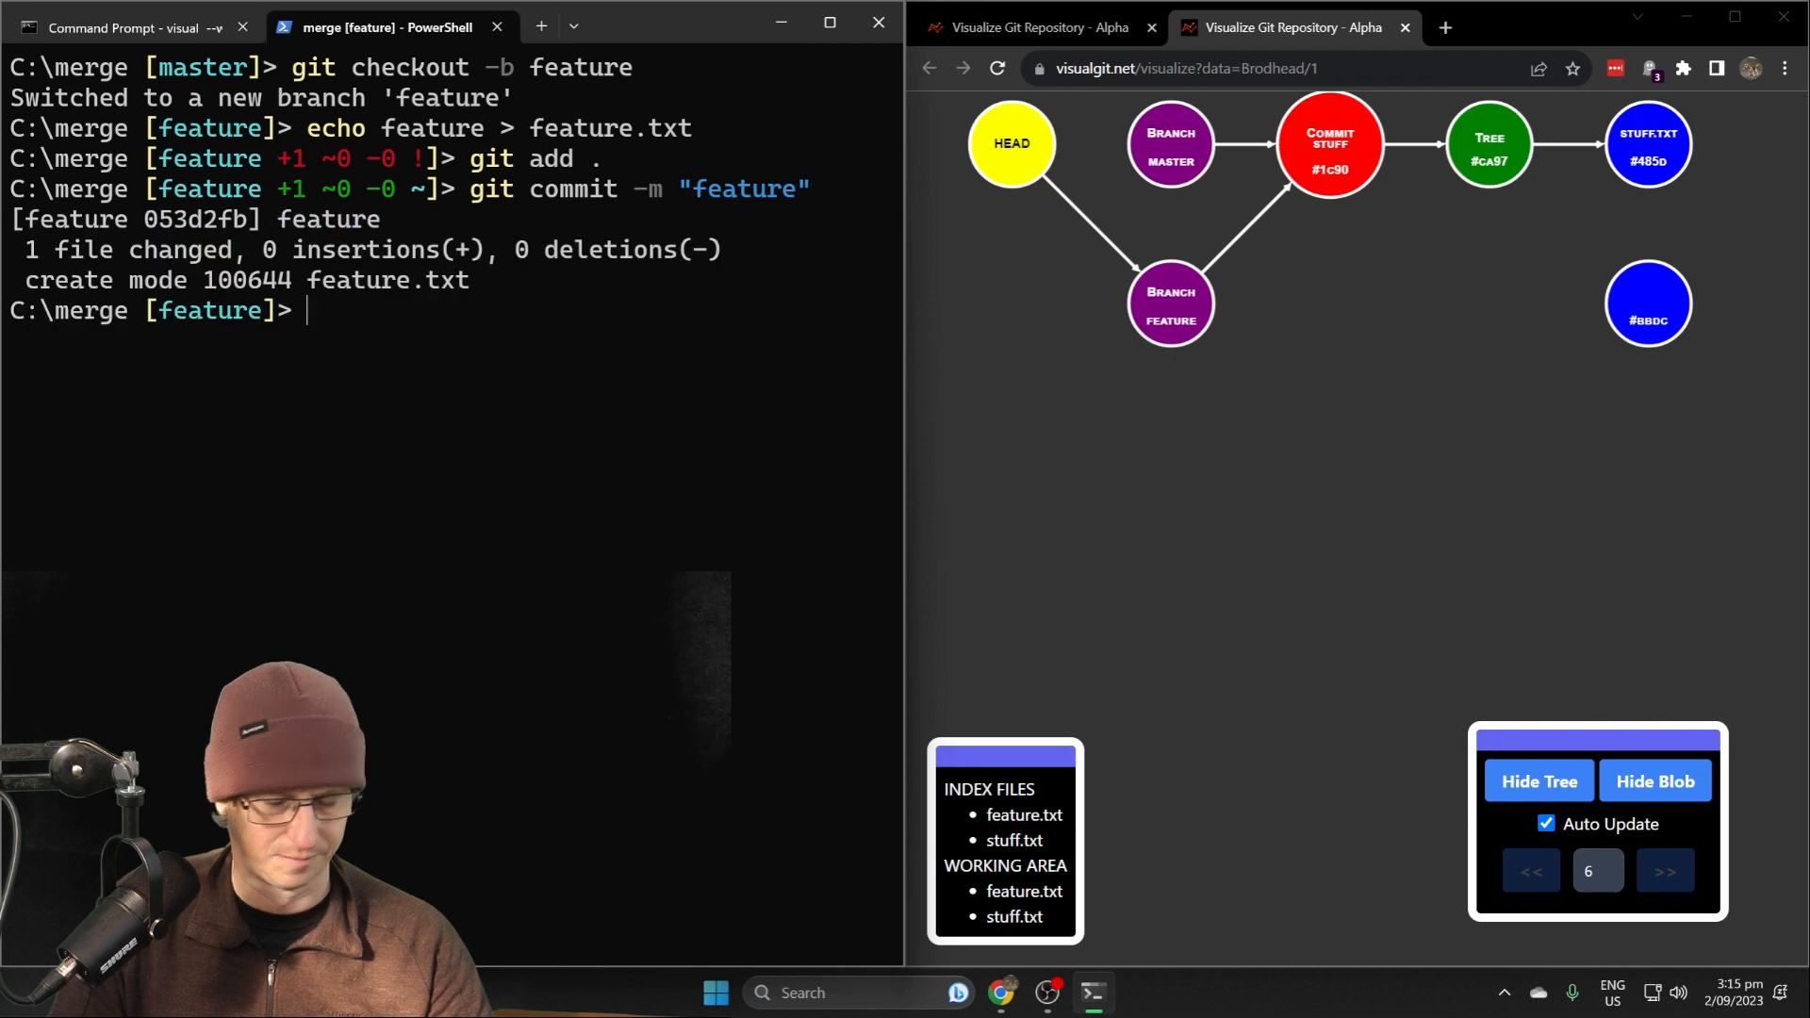
Append a line to feature.txt and commit it as "more features"
type("ehco")
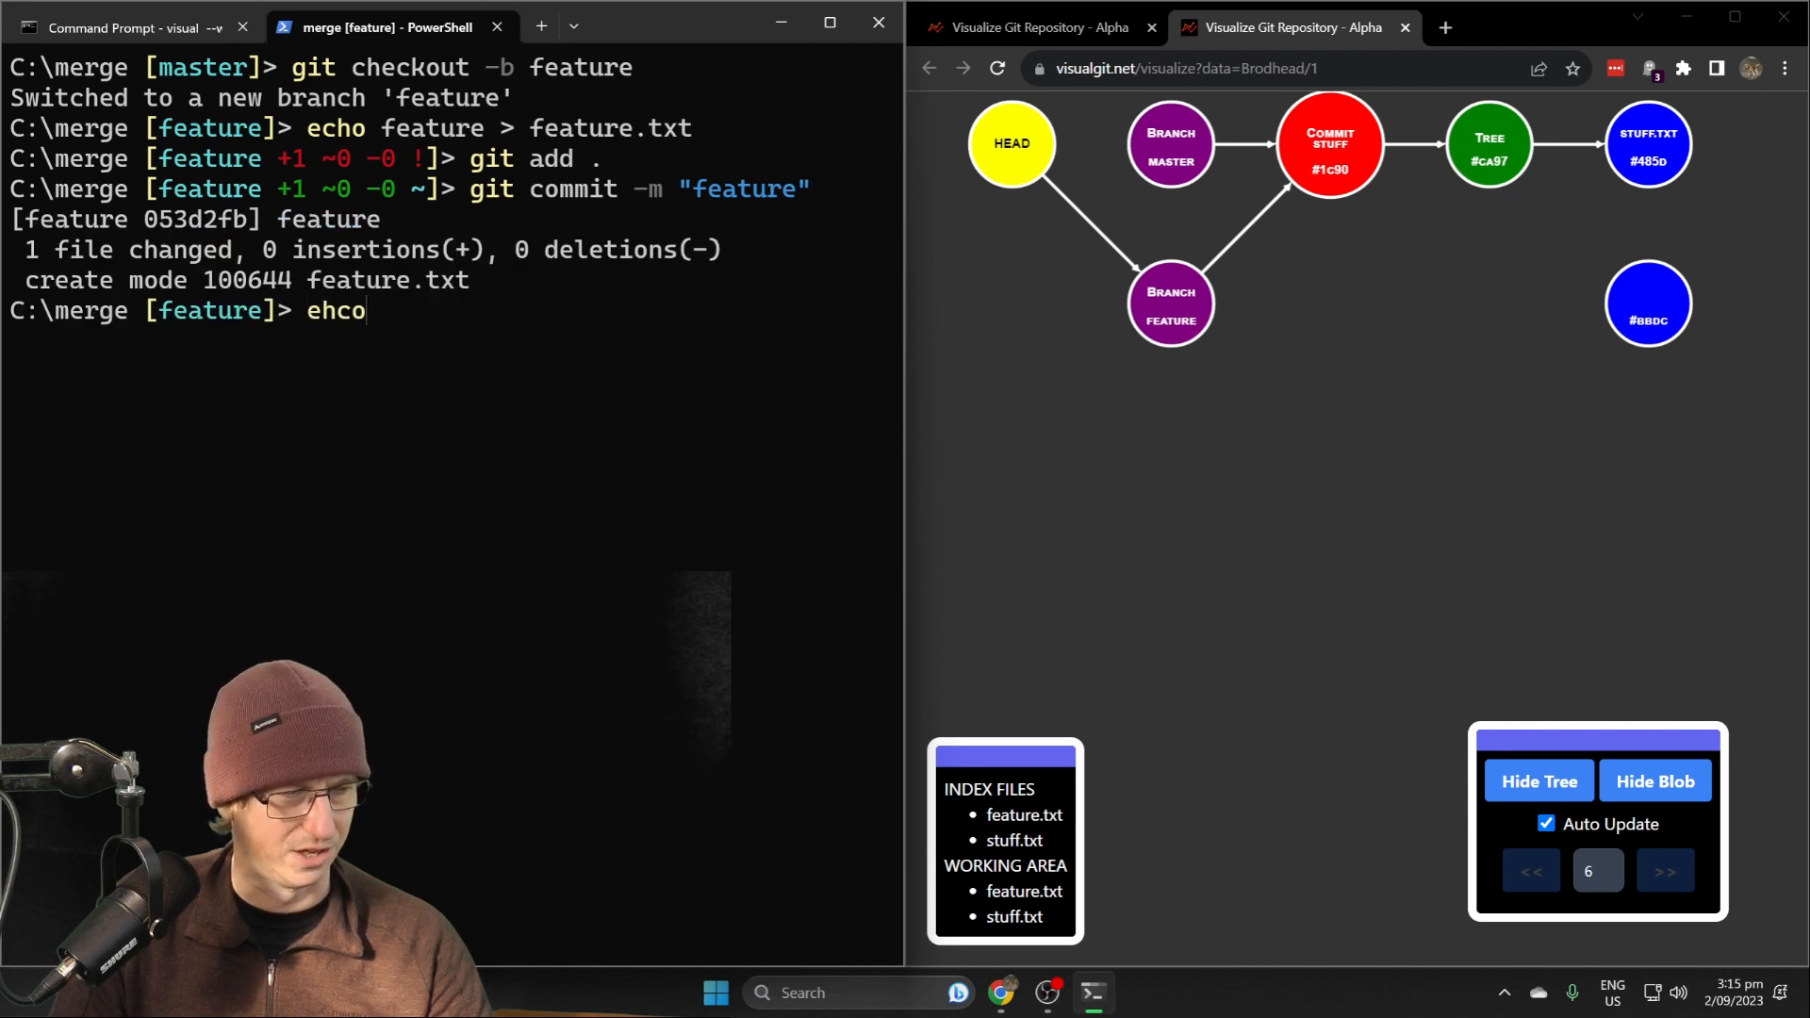
type("echo more features >>")
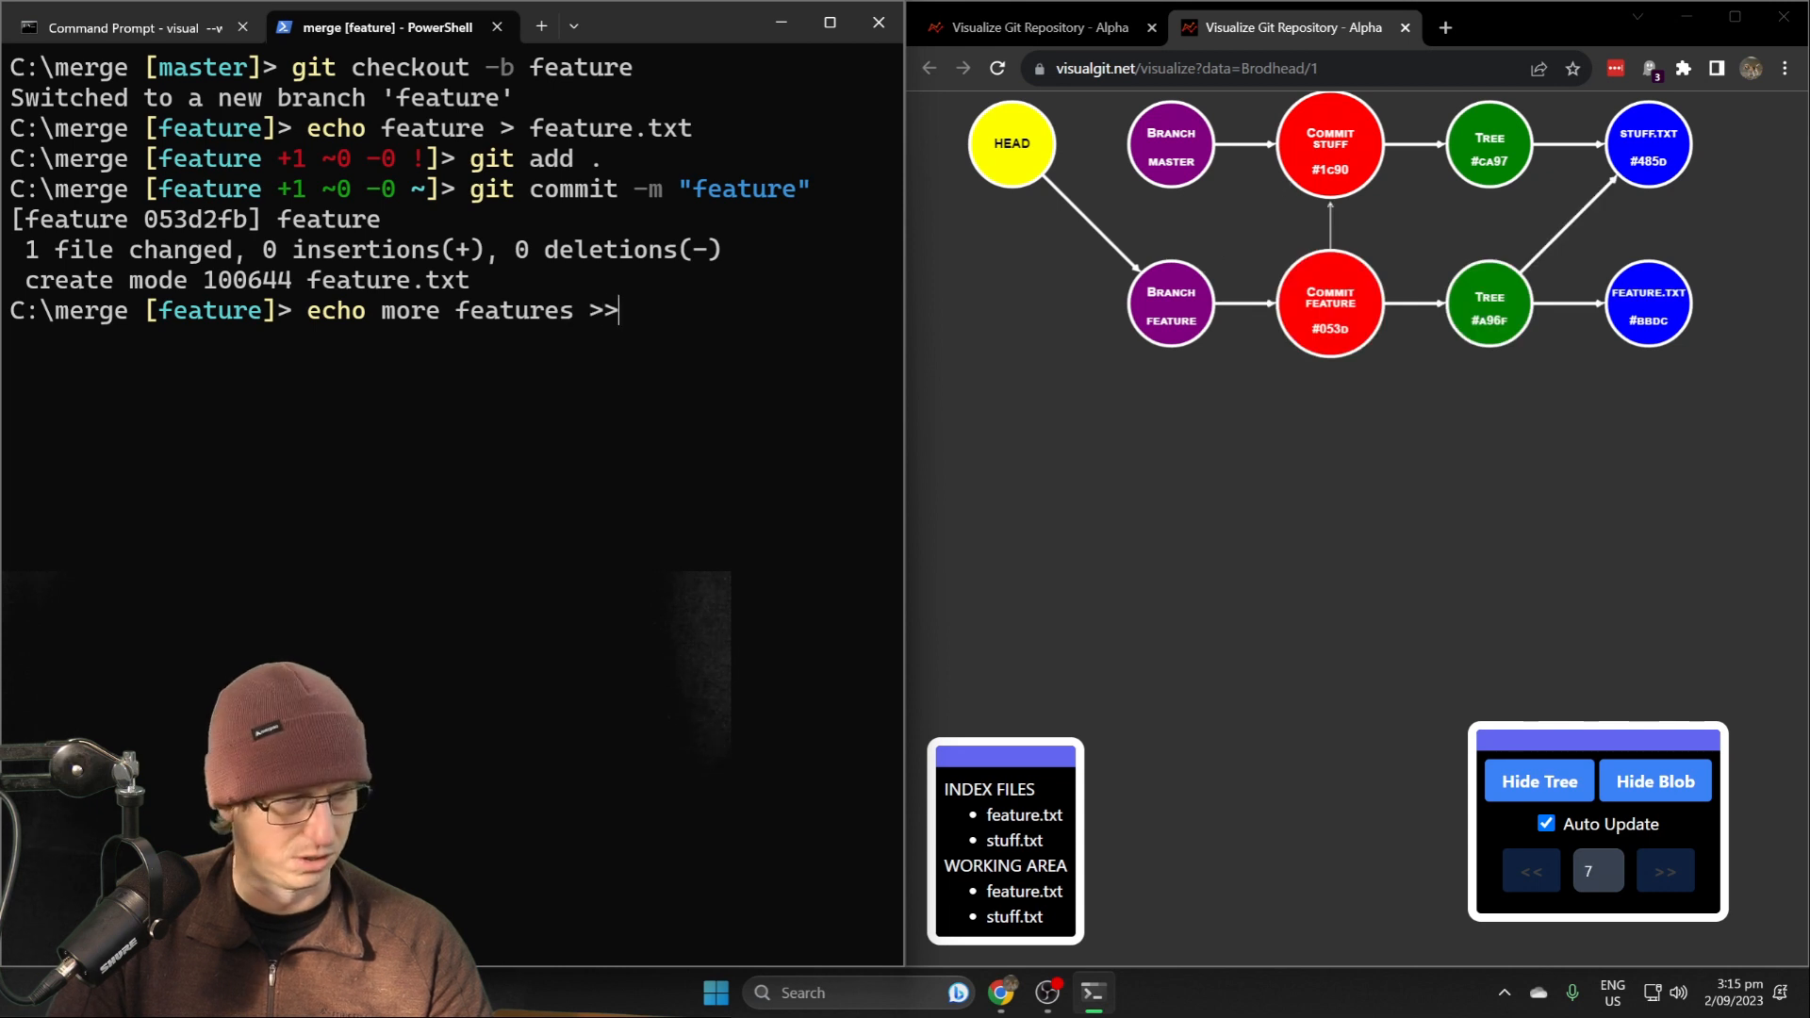
key("Return")
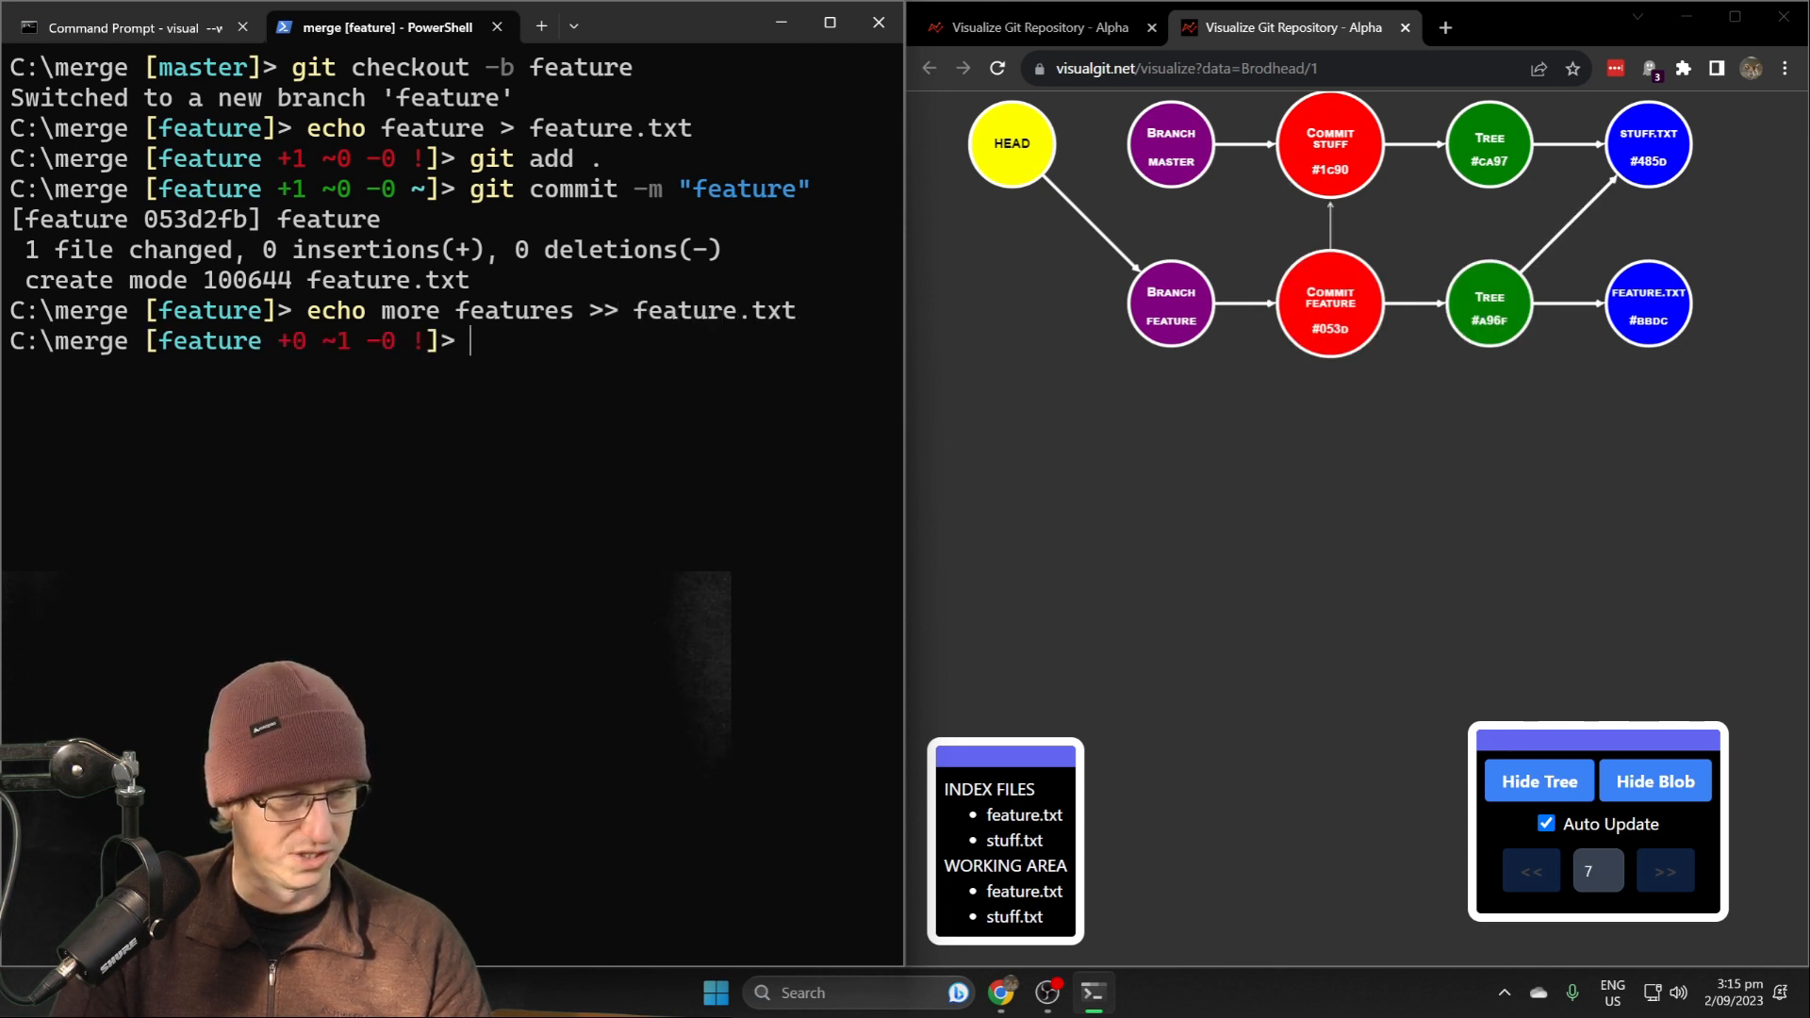
type("git commit -a")
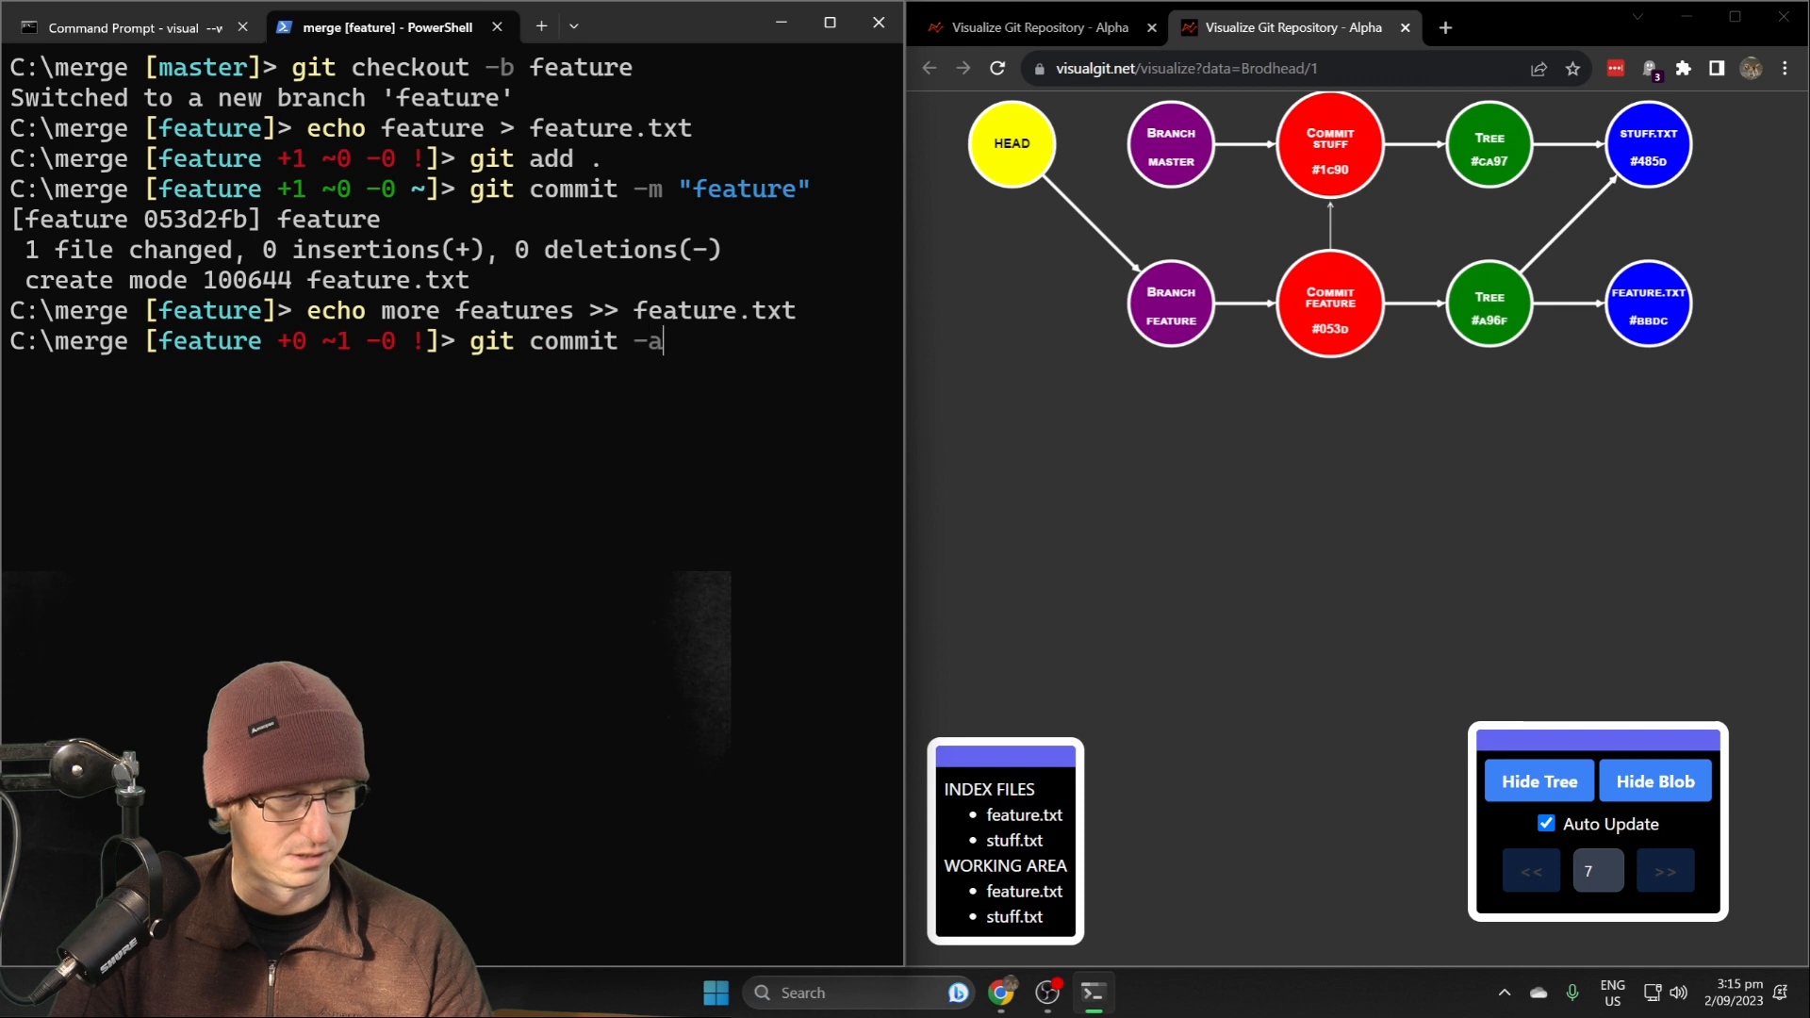
type("m \"more feaut")
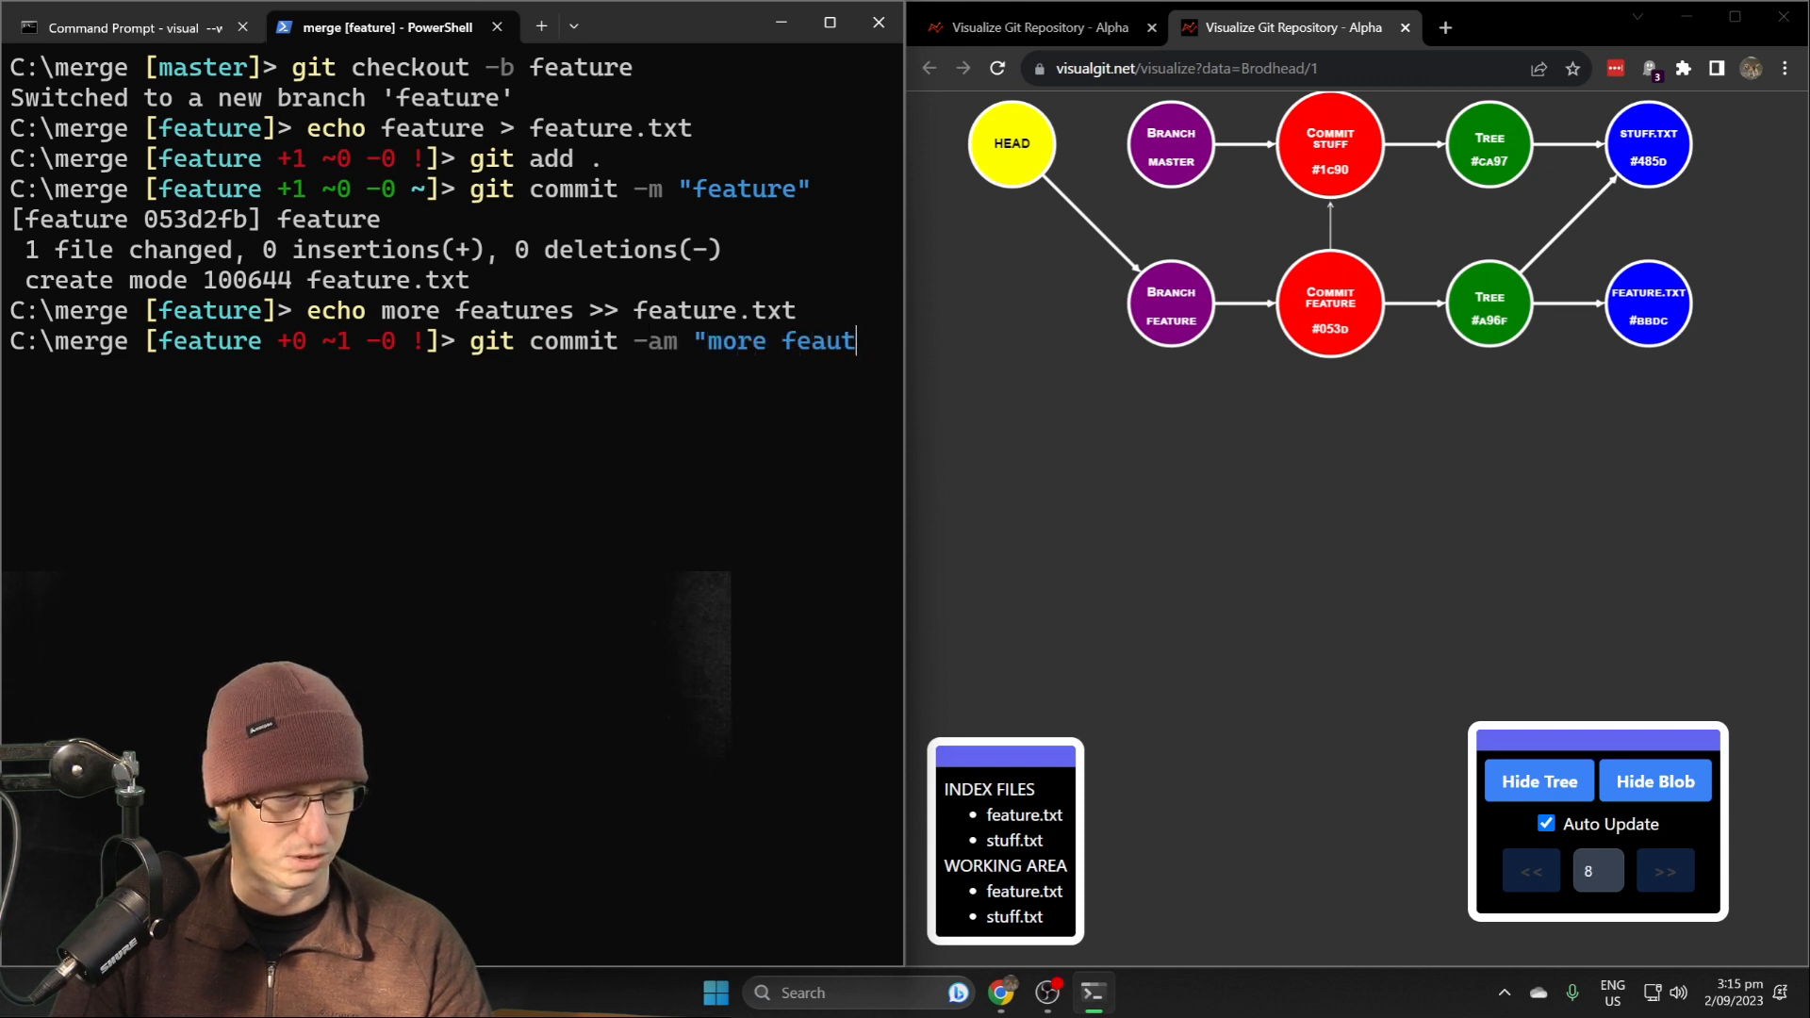
type("es")
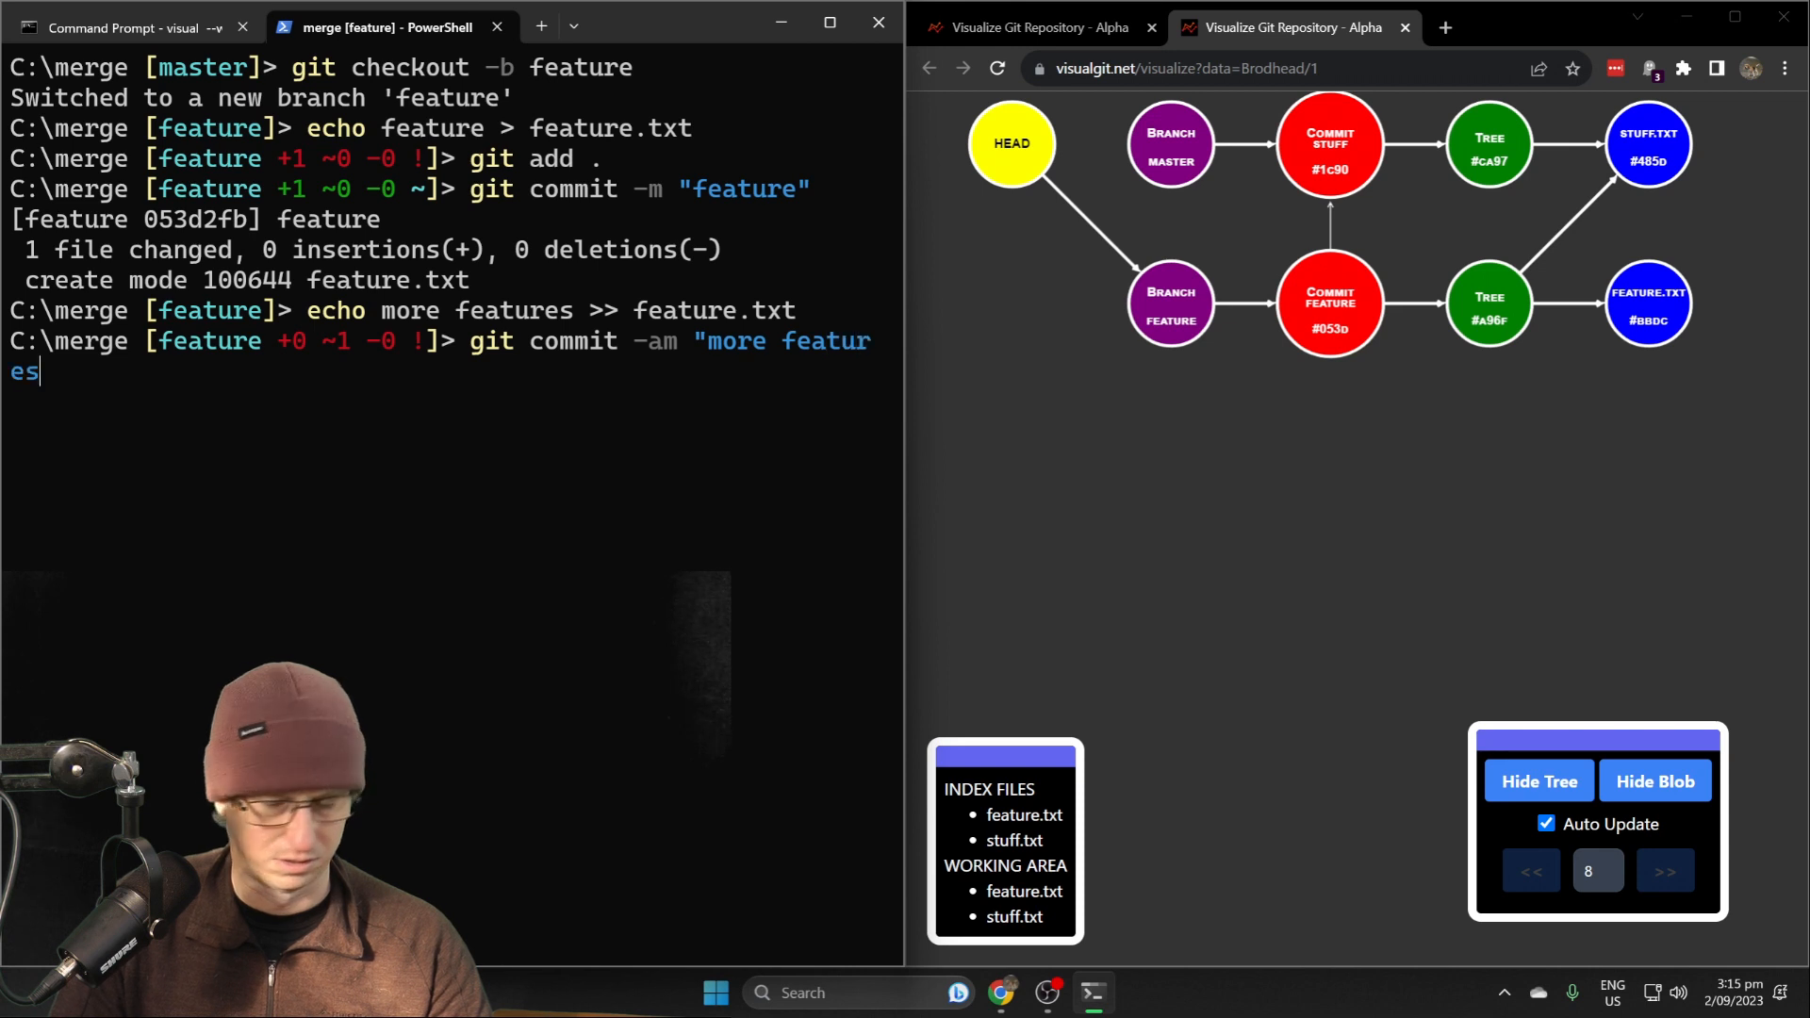
key("Return")
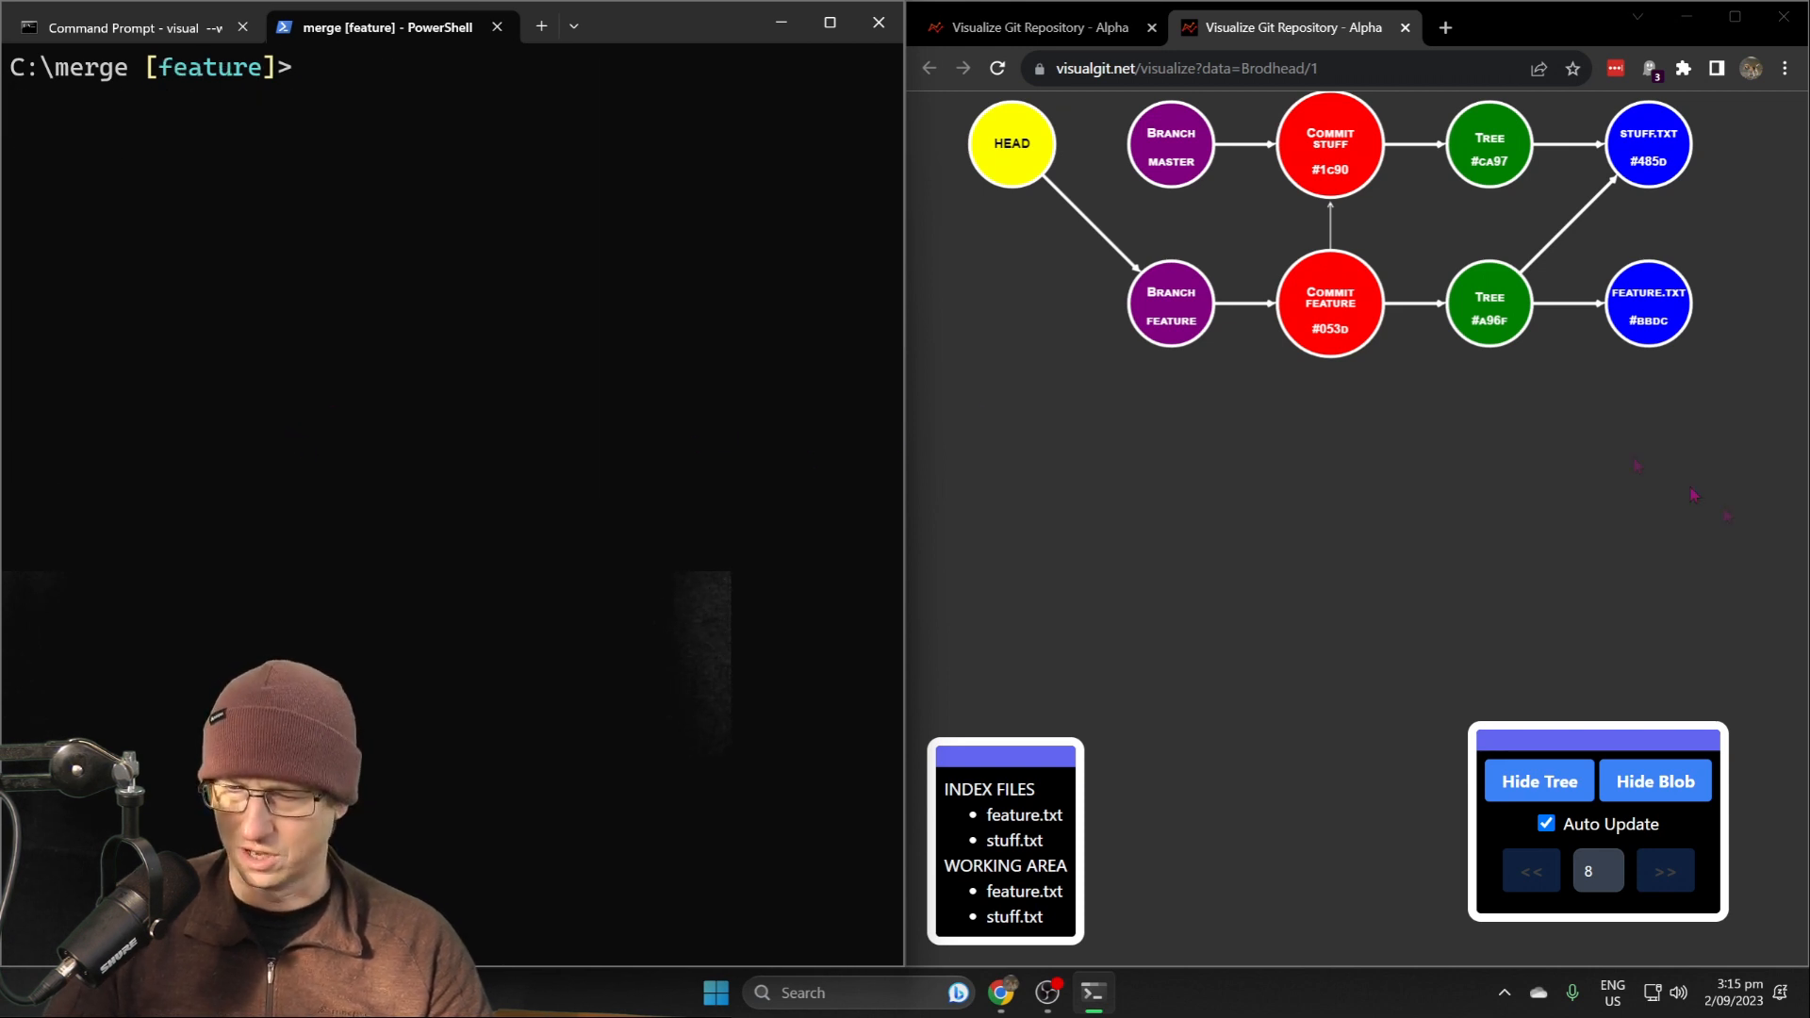
Hide the tree and blob nodes so only commits, branches and HEAD remain
left_click(1538, 781)
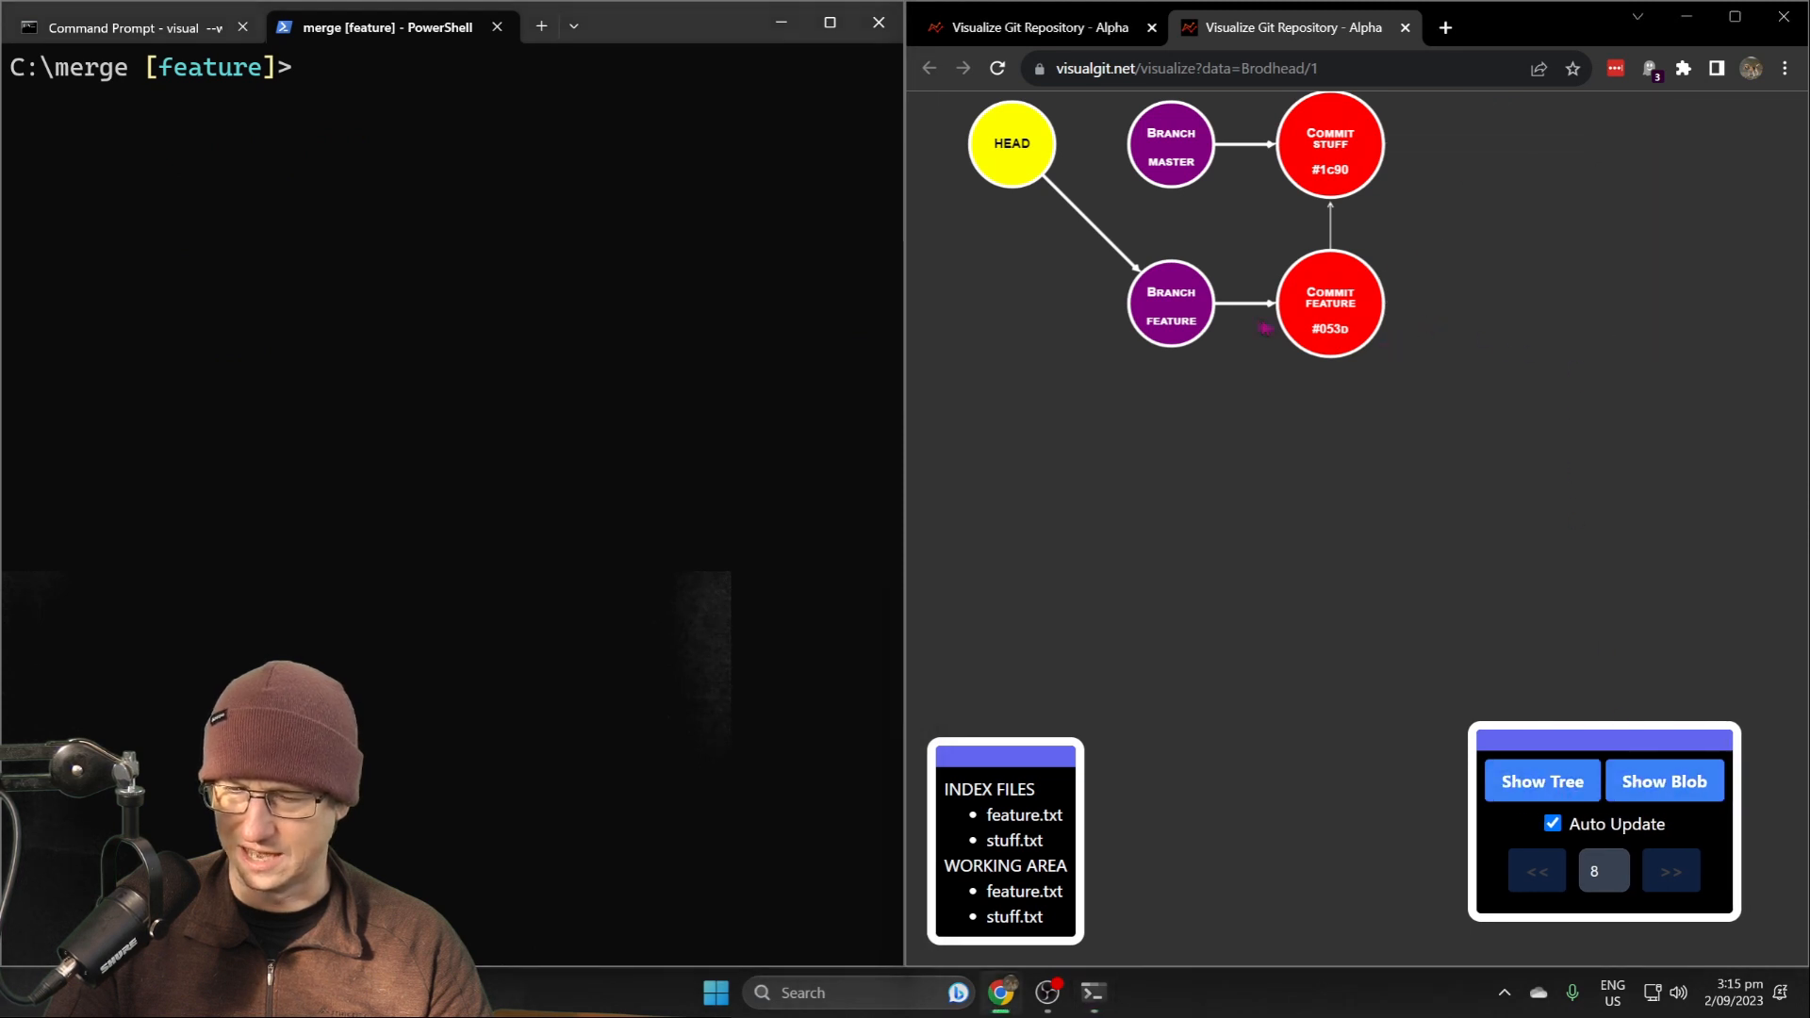
left_click(1668, 871)
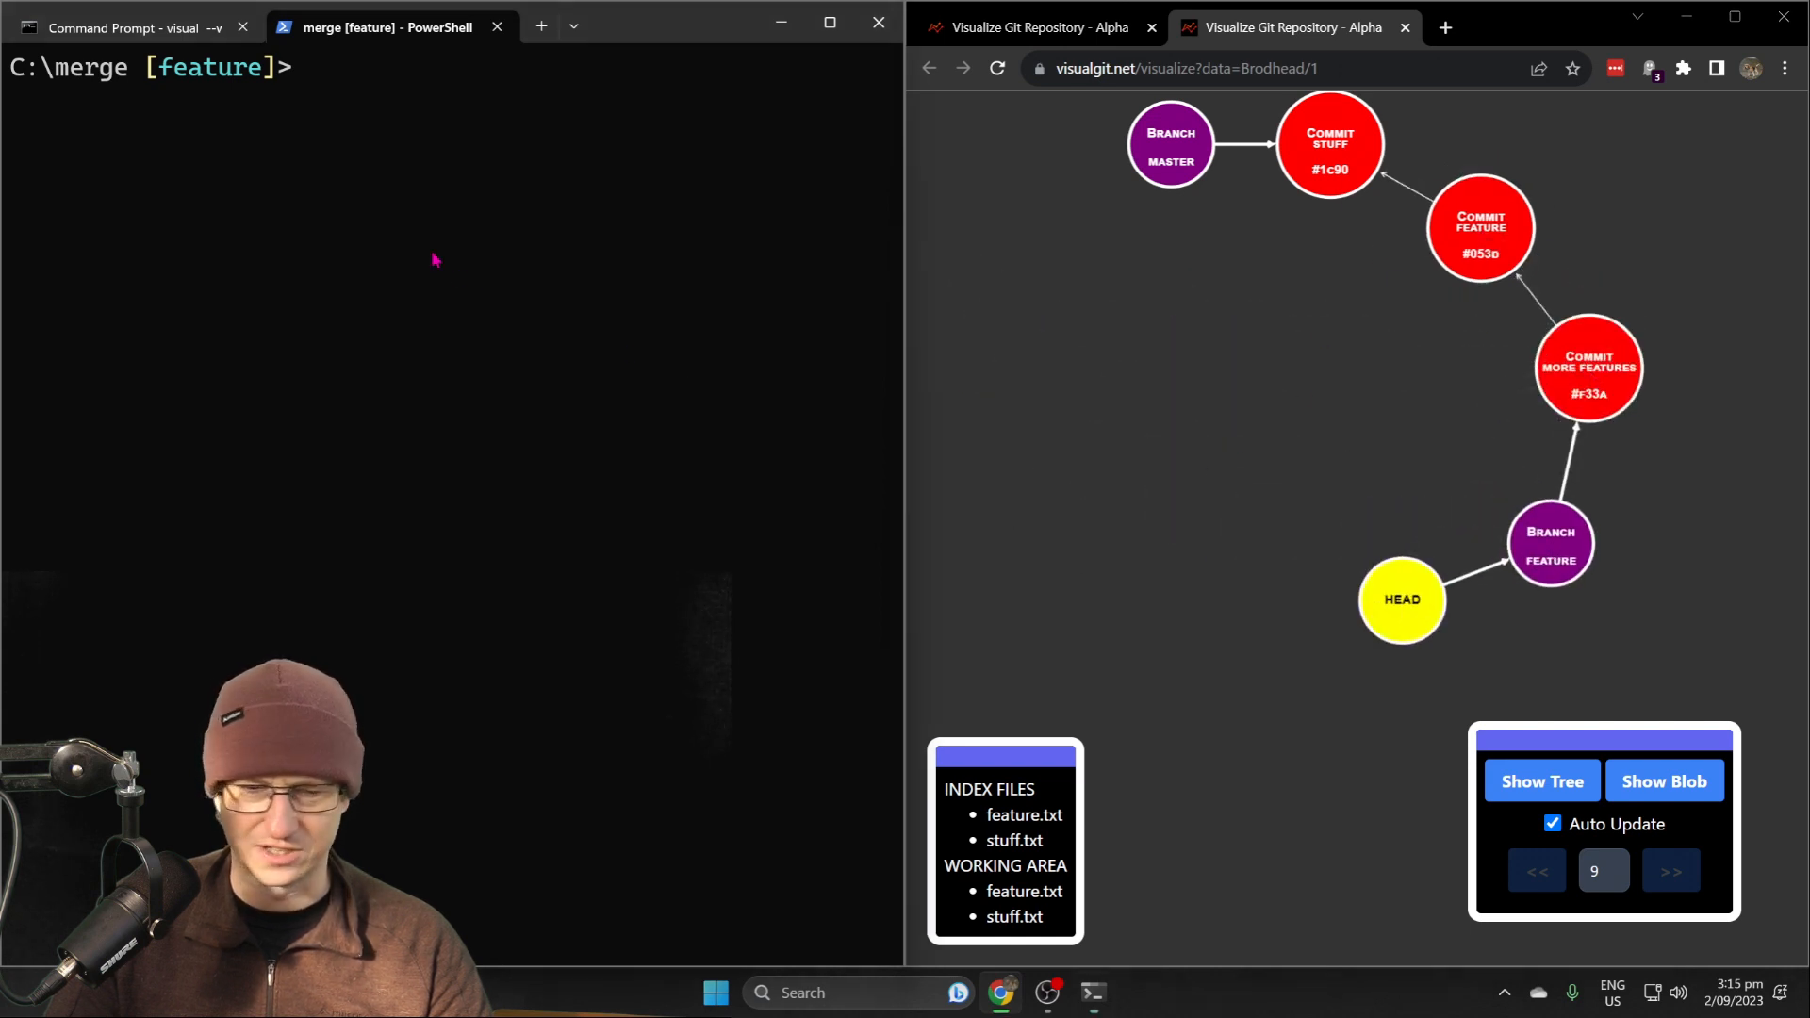
Switch to master, append "more stuff" to stuff.txt and commit it as "more stuff"
type("git checkout master")
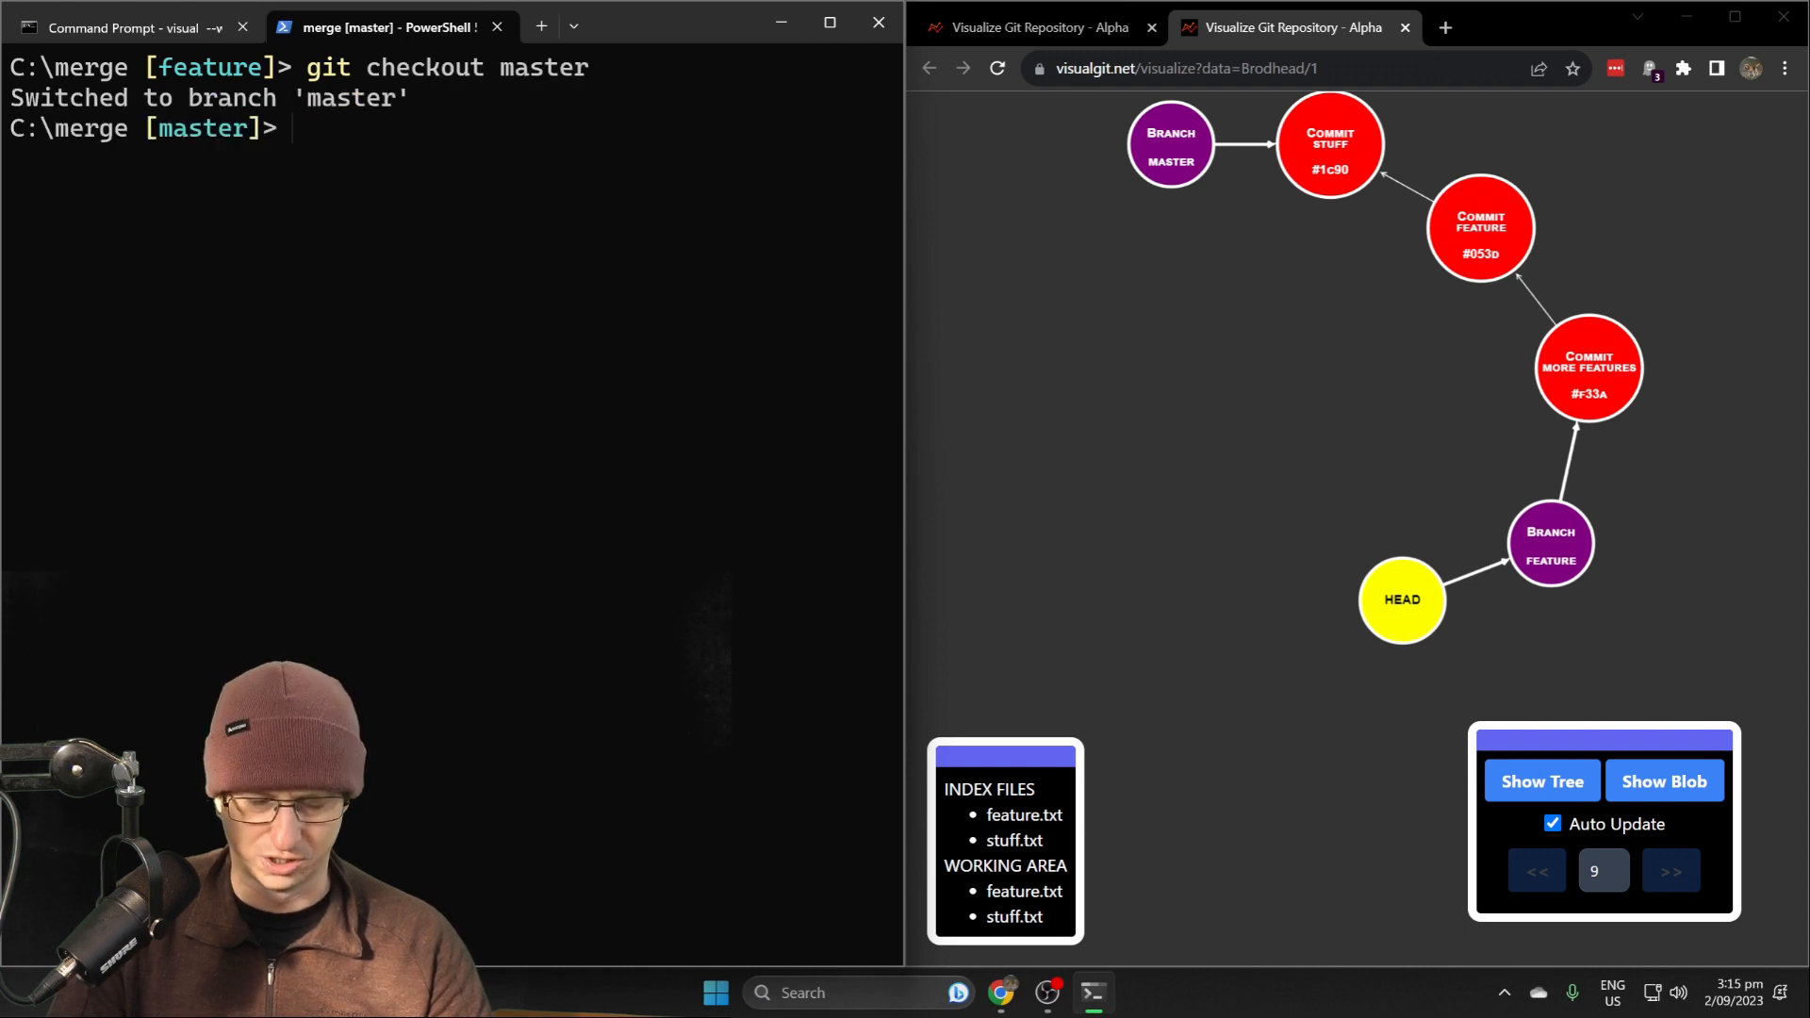
type("echo more sut")
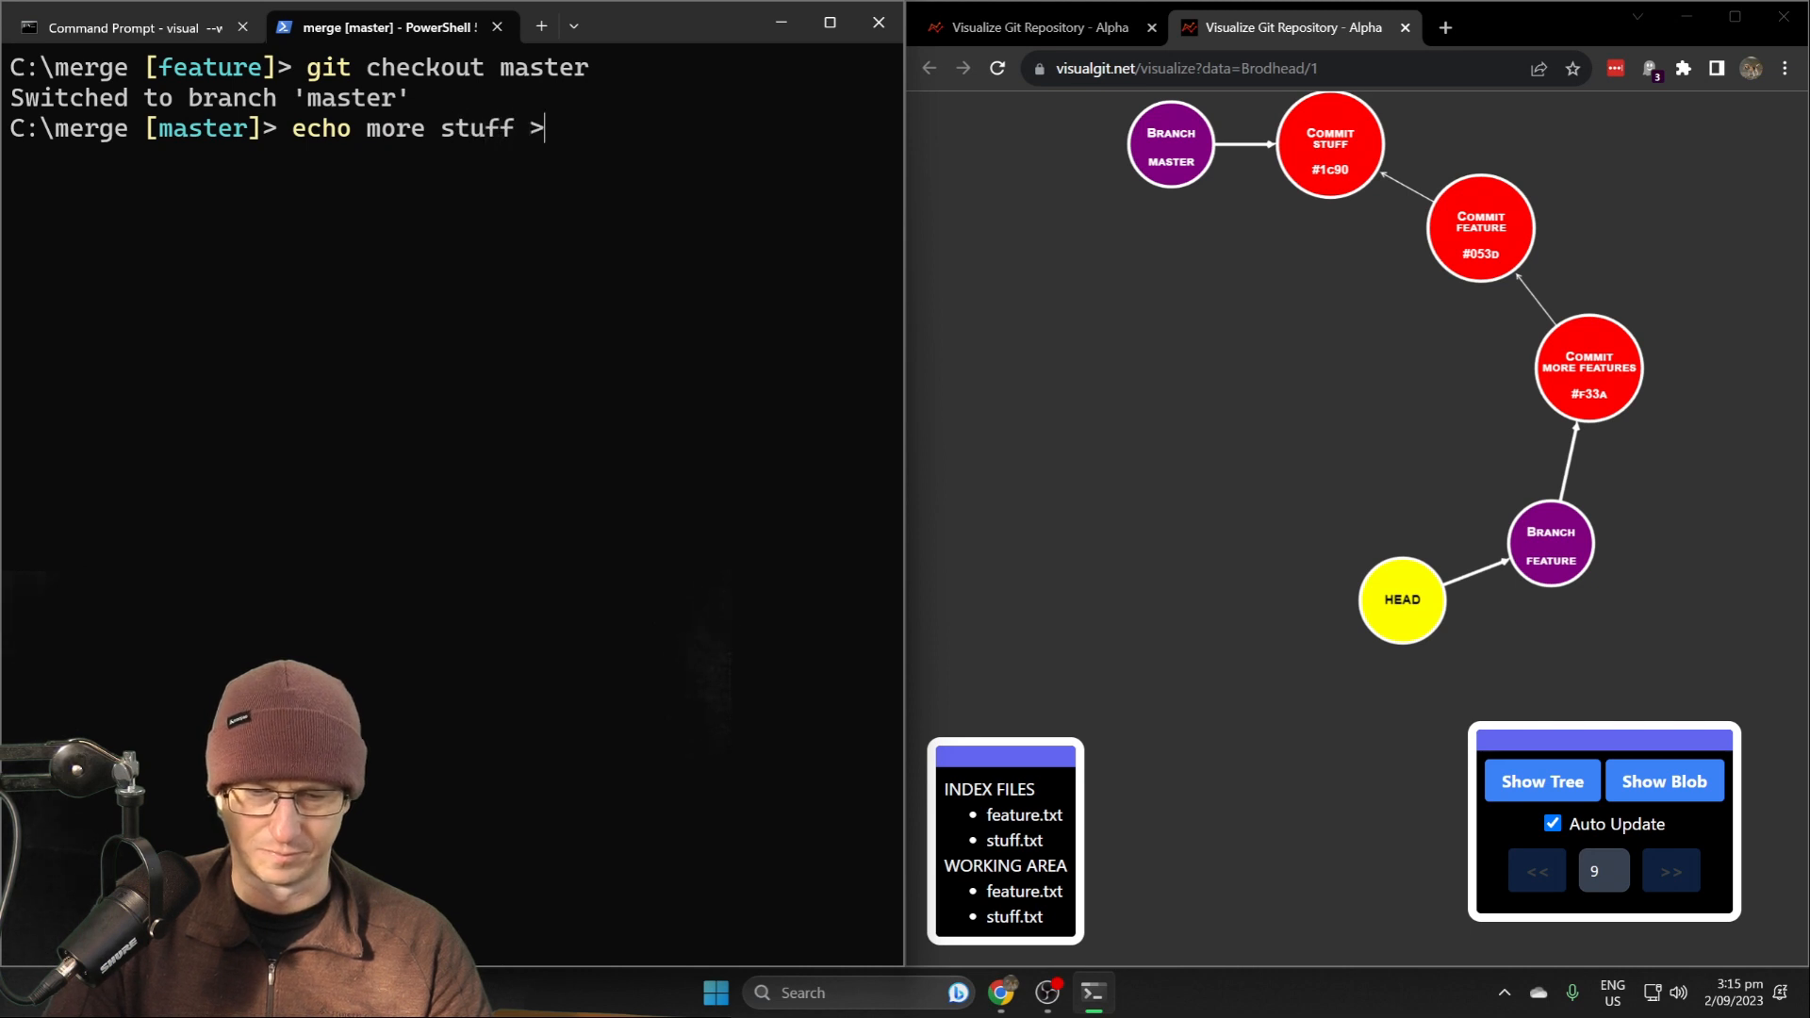
type("> stuff.t")
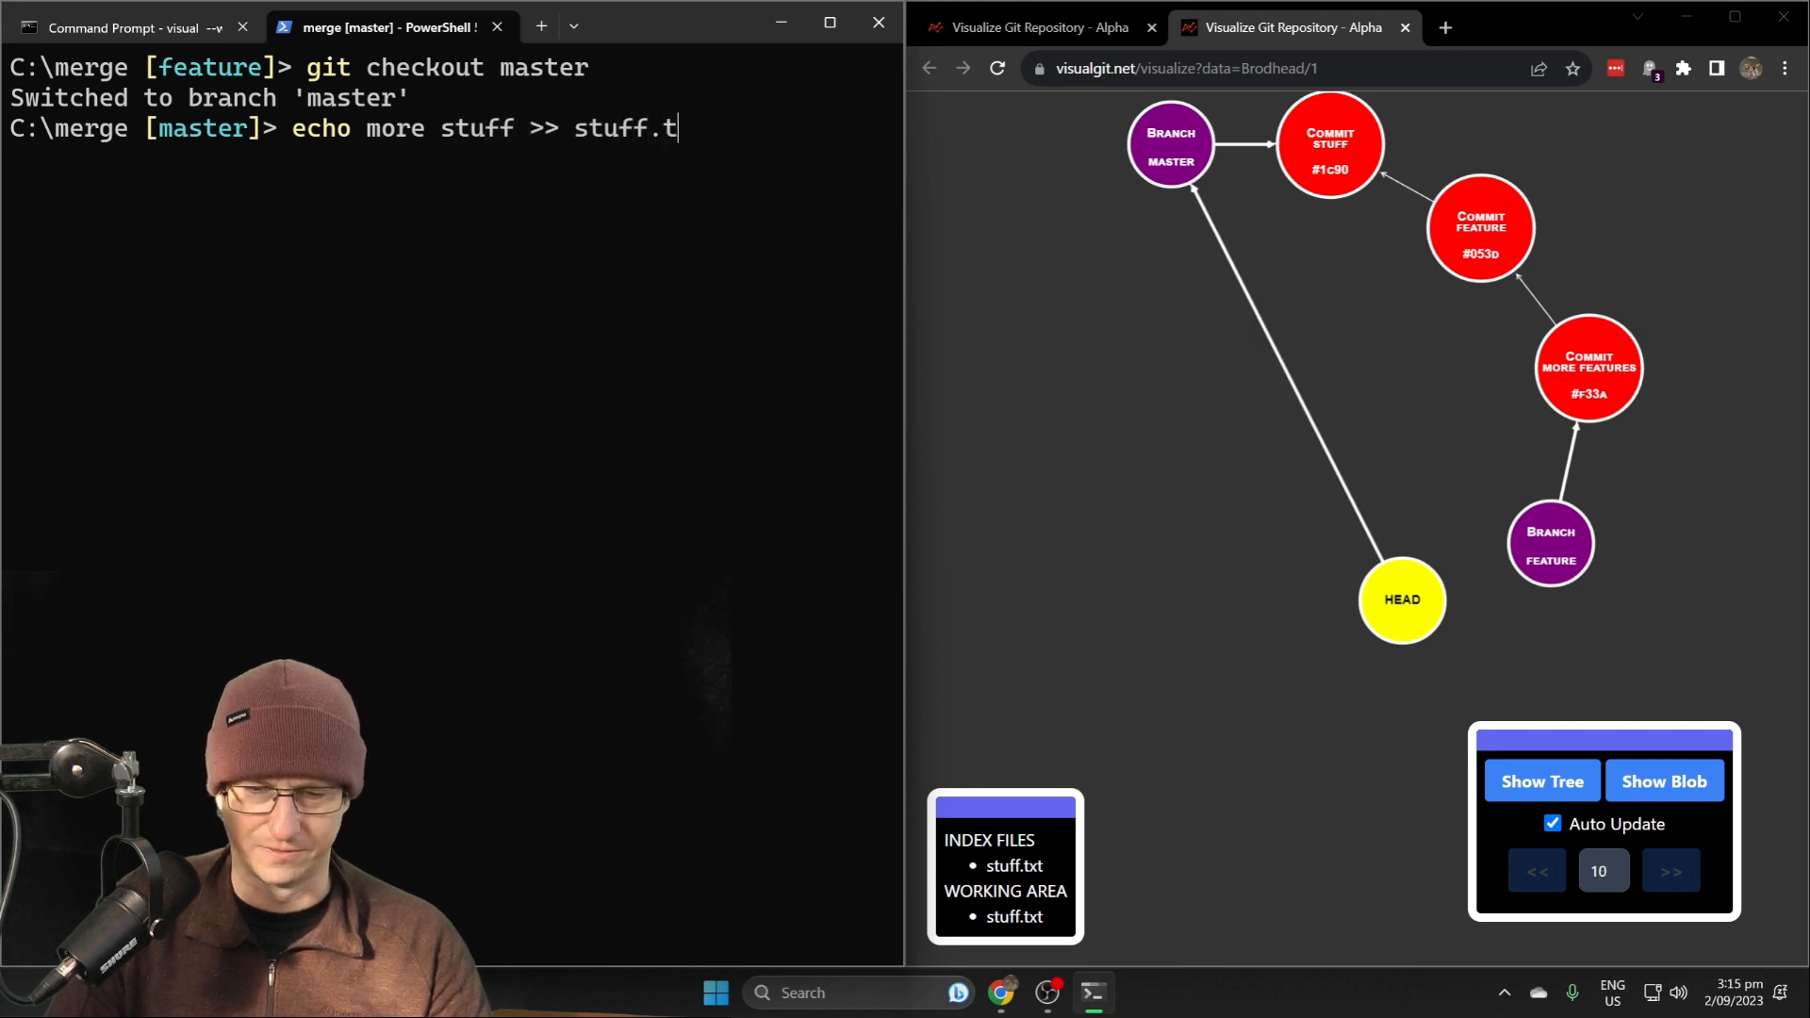
type("git ac")
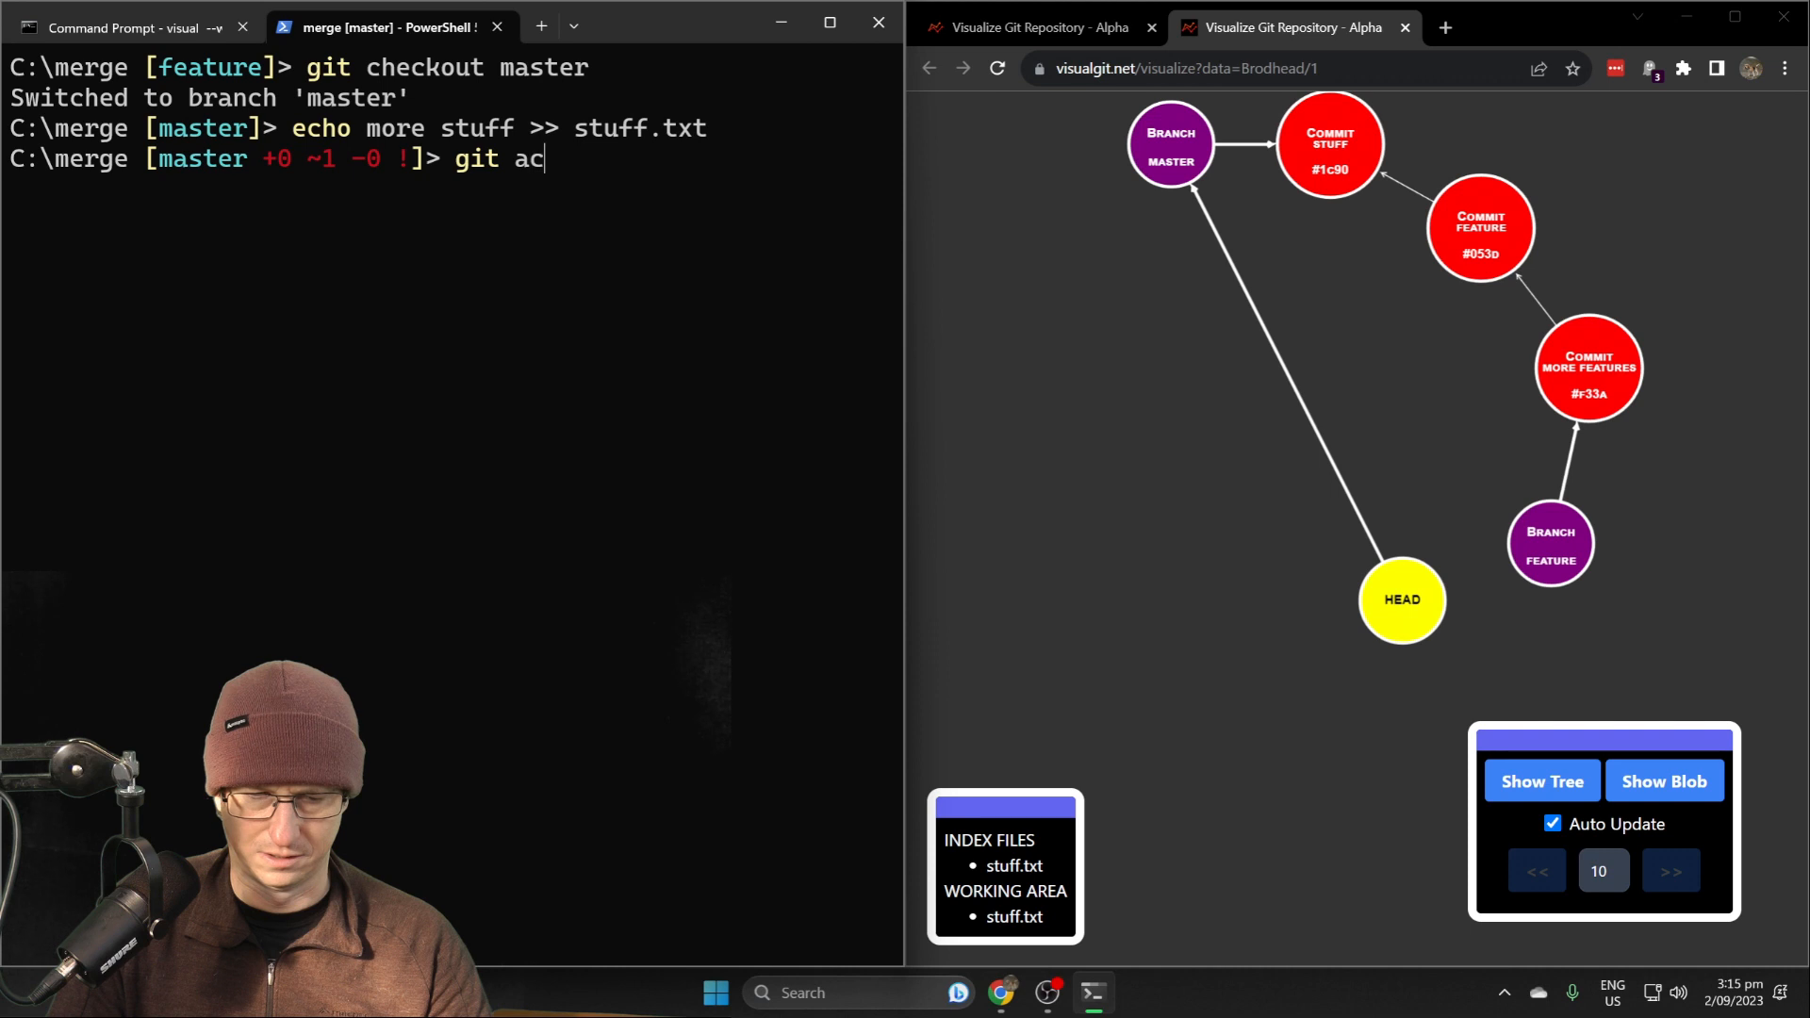
type("ommit -am \"")
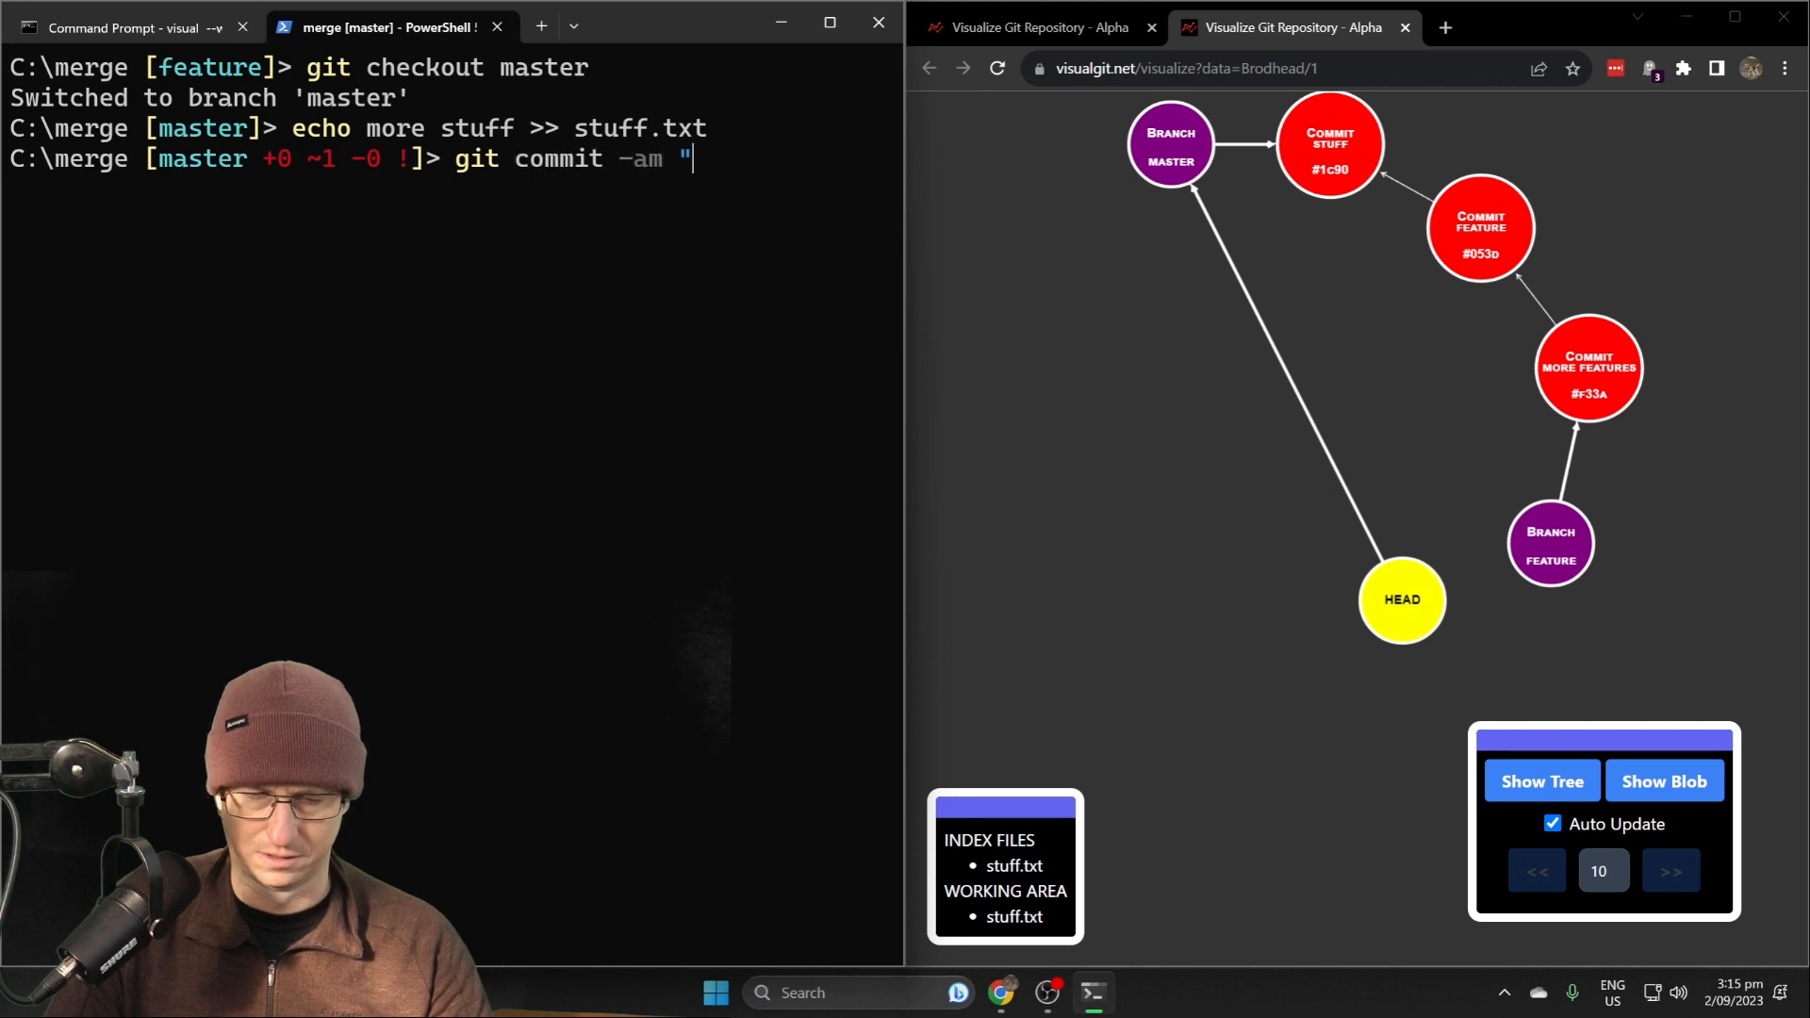
type("more stuf")
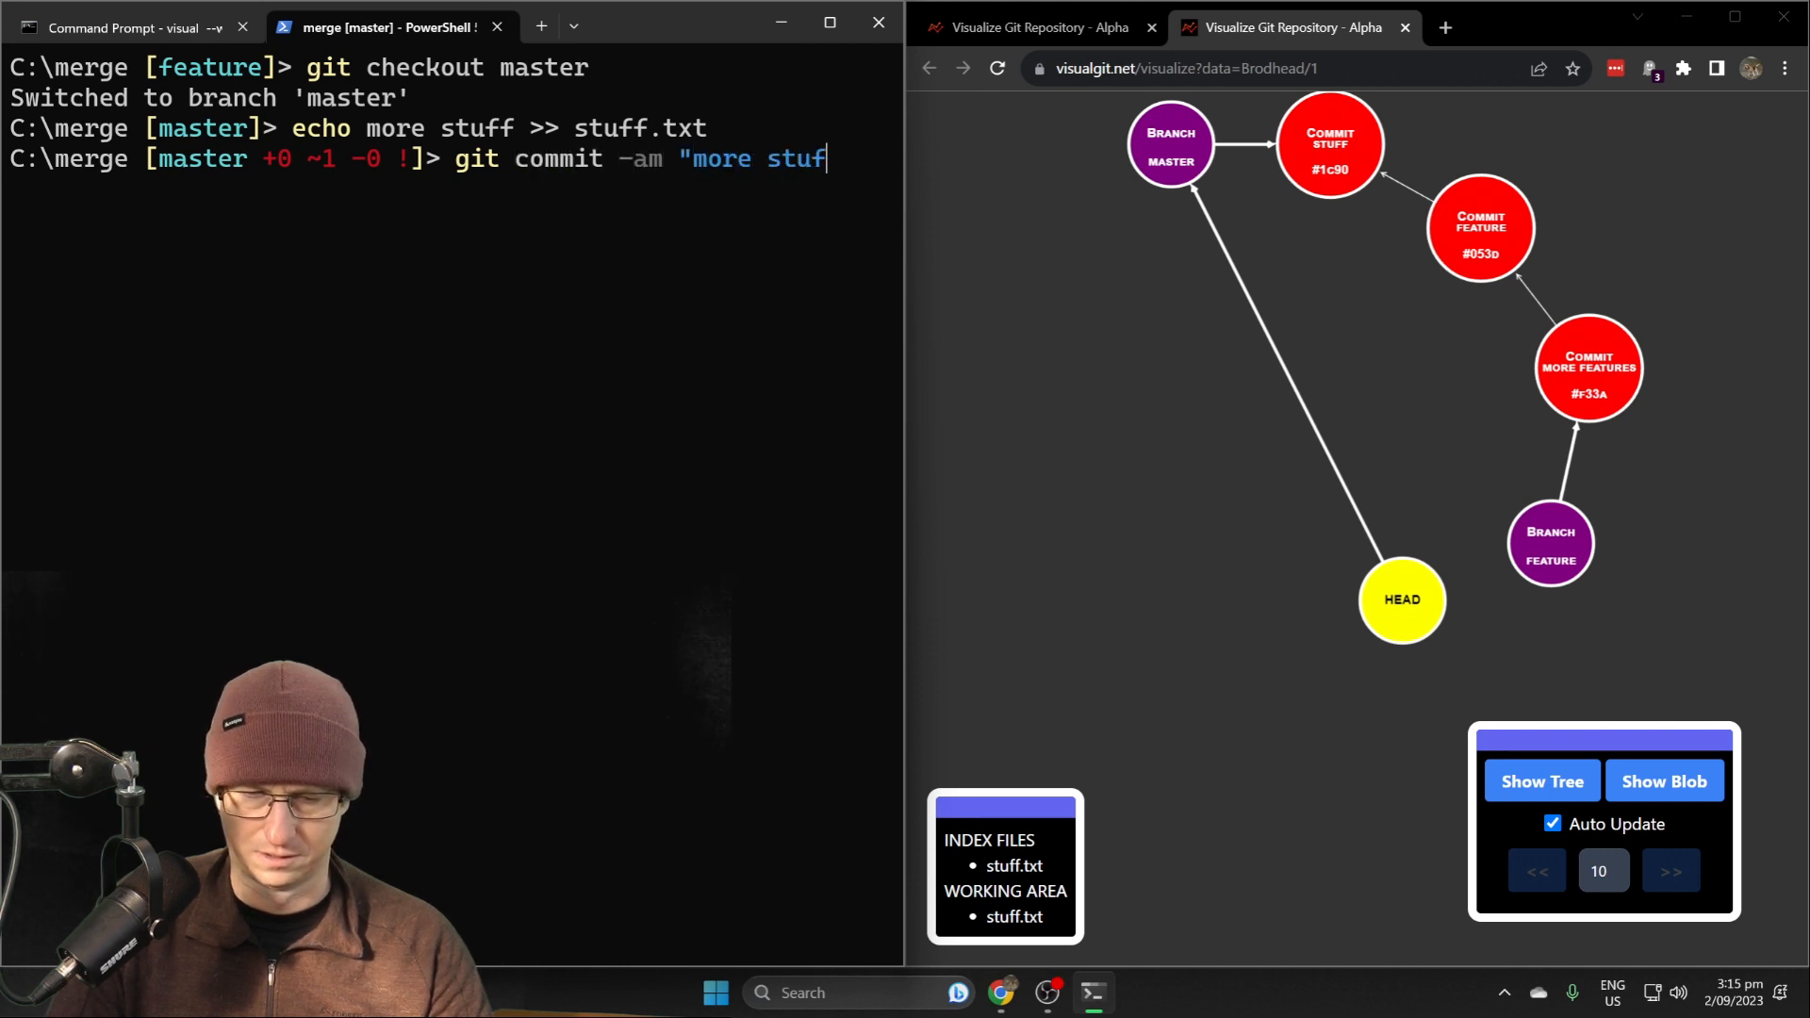
key("Return")
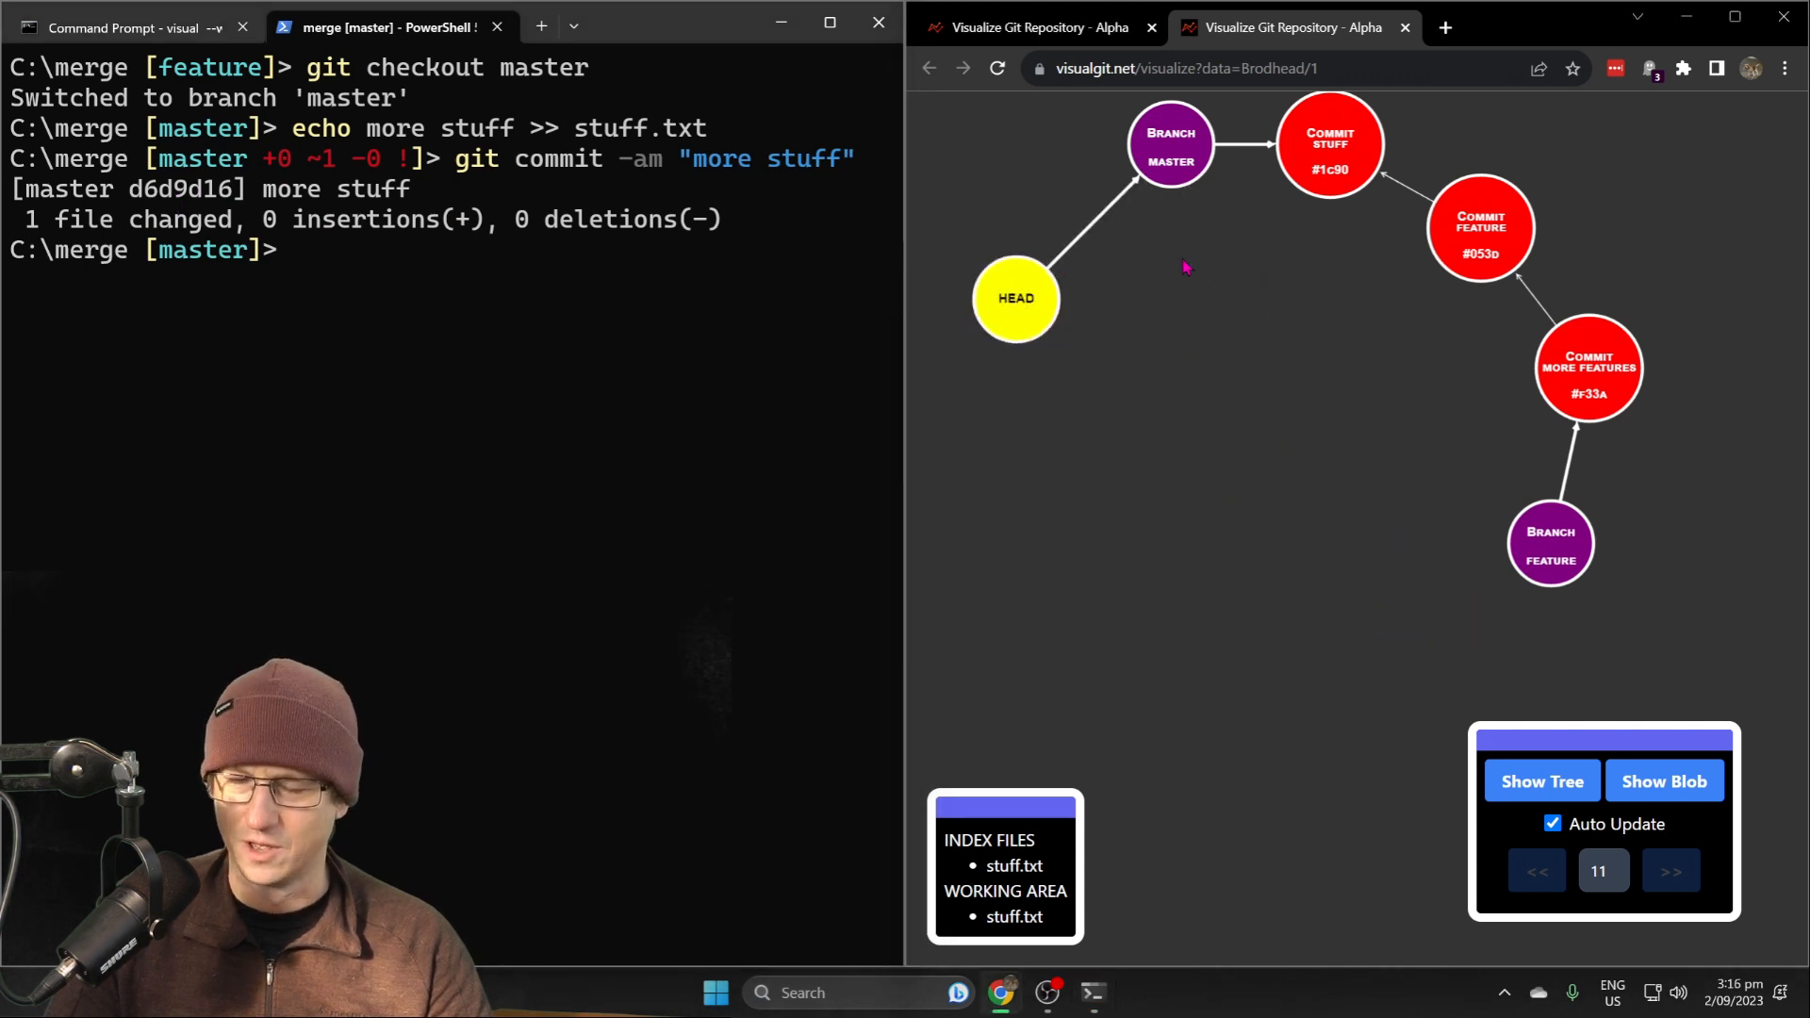
mouse_move(1174, 198)
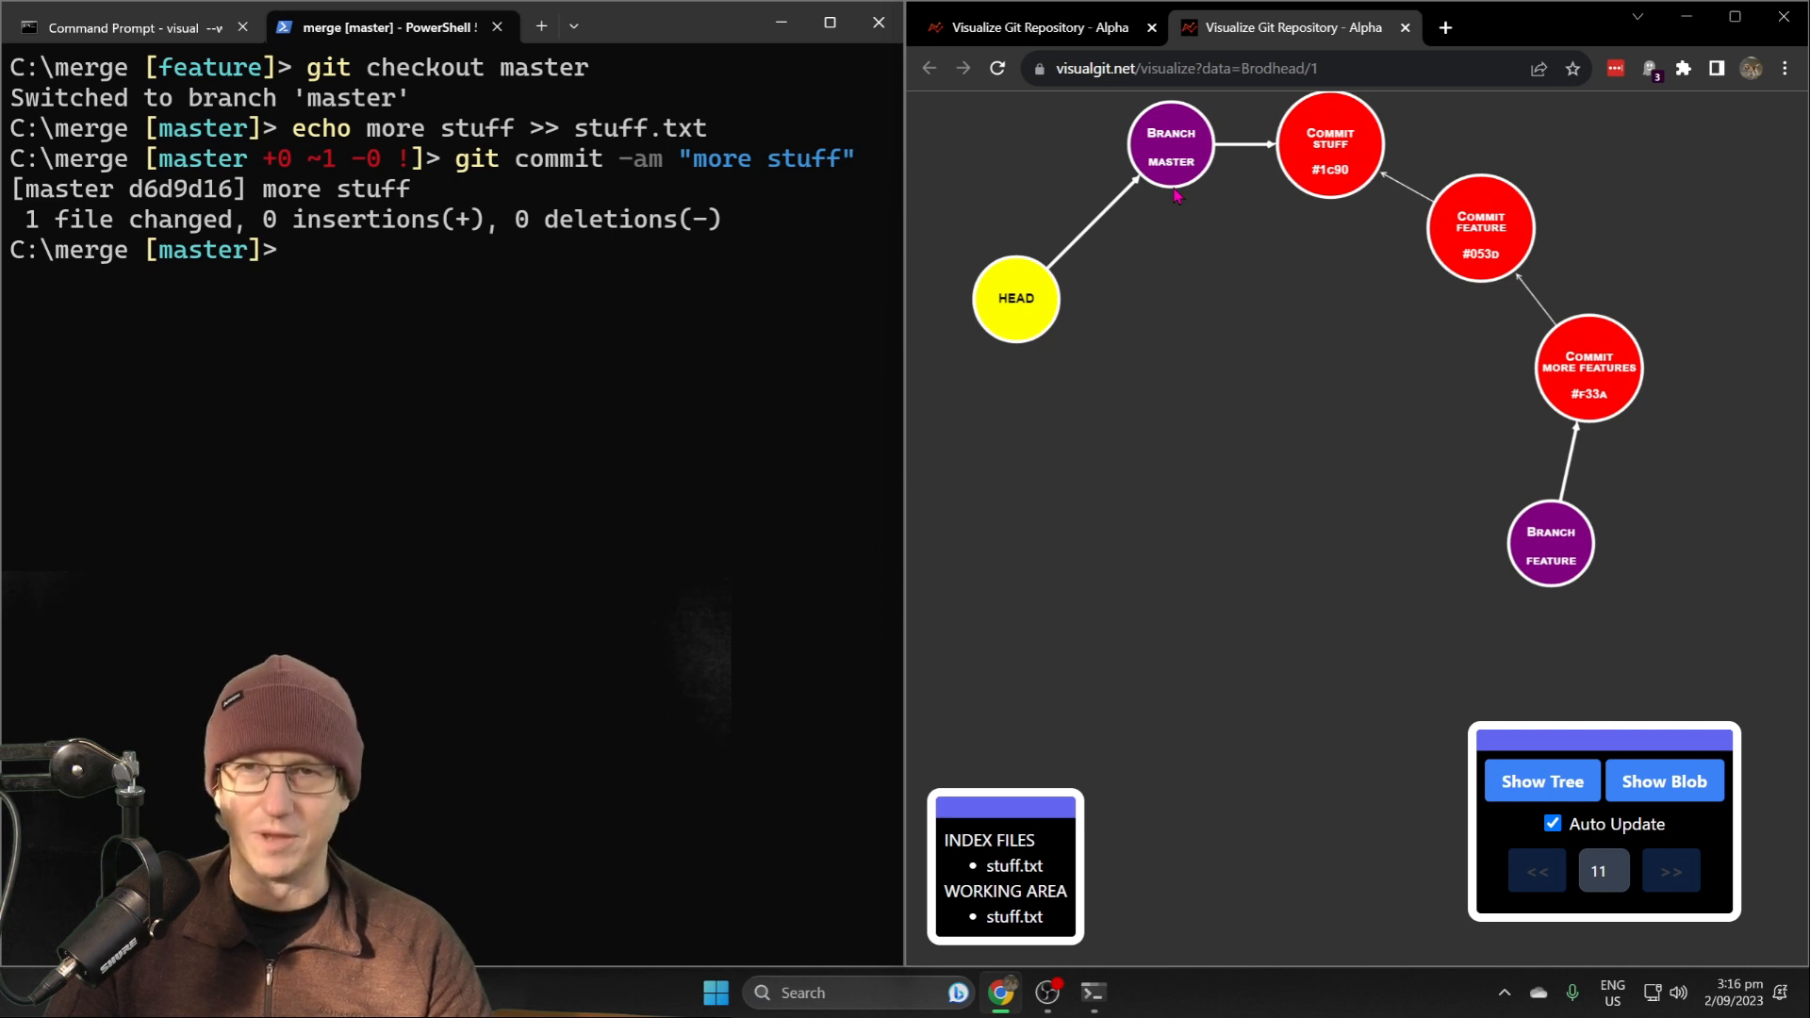
left_click(1668, 871)
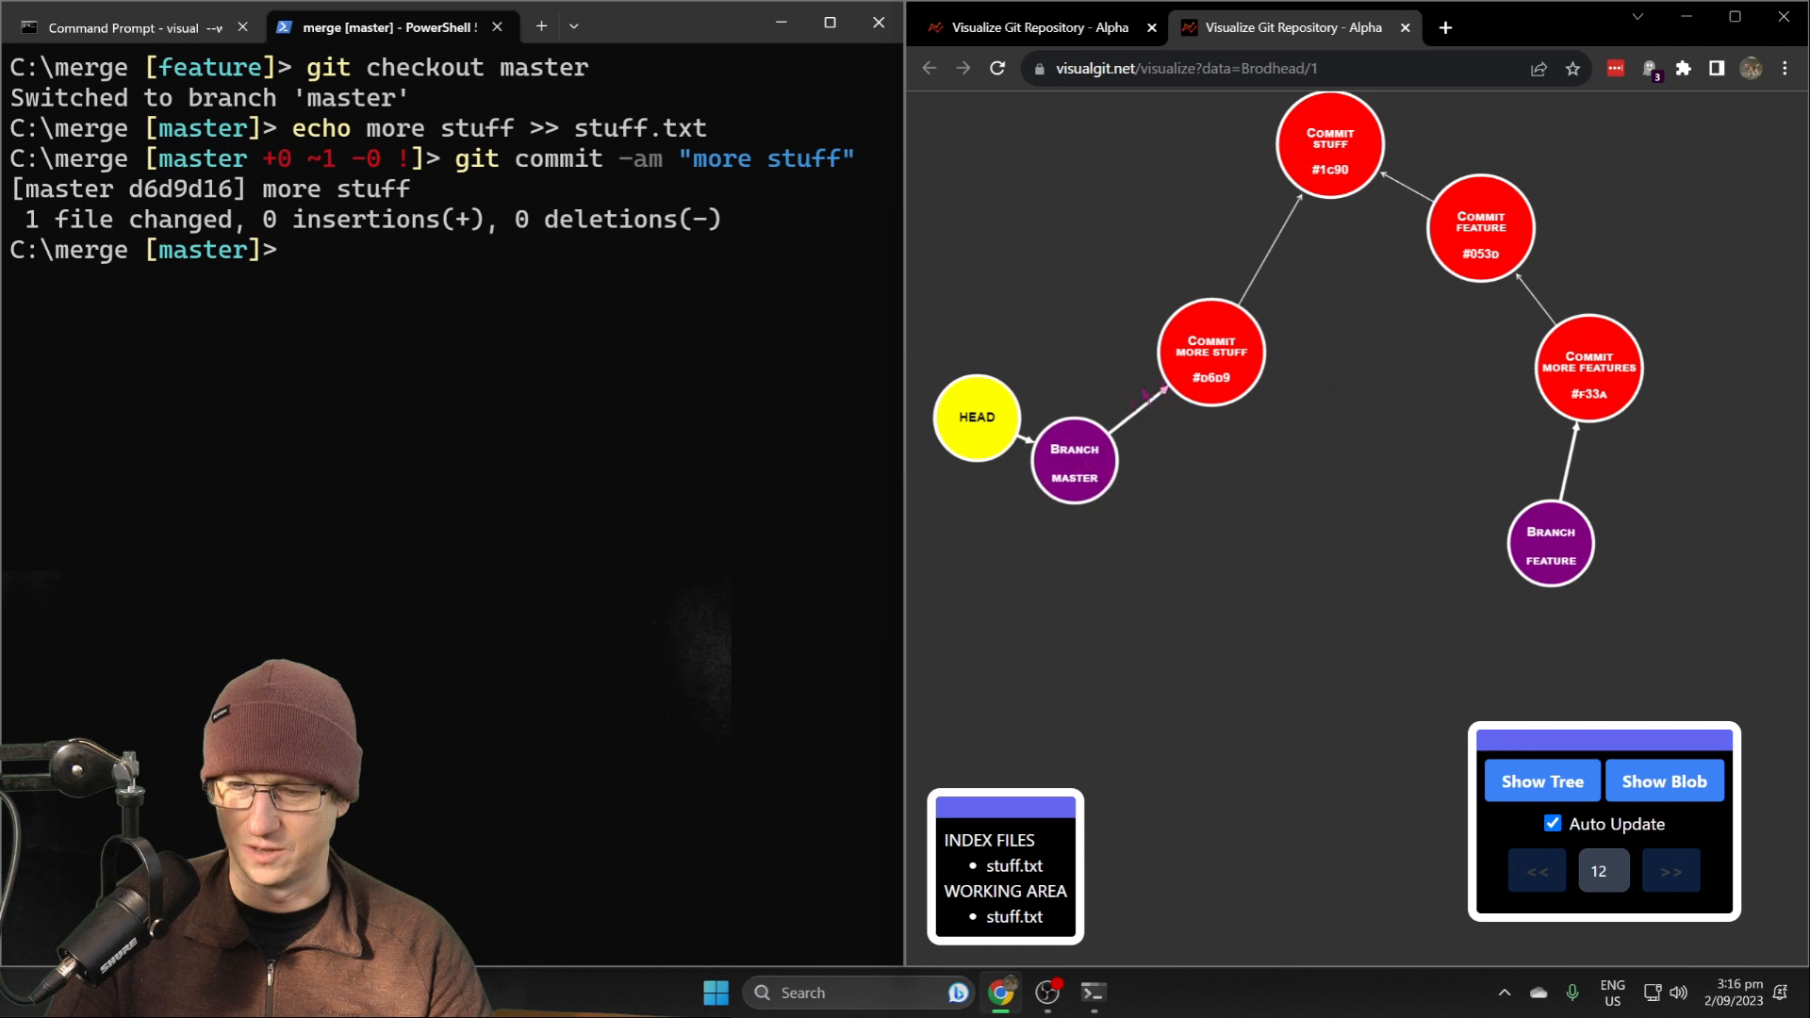
type("cls")
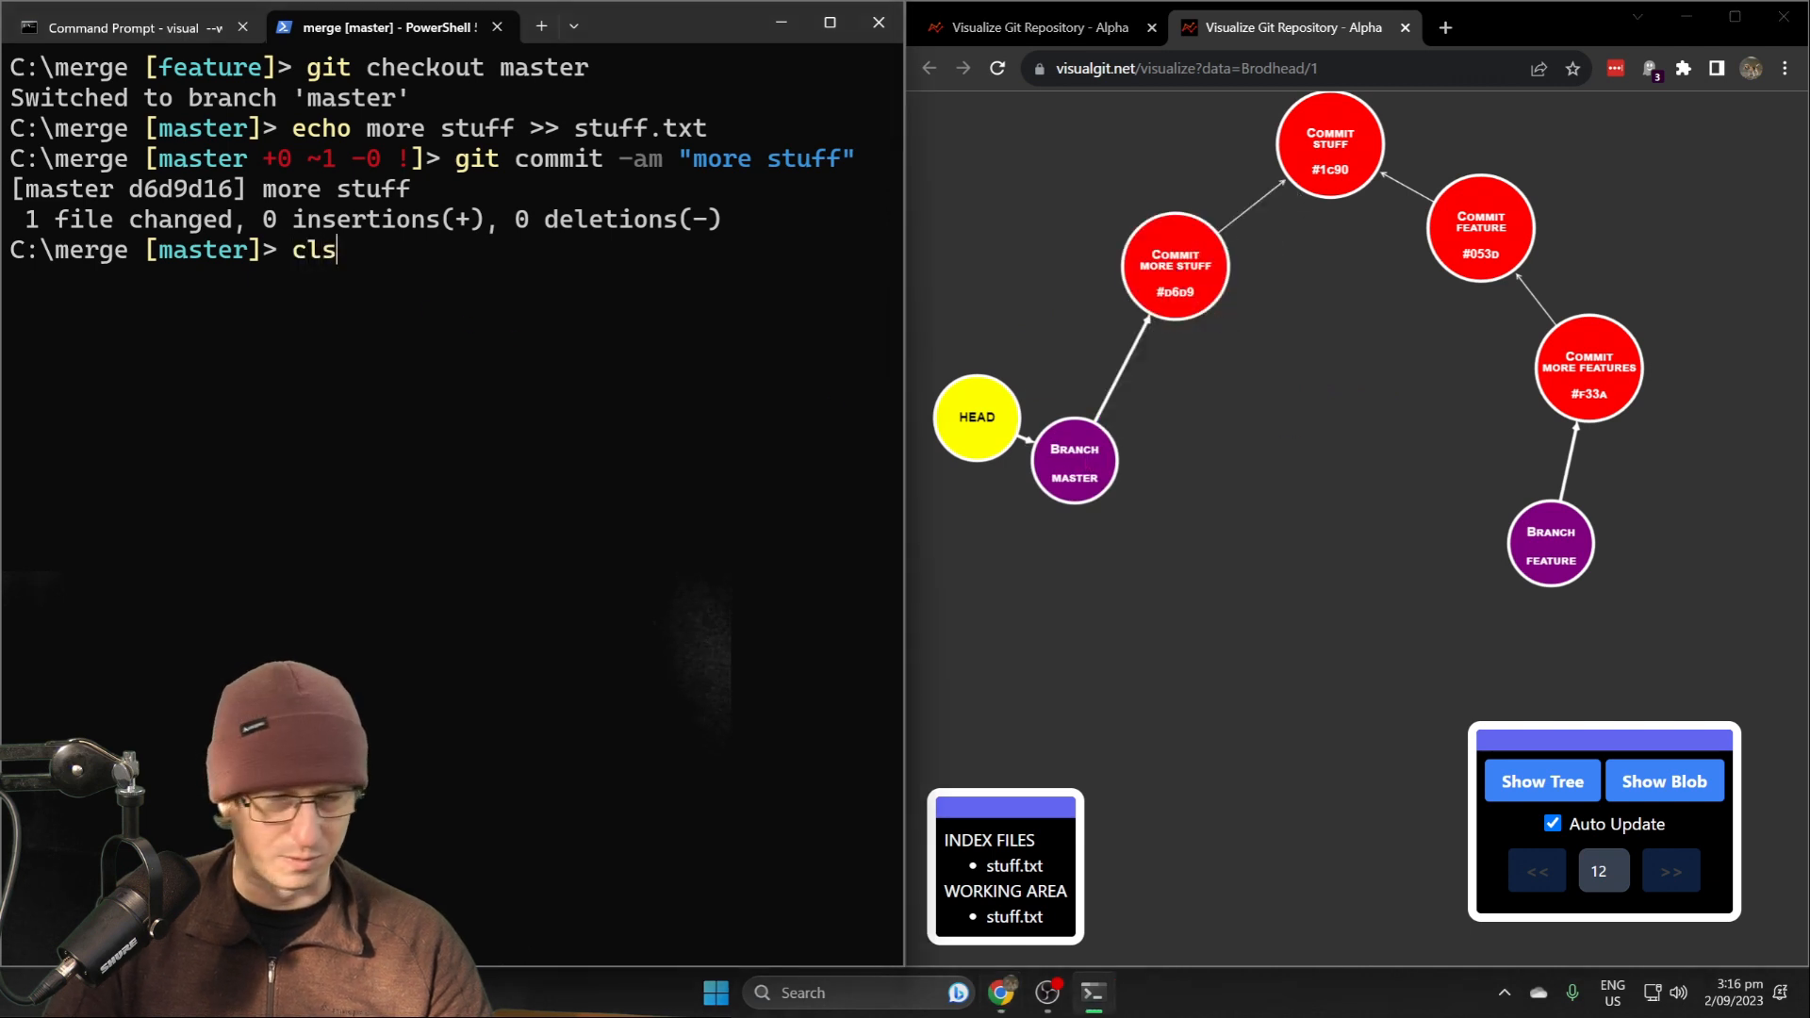
Run git merge feature to merge the feature branch into master
type("git me")
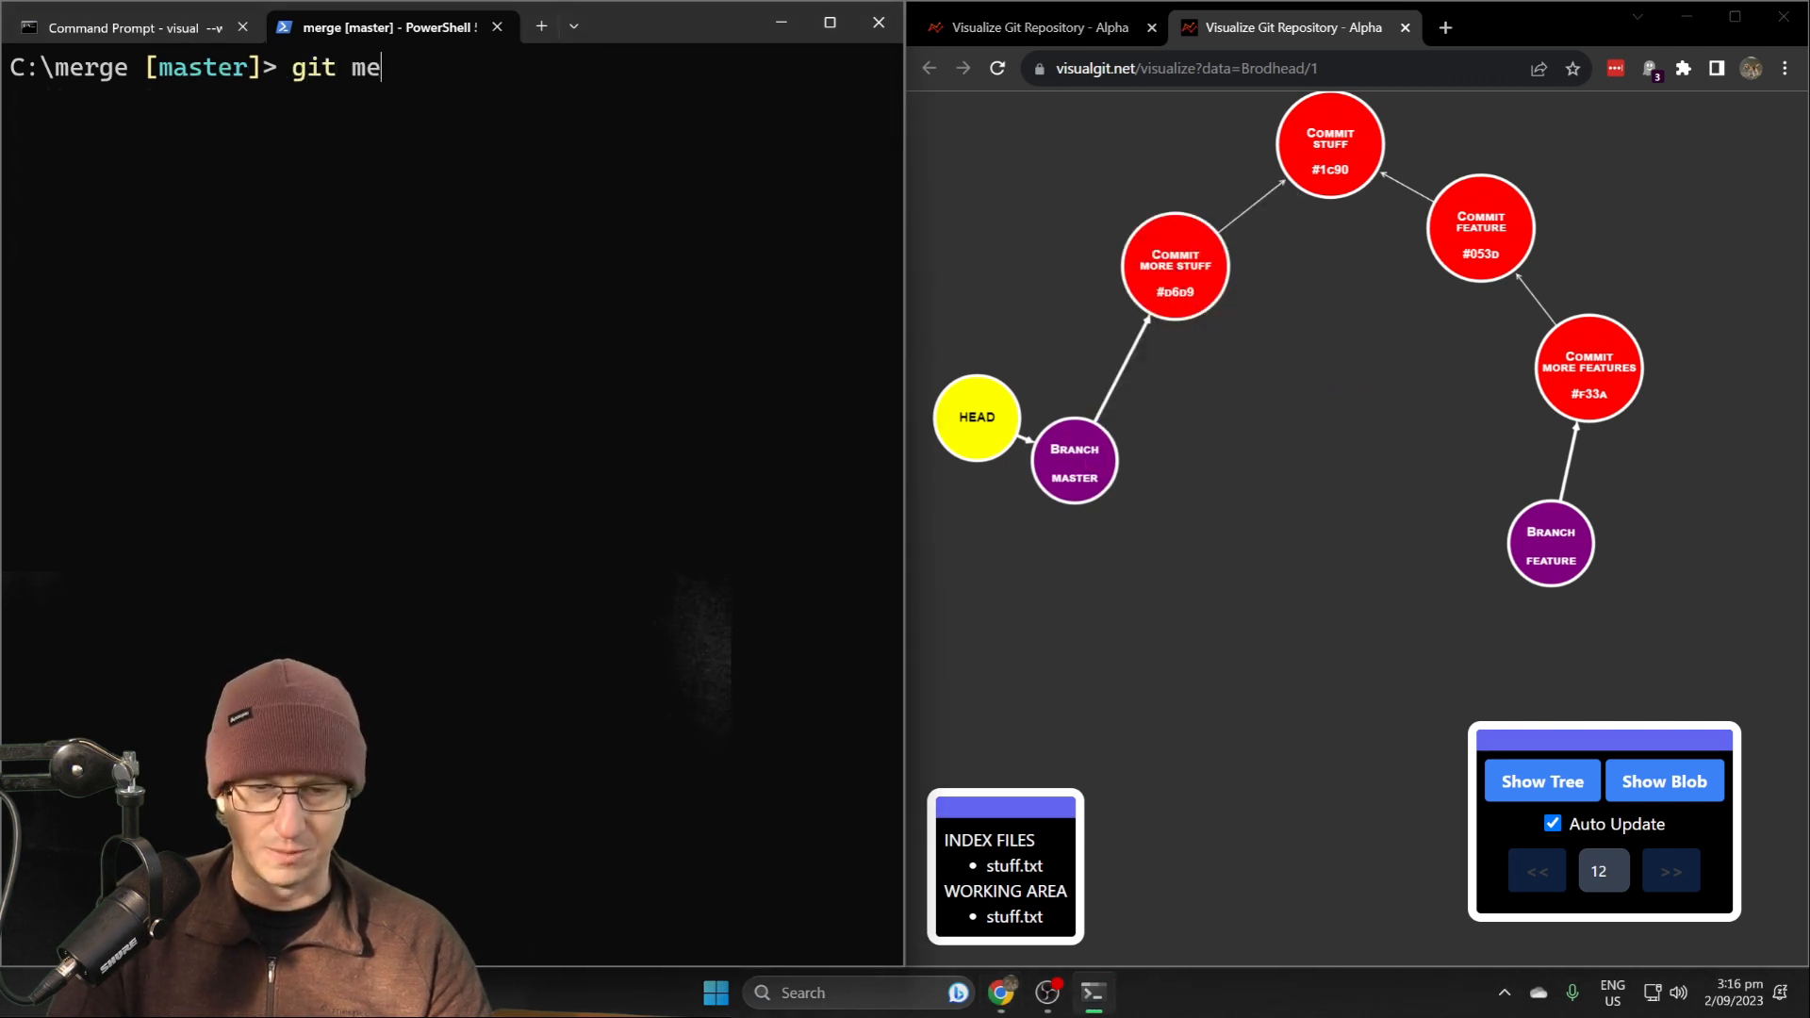
type("rge")
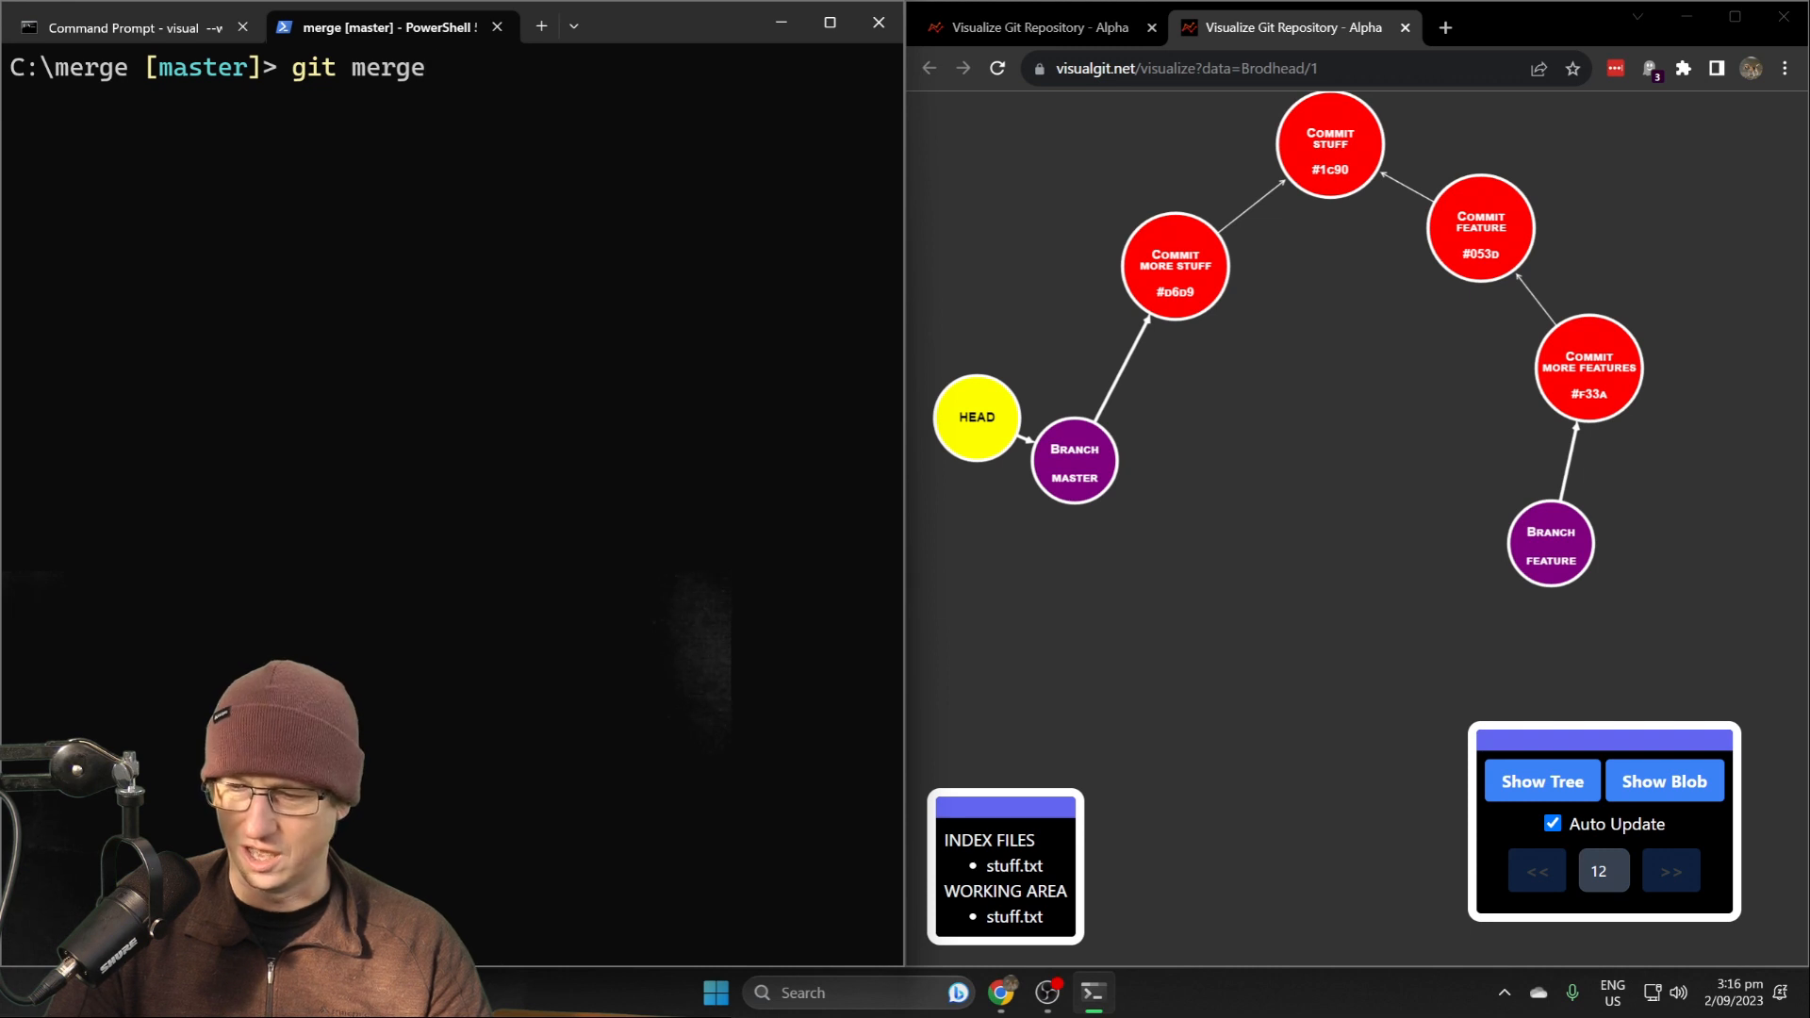
type("feature\\")
type("git merge feature")
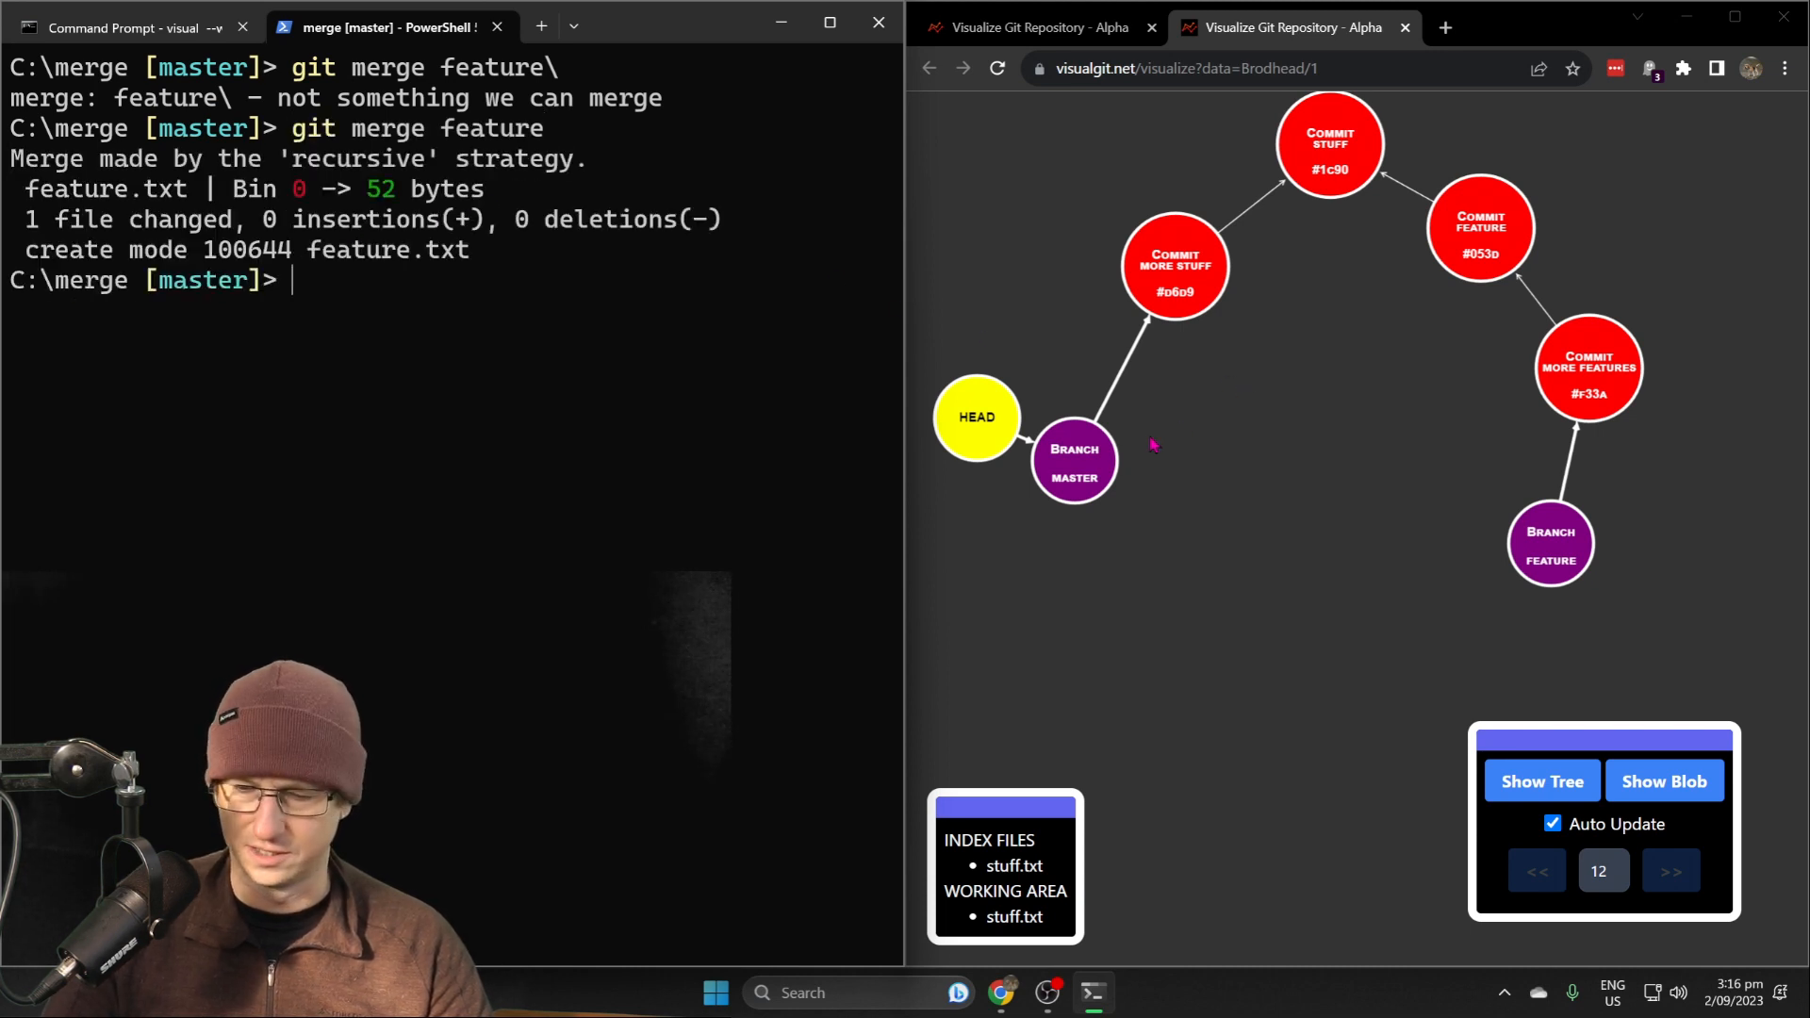
mouse_move(1229, 400)
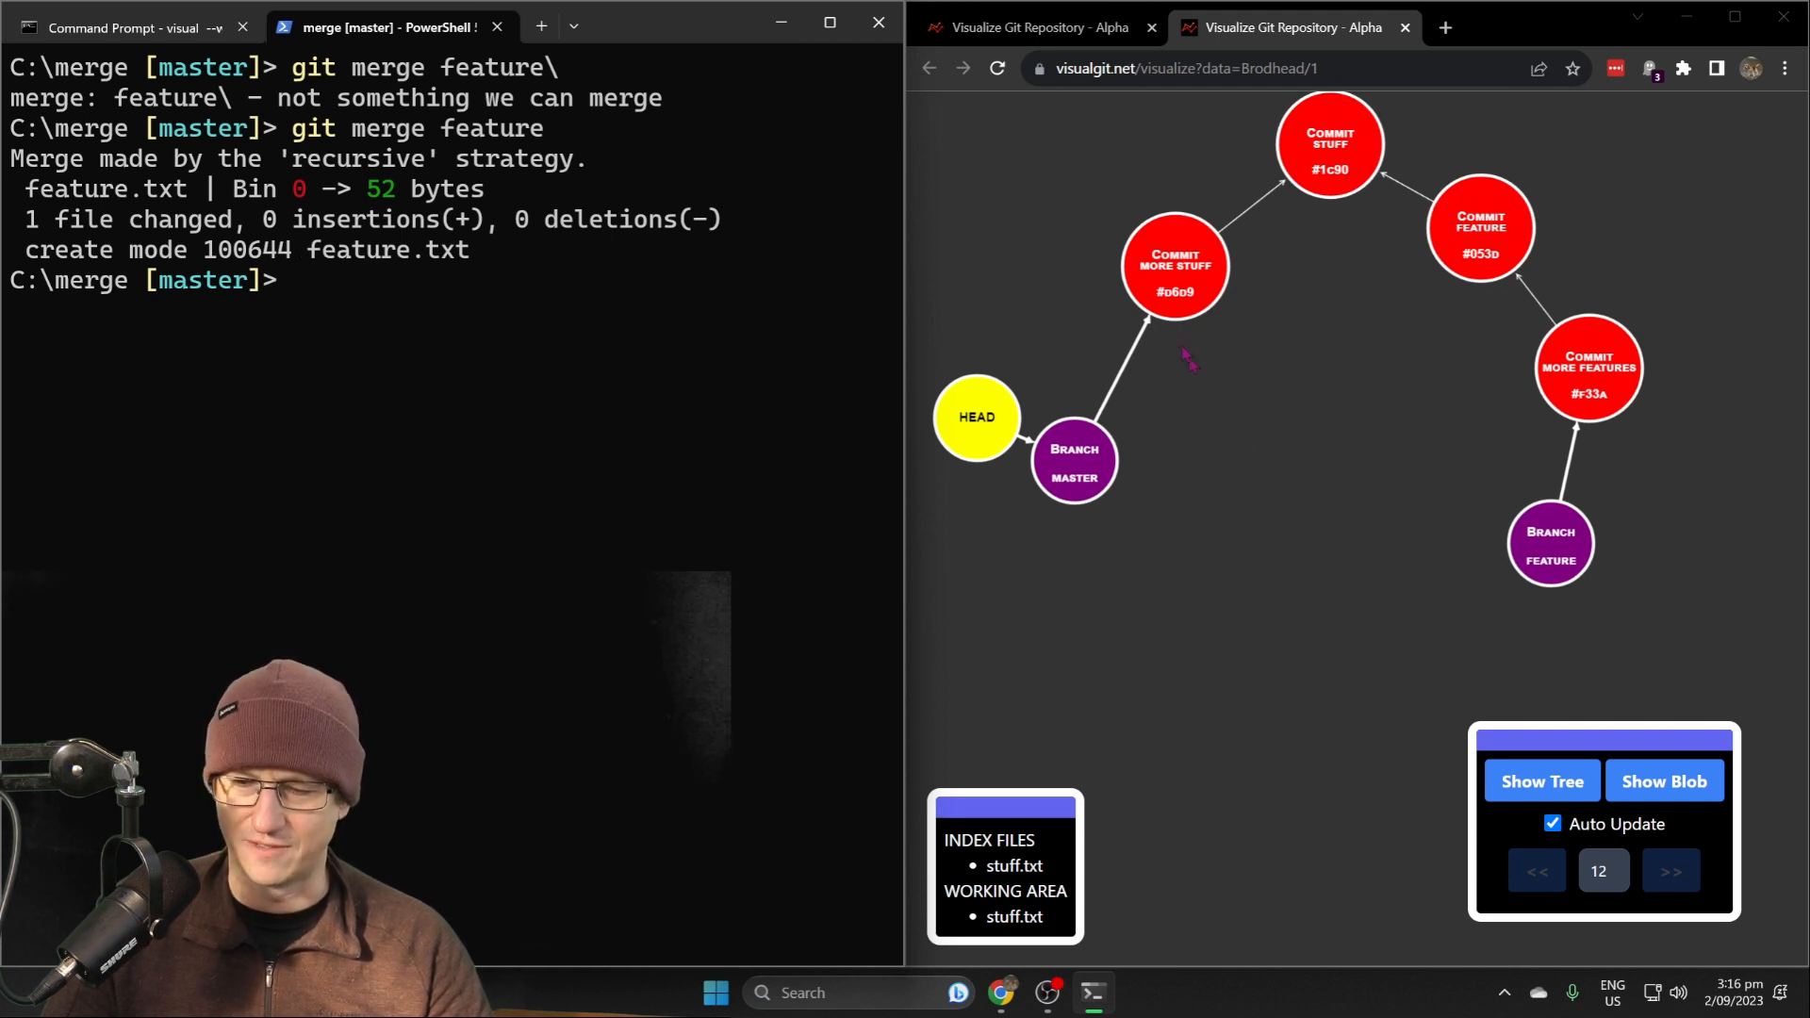
left_click(1670, 871)
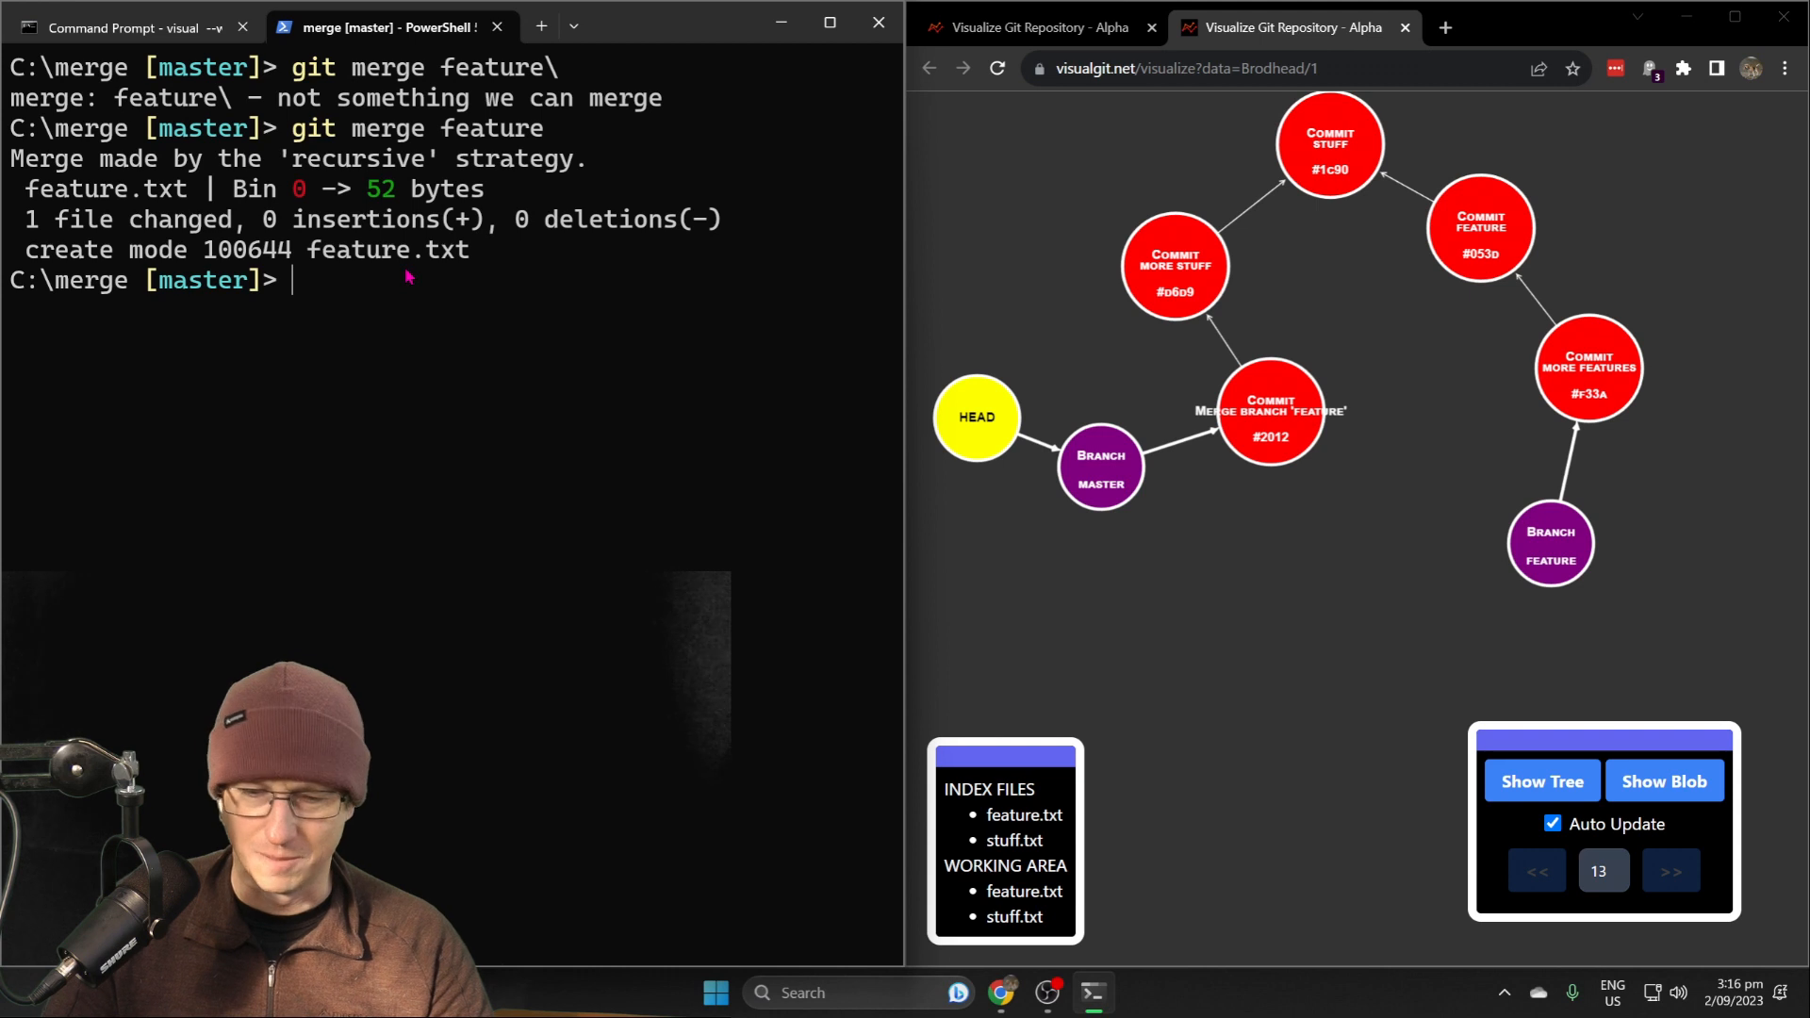
Show the history with git log --oneline --graph
type("git log")
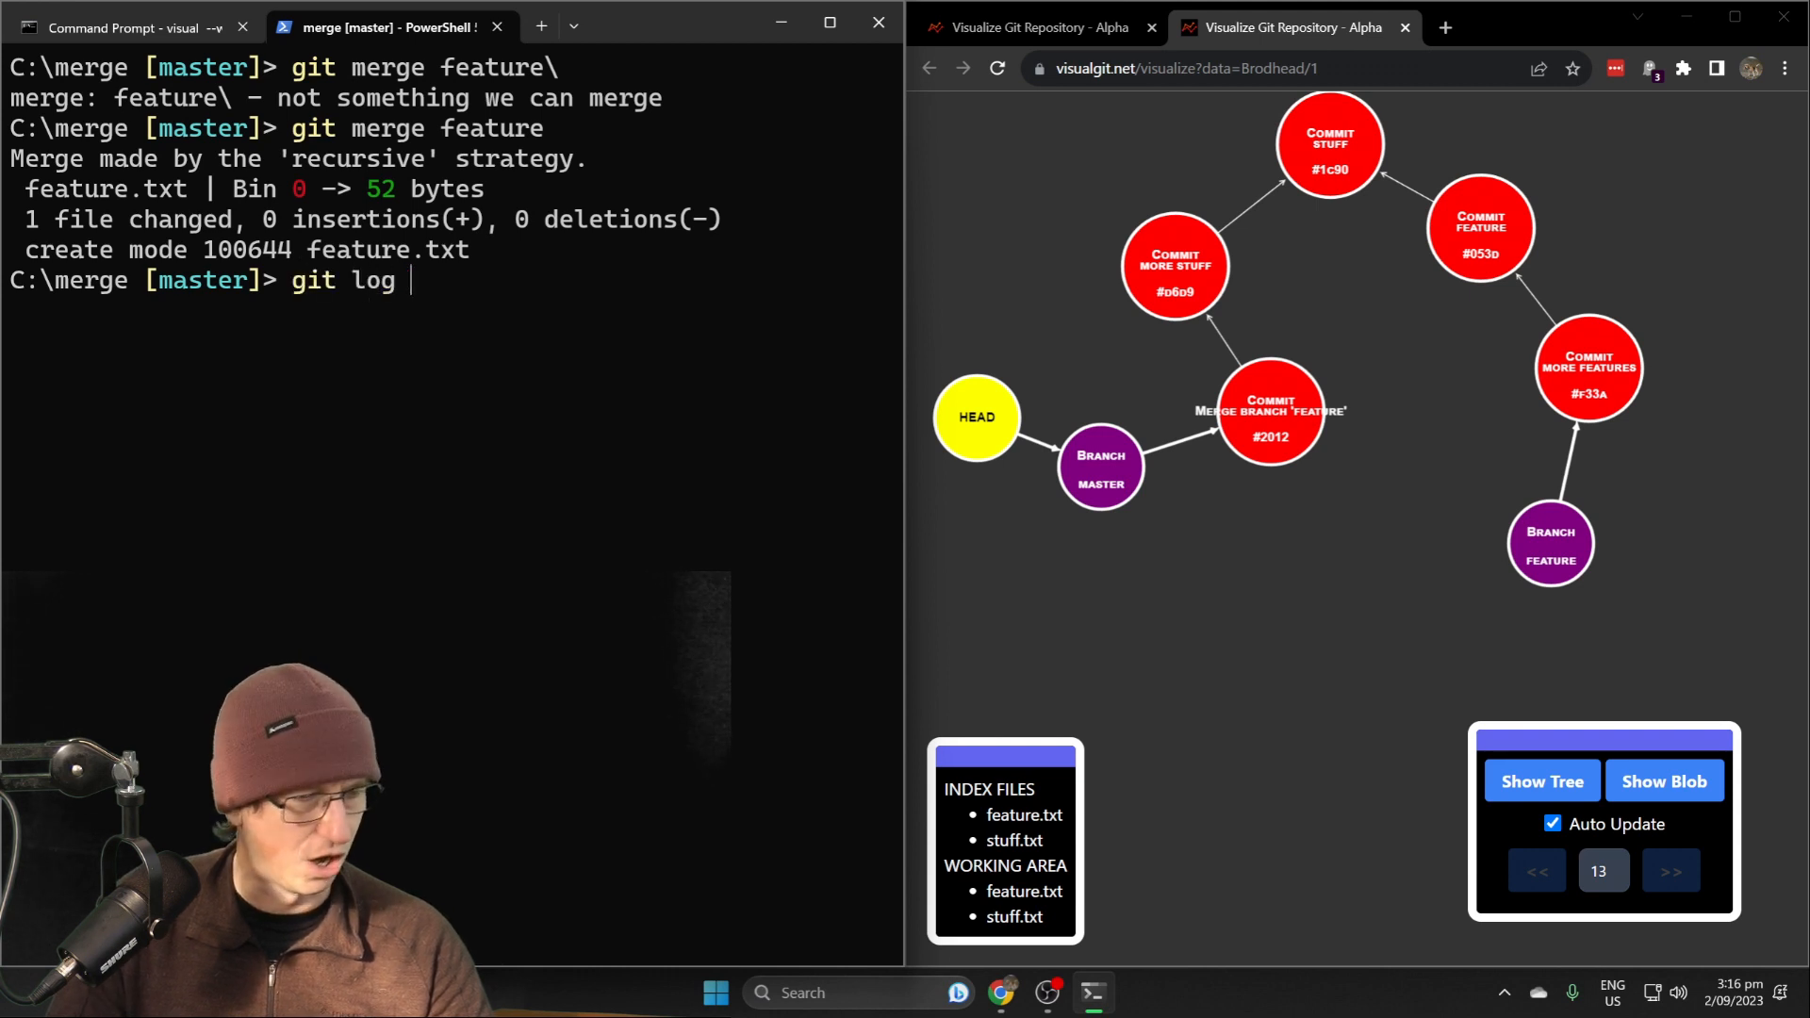
type("--oneline --graph")
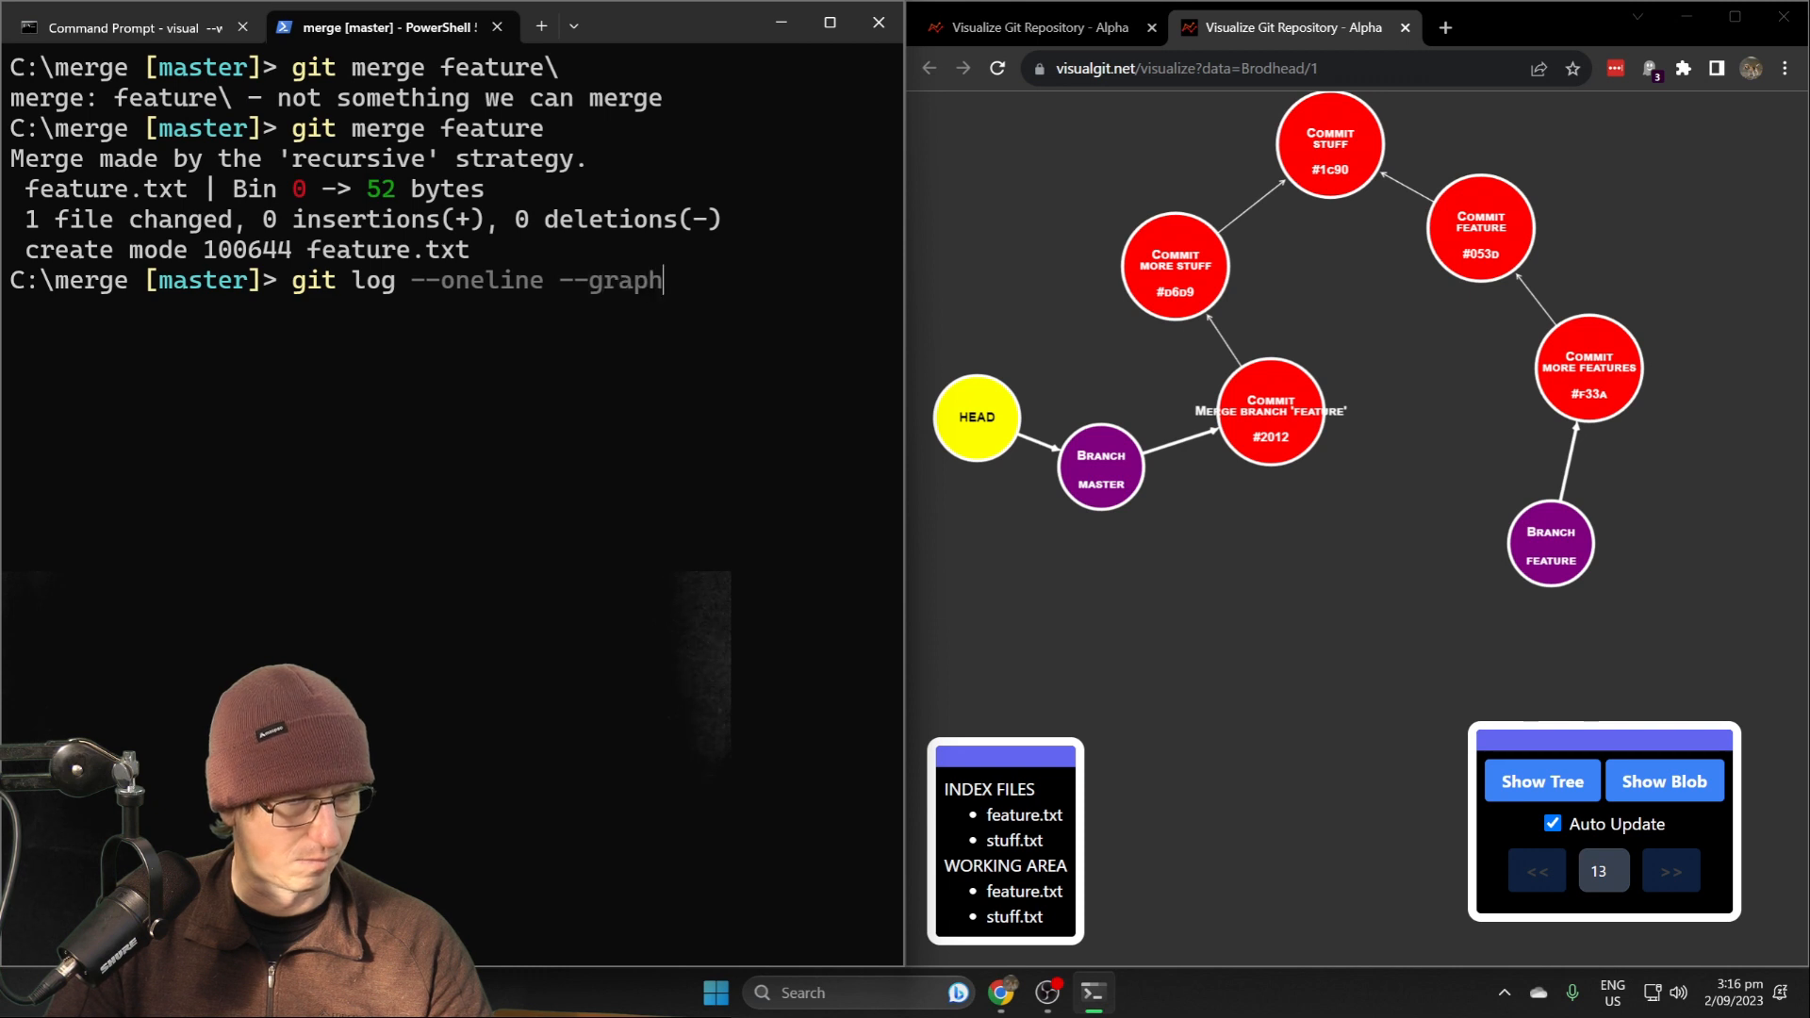
key("Return")
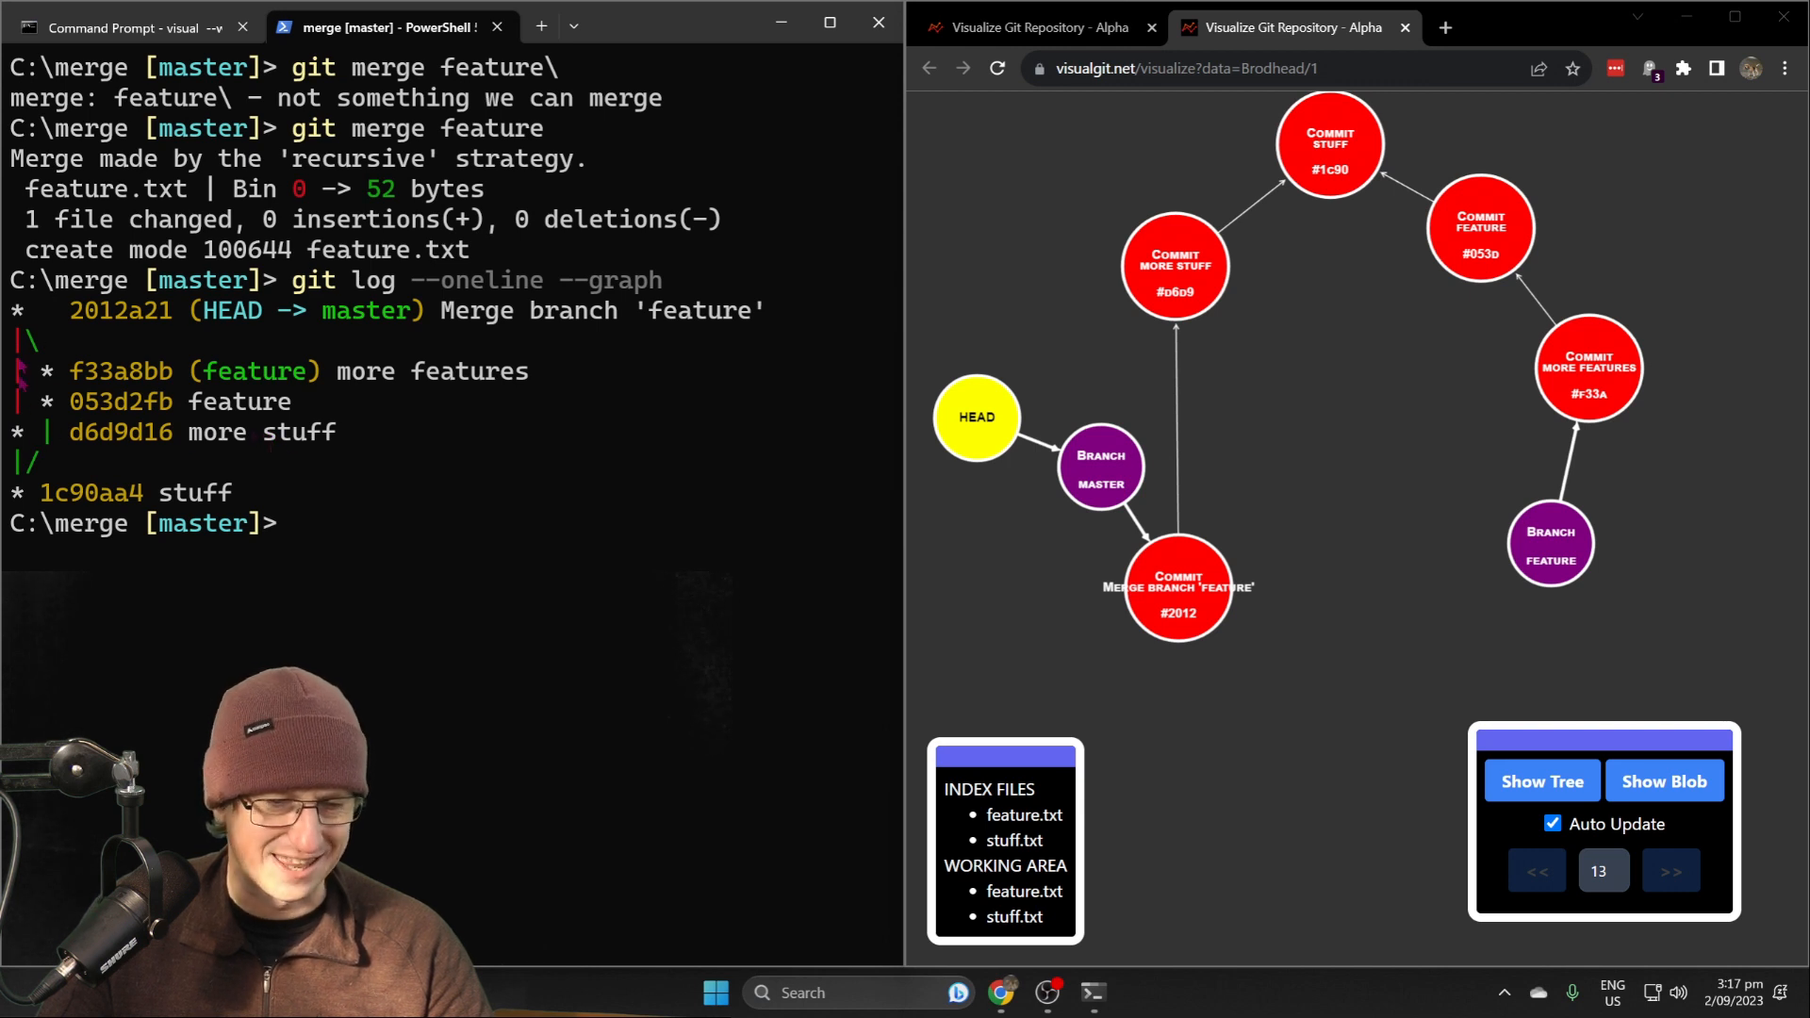
mouse_move(527, 481)
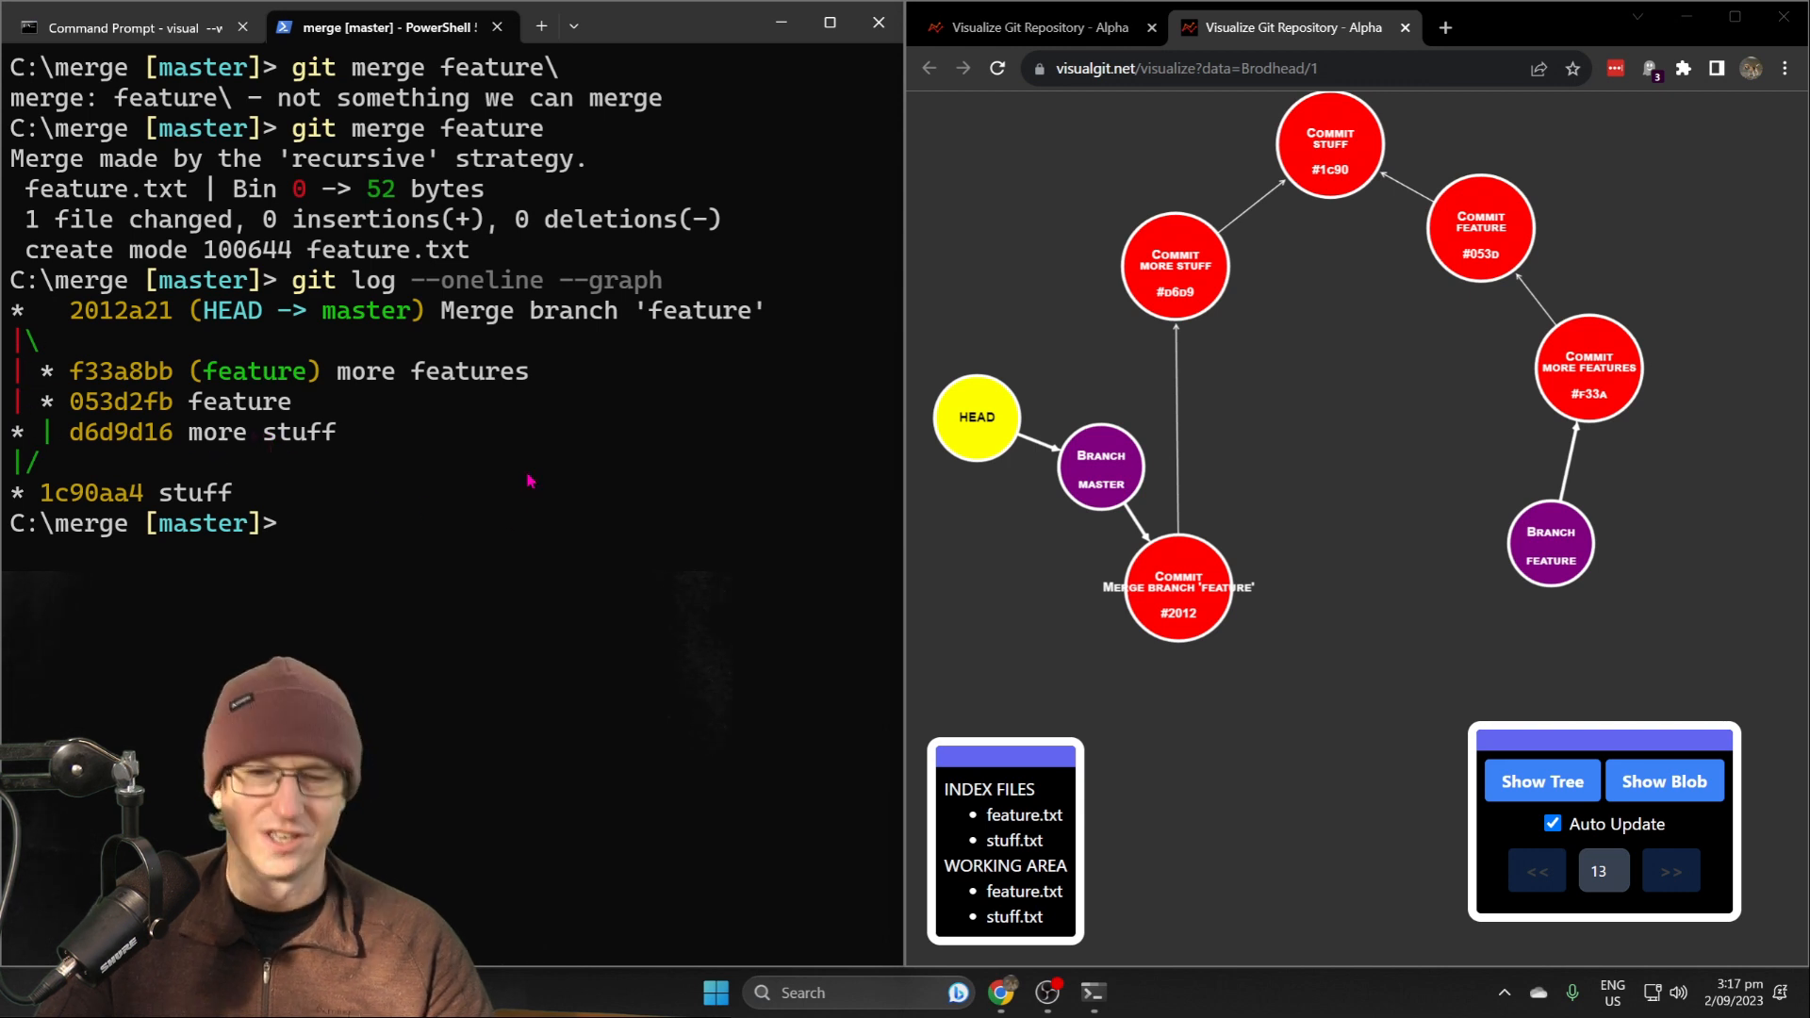